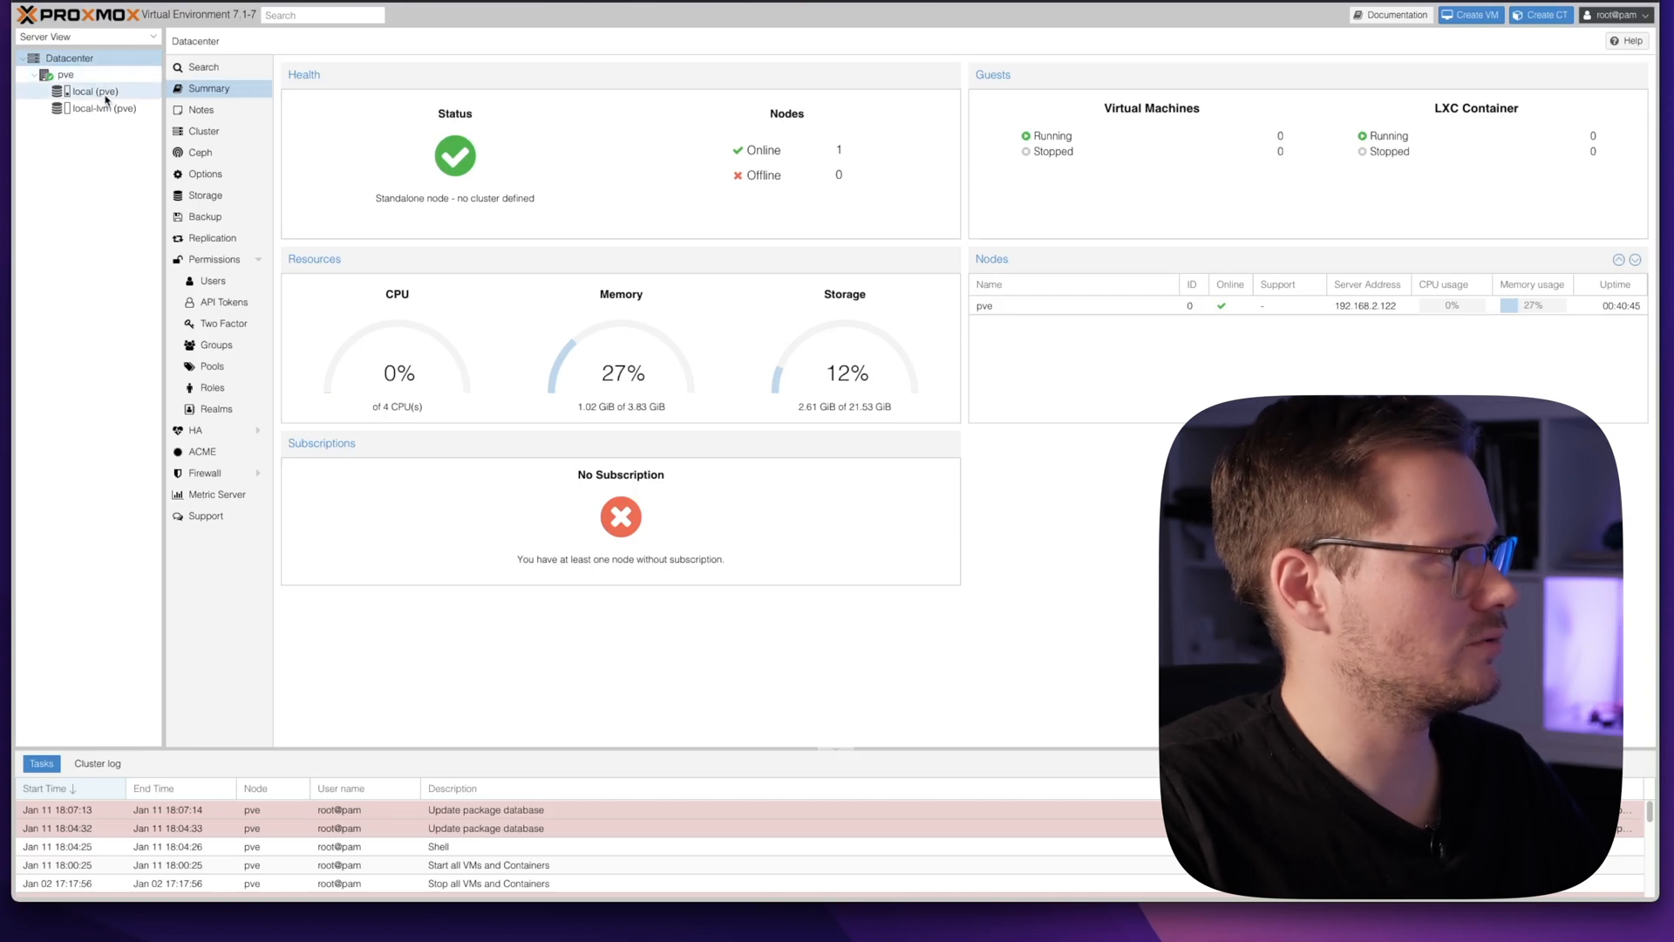
pyautogui.moveTo(101, 109)
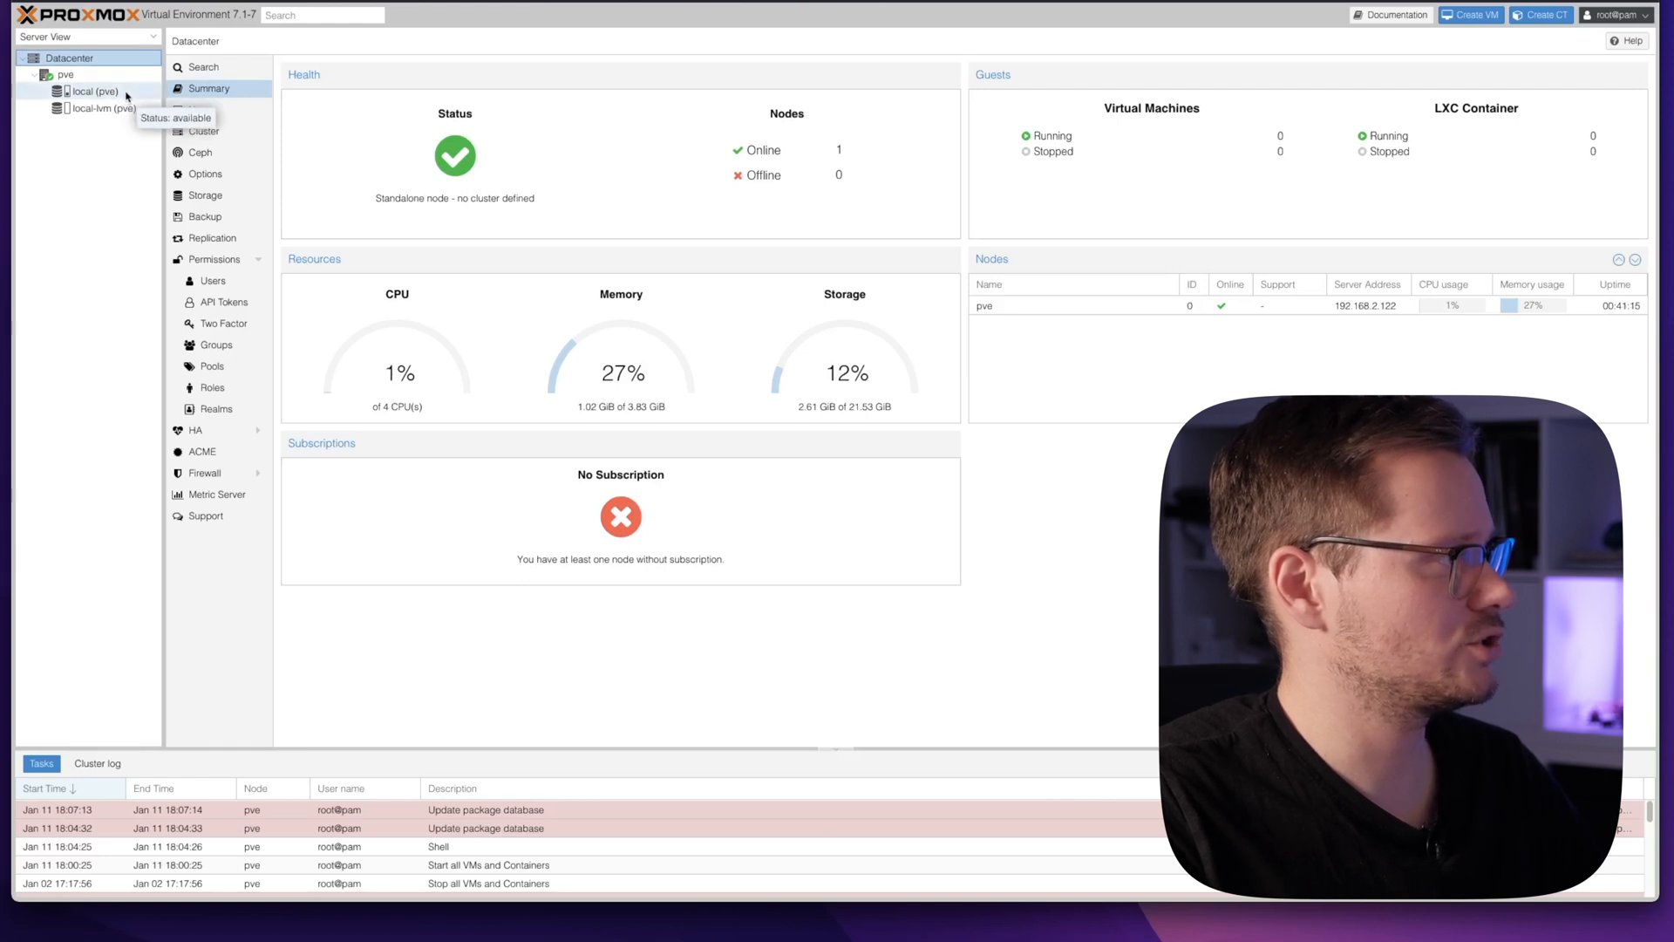
# - Show the CT Templates list of local storage on node pve, currently empty
pyautogui.click(83, 90)
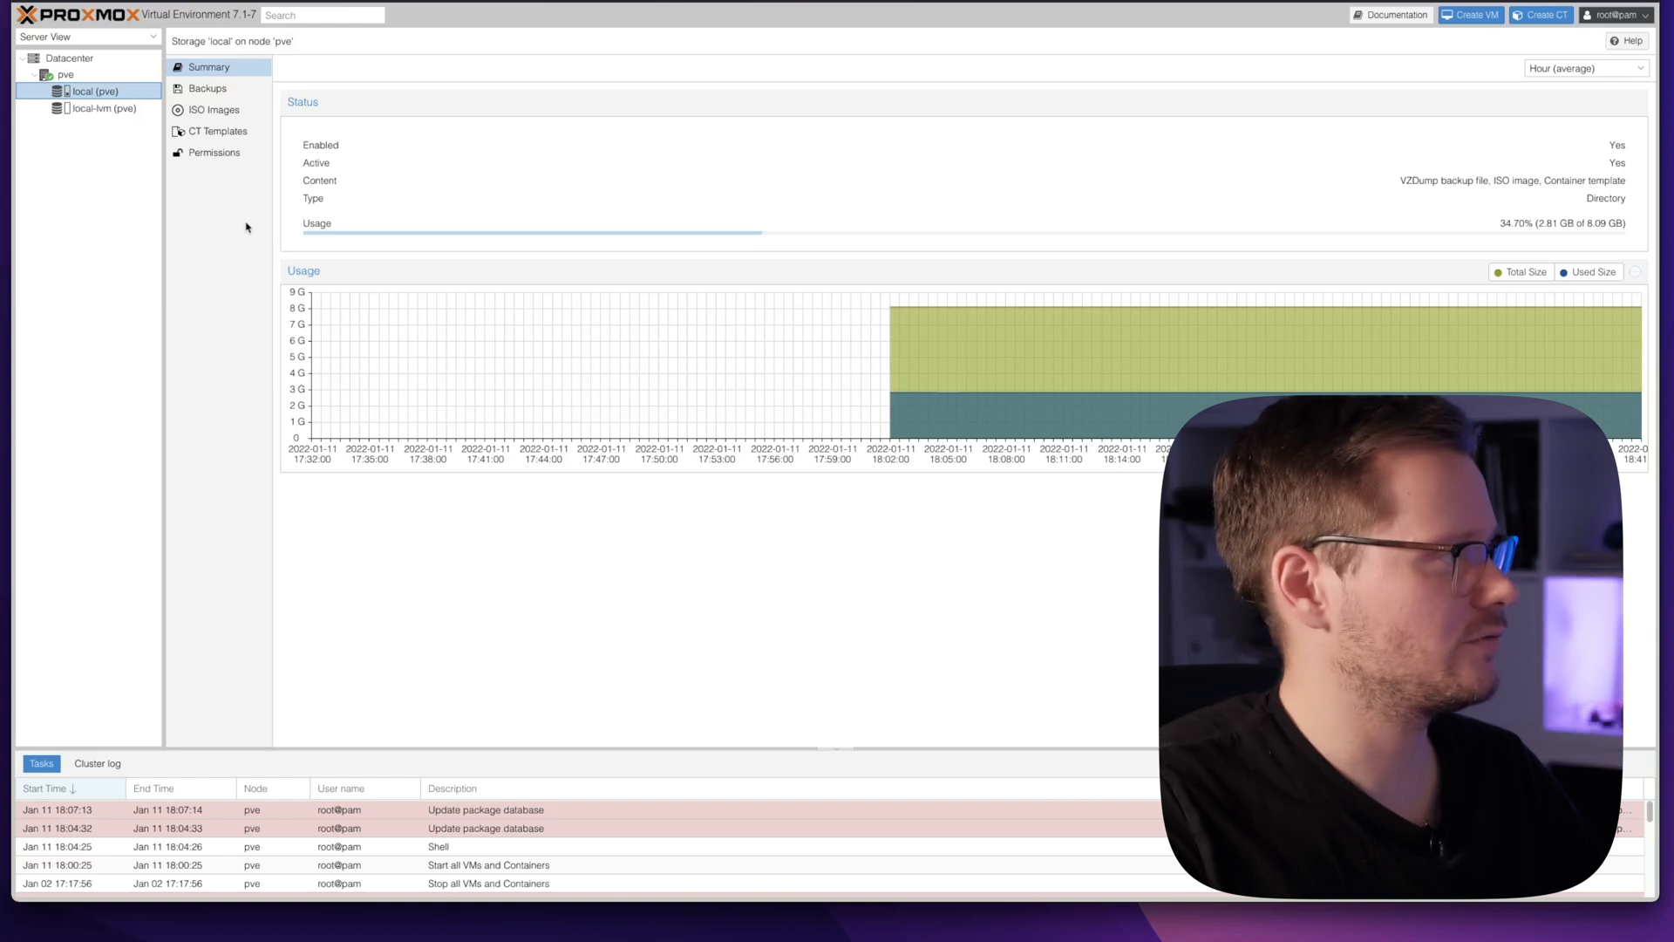
pyautogui.moveTo(237, 200)
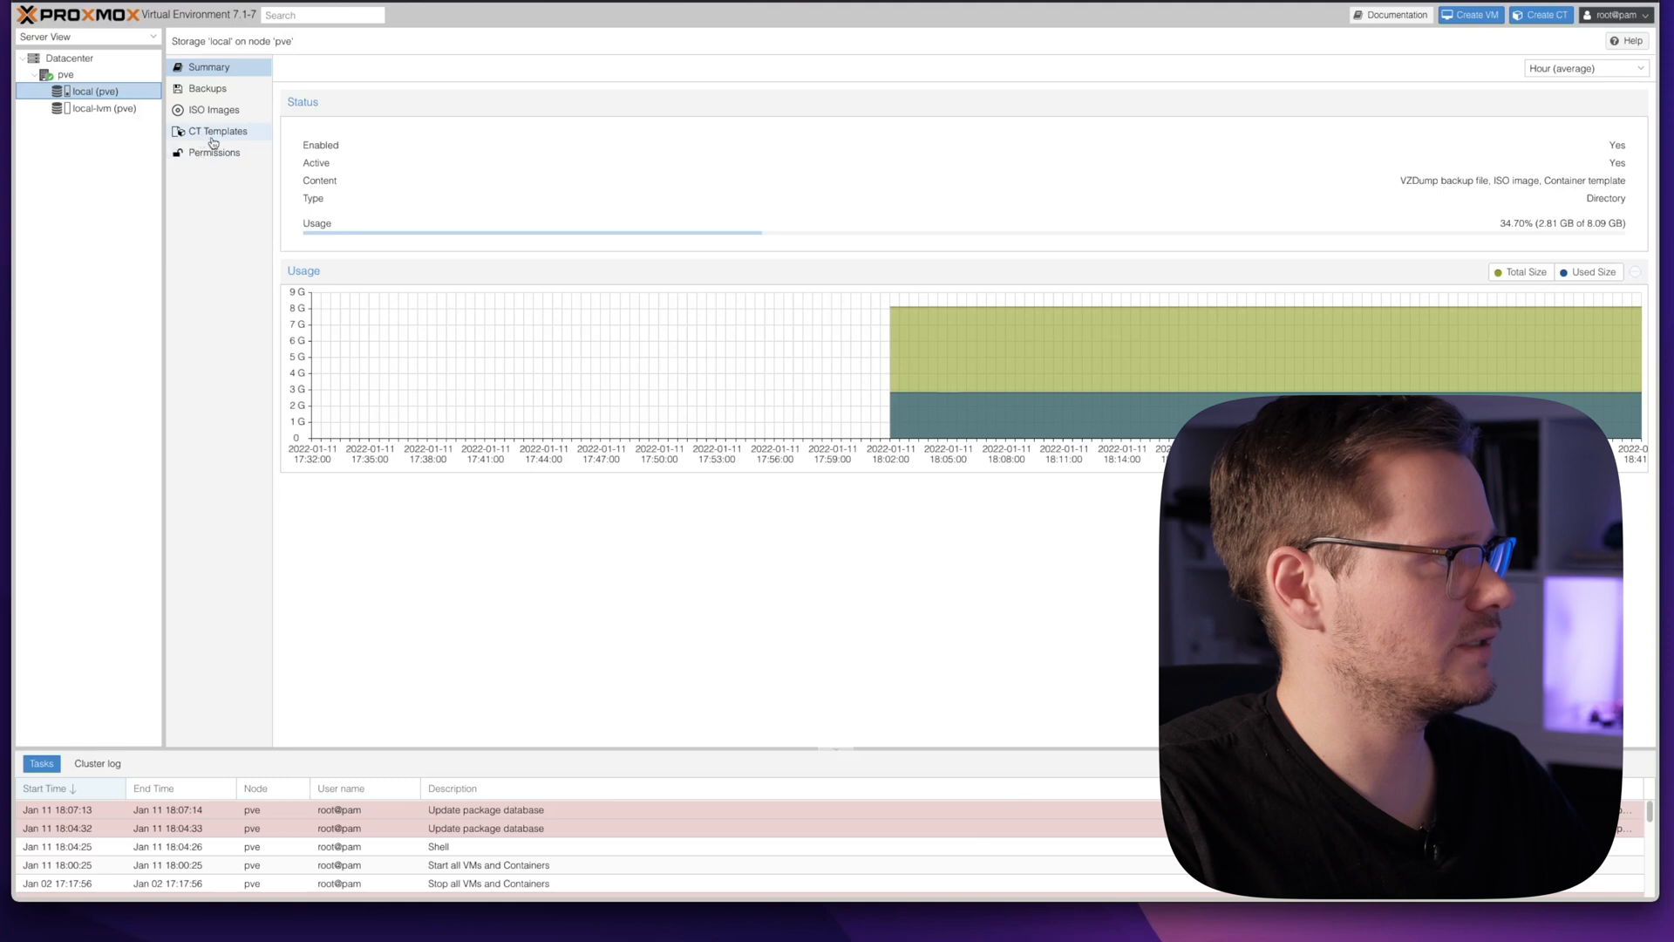
pyautogui.click(218, 130)
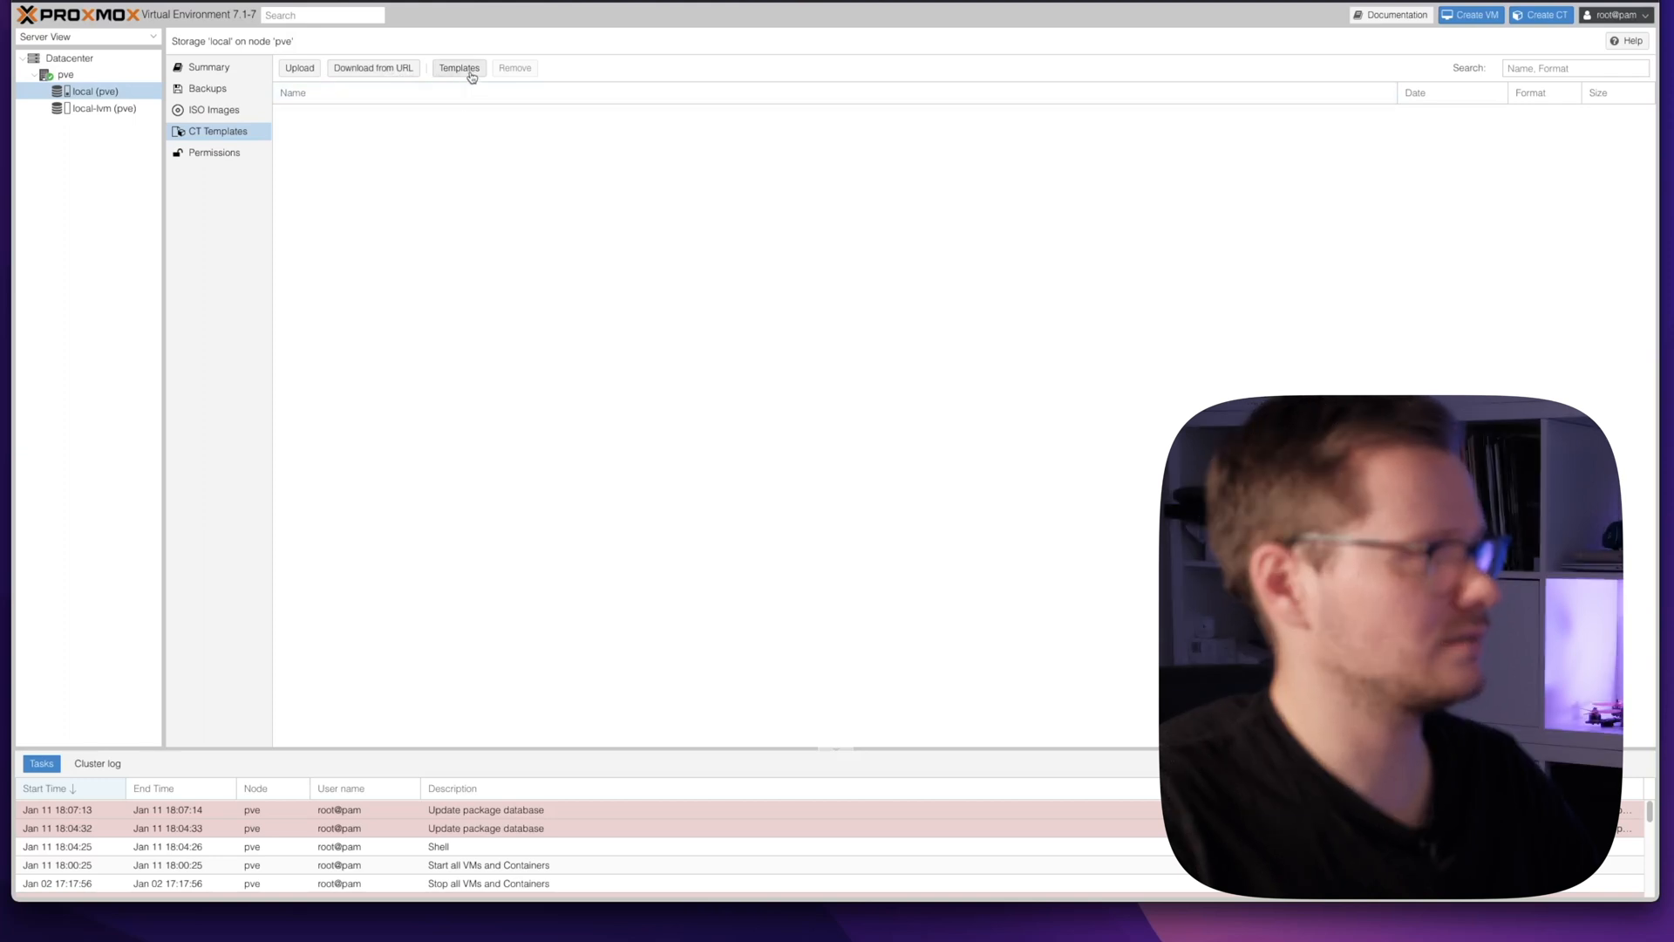
# - Download the ubuntu-21.10-standard container template into local storage
pyautogui.click(459, 68)
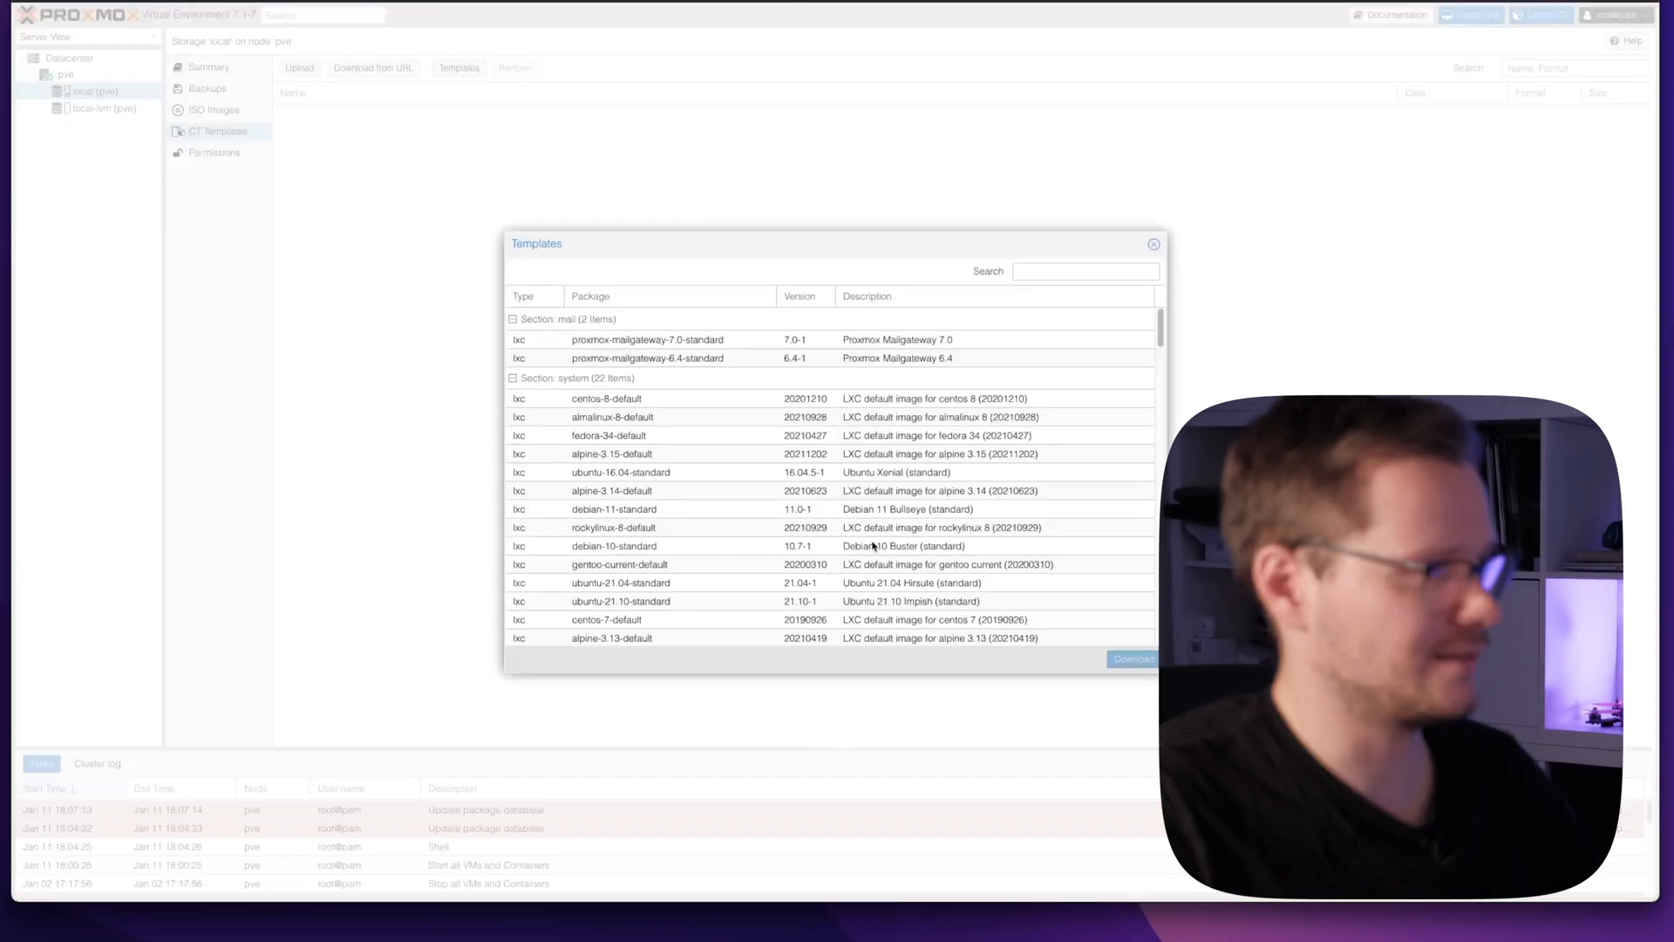
pyautogui.scroll(-3)
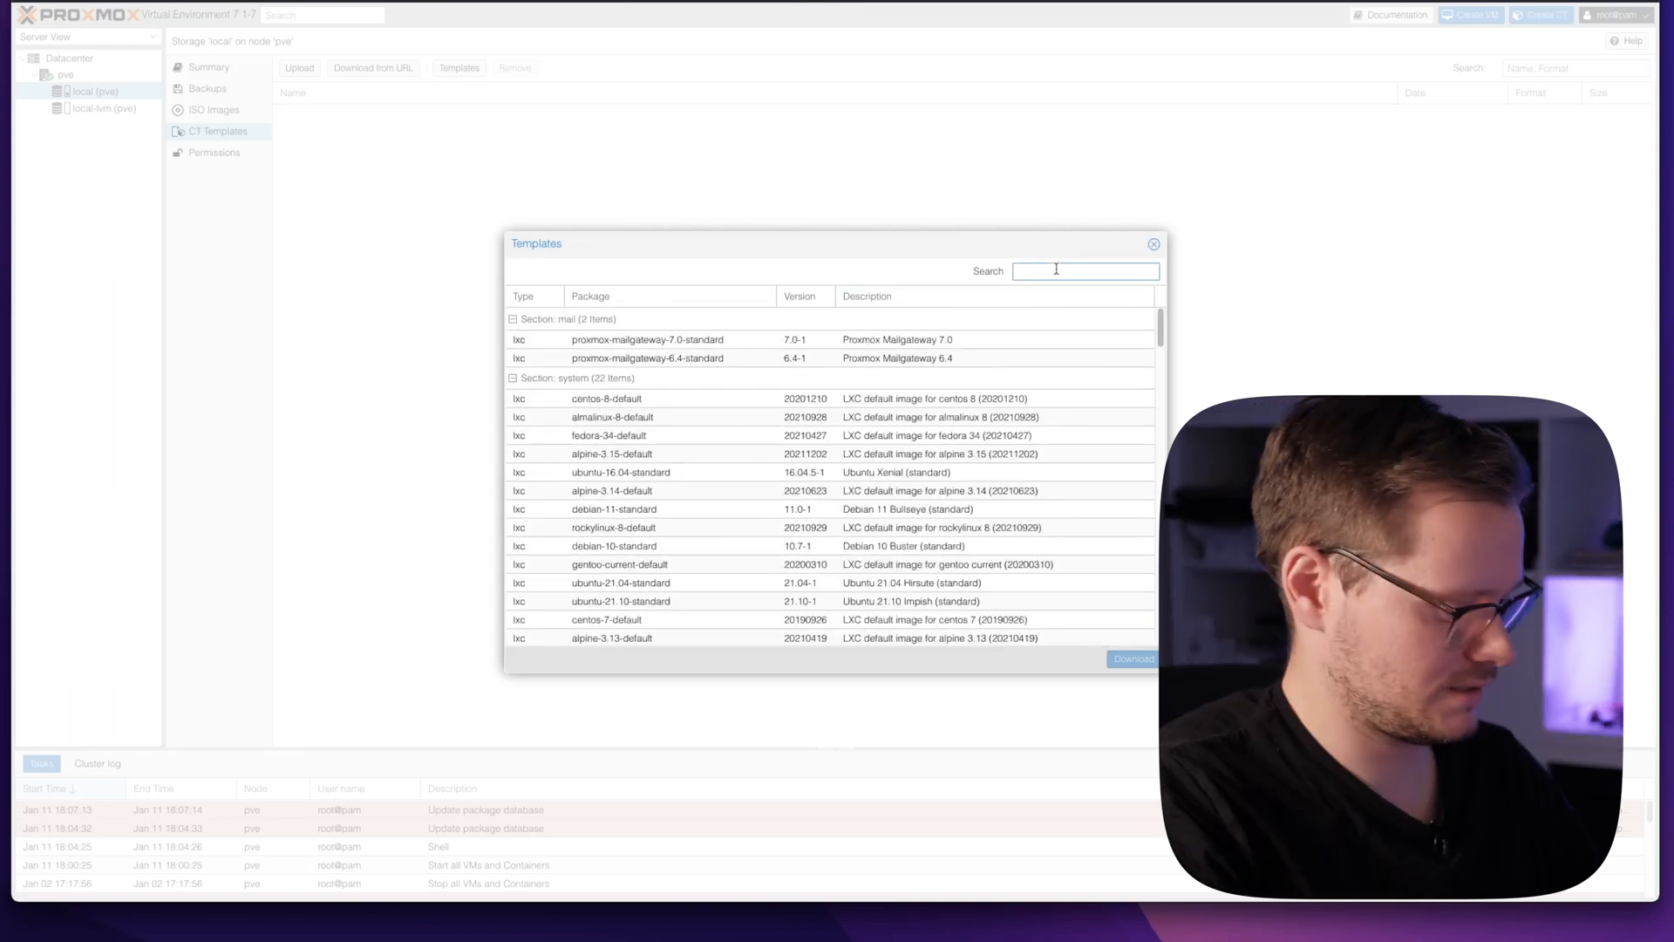
pyautogui.write('ubuntu')
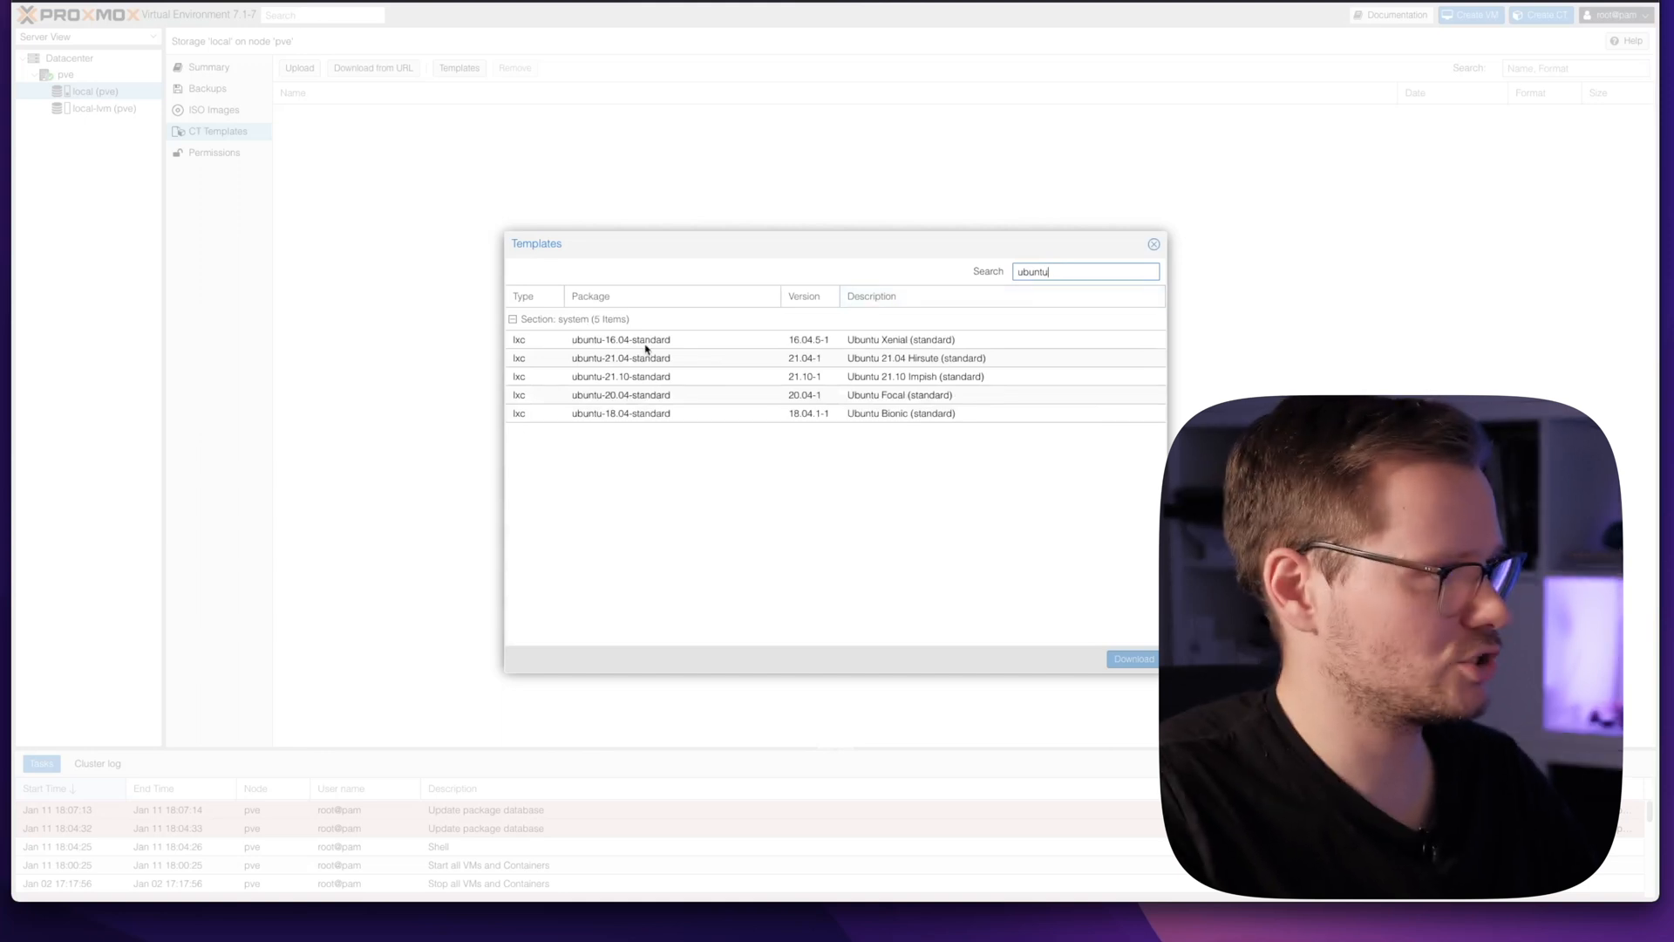
pyautogui.click(620, 376)
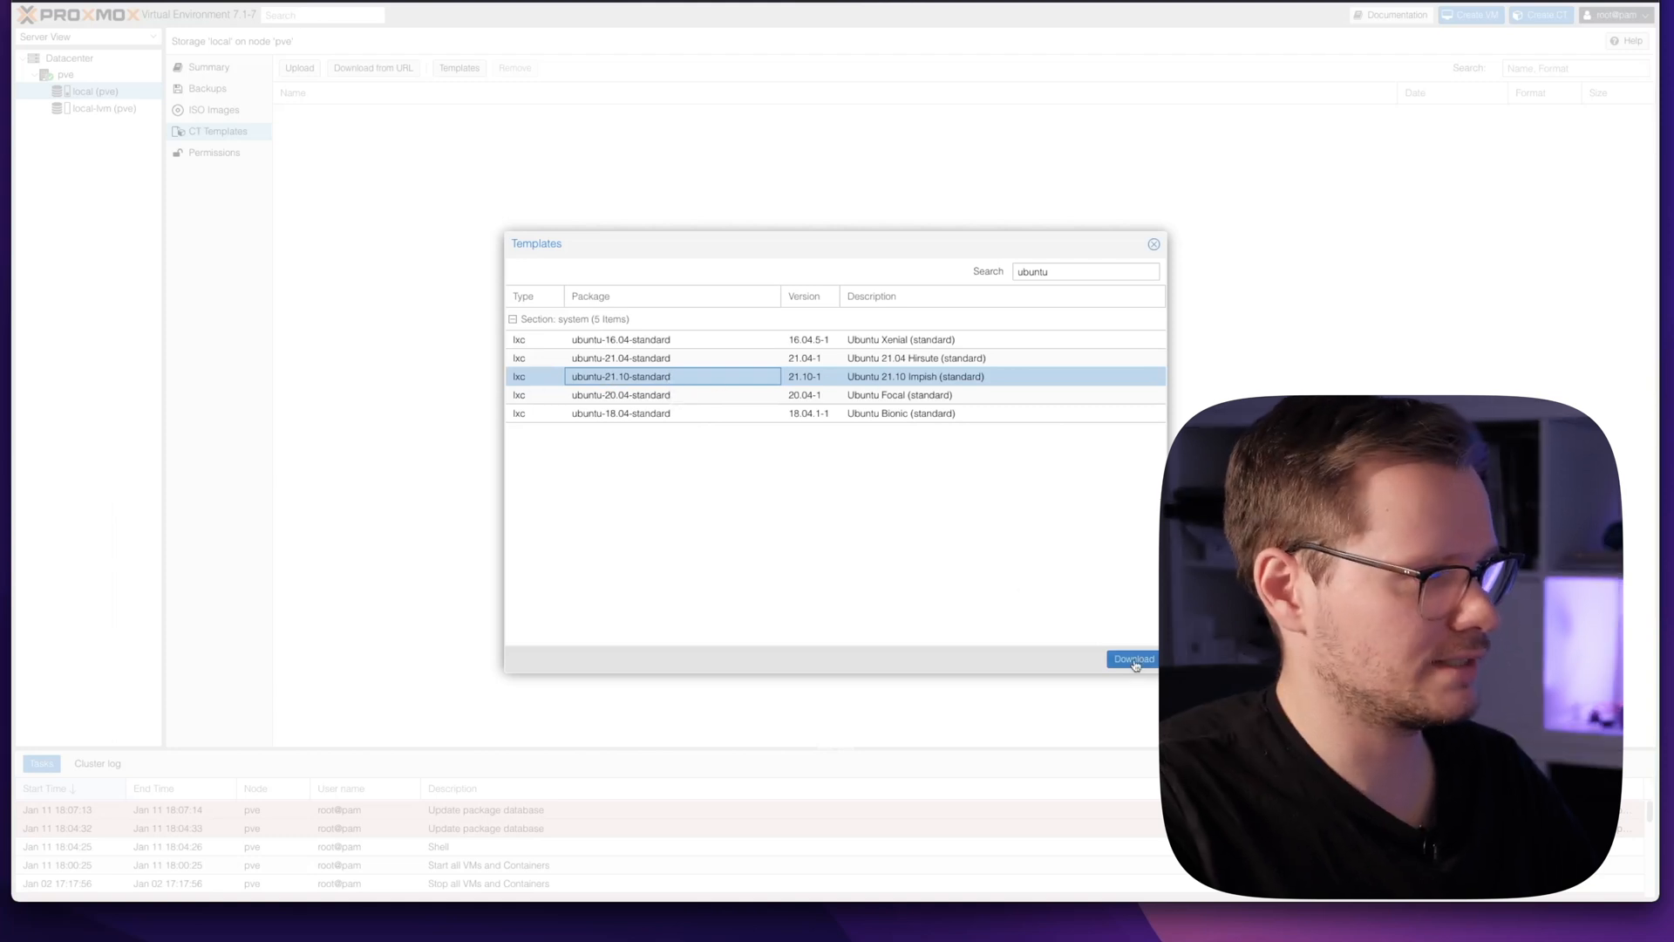
pyautogui.click(1133, 659)
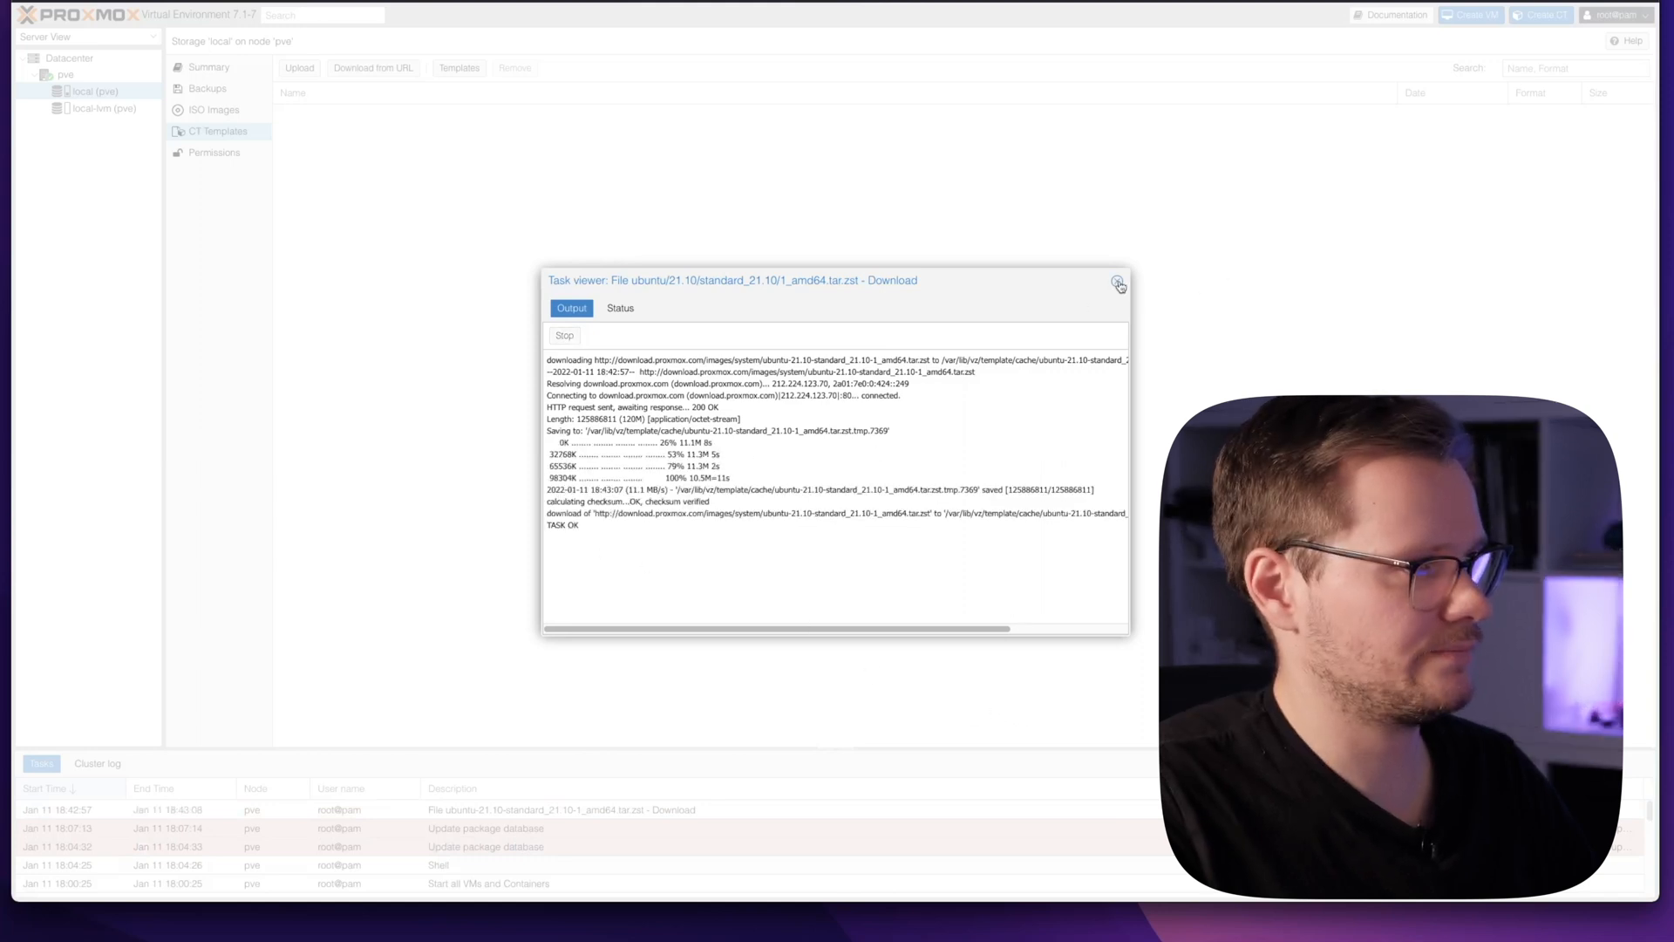
pyautogui.click(1117, 280)
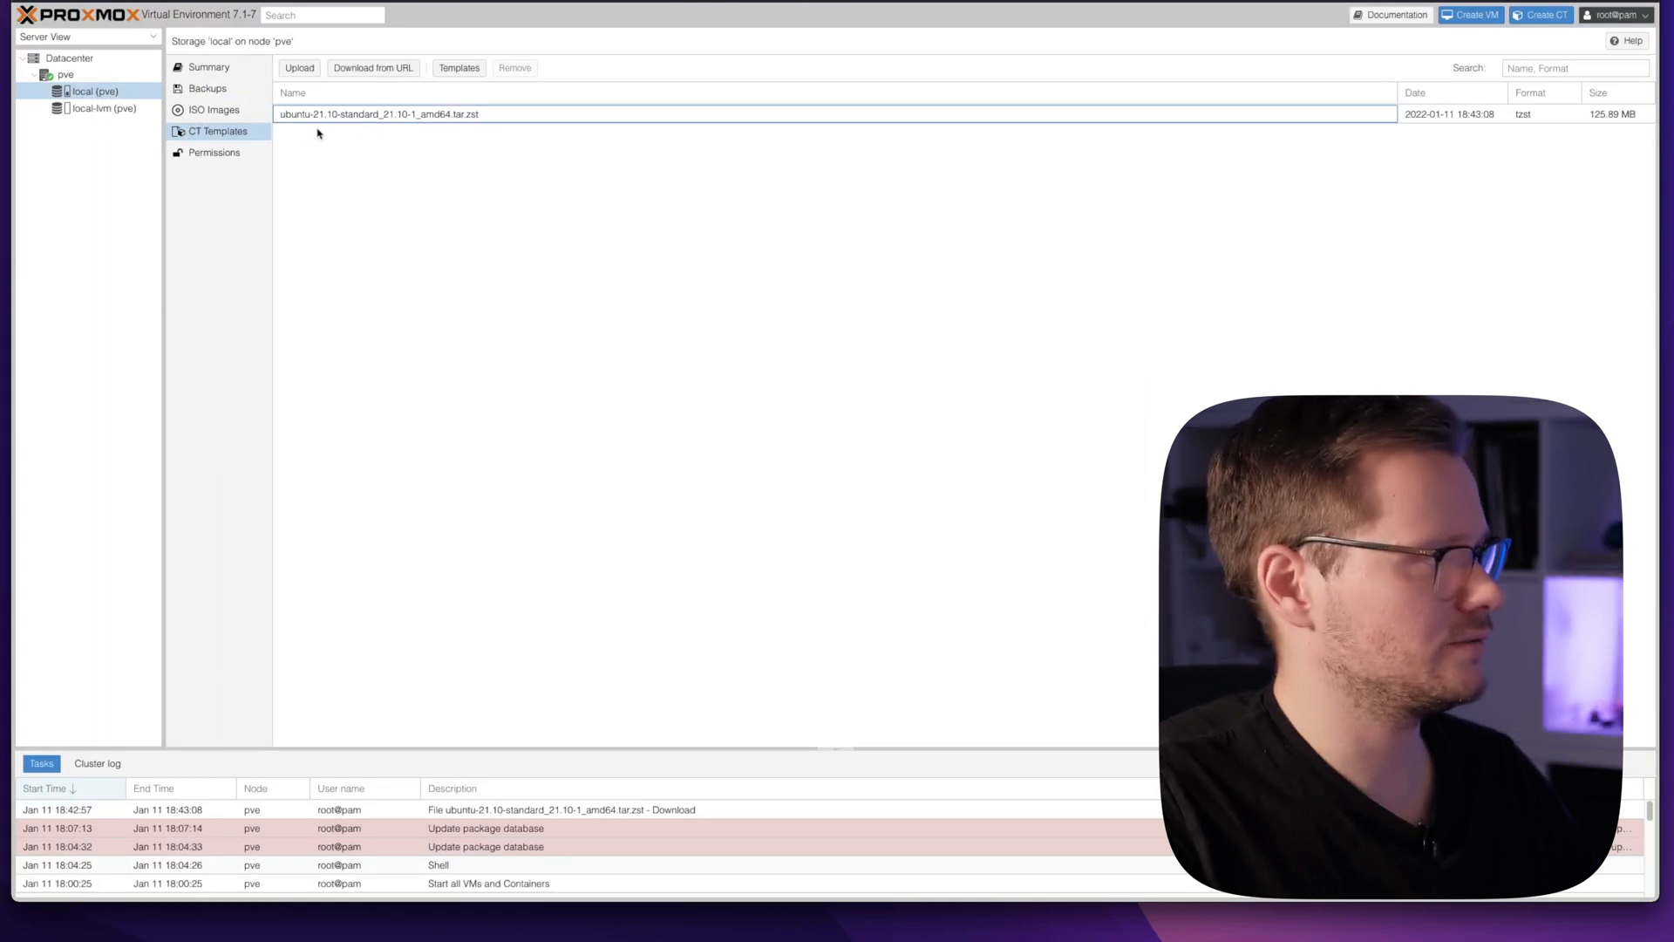
pyautogui.moveTo(486, 136)
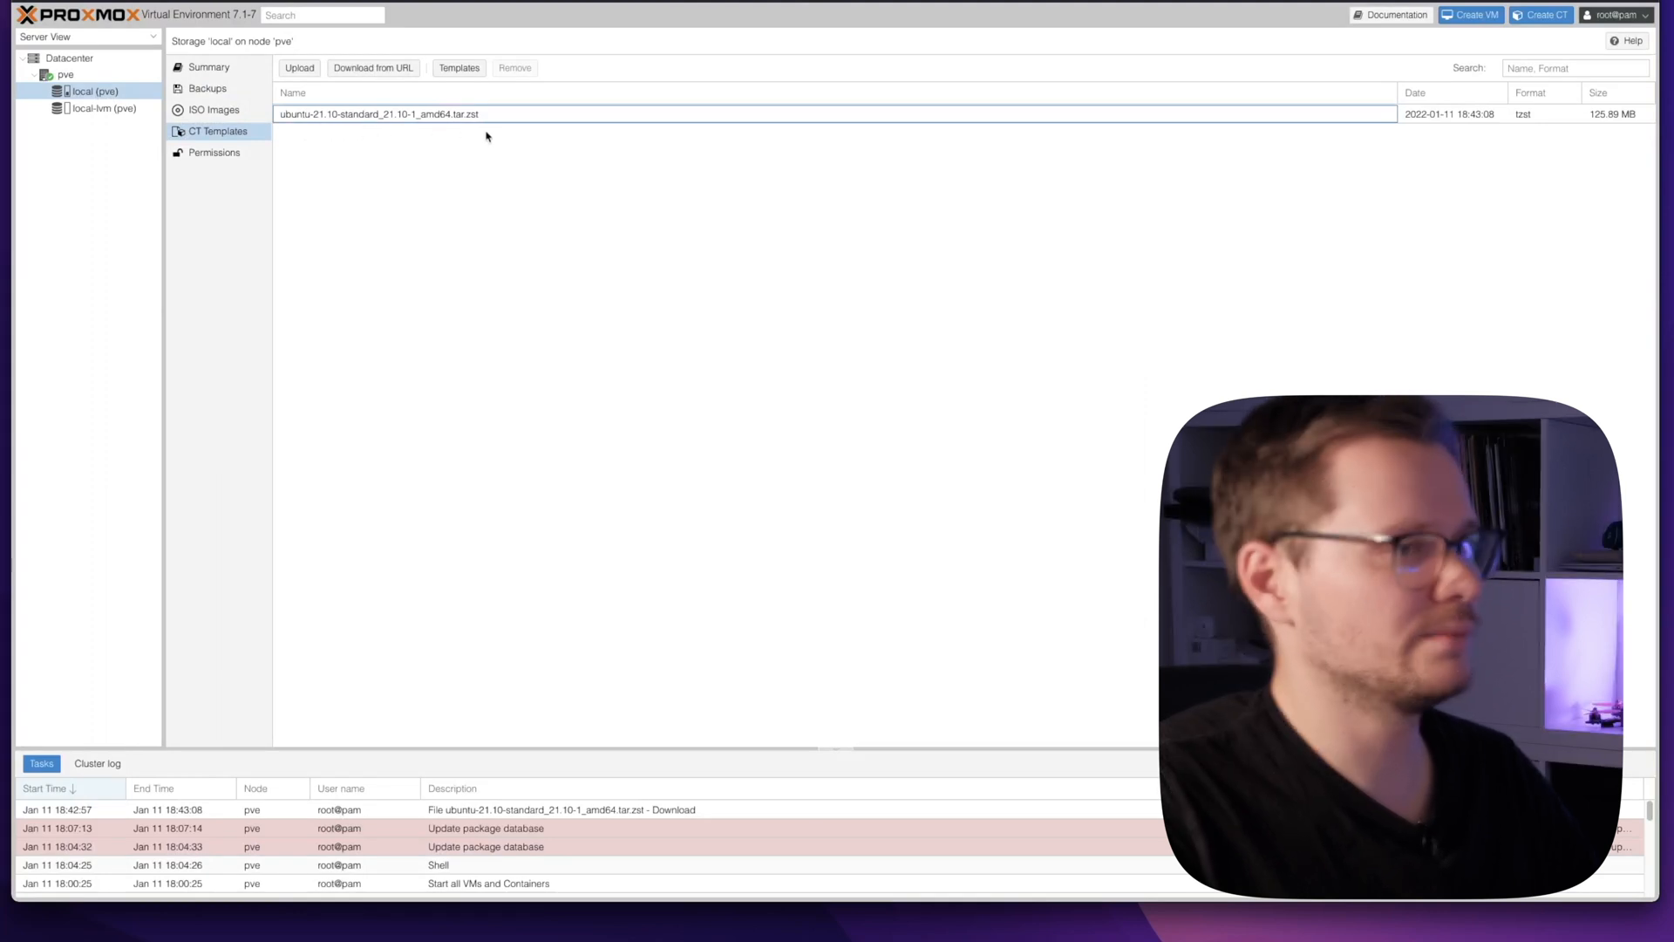
pyautogui.moveTo(331, 176)
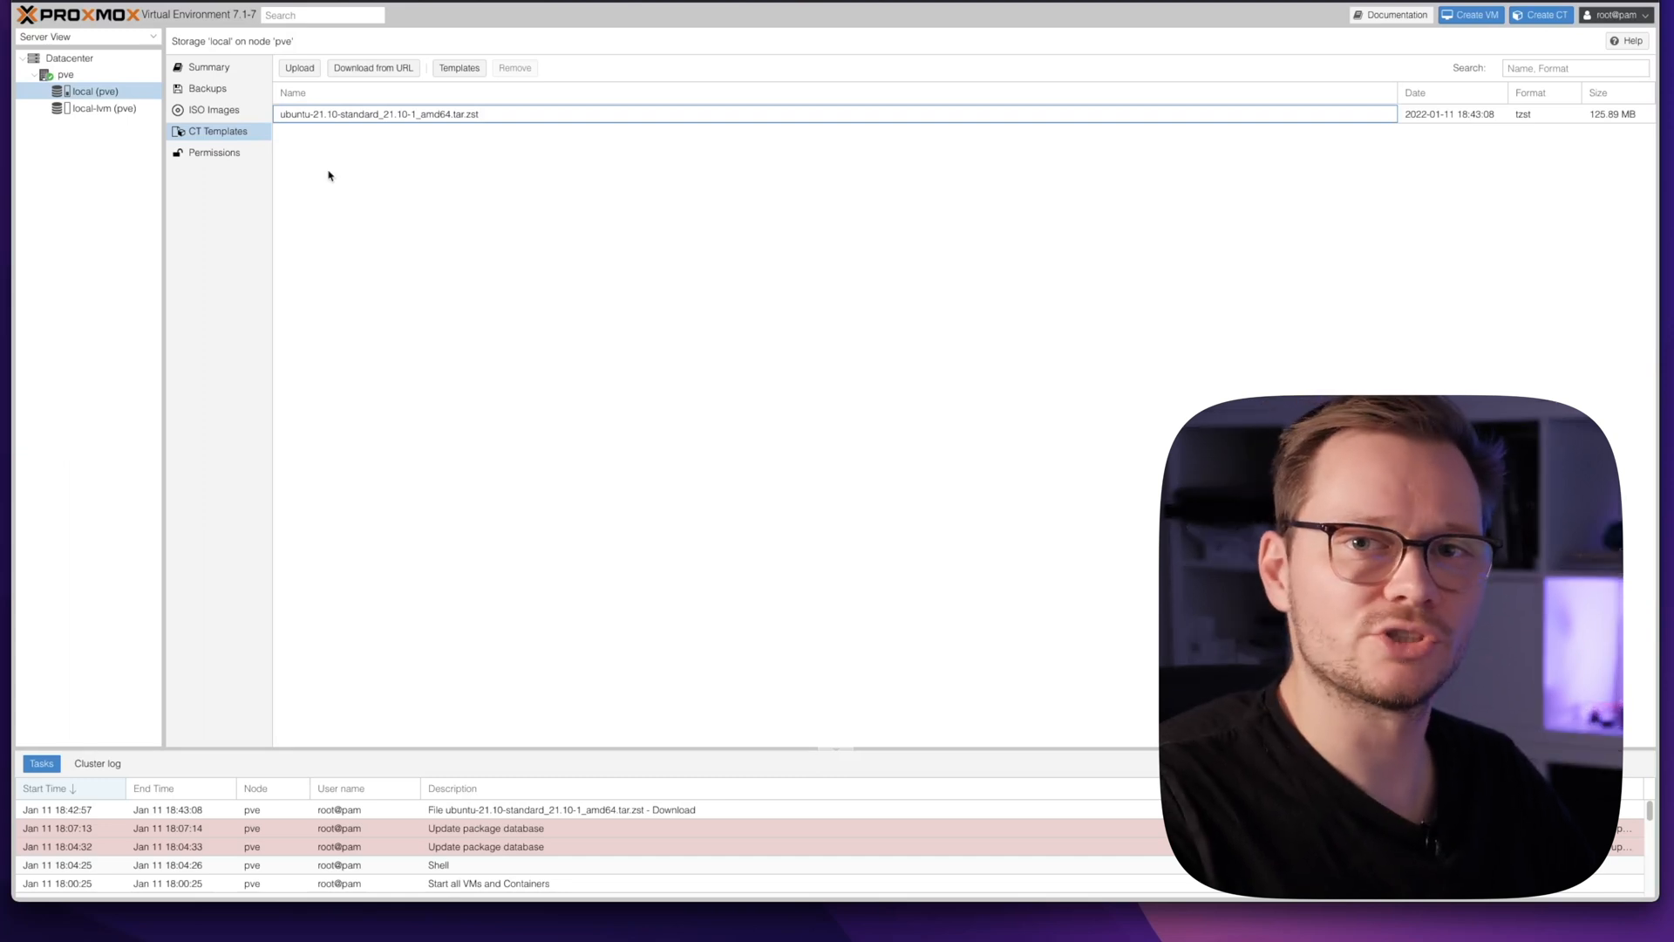
pyautogui.click(214, 108)
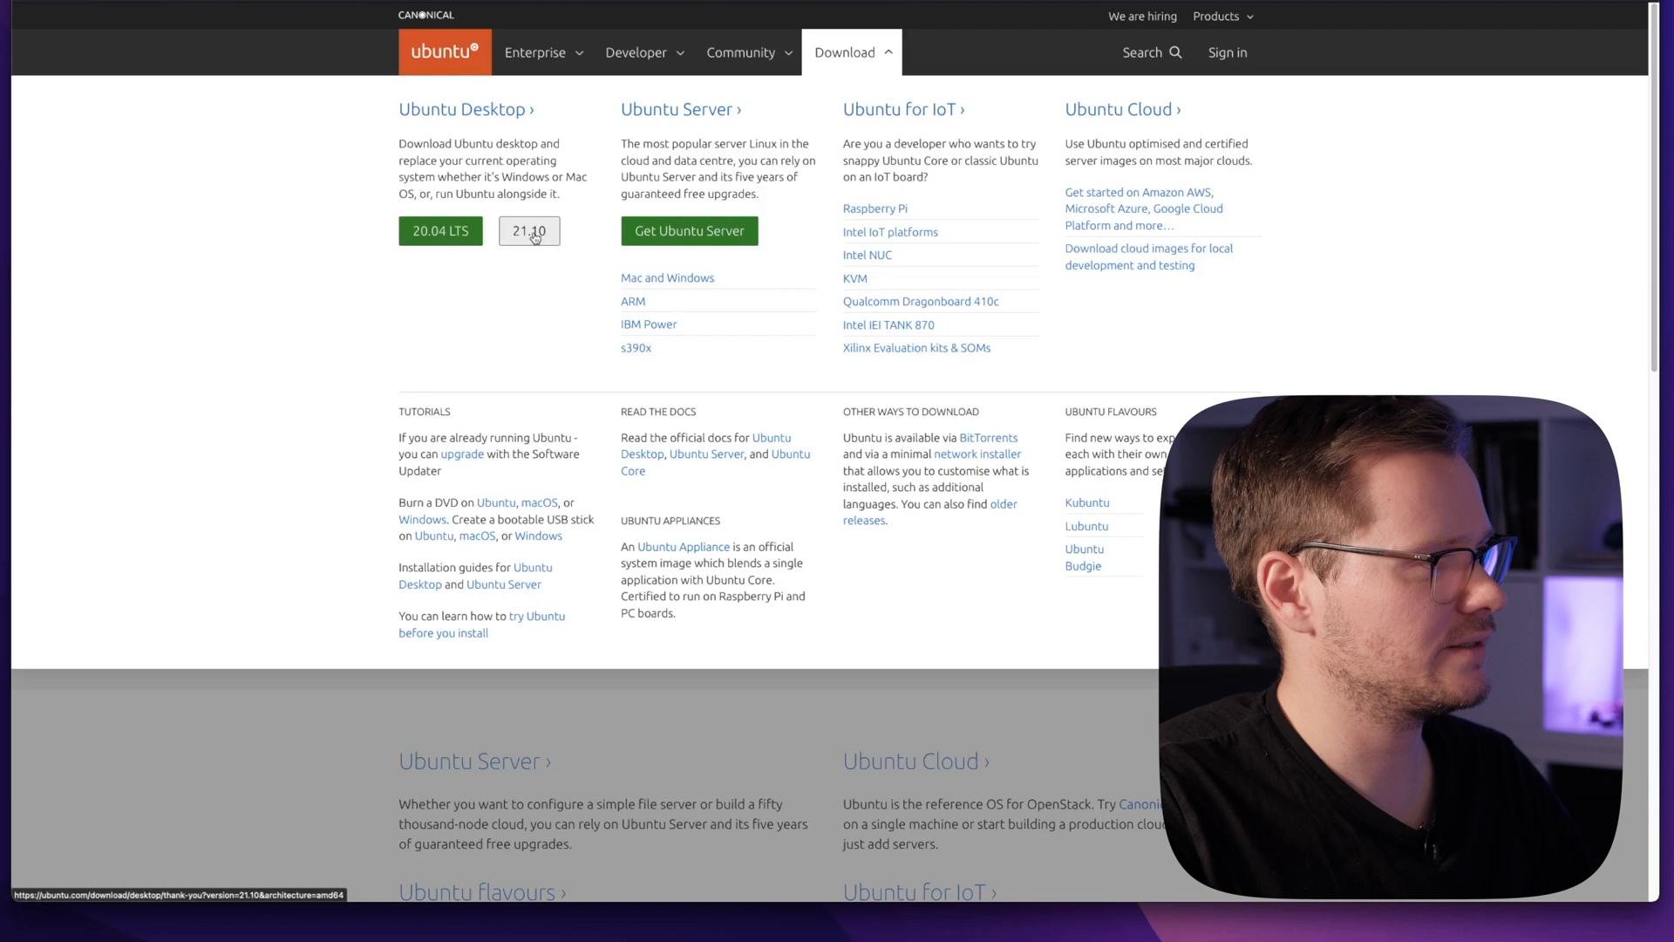
# - Download Ubuntu Desktop 21.10 on ubuntu.com and bring up the direct link's context menu
pyautogui.click(529, 230)
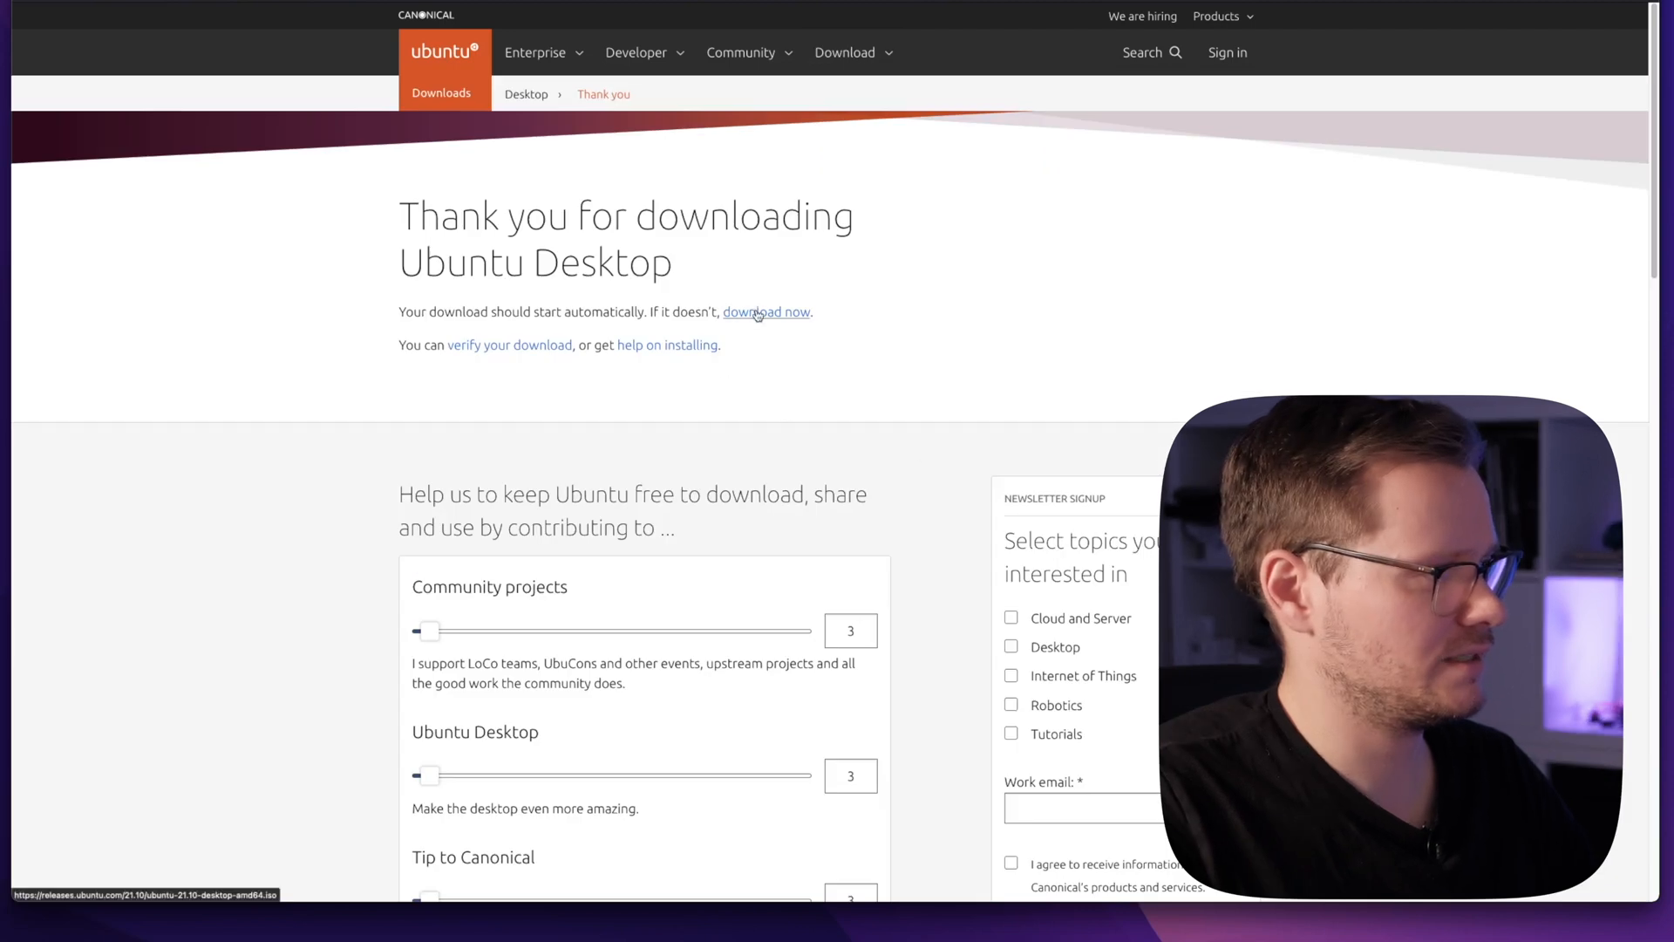
pyautogui.rightClick(765, 312)
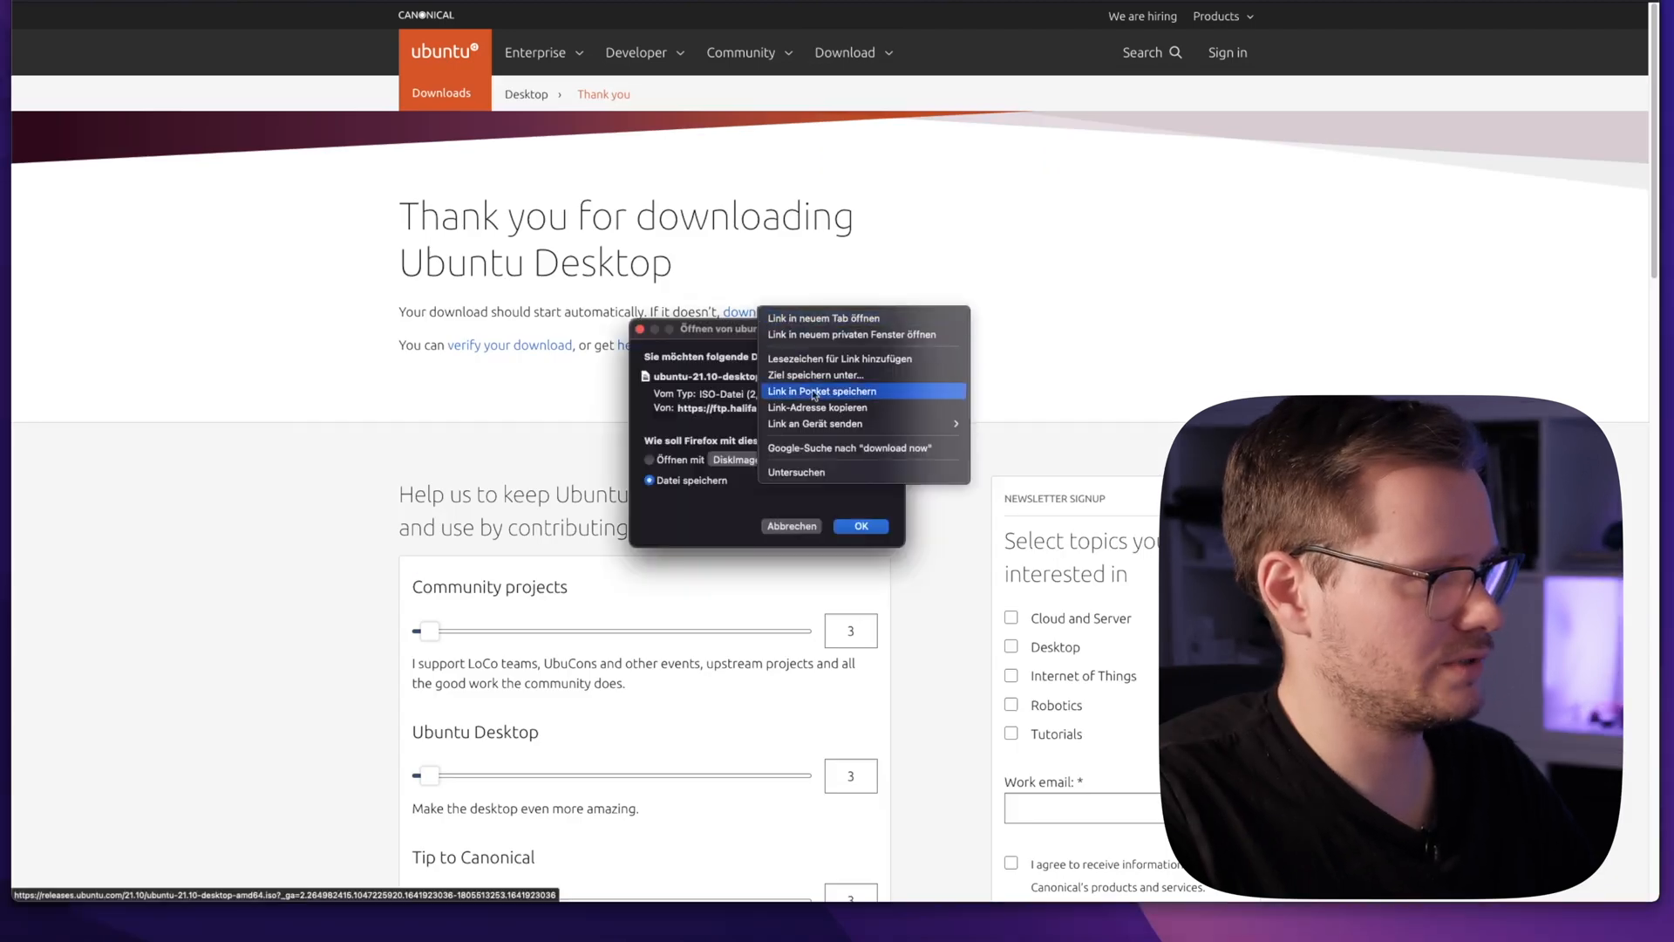
pyautogui.moveTo(819, 407)
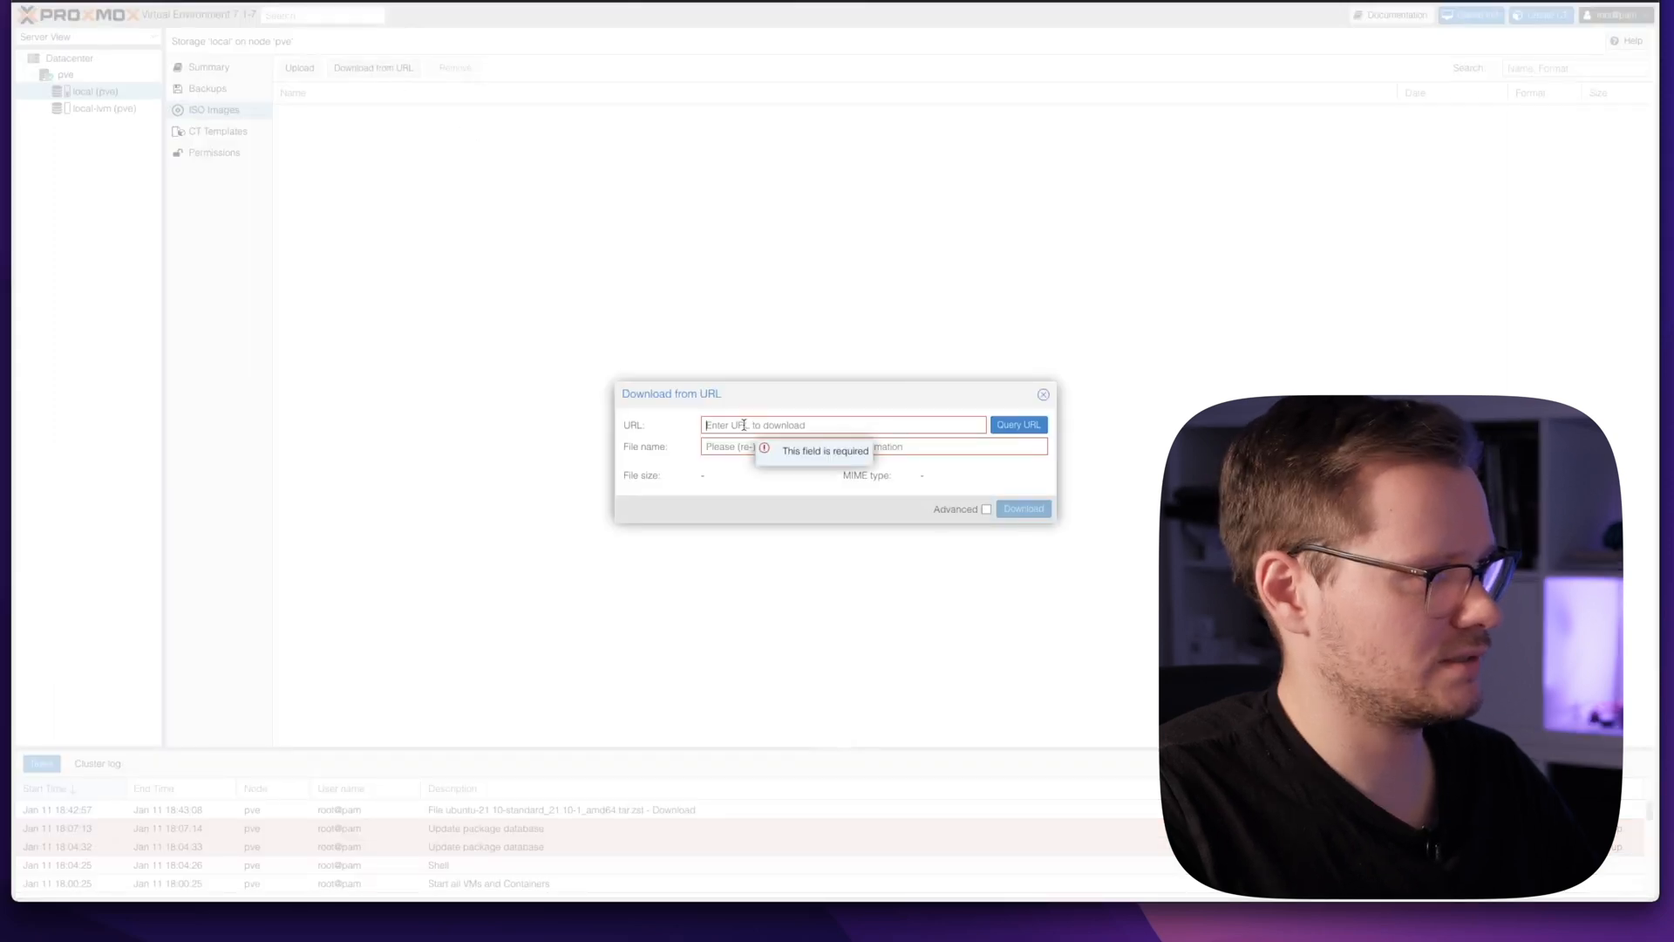
# - Fetch the Ubuntu 21.10 desktop ISO (3.12 GB) by URL into local ISO images
pyautogui.write('264982415.1047225920.1641923036-1805513253.1641923036')
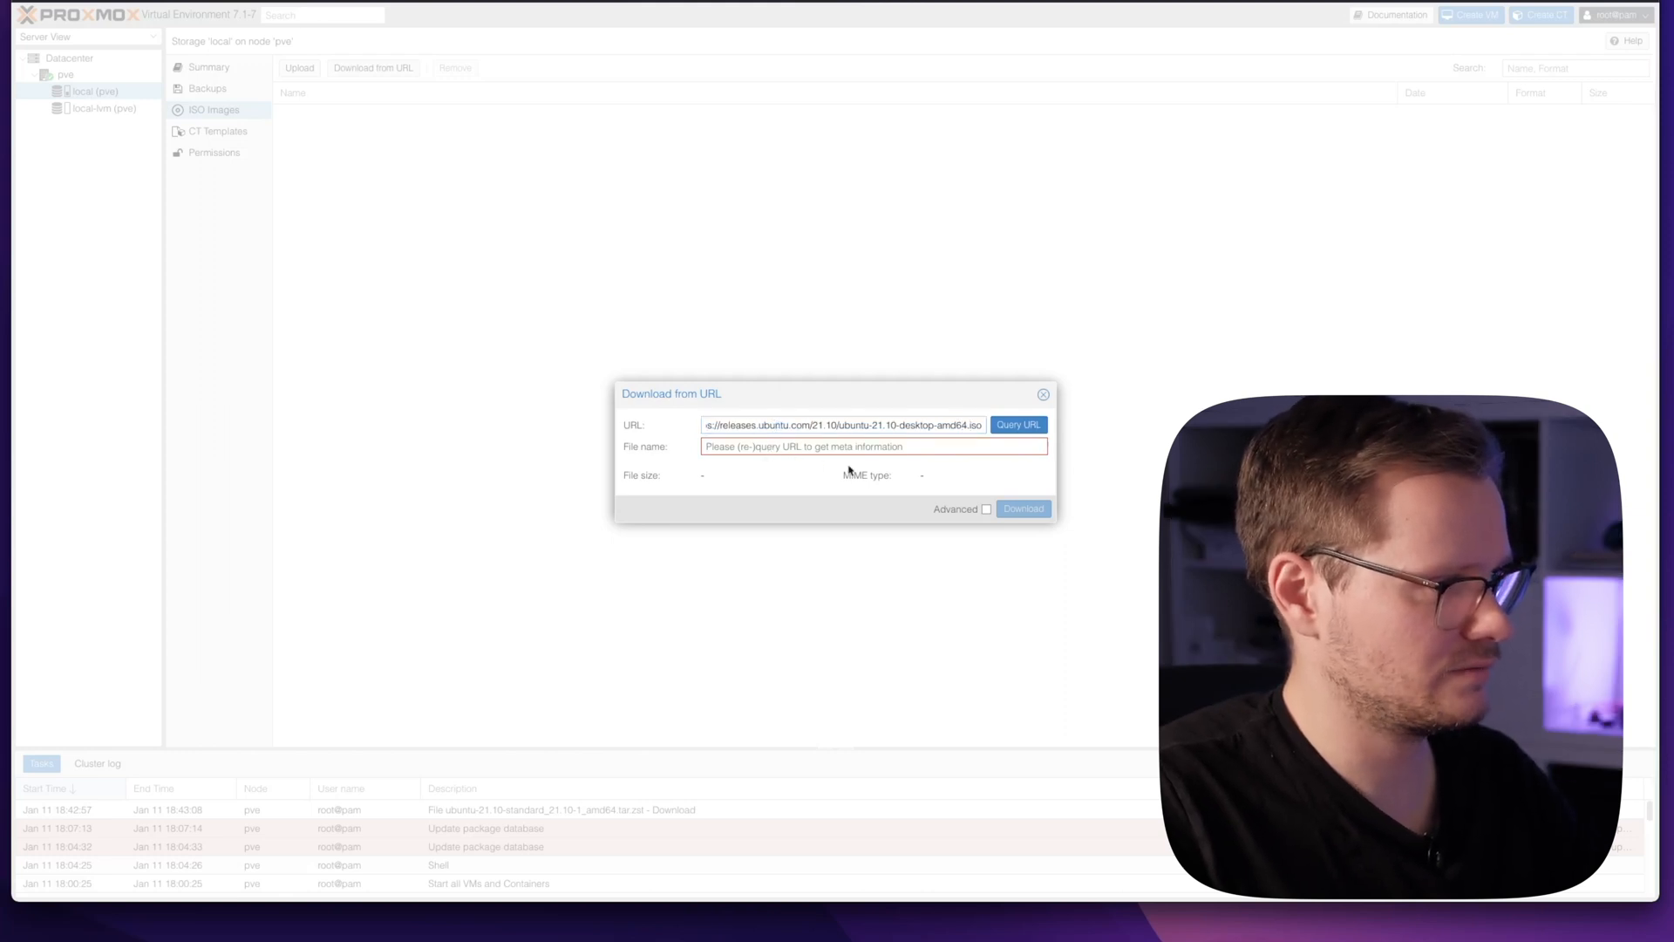
pyautogui.click(1017, 424)
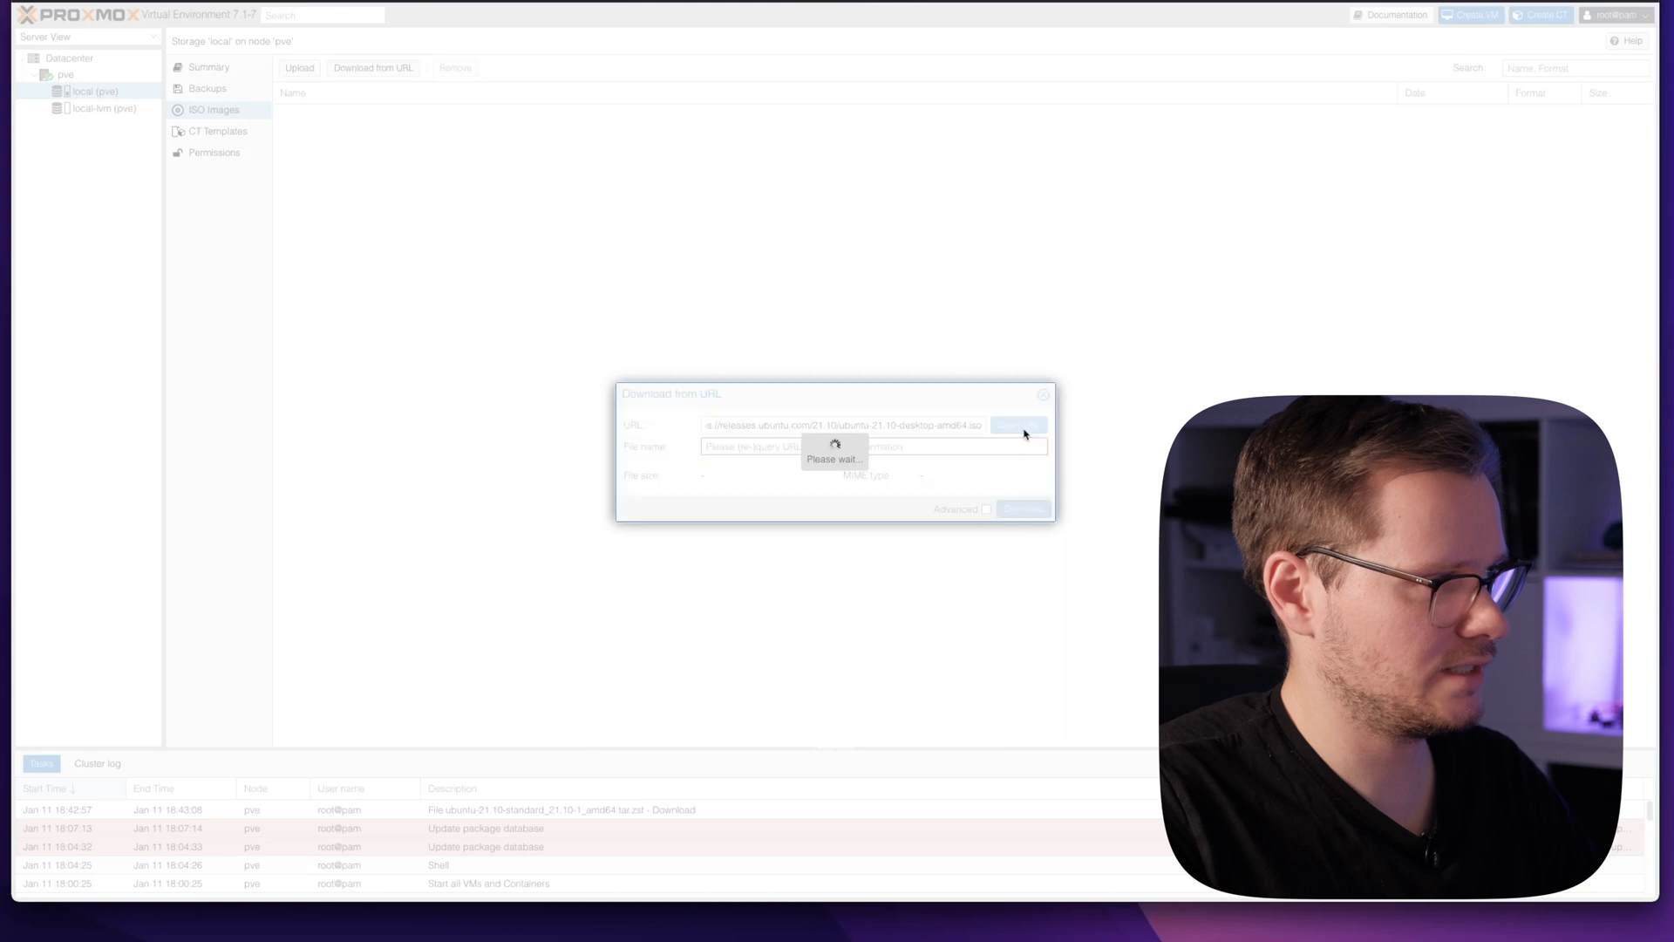
pyautogui.click(1018, 424)
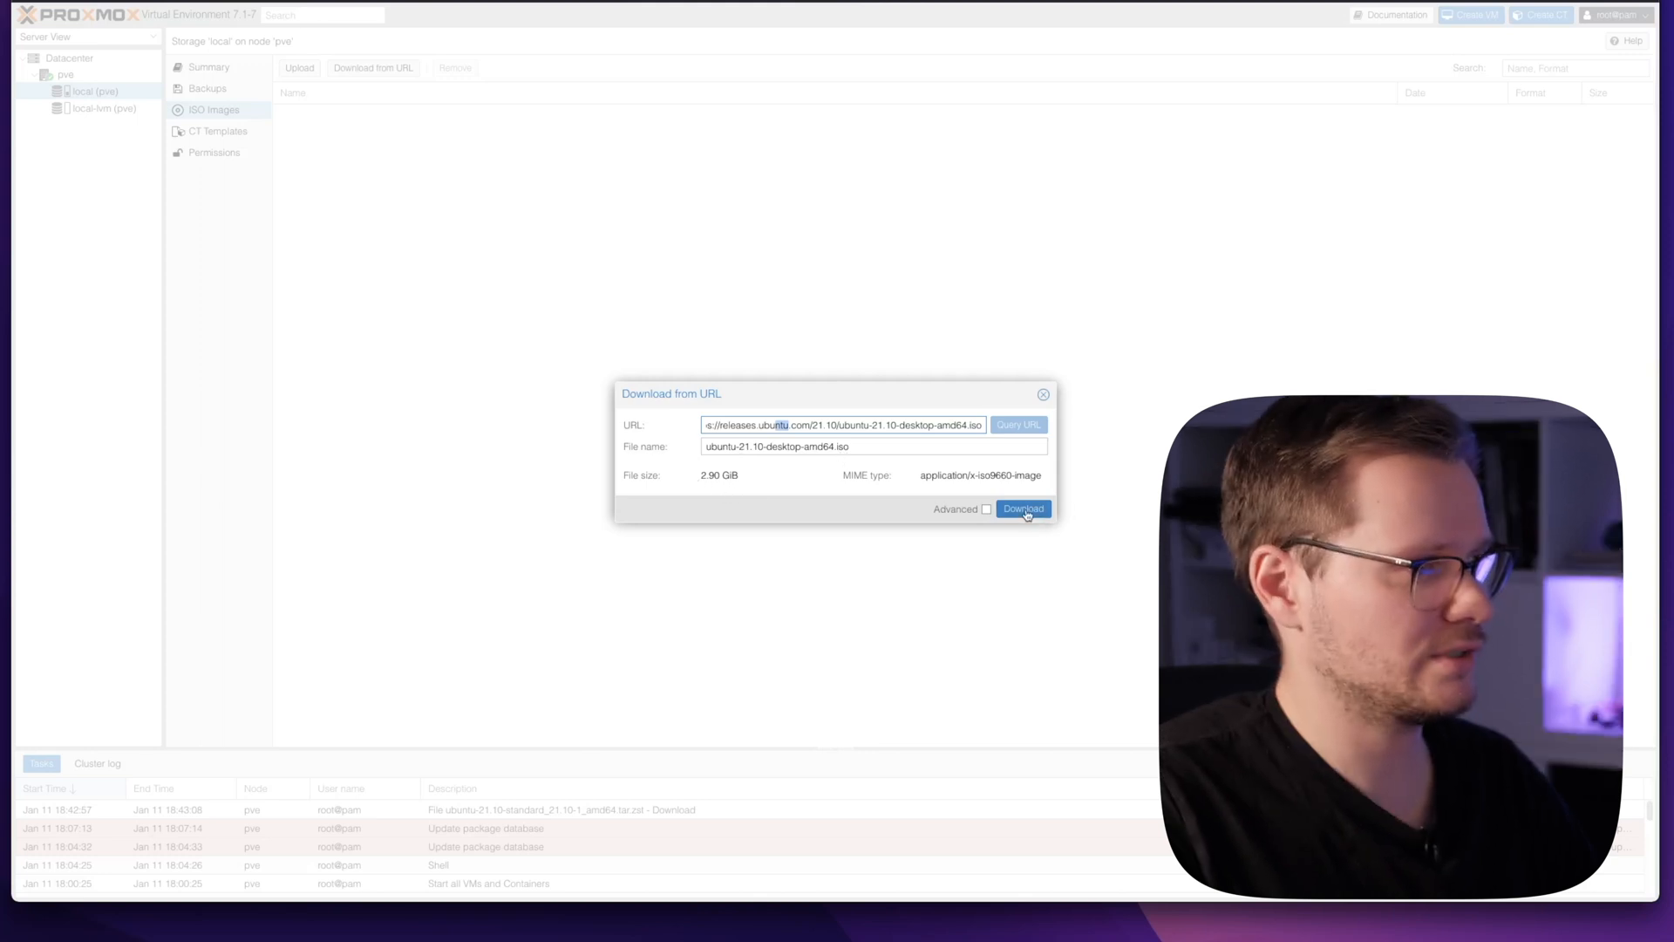
pyautogui.click(1022, 508)
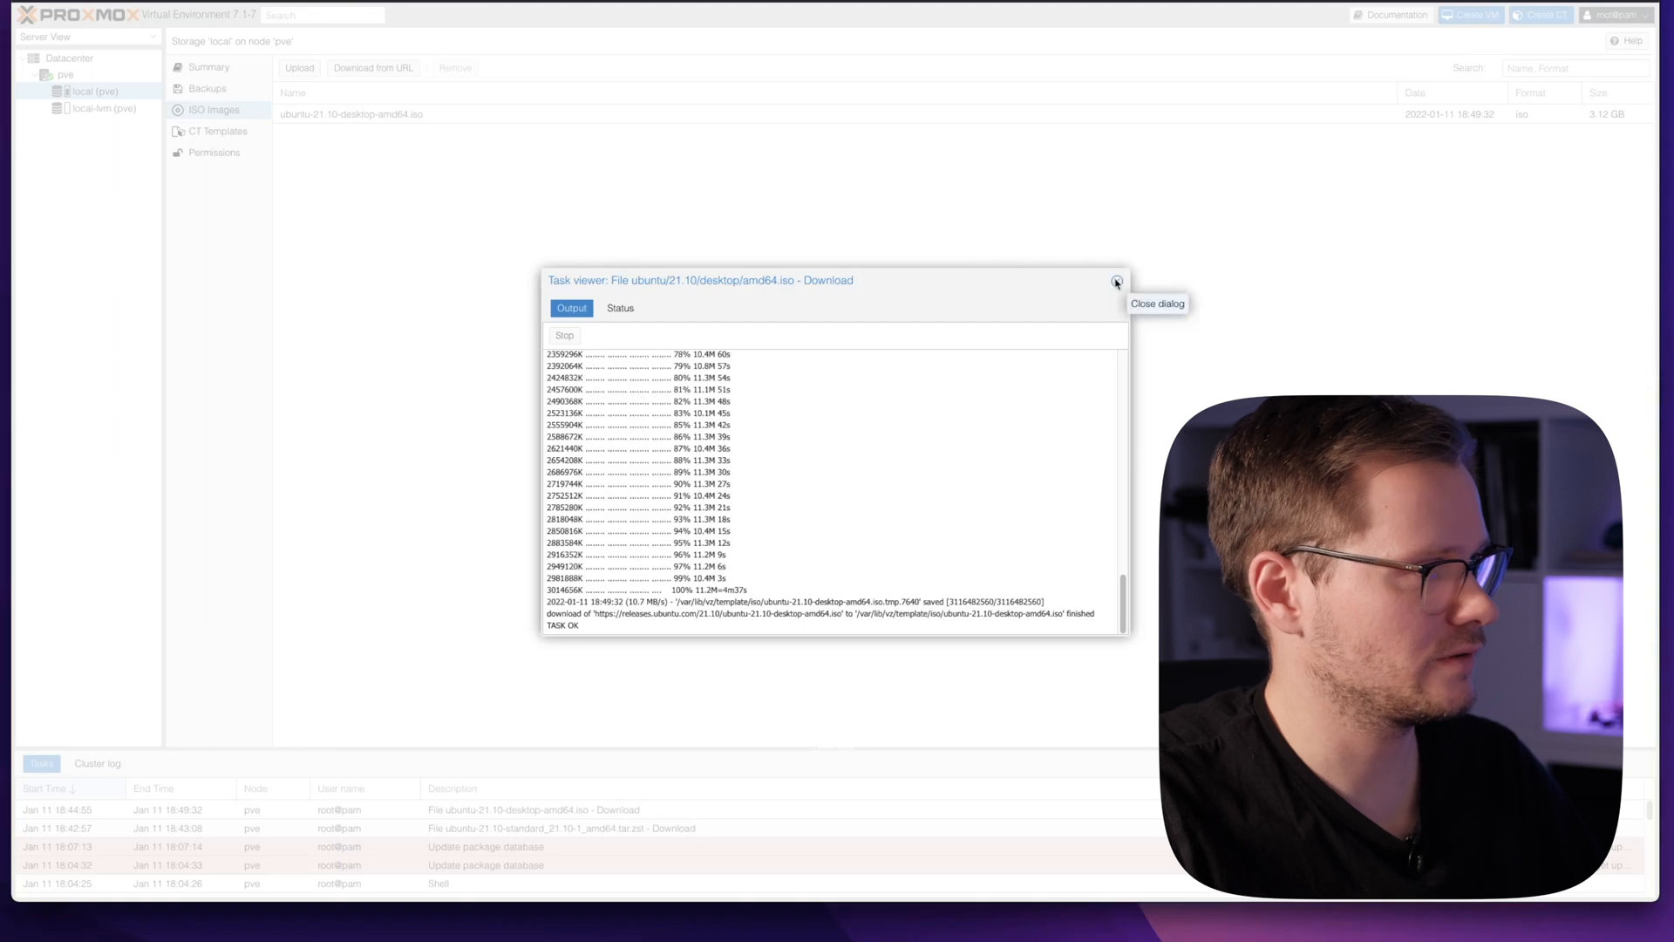
pyautogui.click(1116, 282)
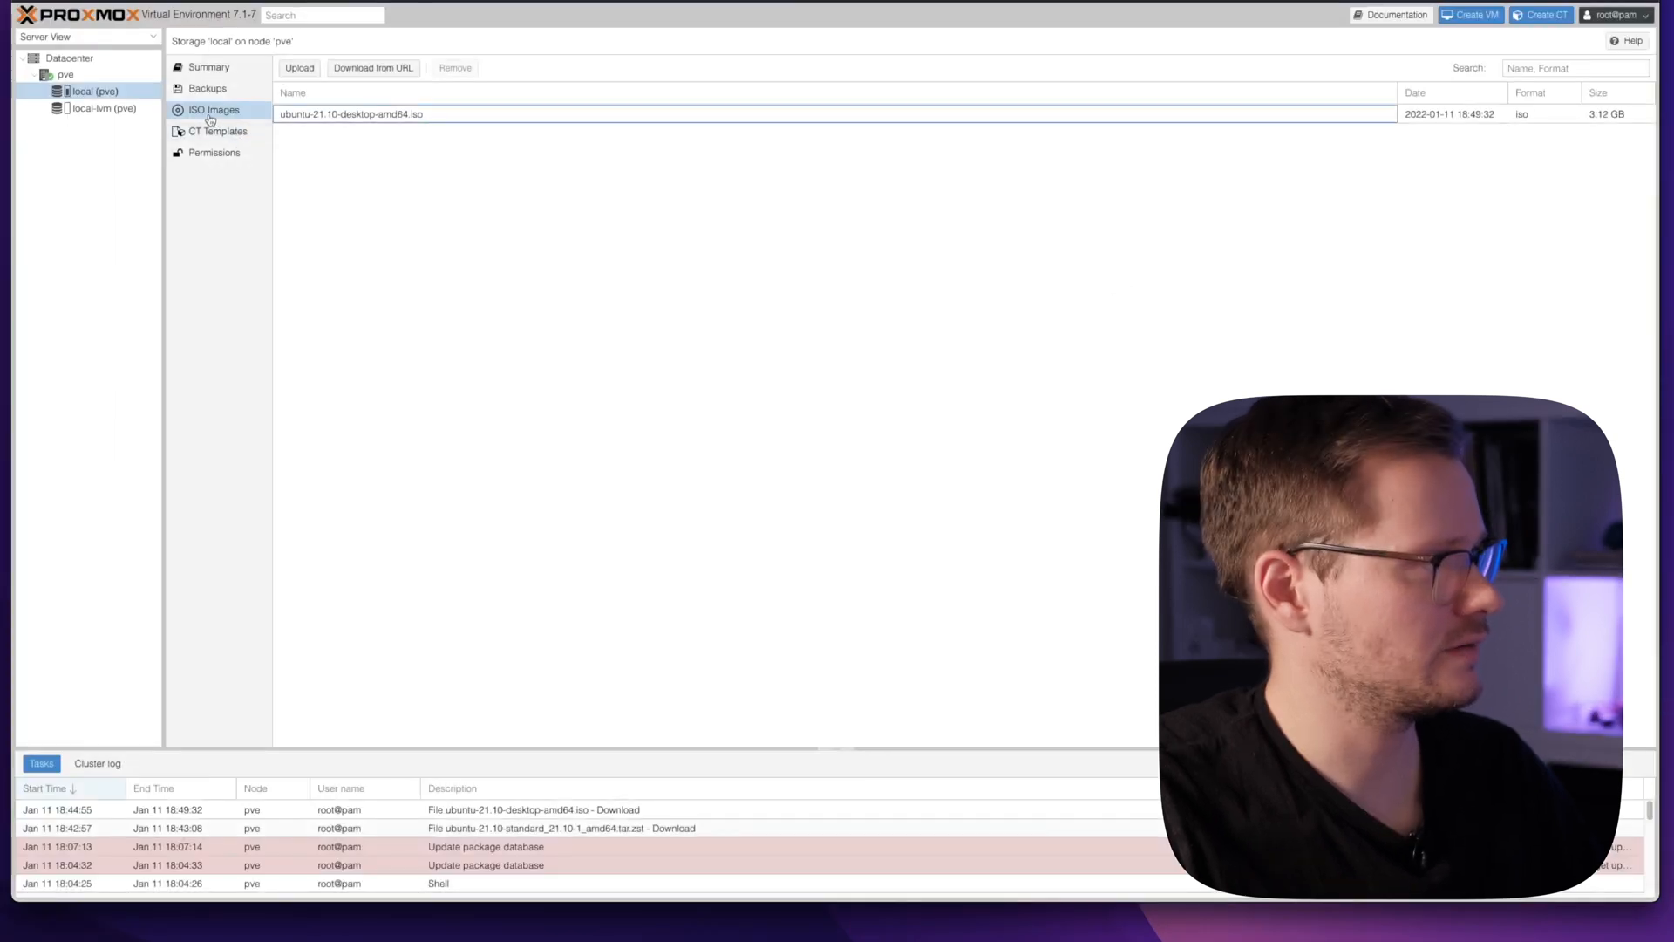
# - Confirm the Ubuntu 21.10 template in CT Templates, then view node pve's summary
pyautogui.click(218, 130)
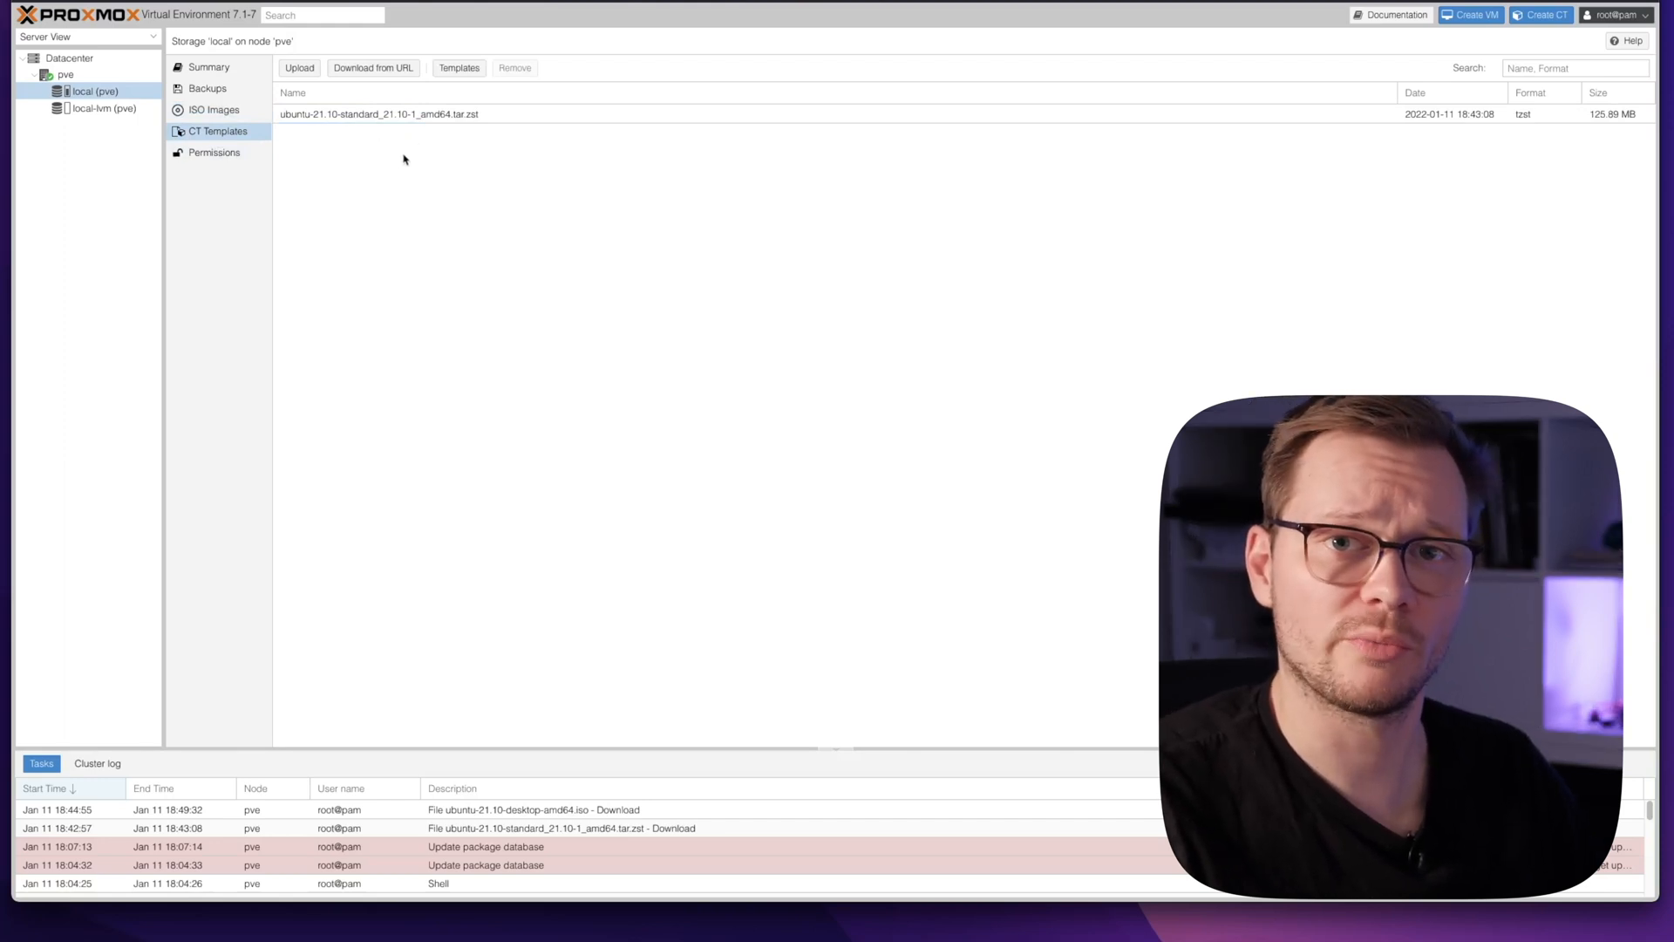
pyautogui.click(65, 75)
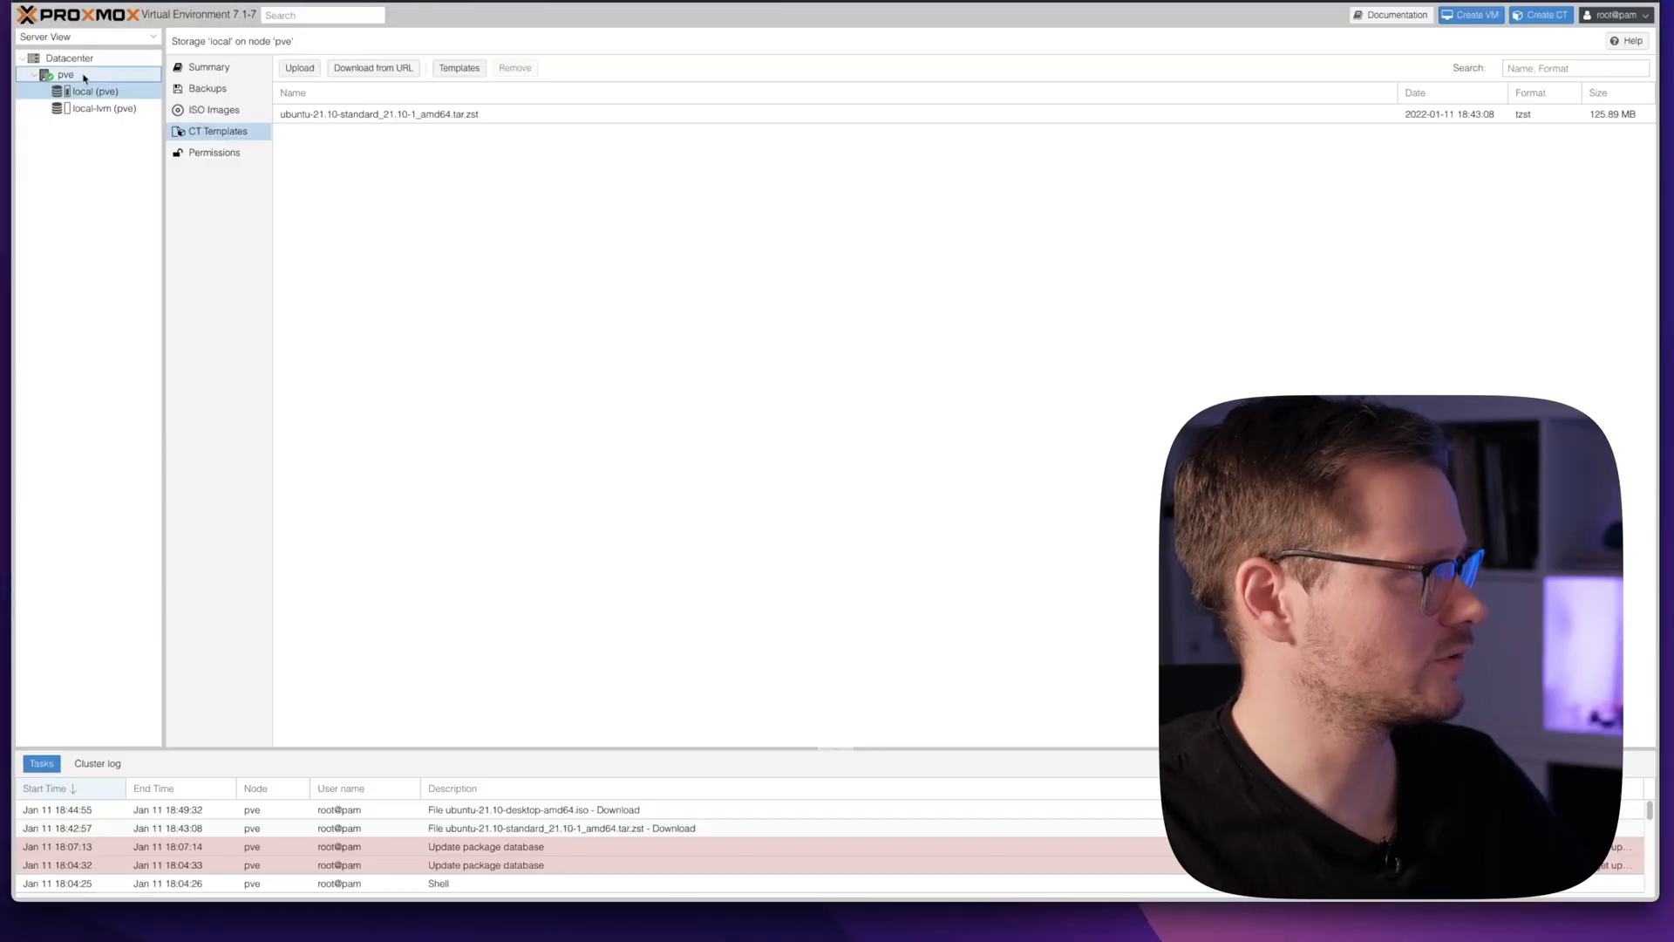
pyautogui.click(65, 75)
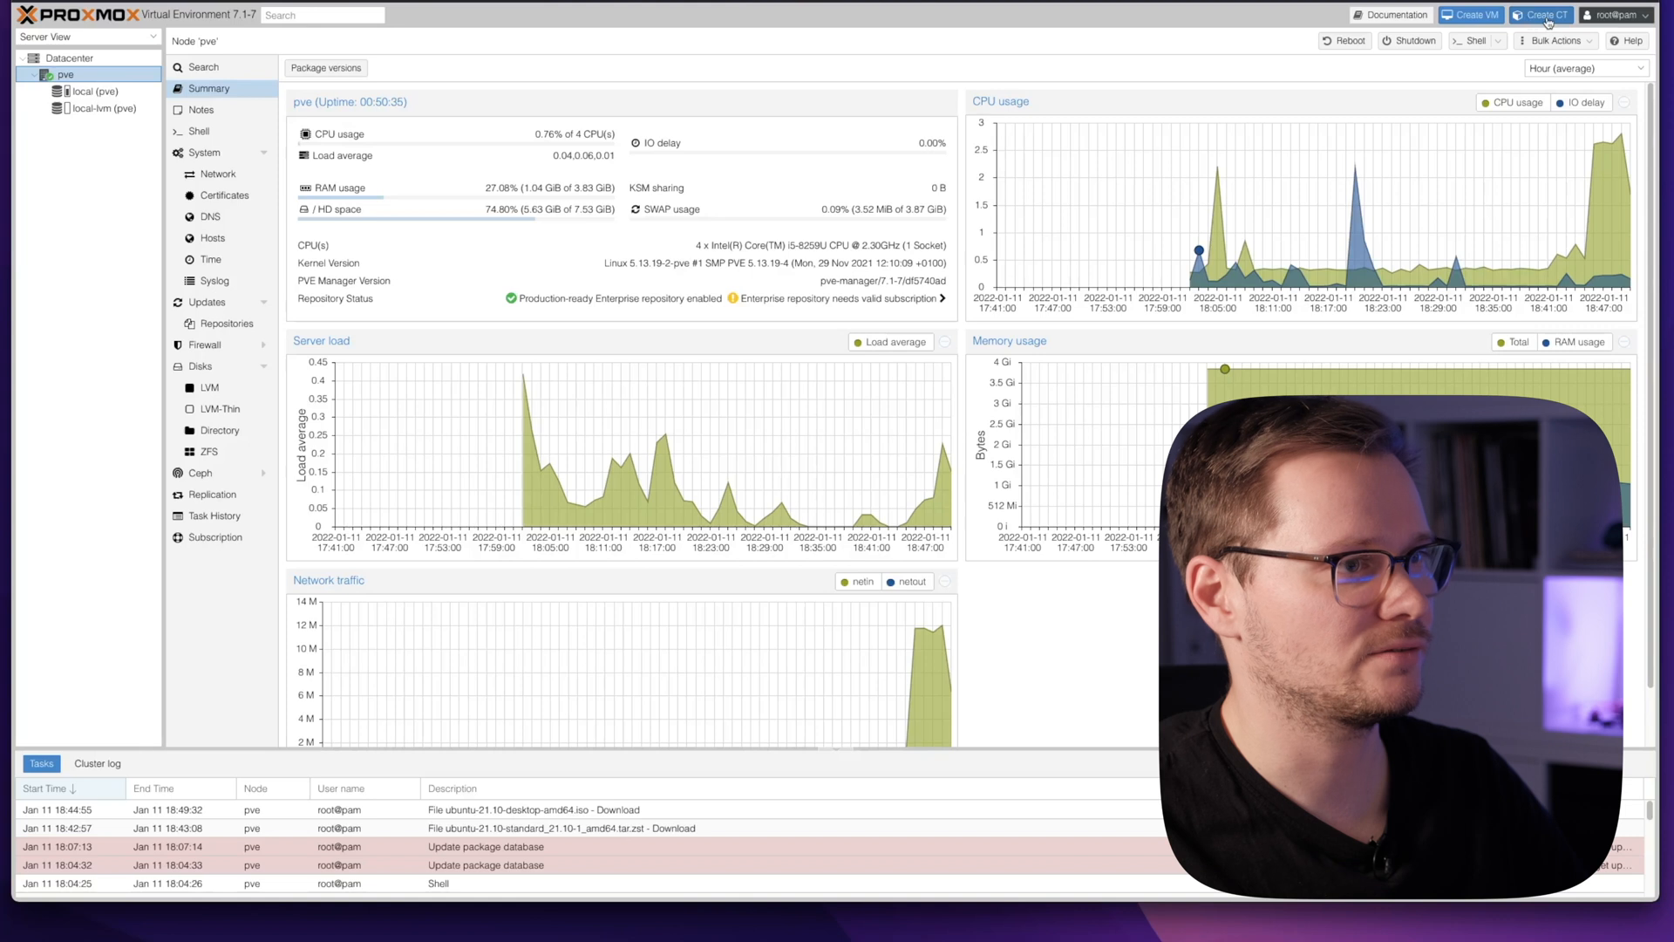
# - Start a new LXC container with hostname test-ubuntu and a root password
pyautogui.click(1540, 14)
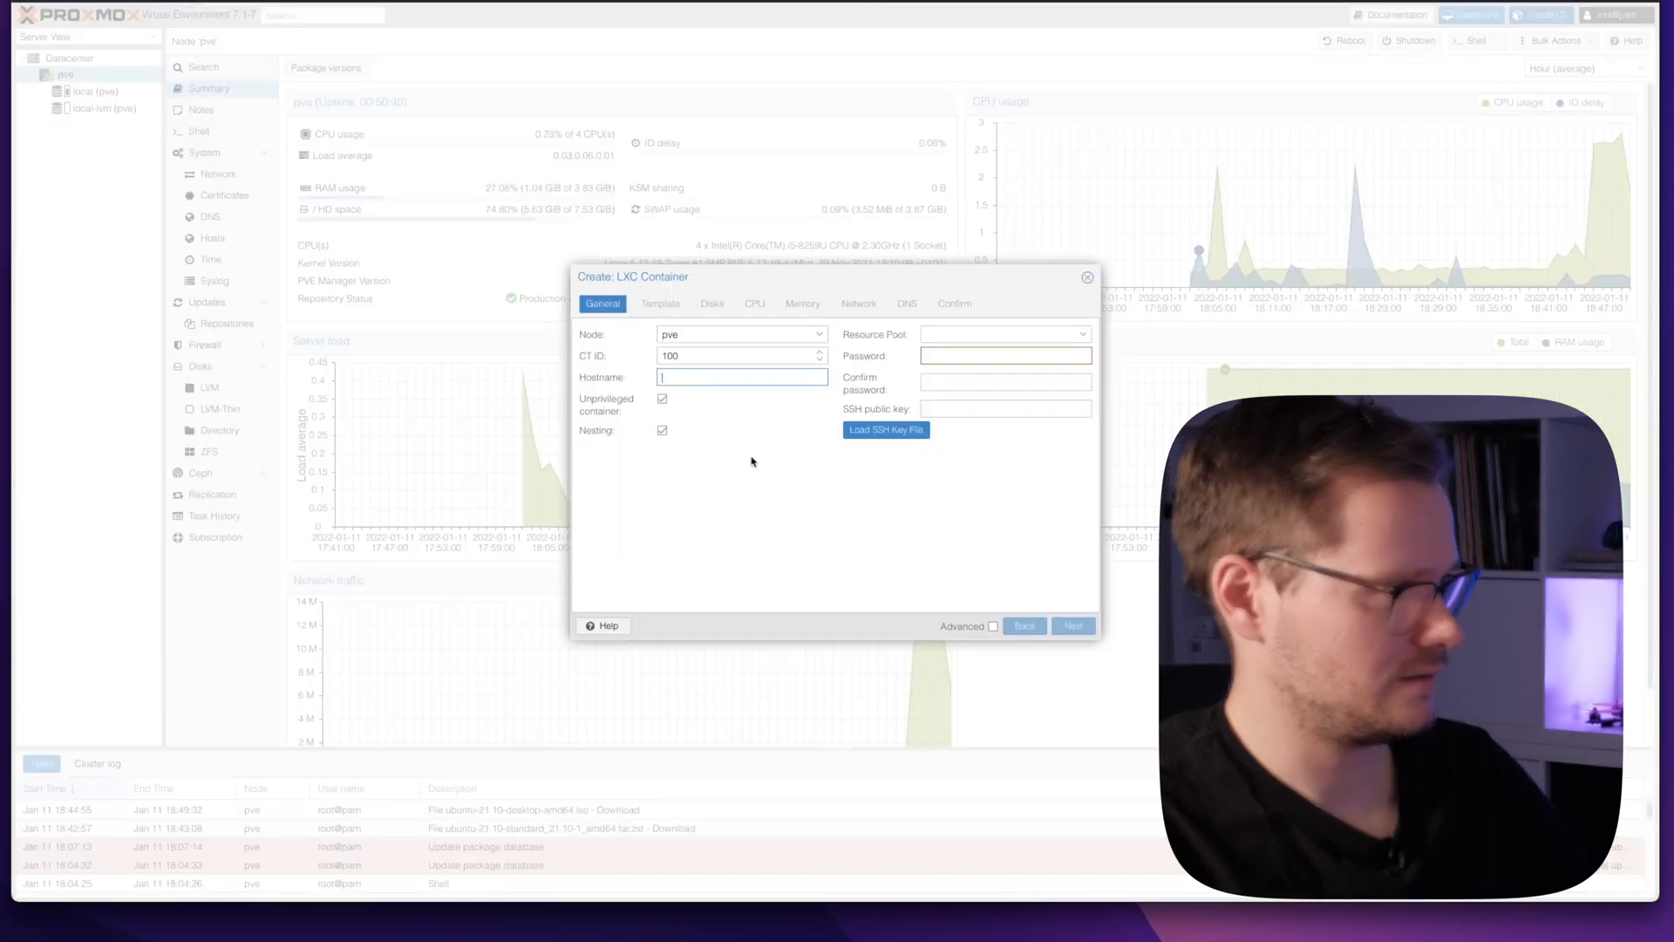
pyautogui.write('test-ubuntu')
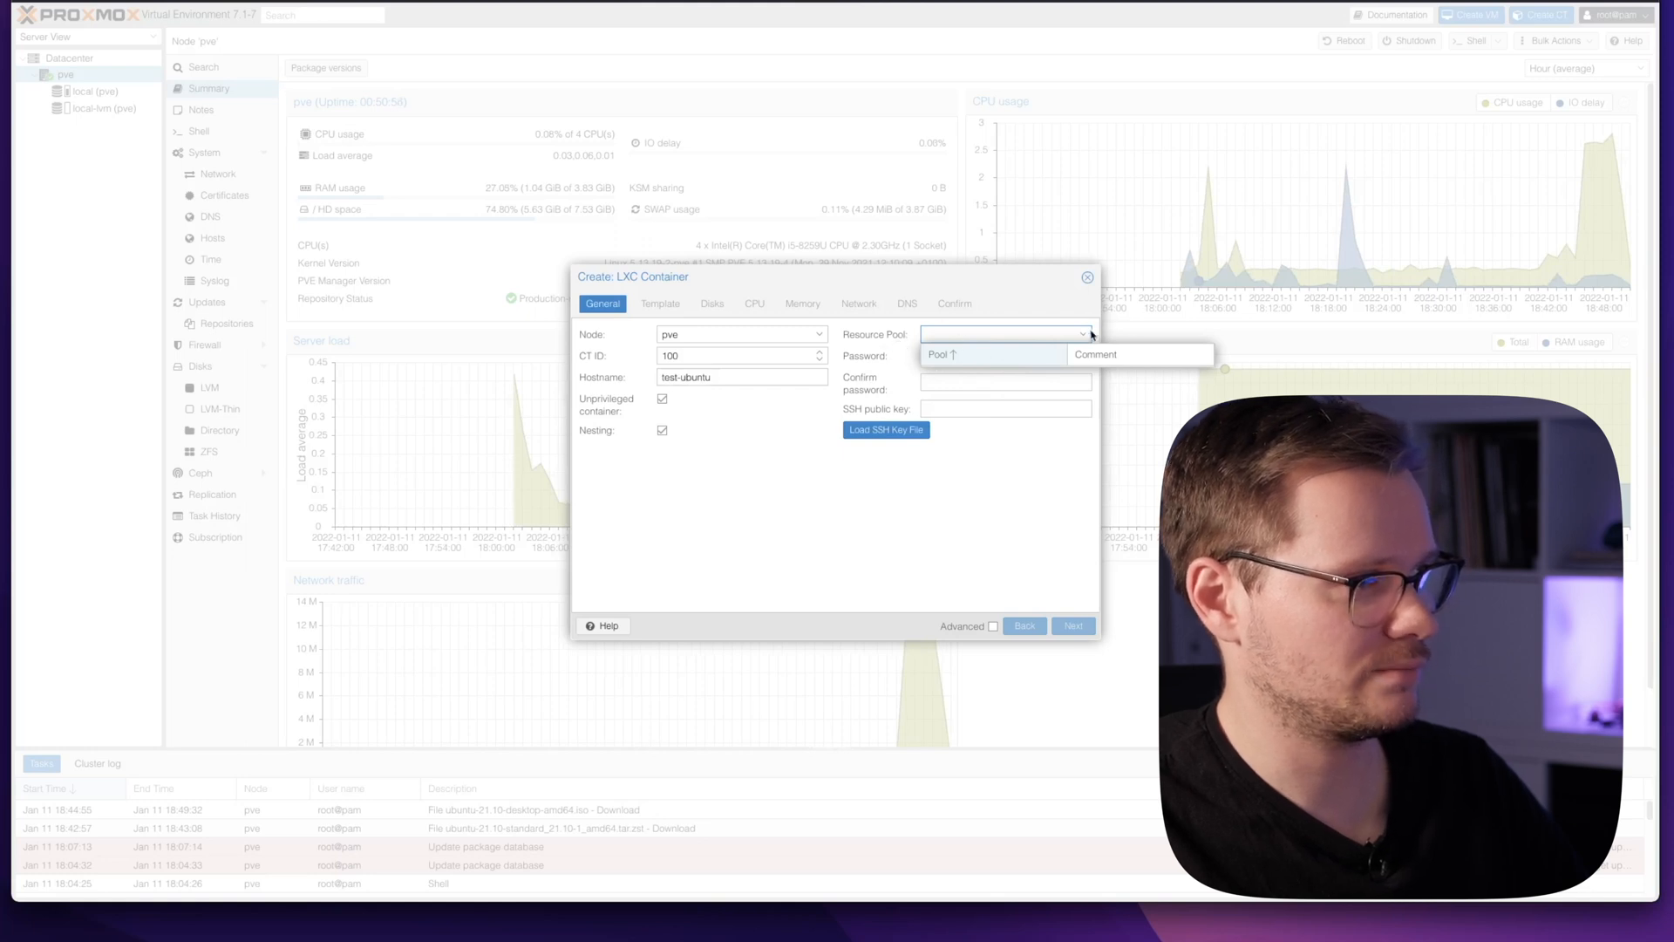
pyautogui.click(1004, 356)
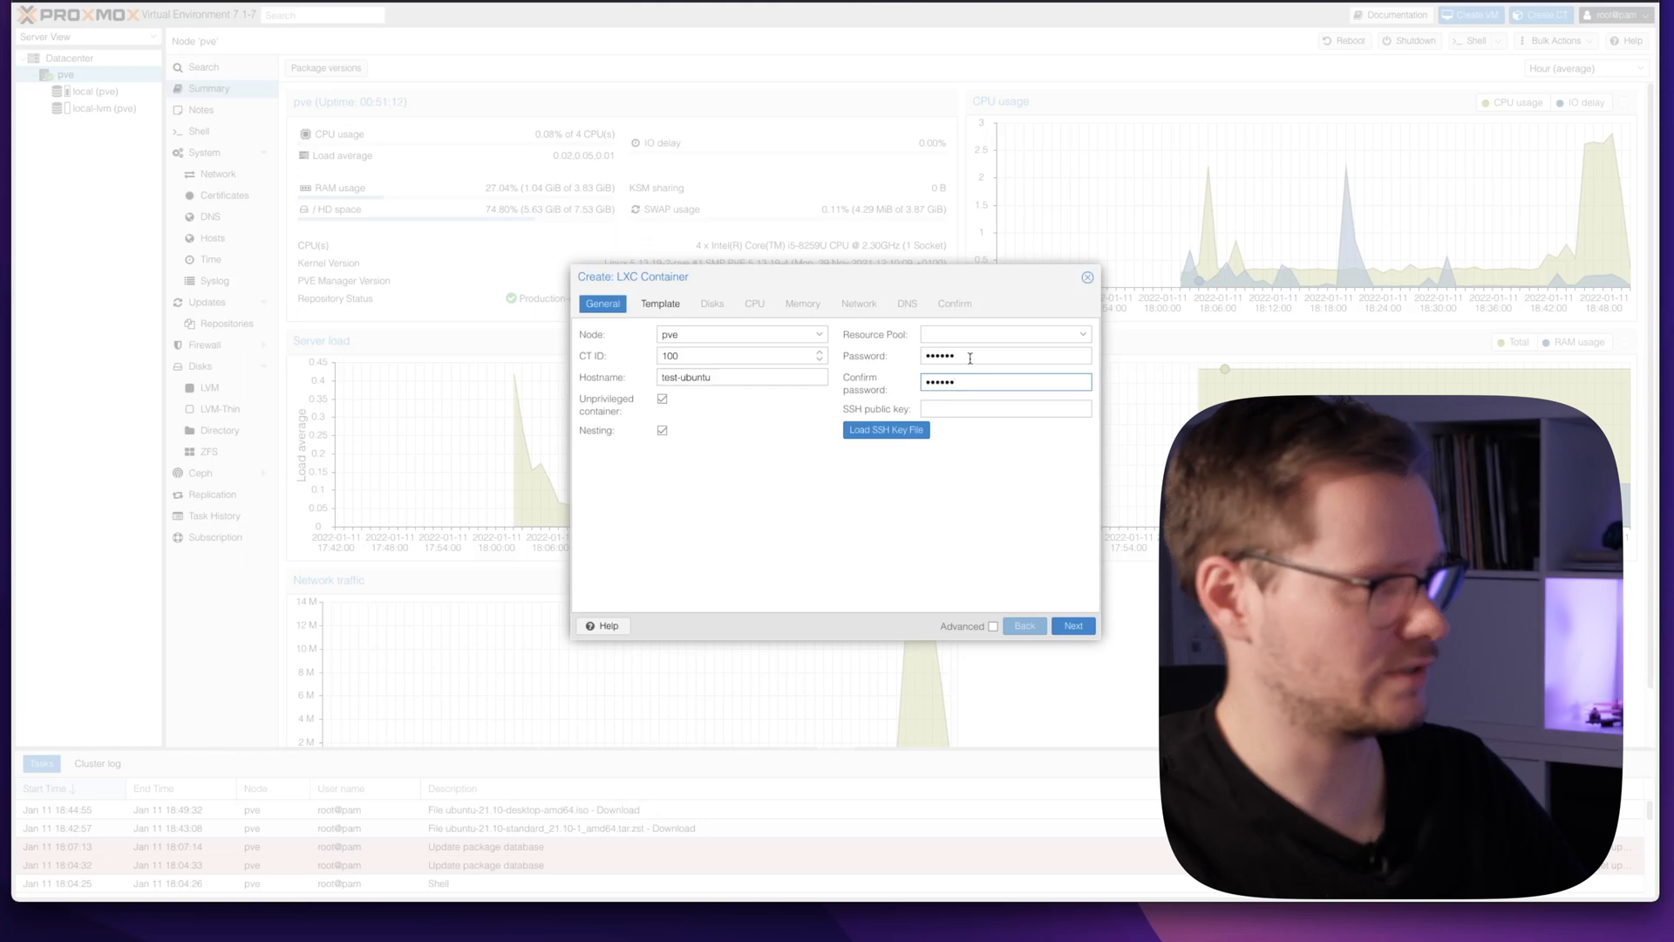
pyautogui.click(660, 303)
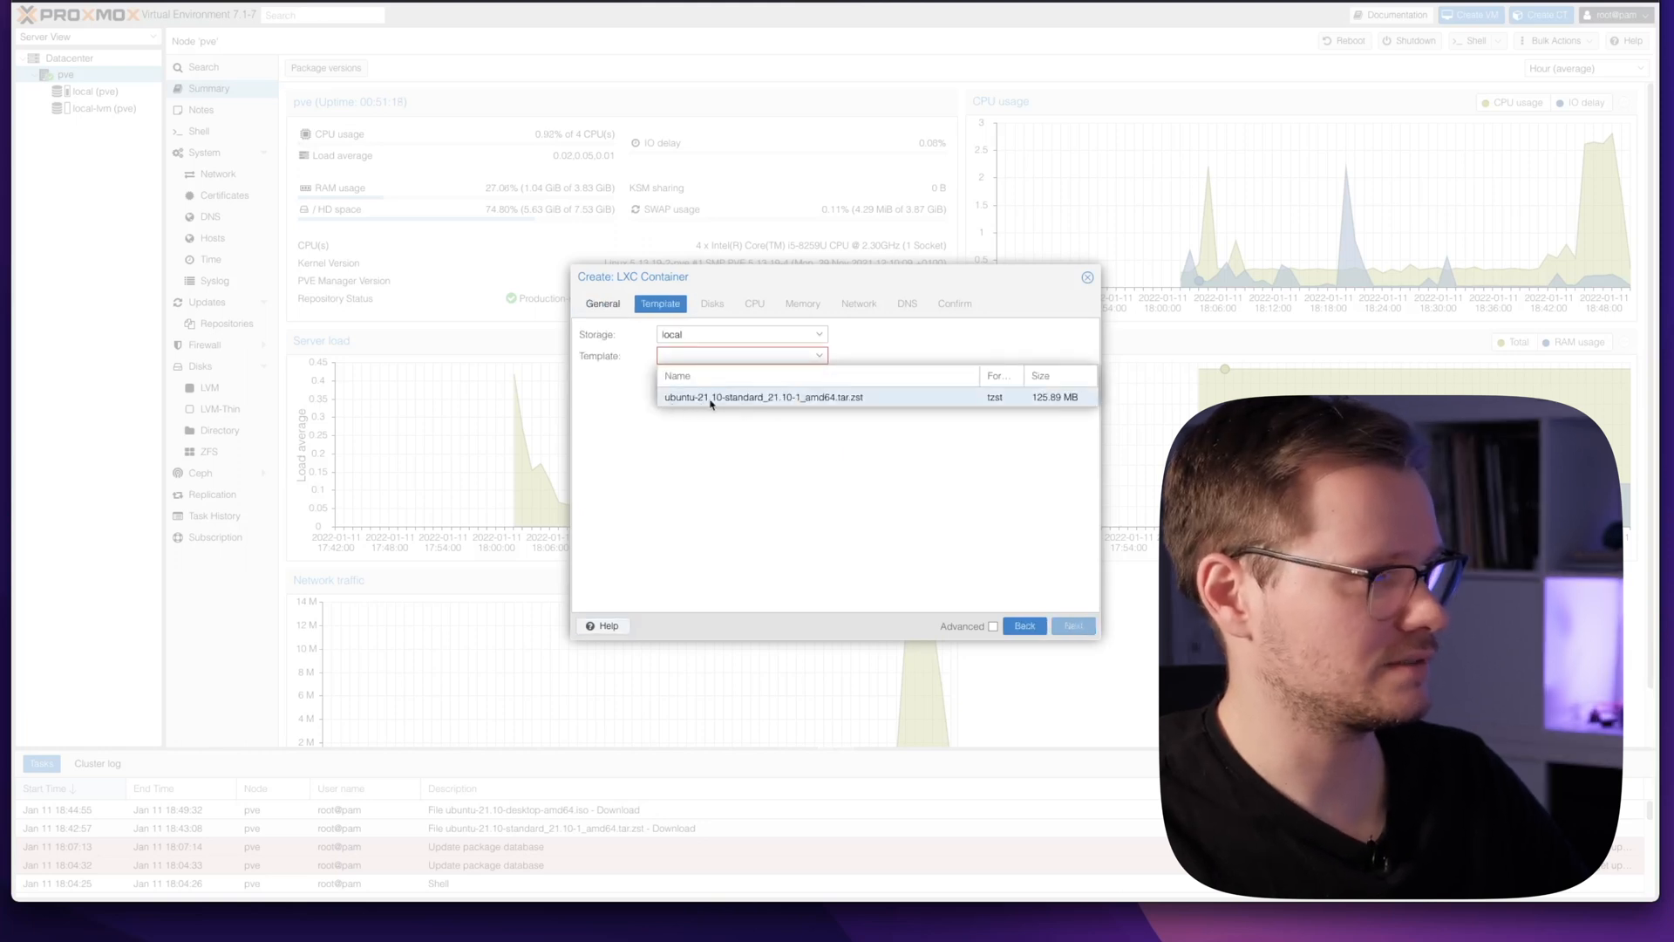
# - Pick the Ubuntu 21.10 template, keep the 8 GiB disk, and set 2 CPU cores
pyautogui.click(764, 398)
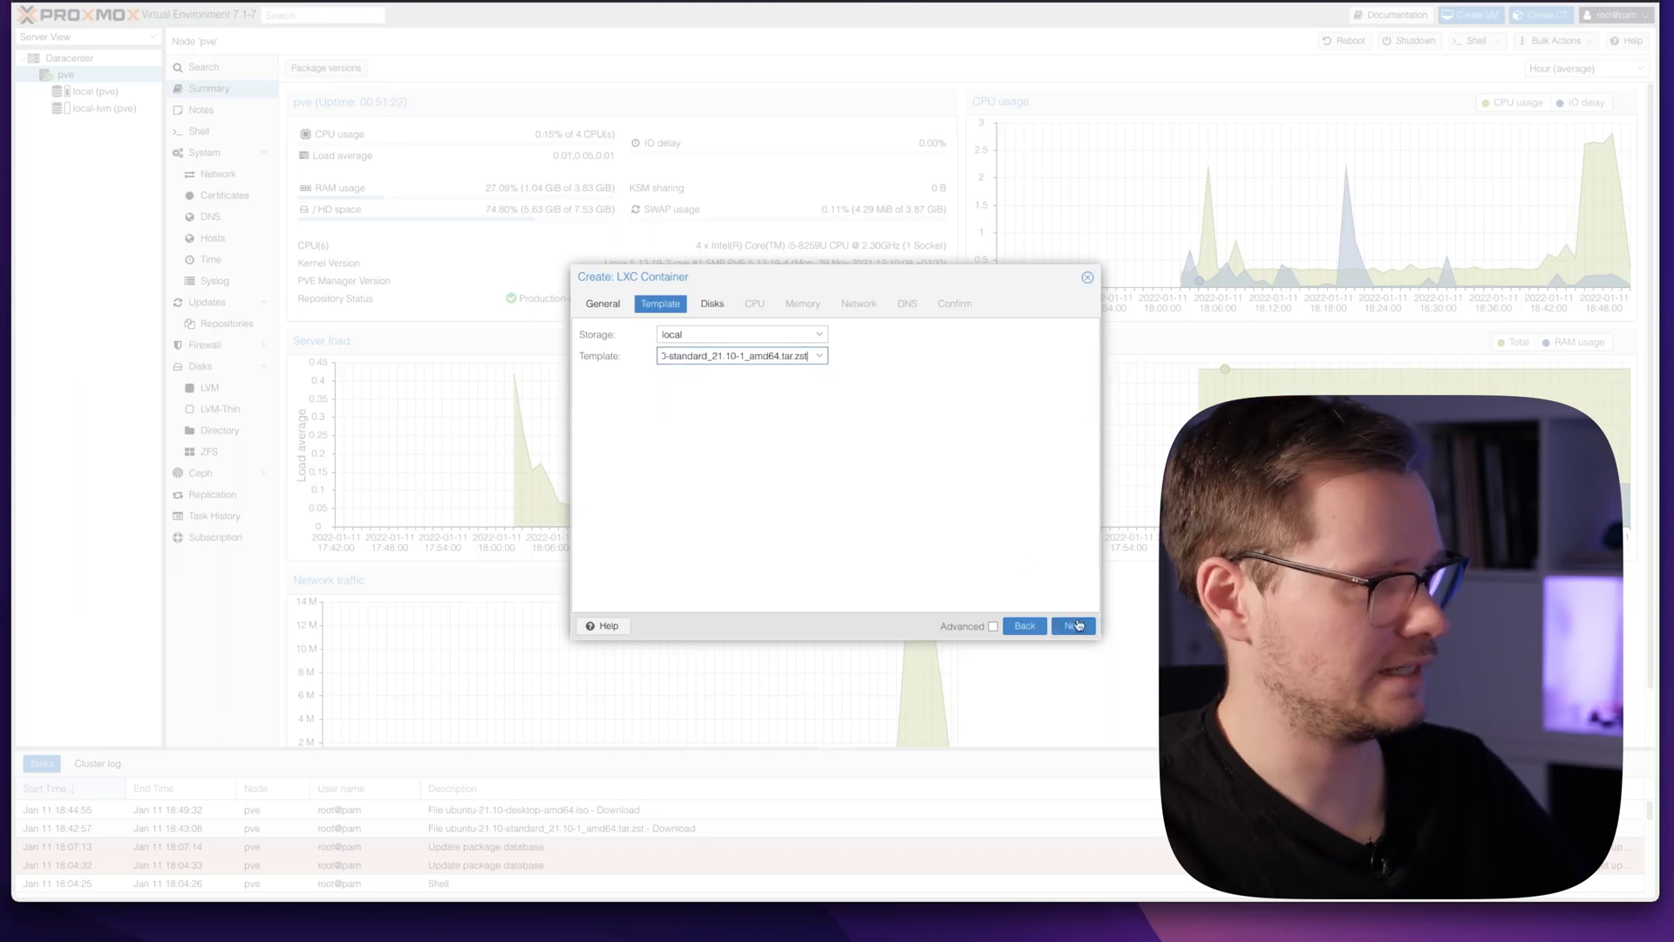
pyautogui.click(1072, 627)
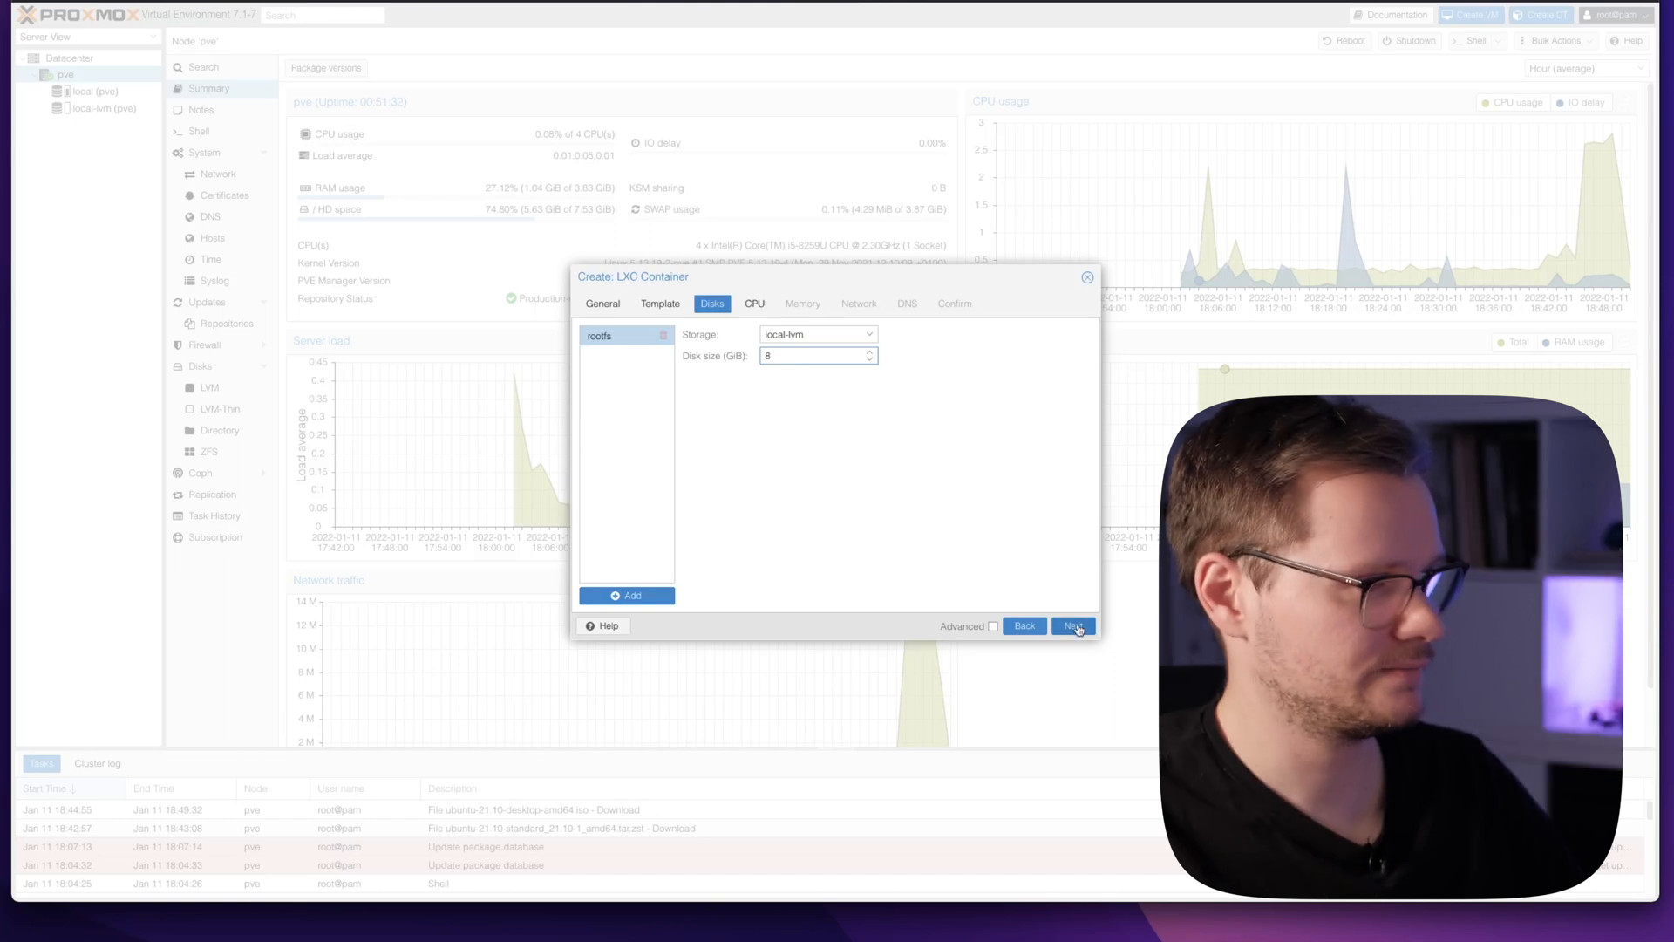
pyautogui.click(1072, 624)
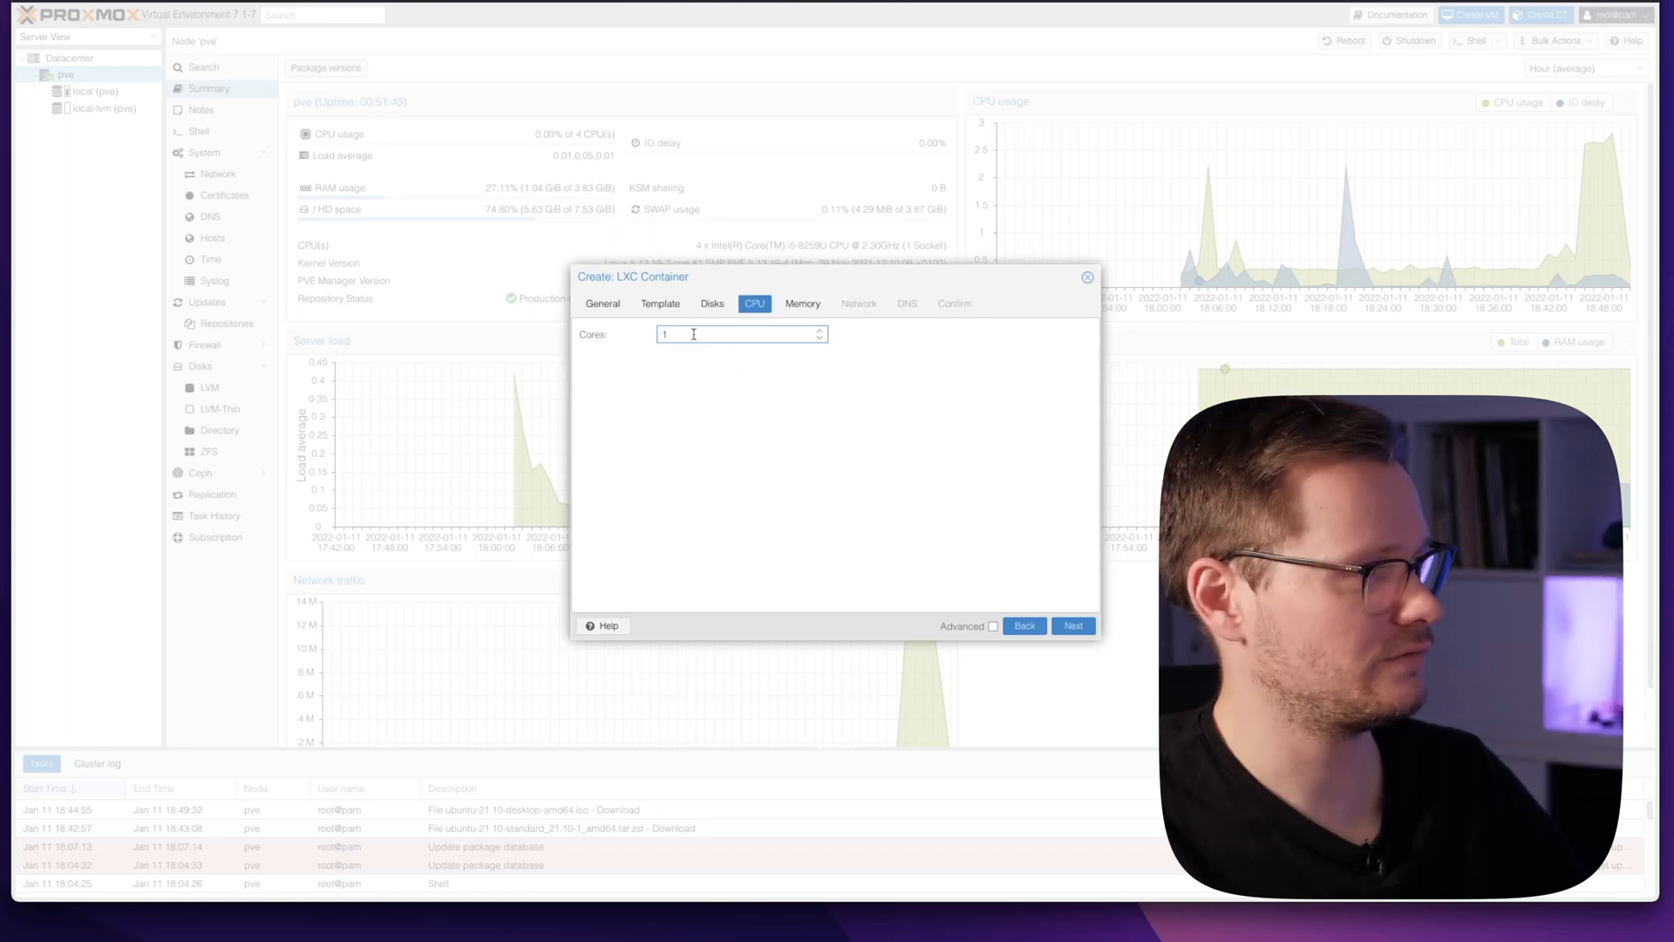
pyautogui.write('2')
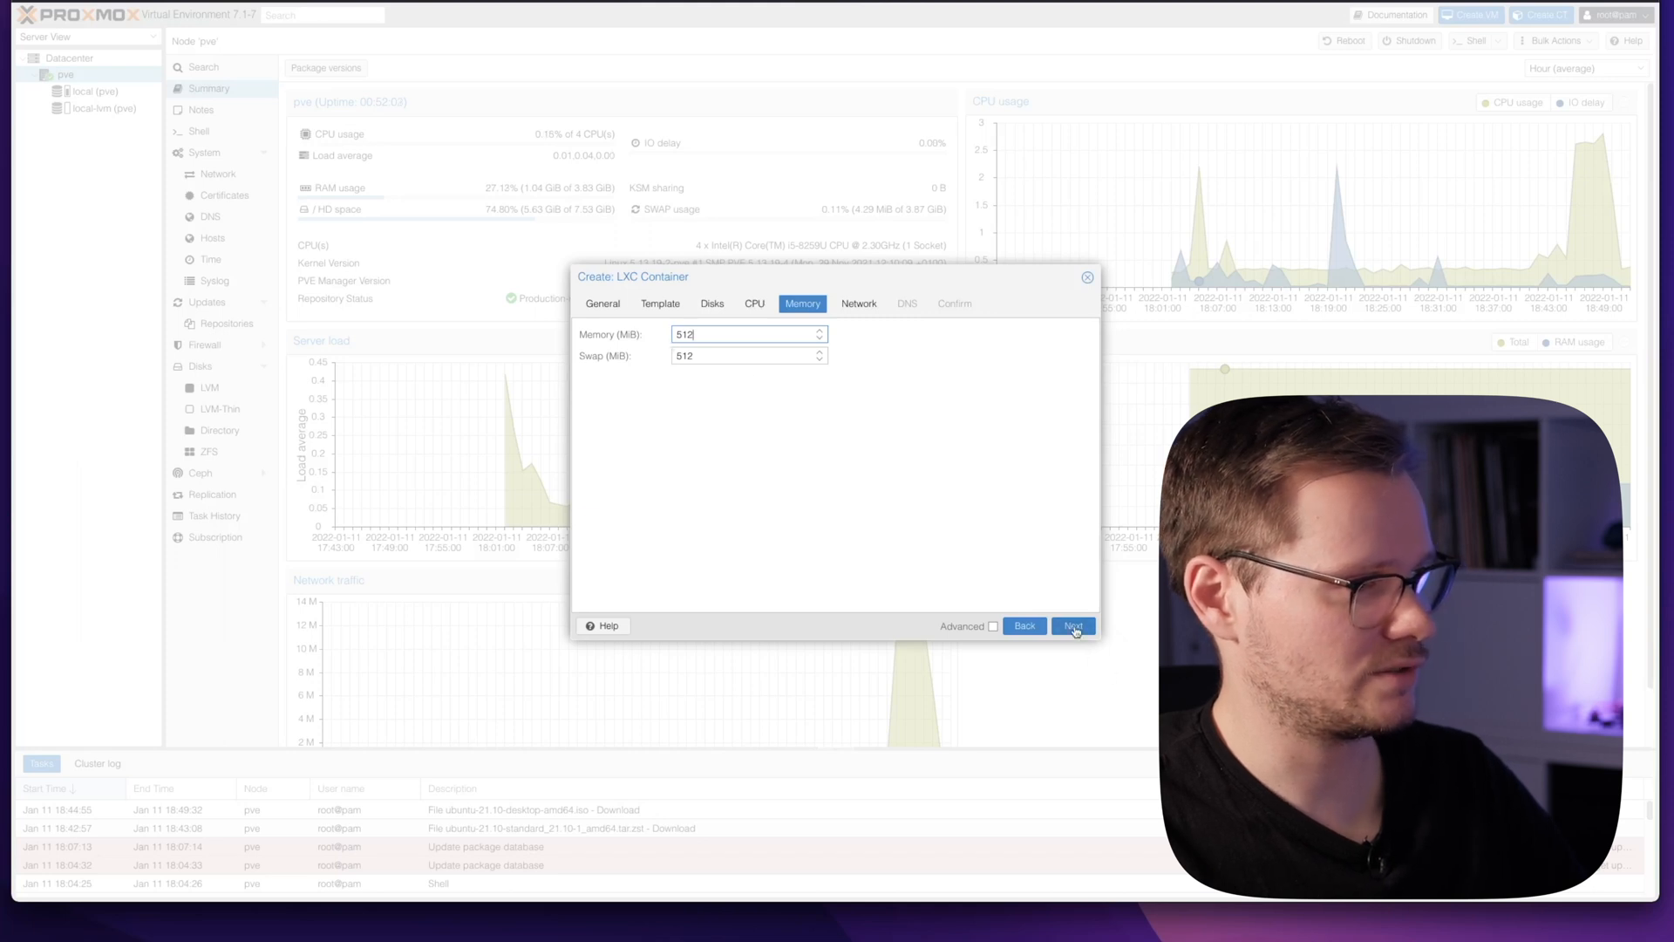
pyautogui.click(1072, 626)
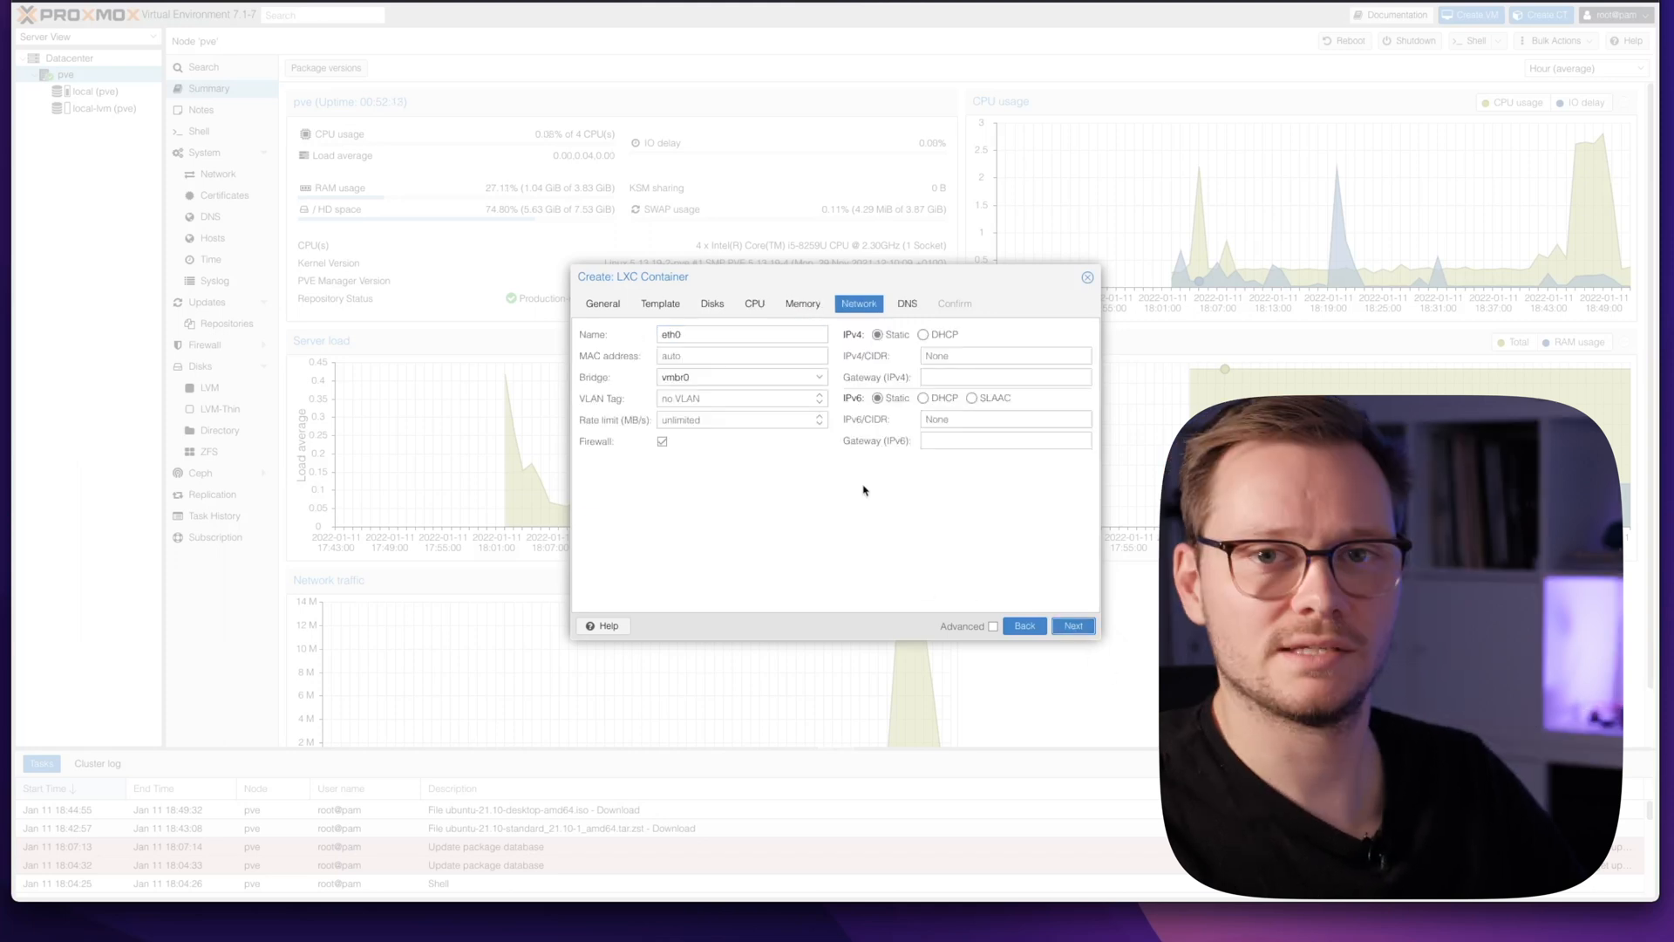
pyautogui.moveTo(729, 479)
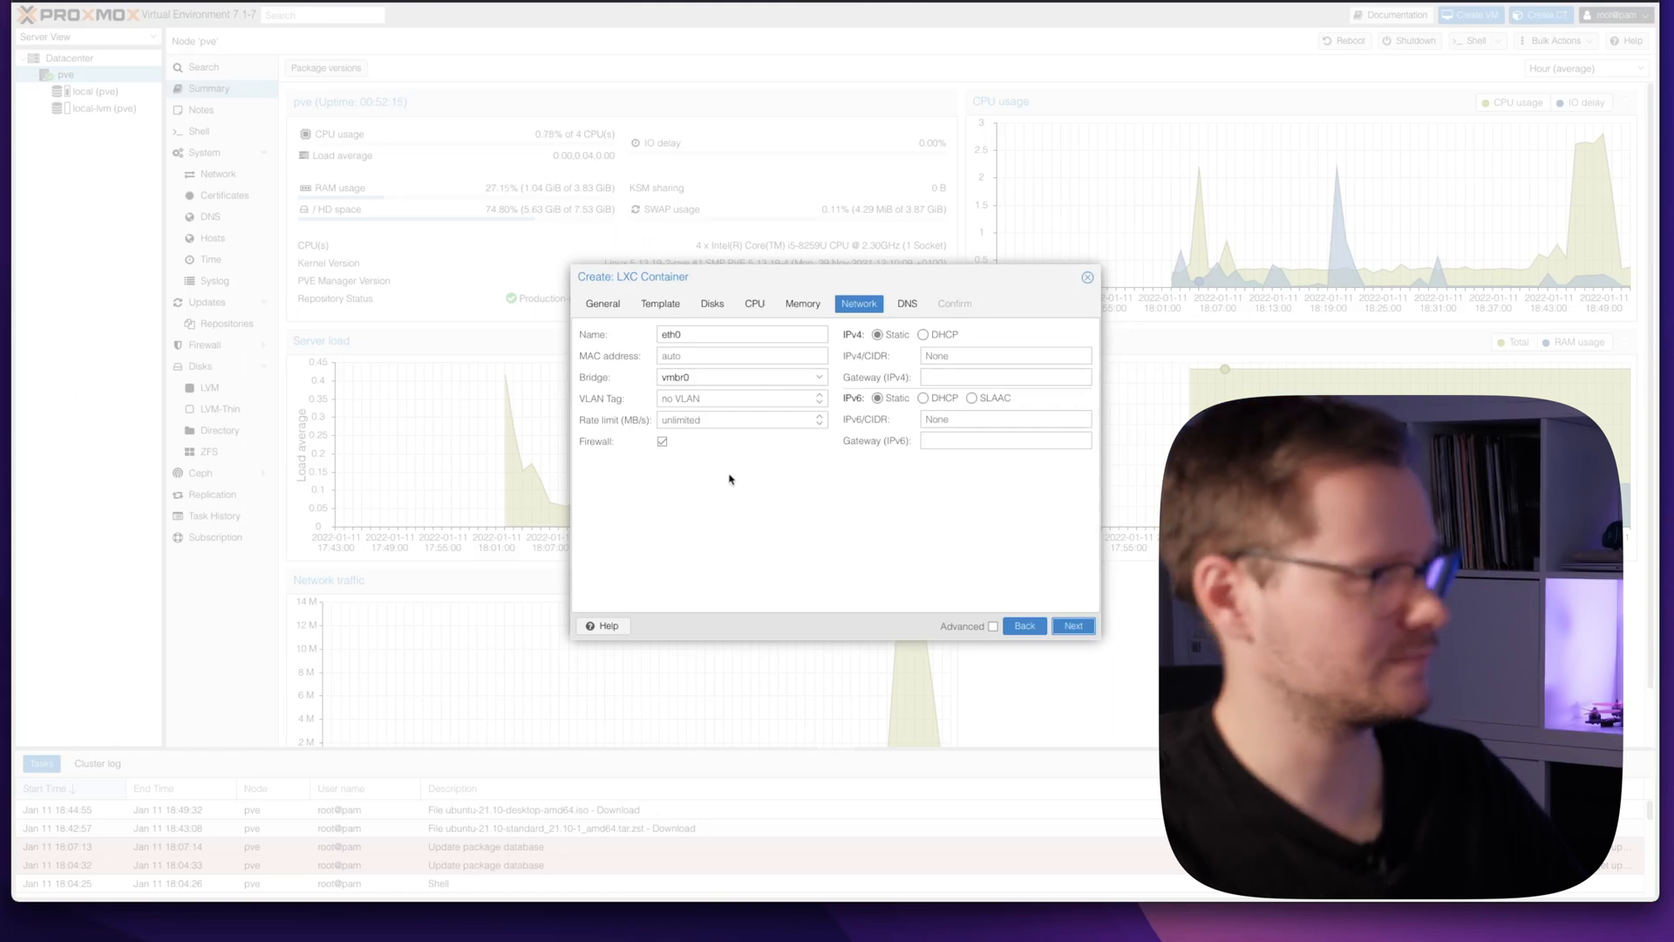
pyautogui.moveTo(761, 450)
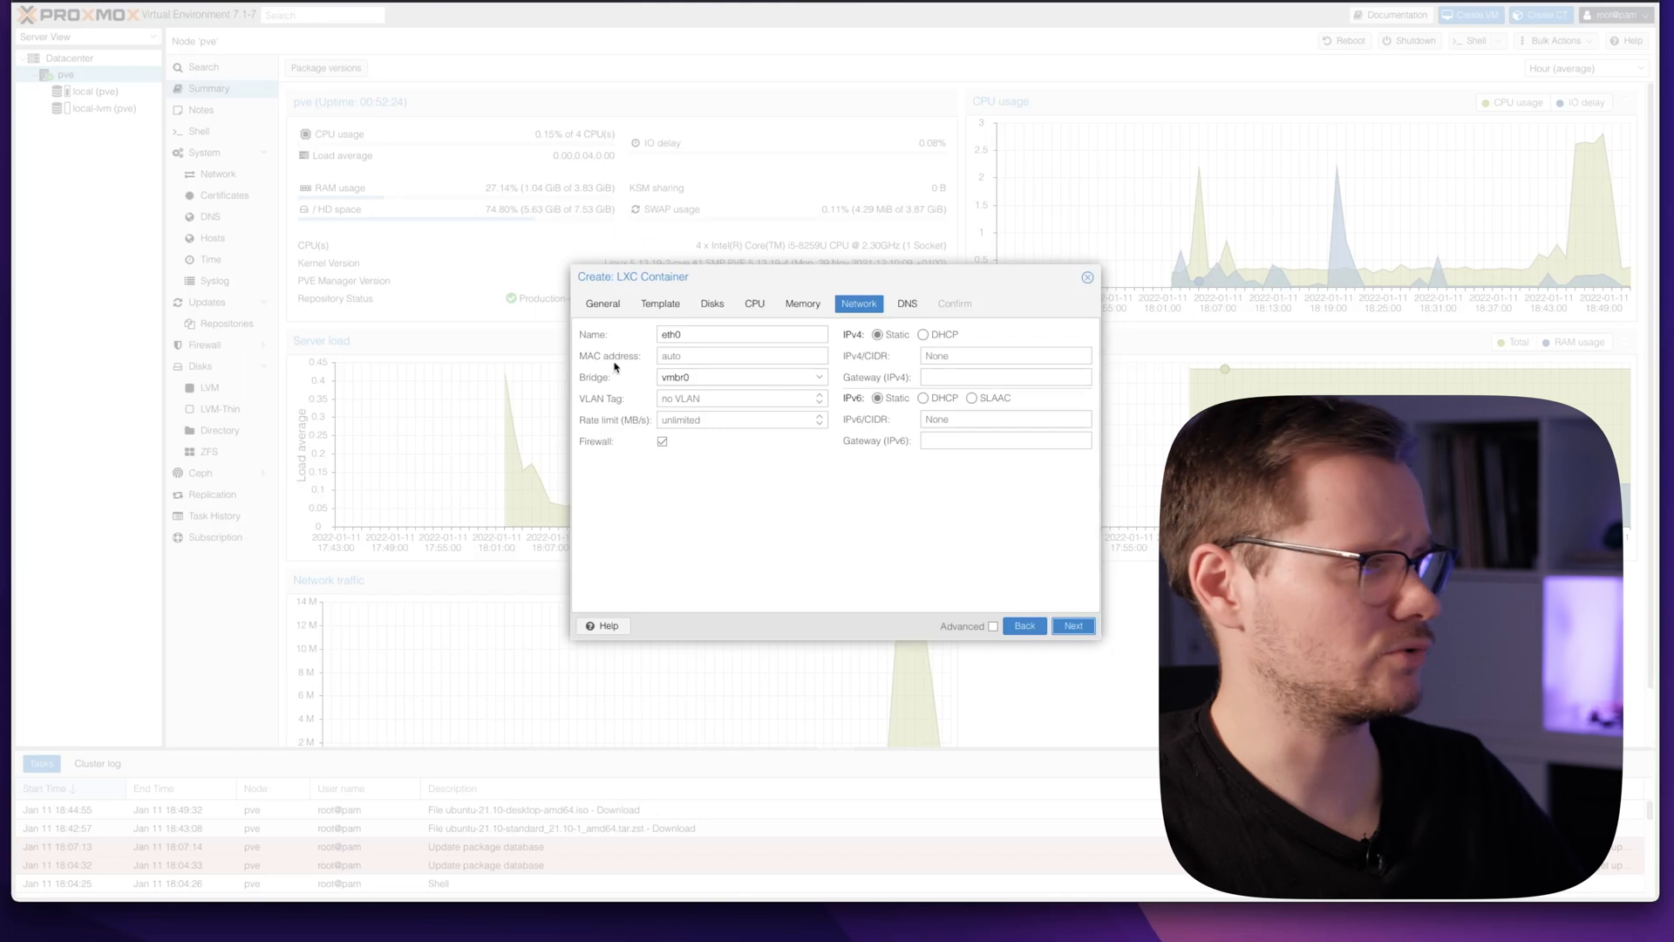
pyautogui.moveTo(618, 410)
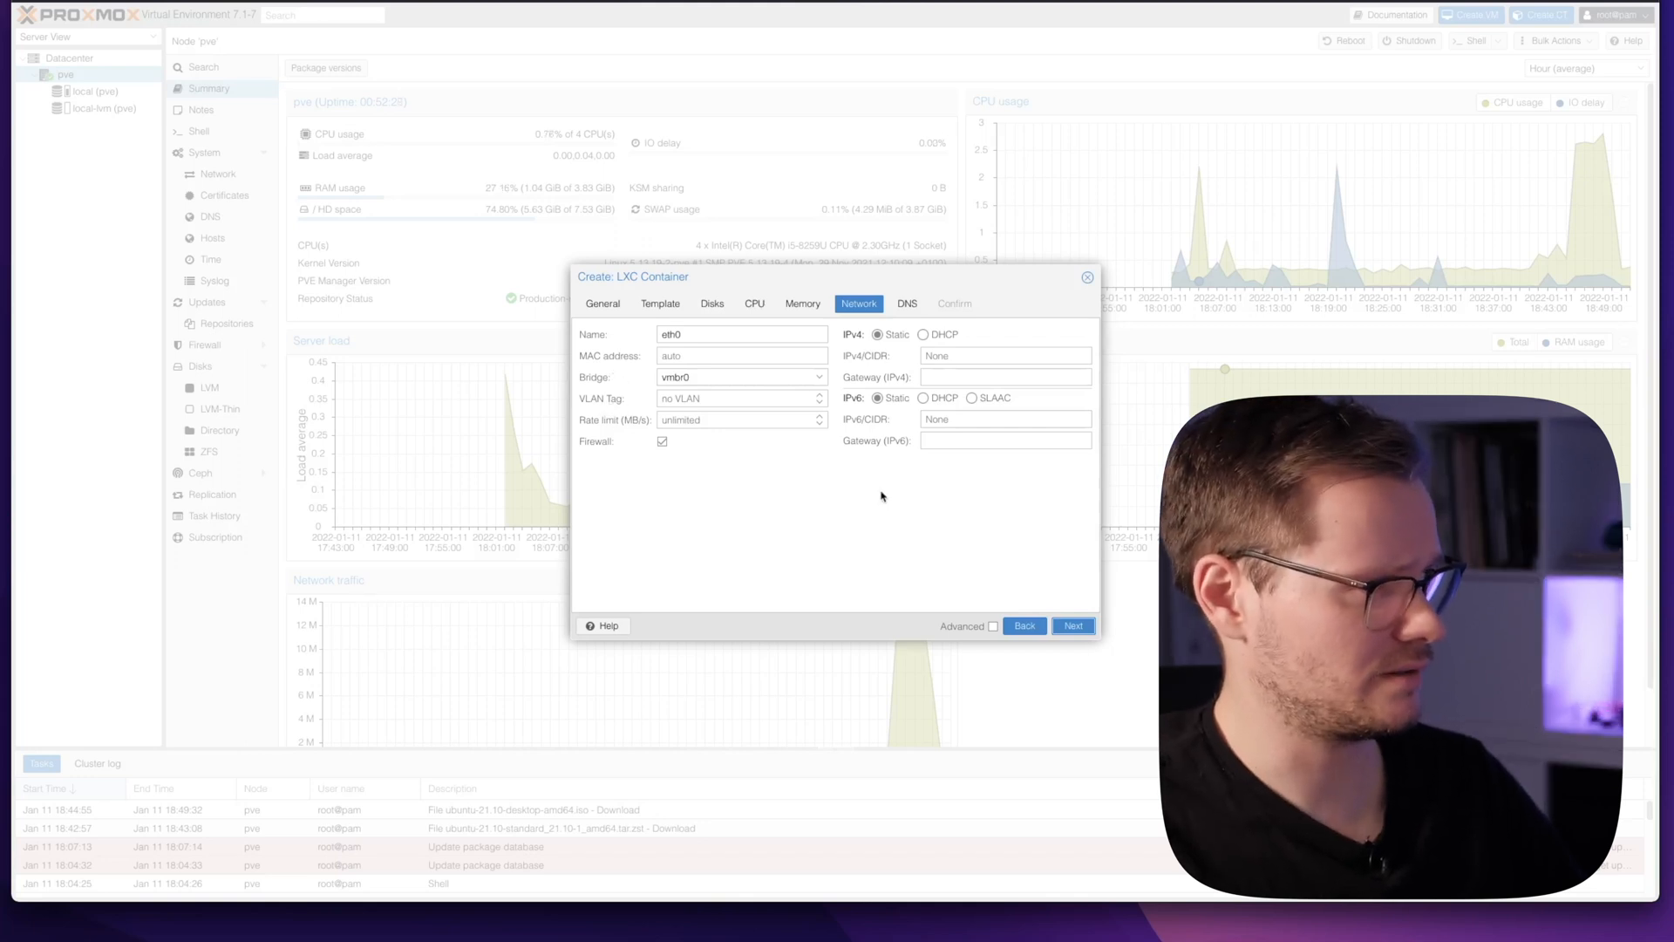
pyautogui.moveTo(819, 447)
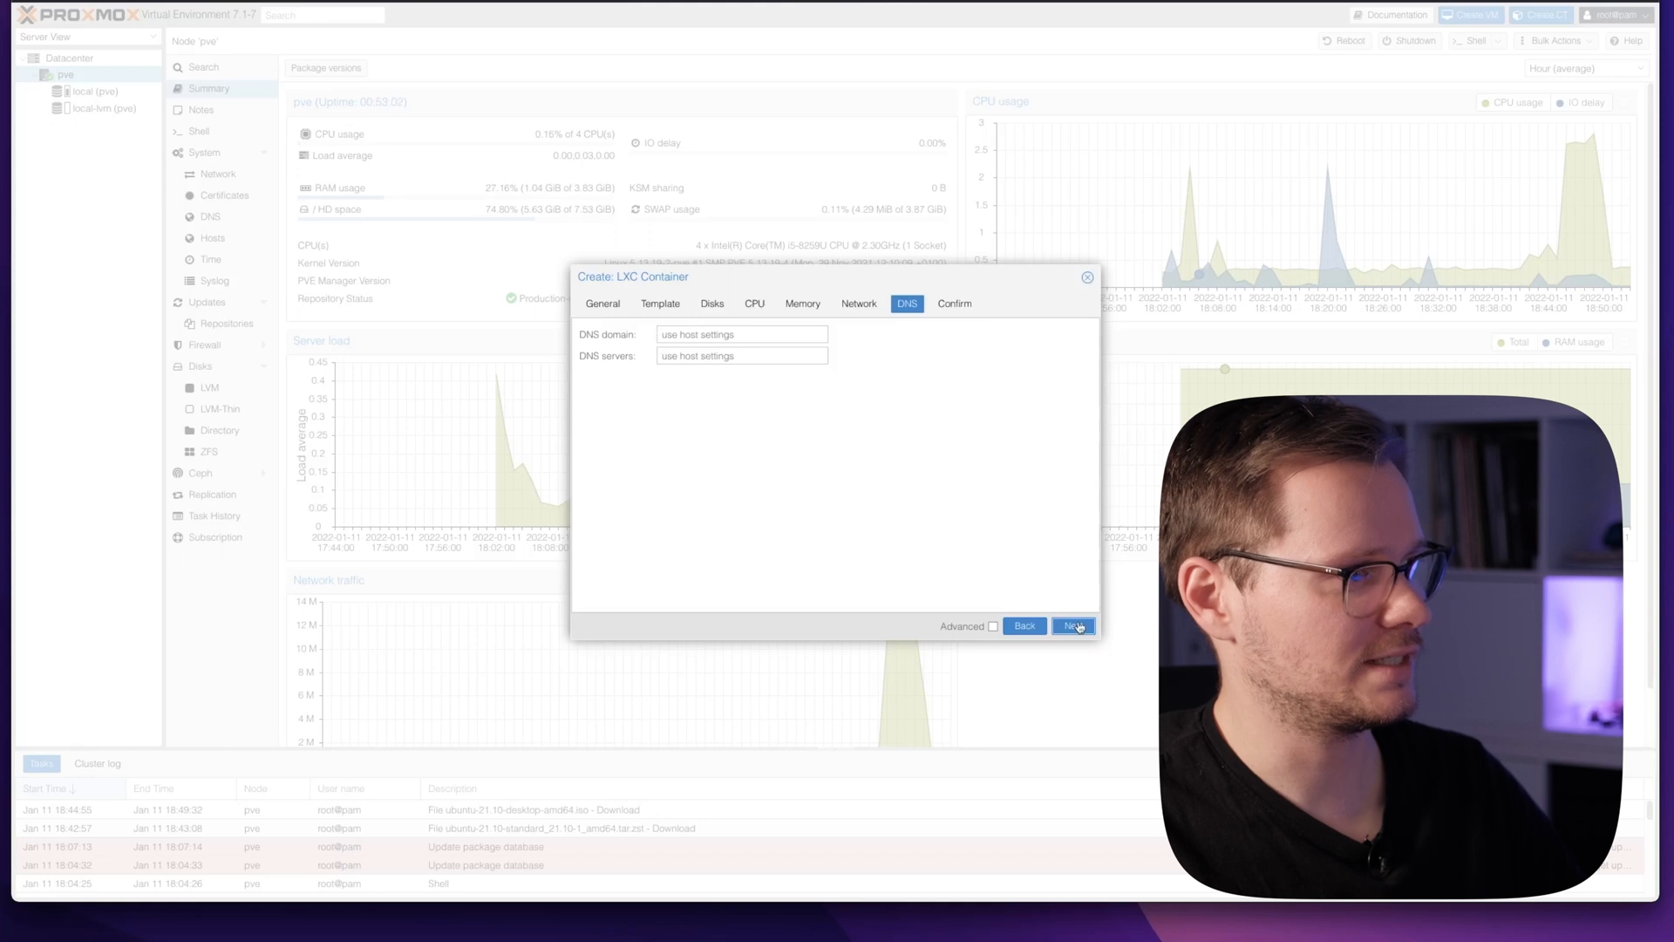
# - Accept the host DNS settings and finish creating container 100, test-ubuntu
pyautogui.click(1072, 626)
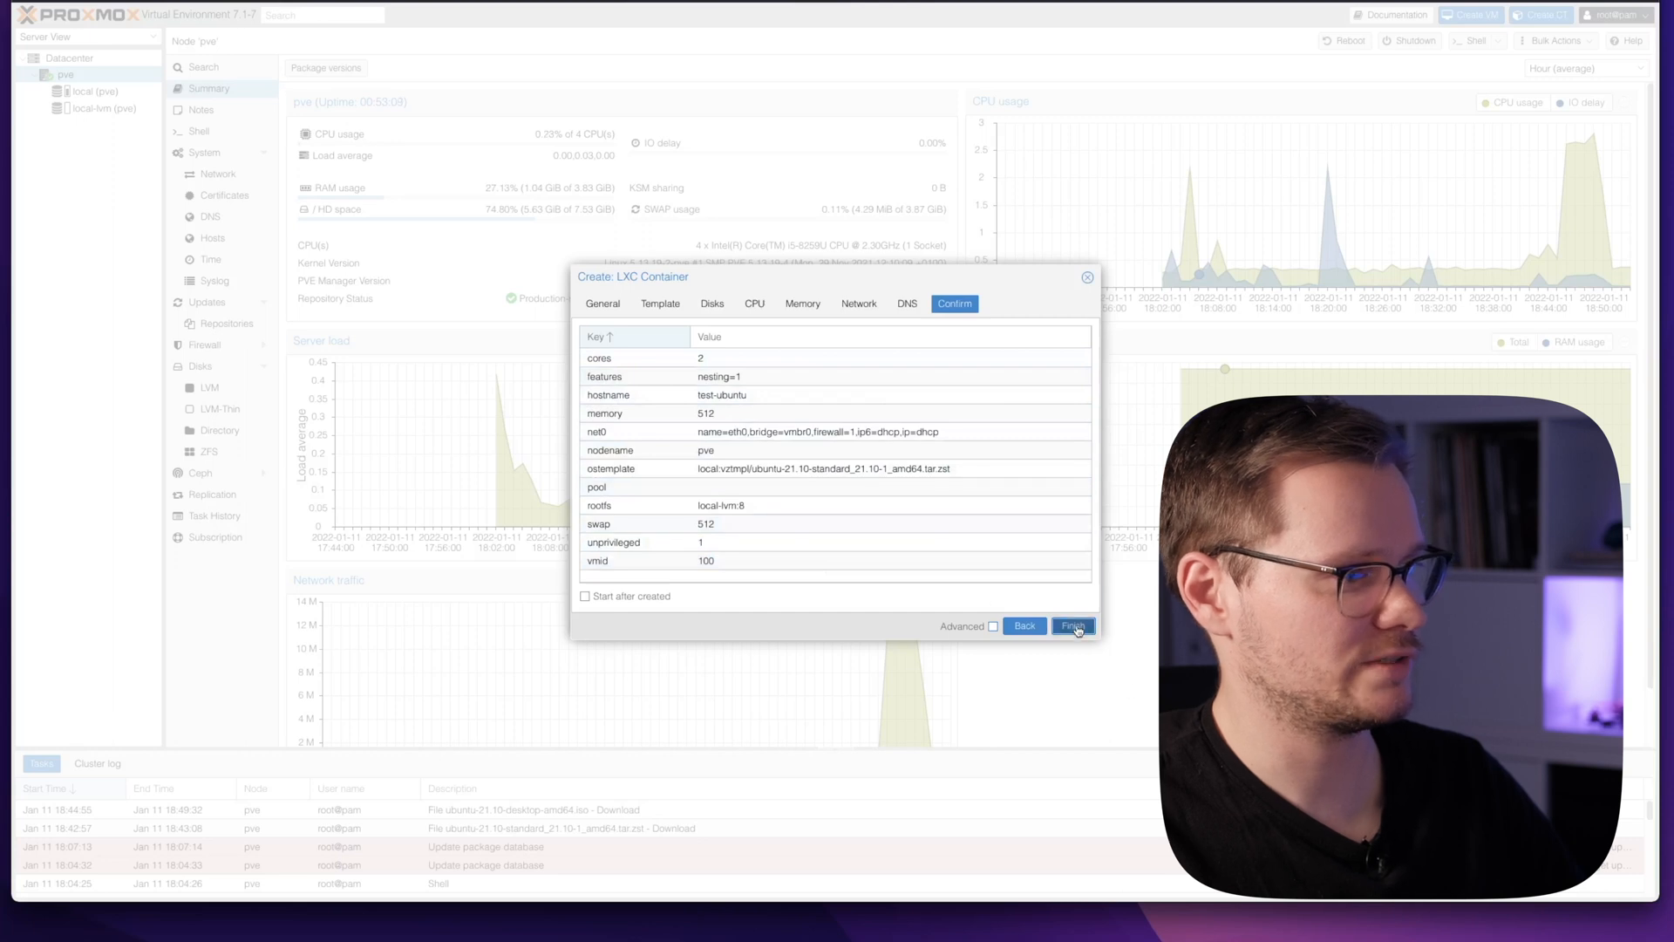
pyautogui.click(1071, 627)
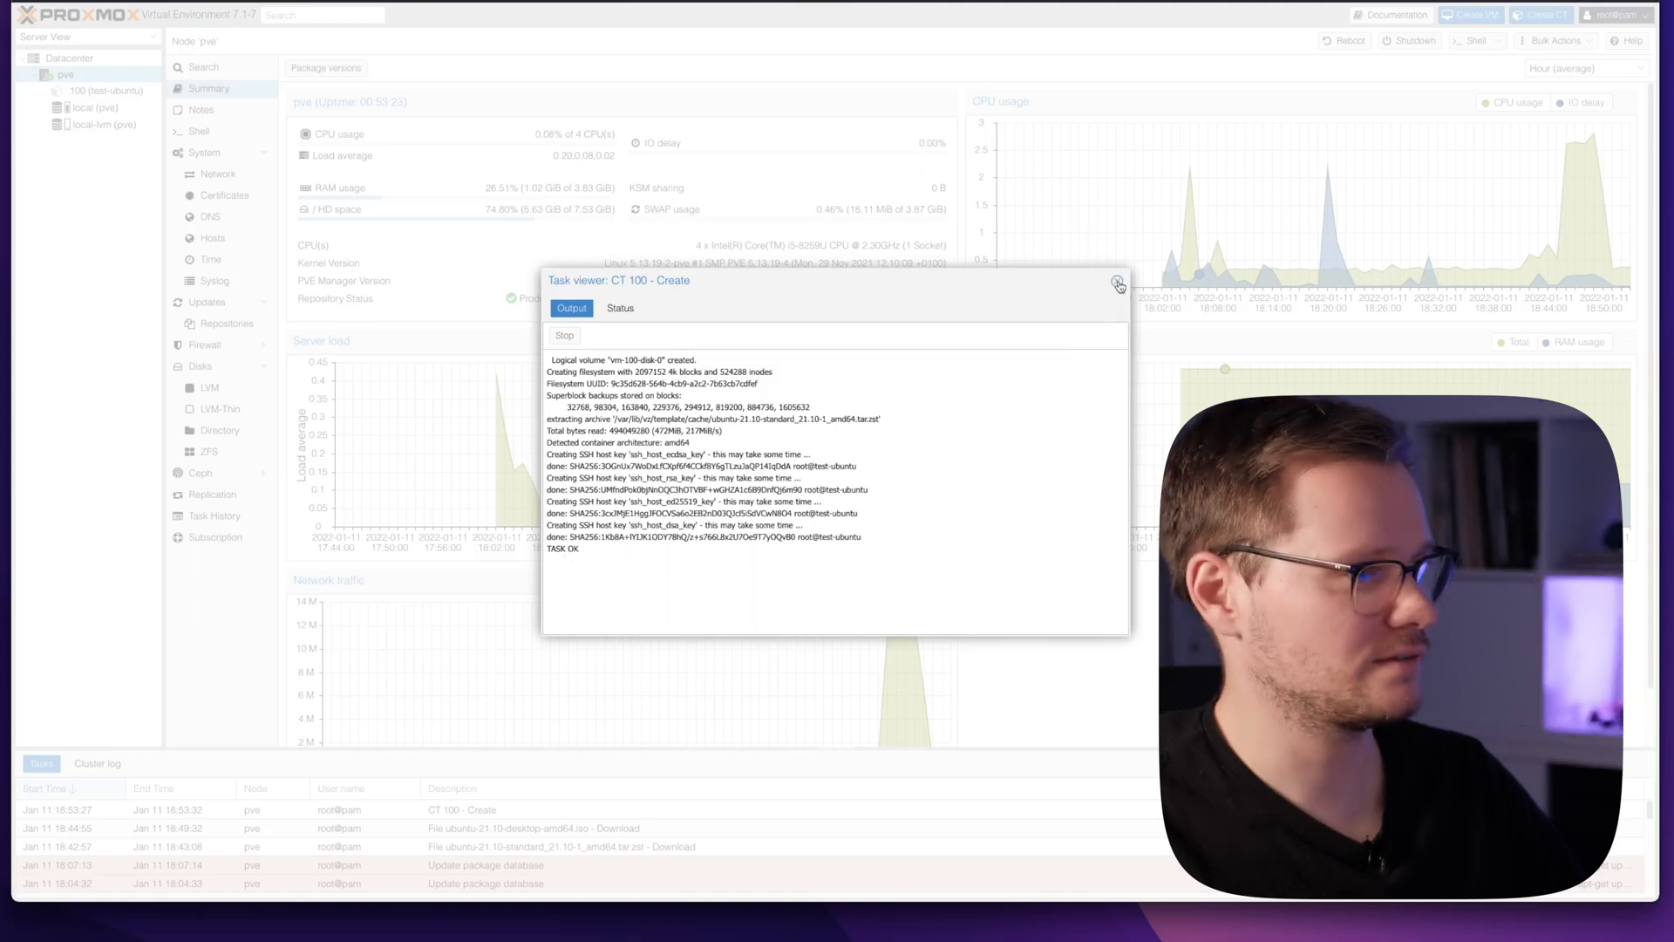
# - Start container 100, log in as root in its console, and run top
pyautogui.click(1118, 284)
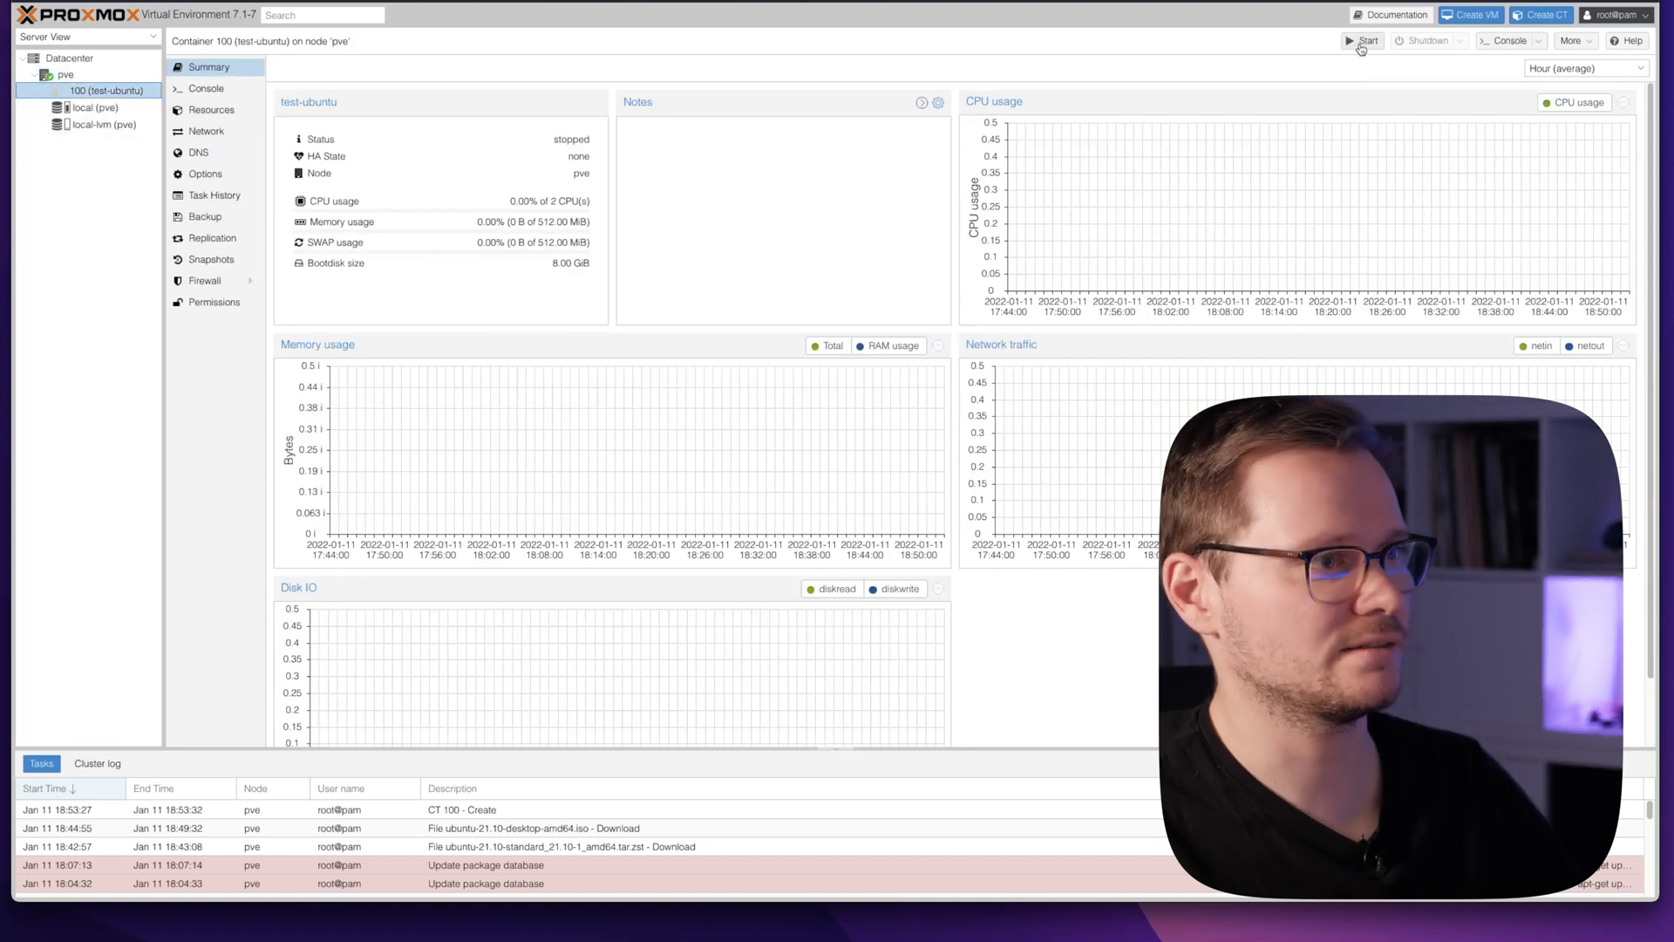
pyautogui.click(1364, 41)
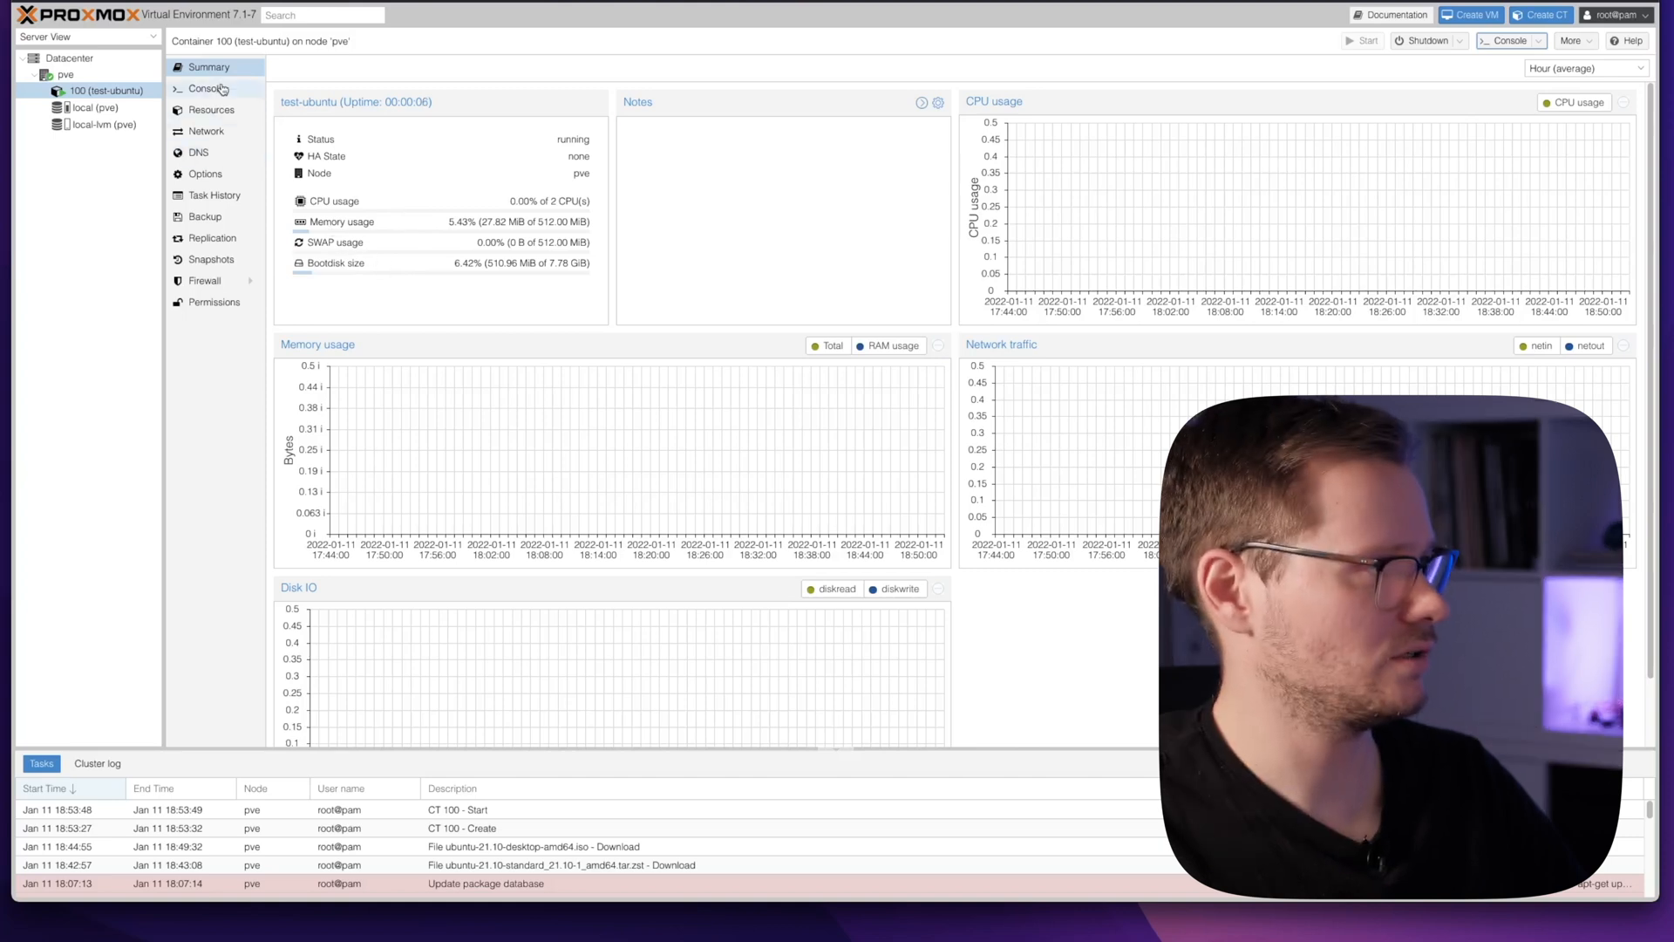
pyautogui.click(205, 89)
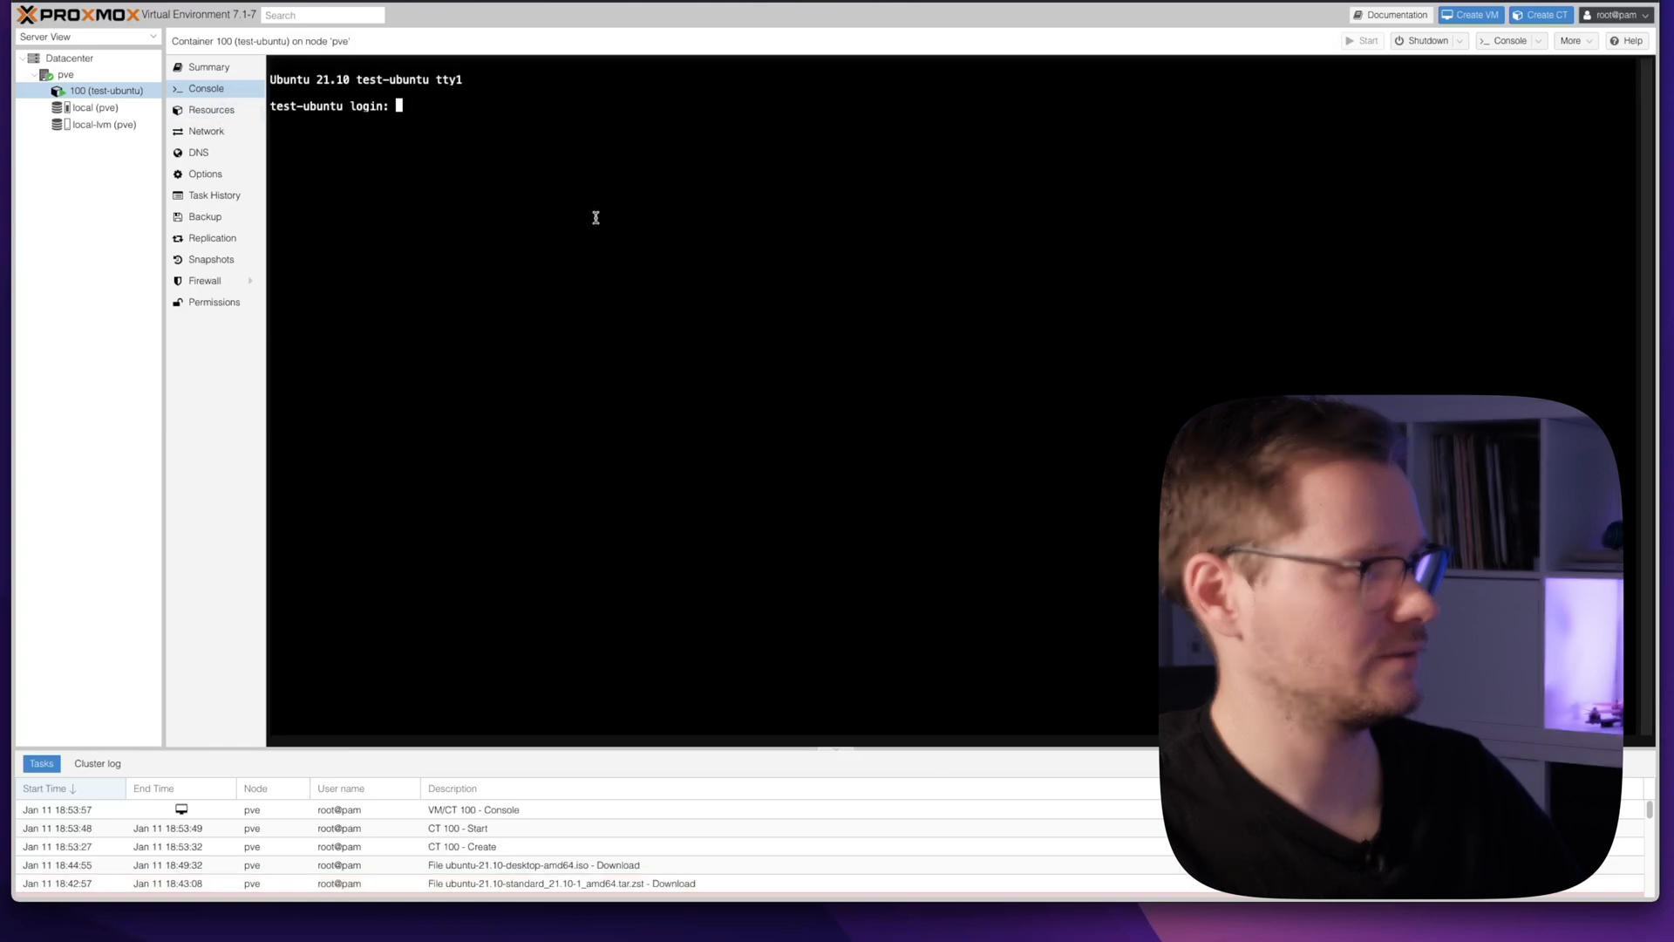
pyautogui.write('root')
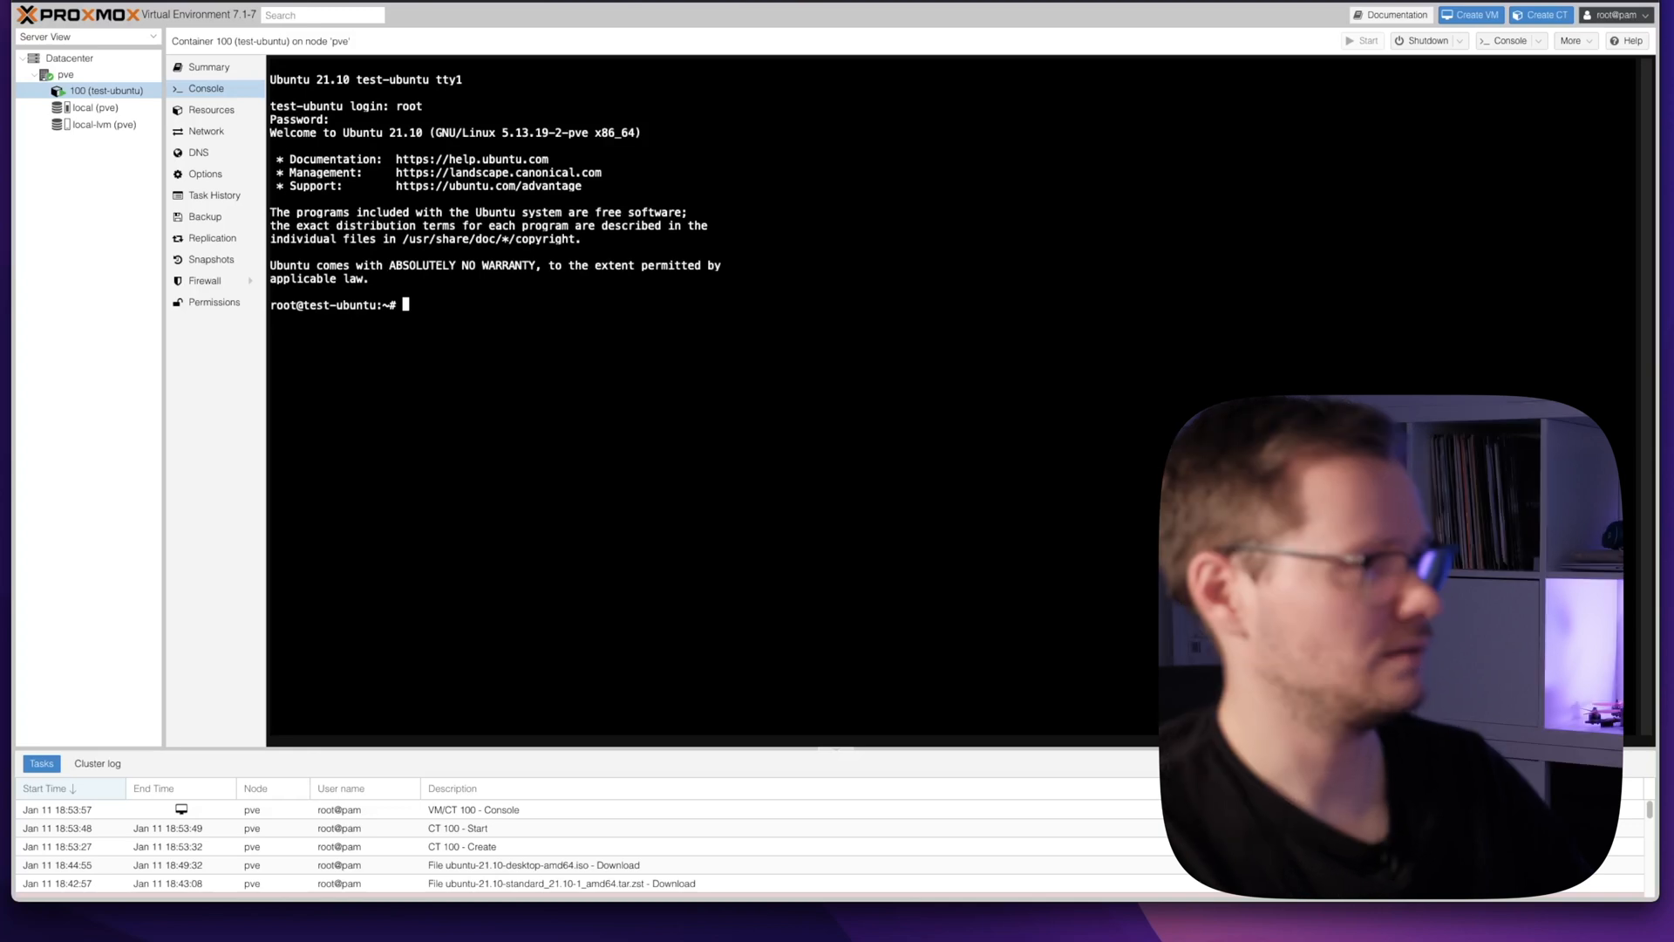
pyautogui.write('top')
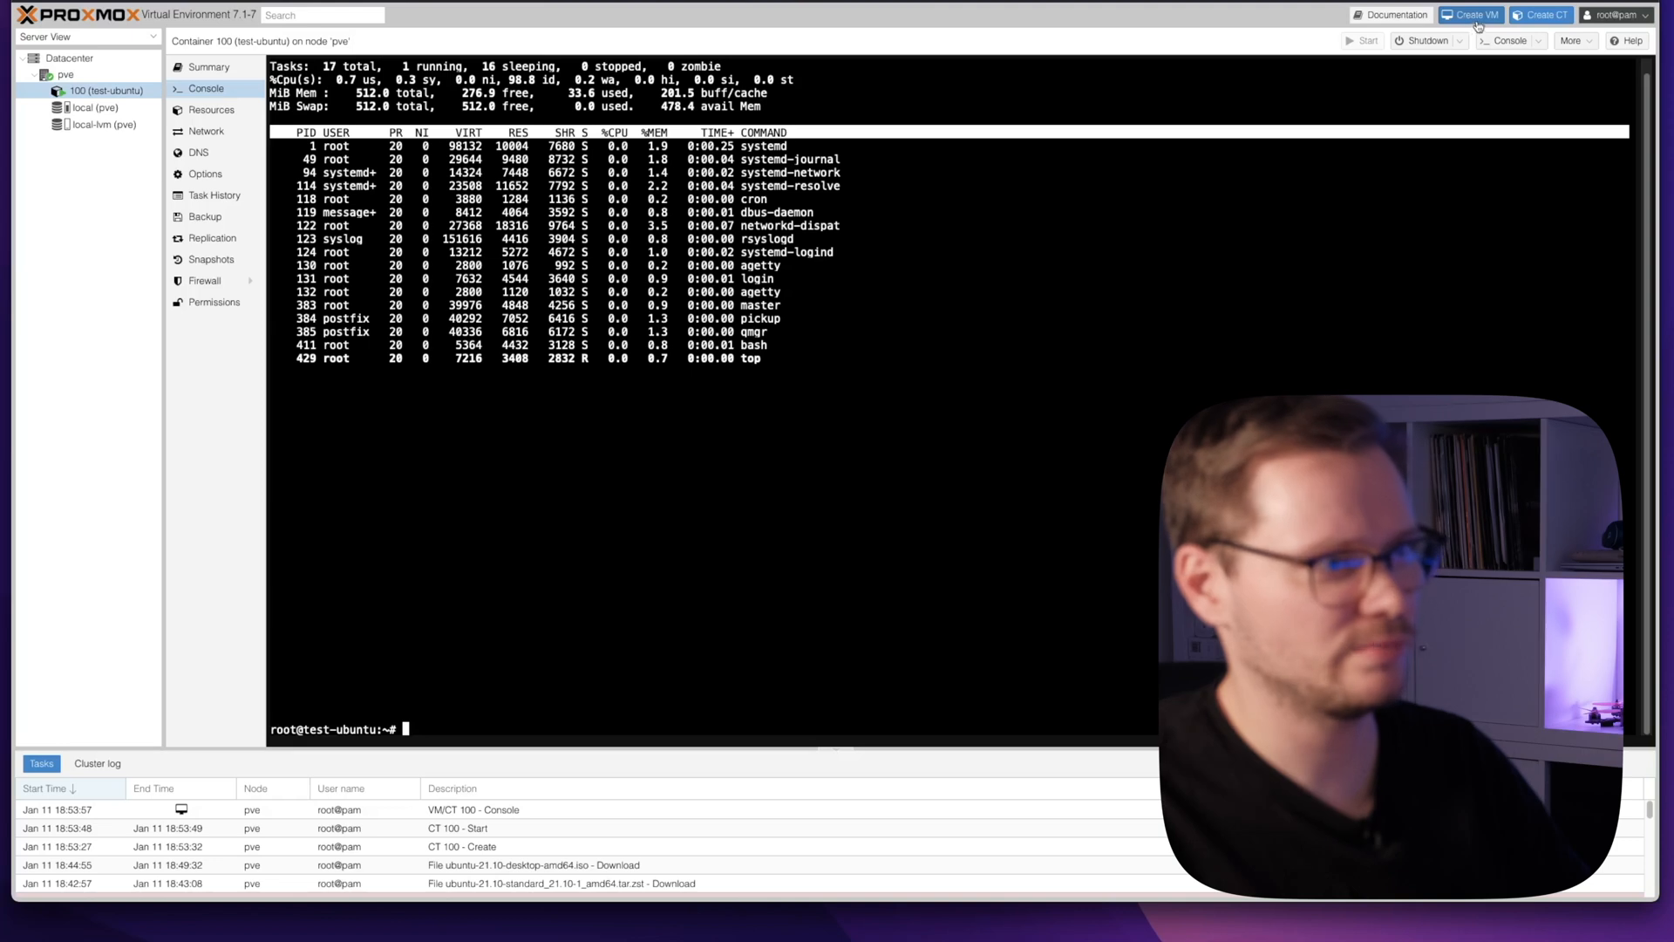
# - Name new VM 101 ubuntu-test-VM and select ubuntu-21.10-desktop-amd64.iso as install media
pyautogui.click(1471, 14)
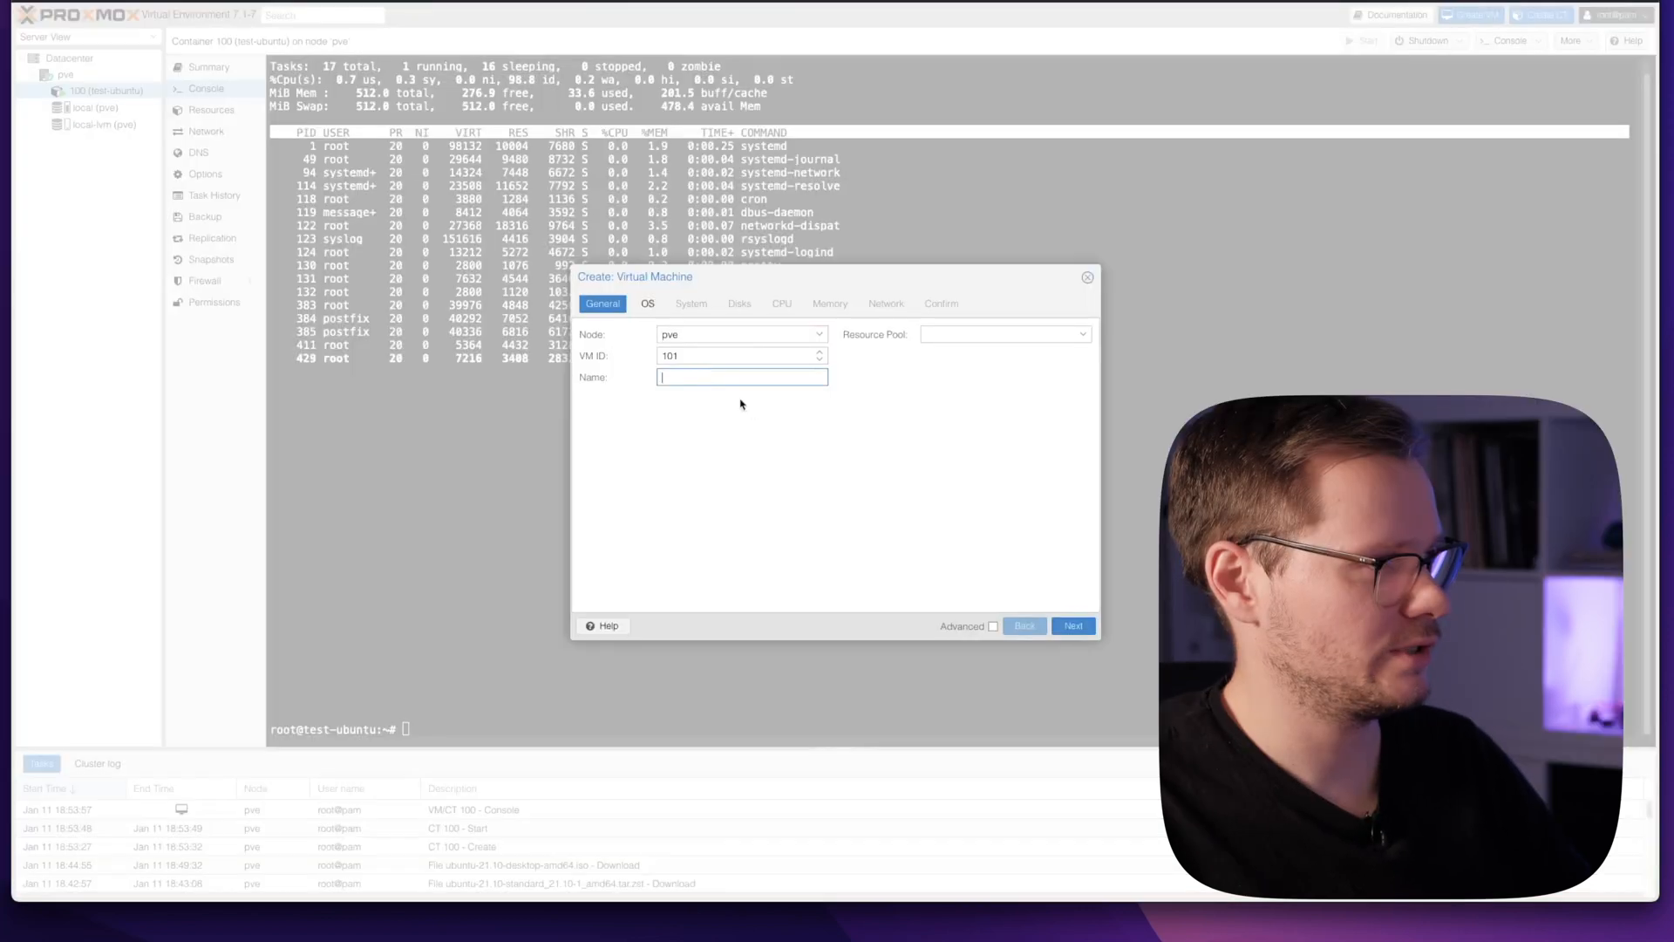
pyautogui.write('ubuntu-test-VM')
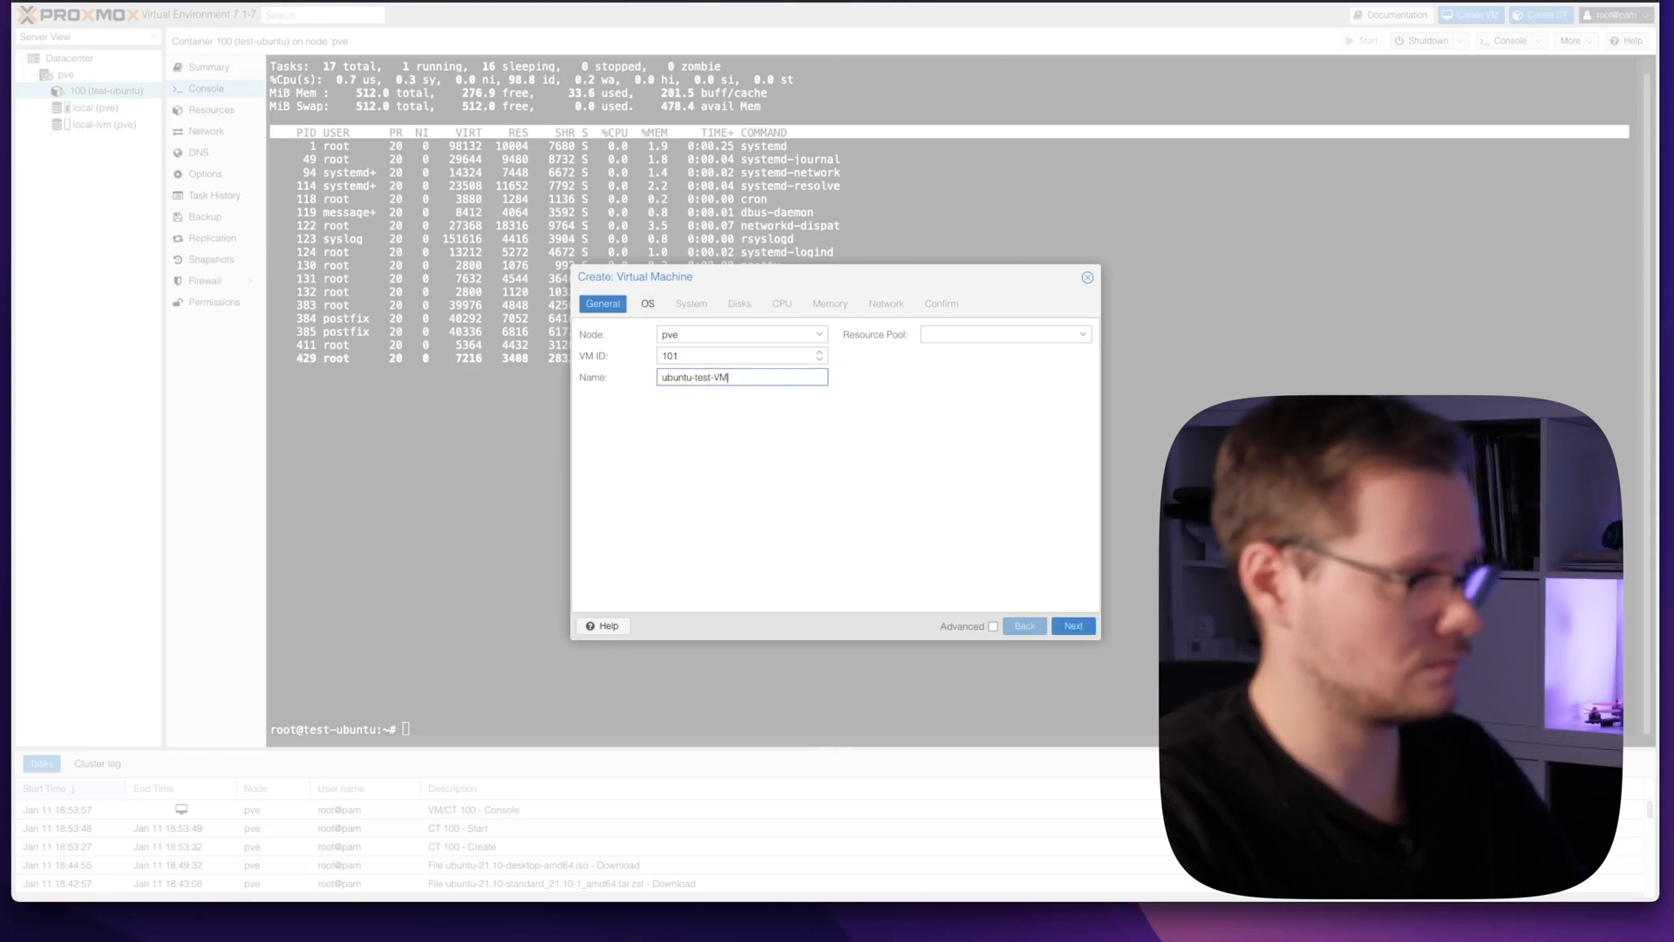
pyautogui.click(1072, 626)
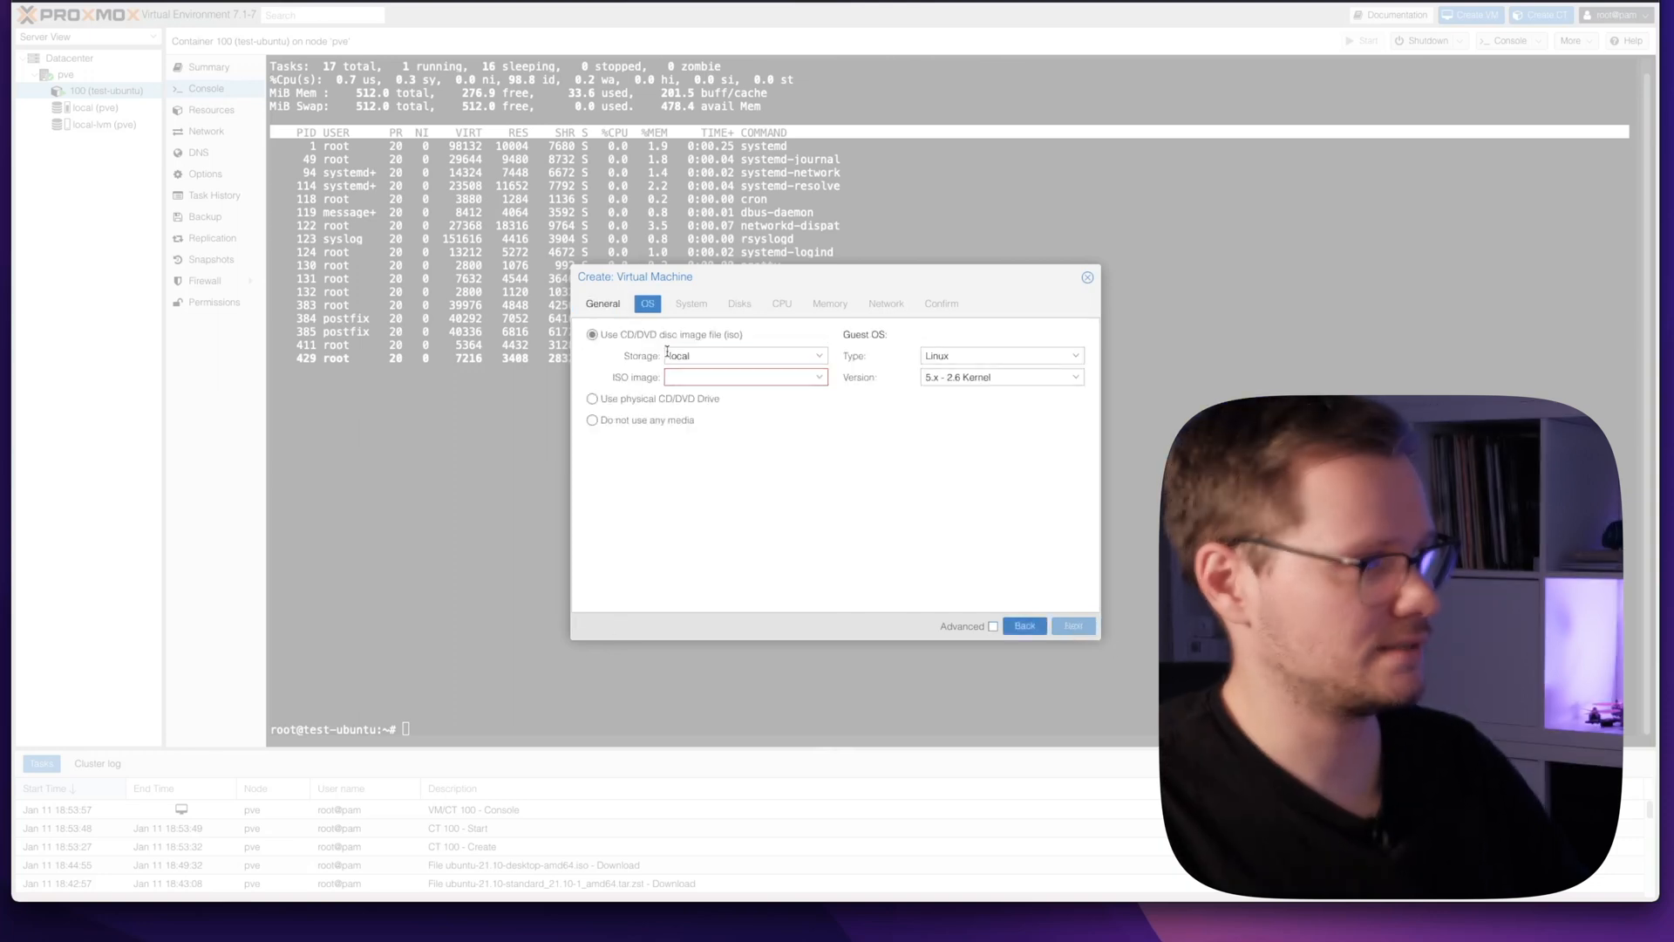
pyautogui.click(745, 377)
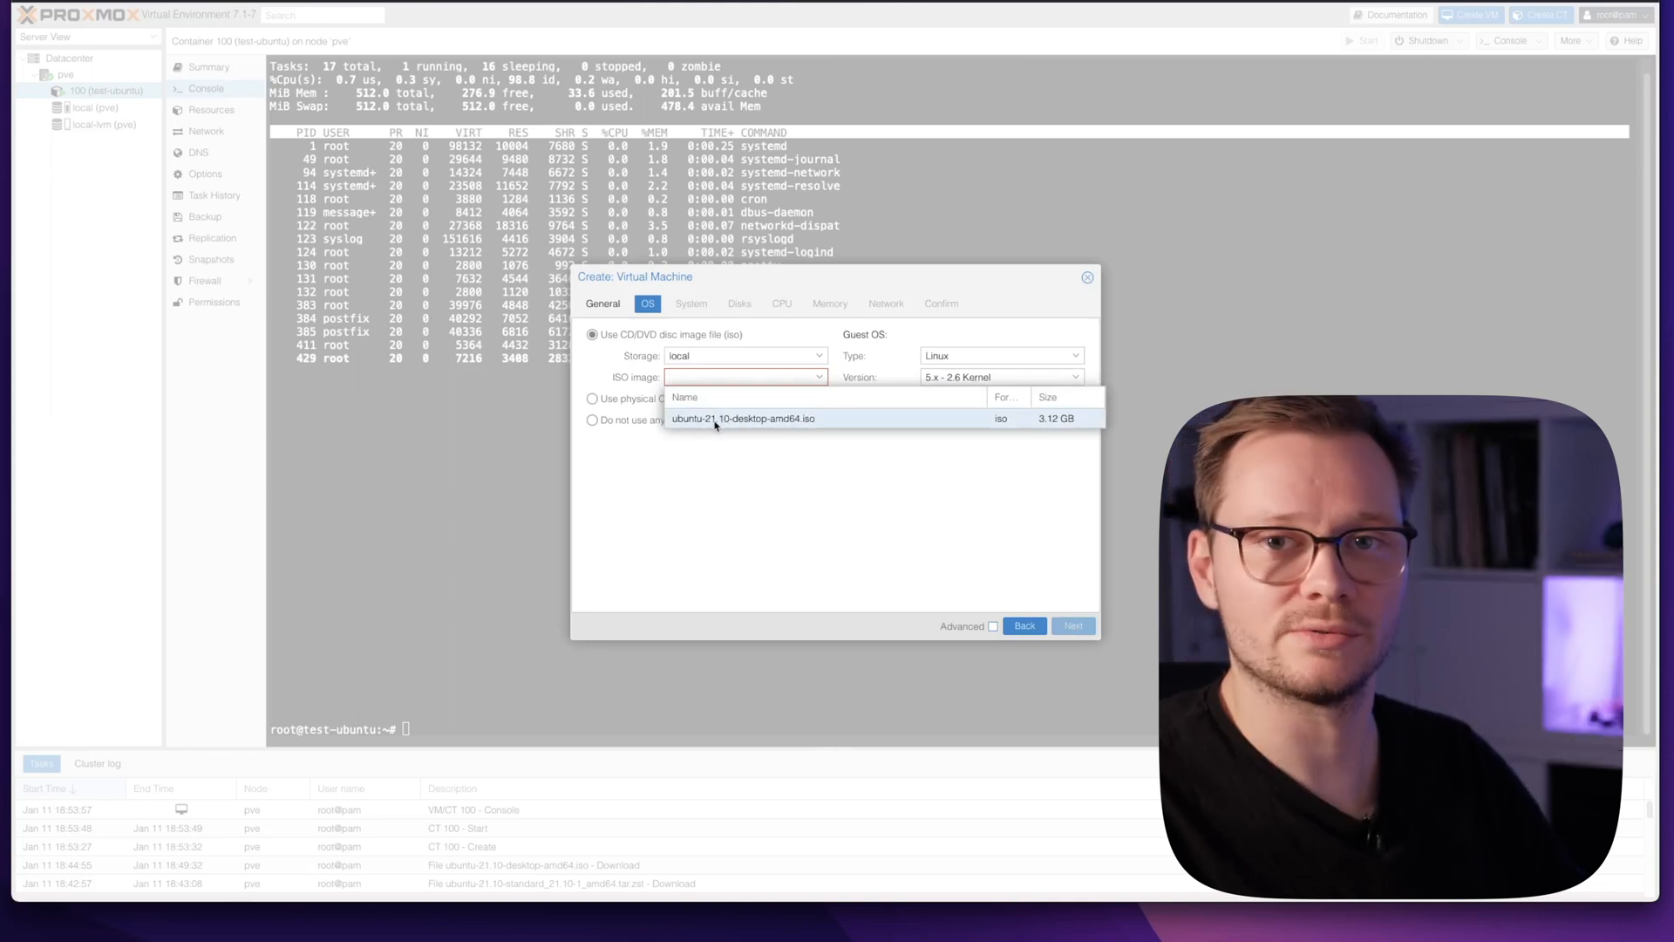
pyautogui.click(744, 418)
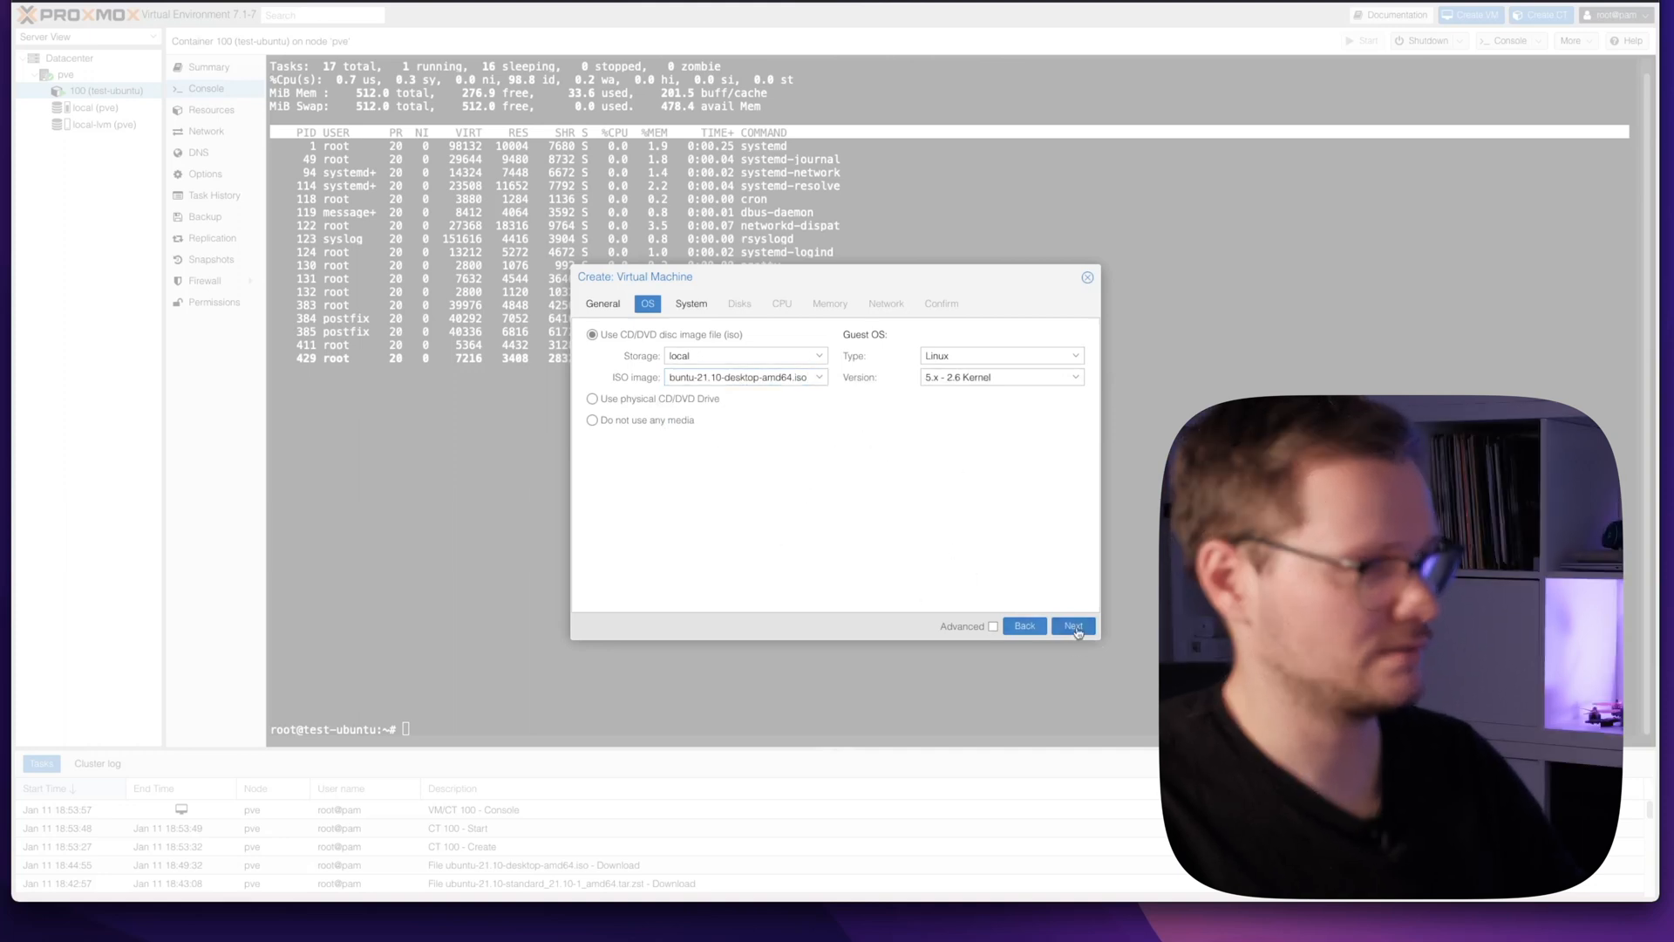
# - Advance VM 101's wizard to System, leaving graphics, machine, BIOS and SCSI controller at defaults
pyautogui.click(1071, 624)
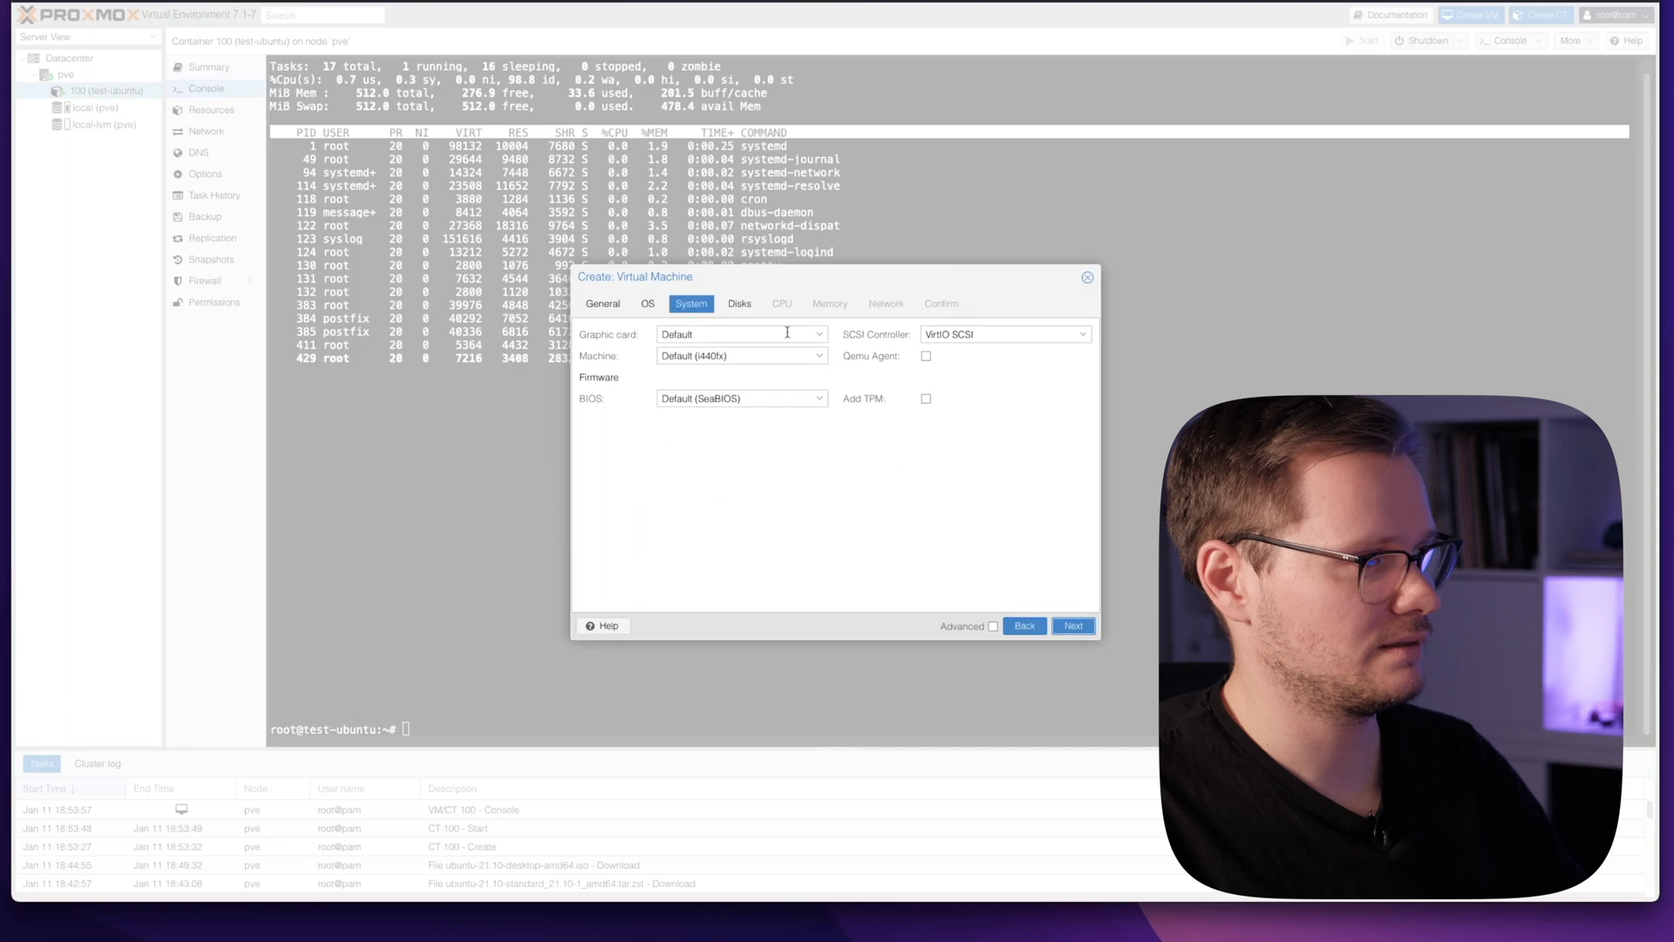
pyautogui.moveTo(860, 503)
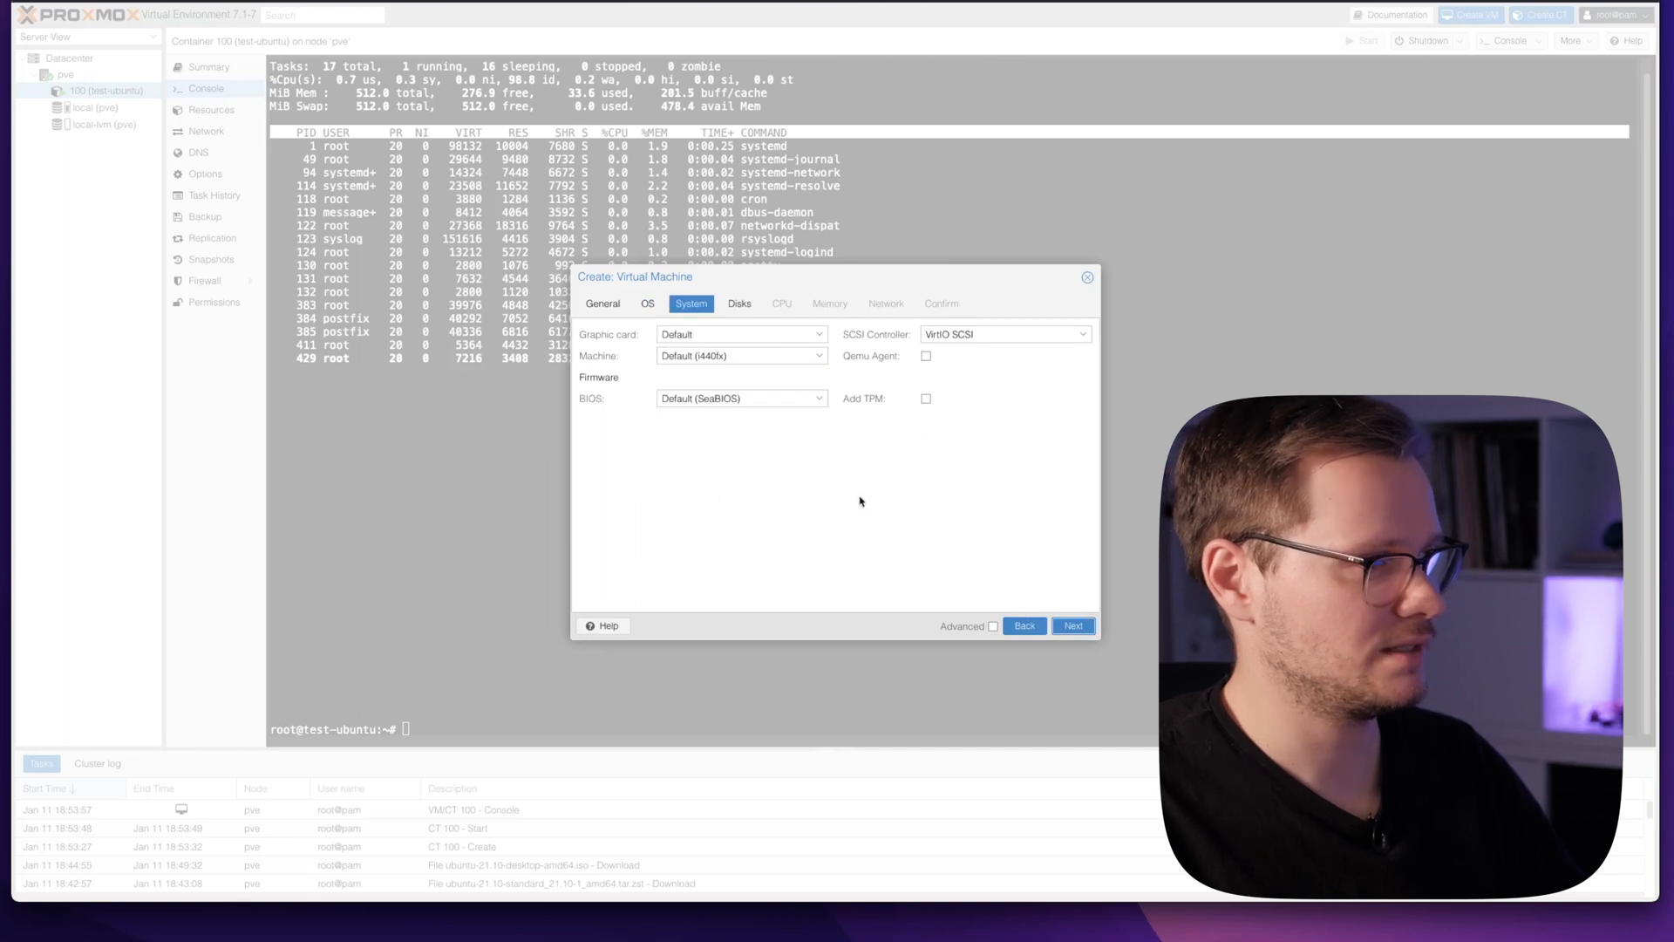
pyautogui.moveTo(895, 515)
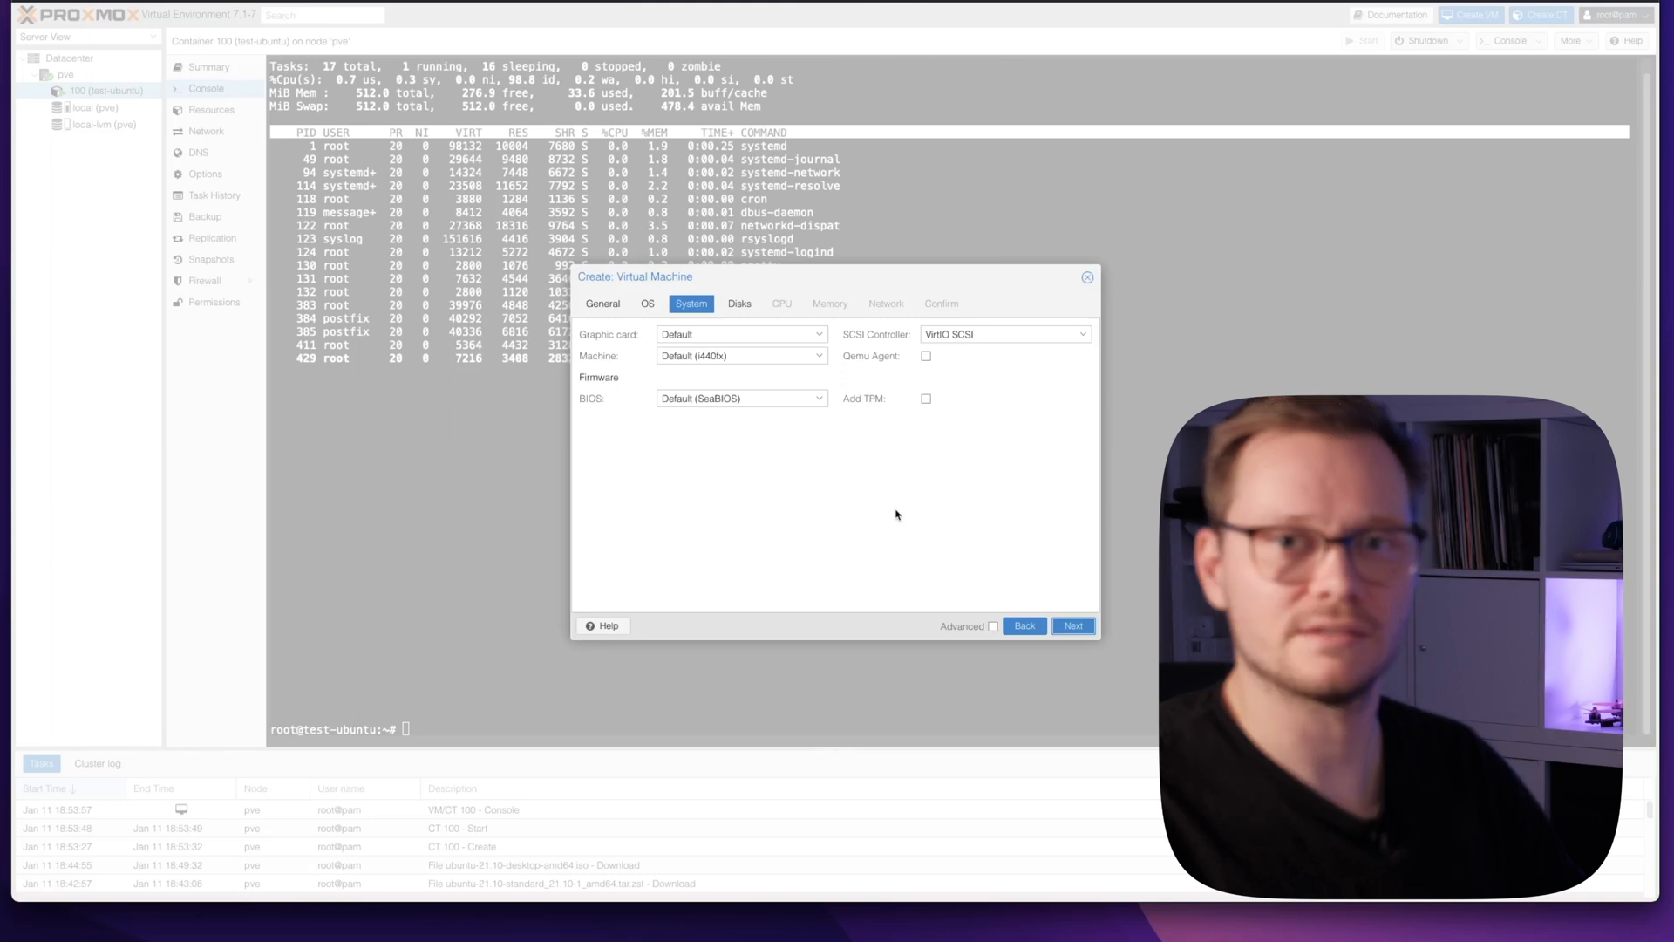
pyautogui.moveTo(790, 476)
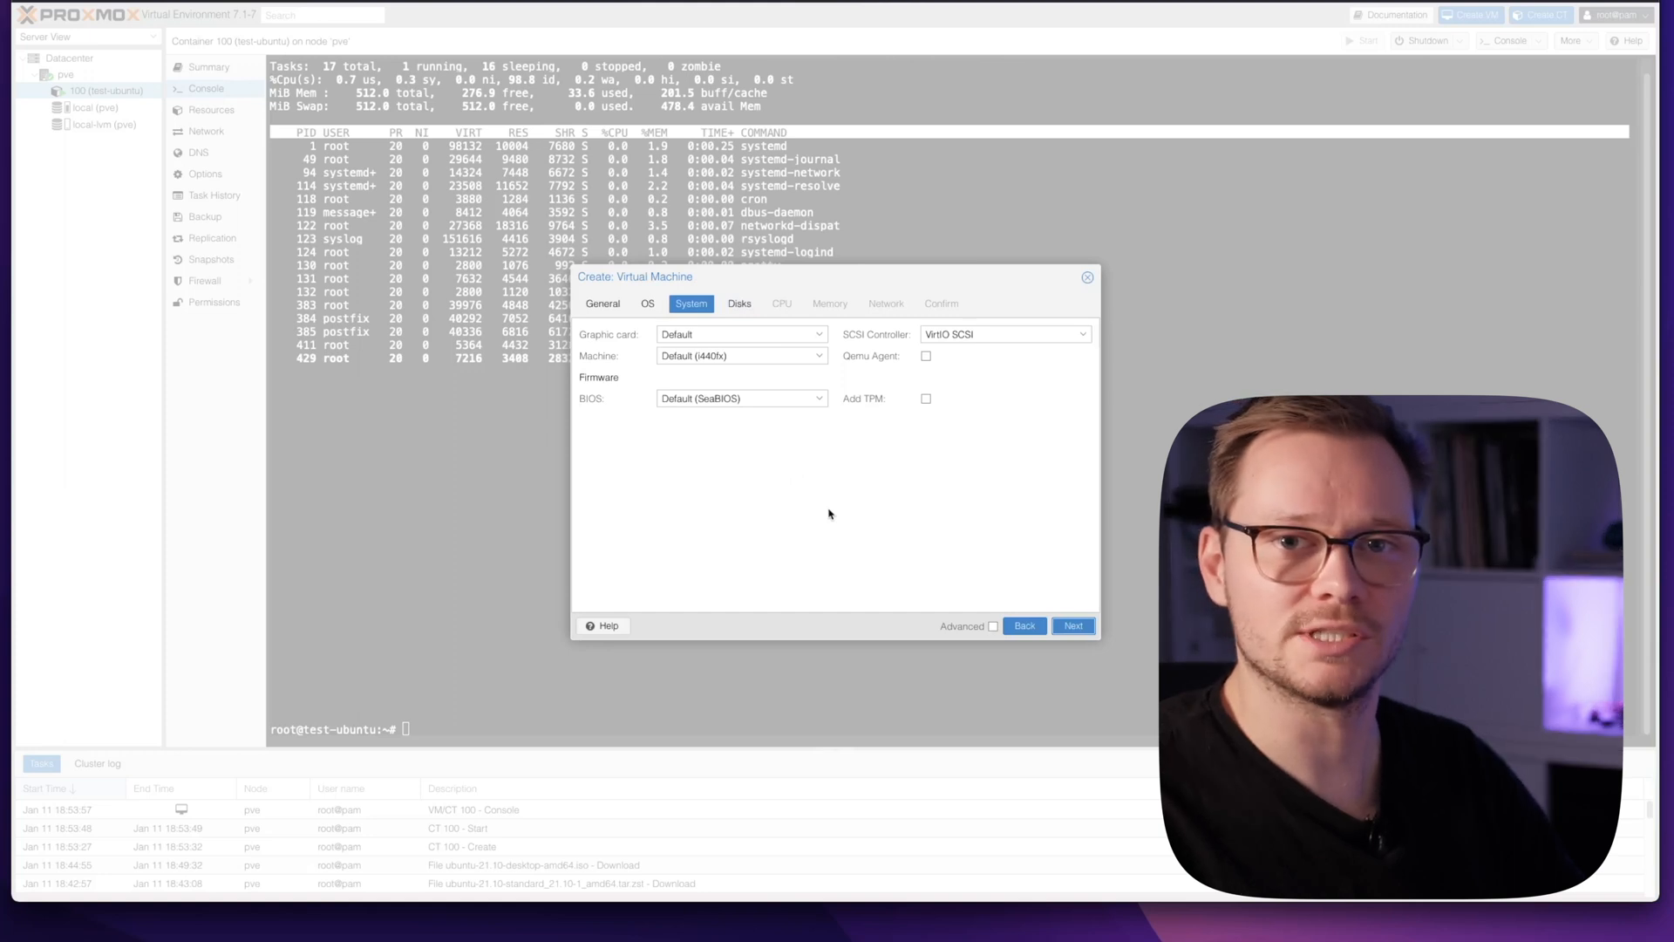
pyautogui.moveTo(576, 451)
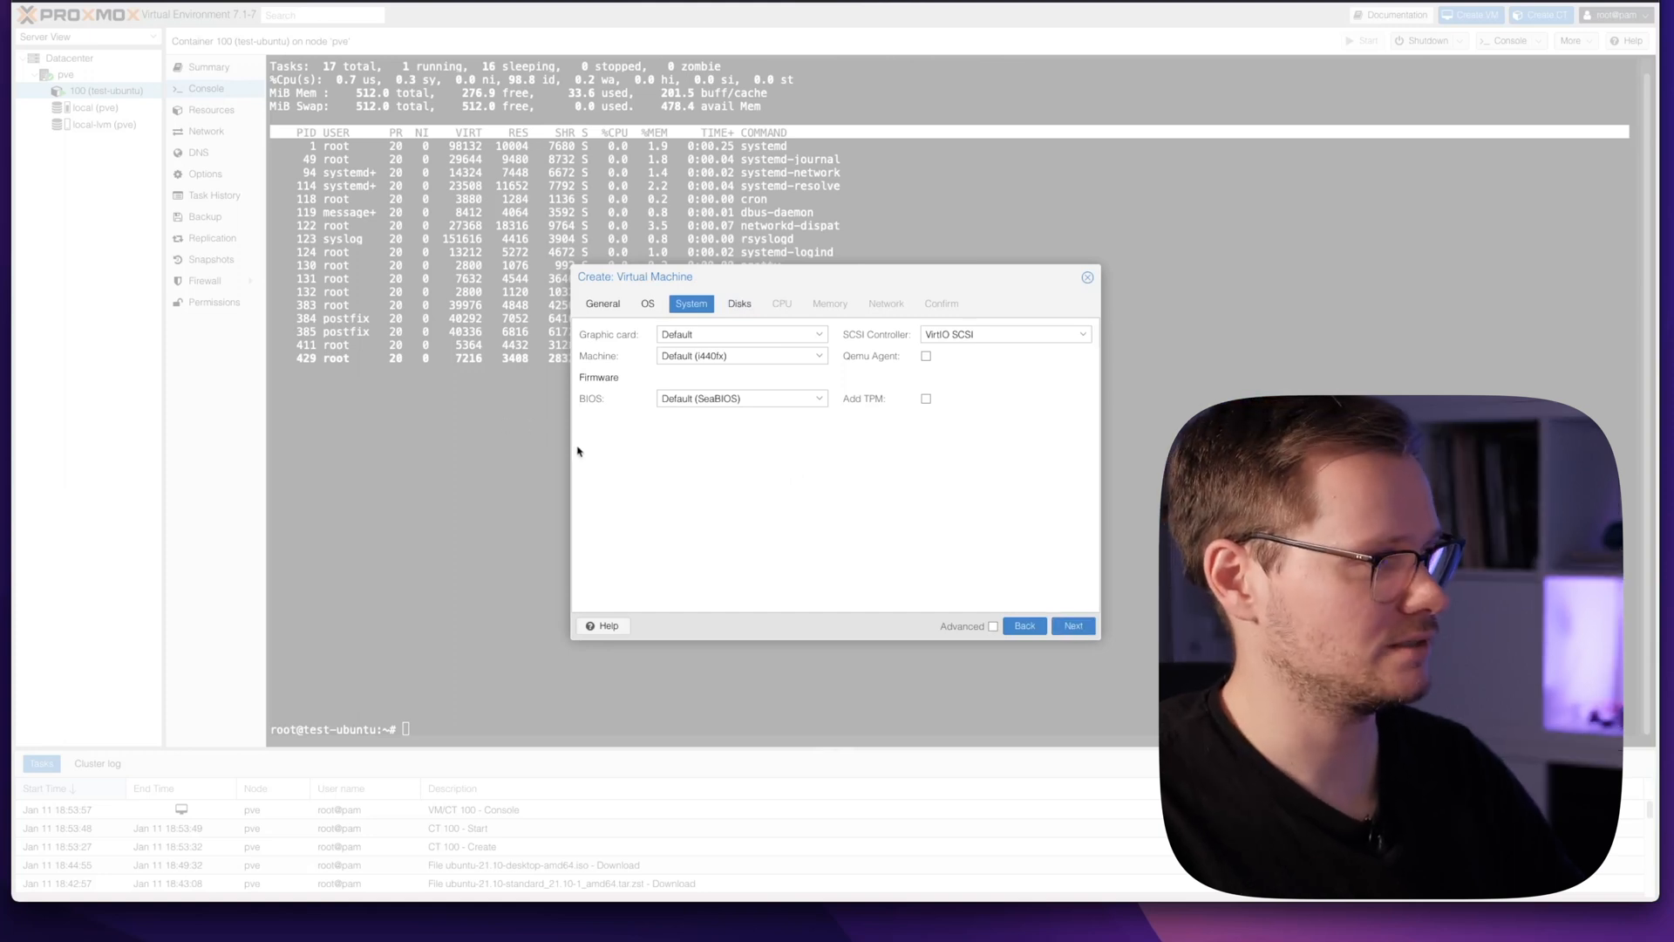
pyautogui.moveTo(726, 474)
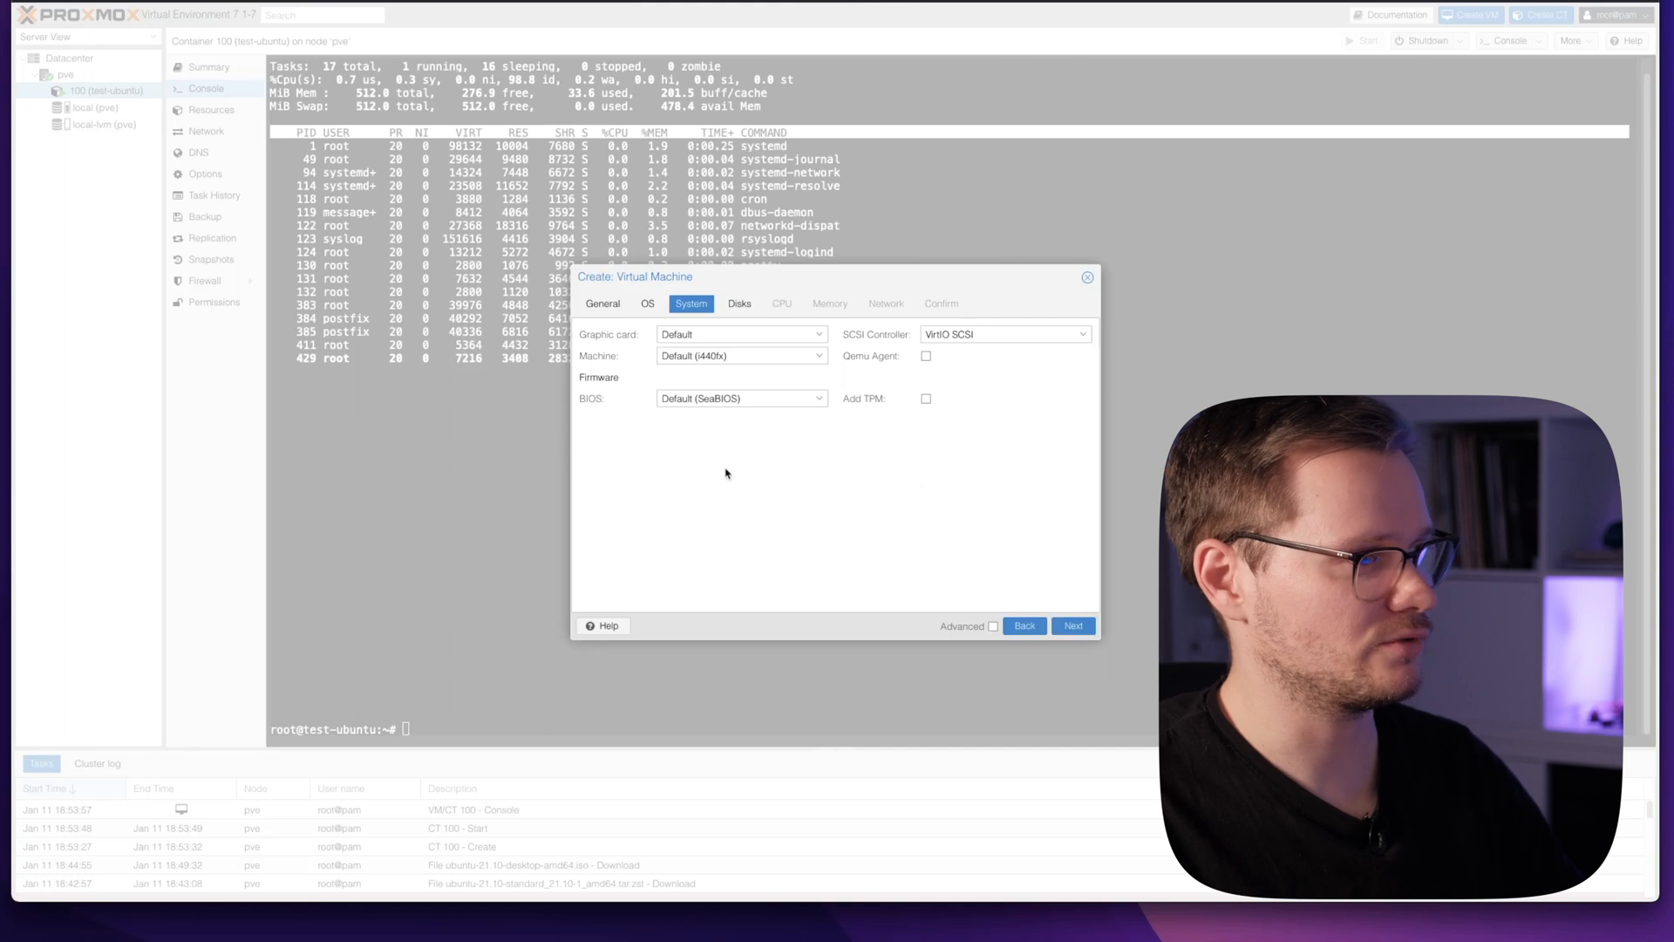
pyautogui.moveTo(971, 451)
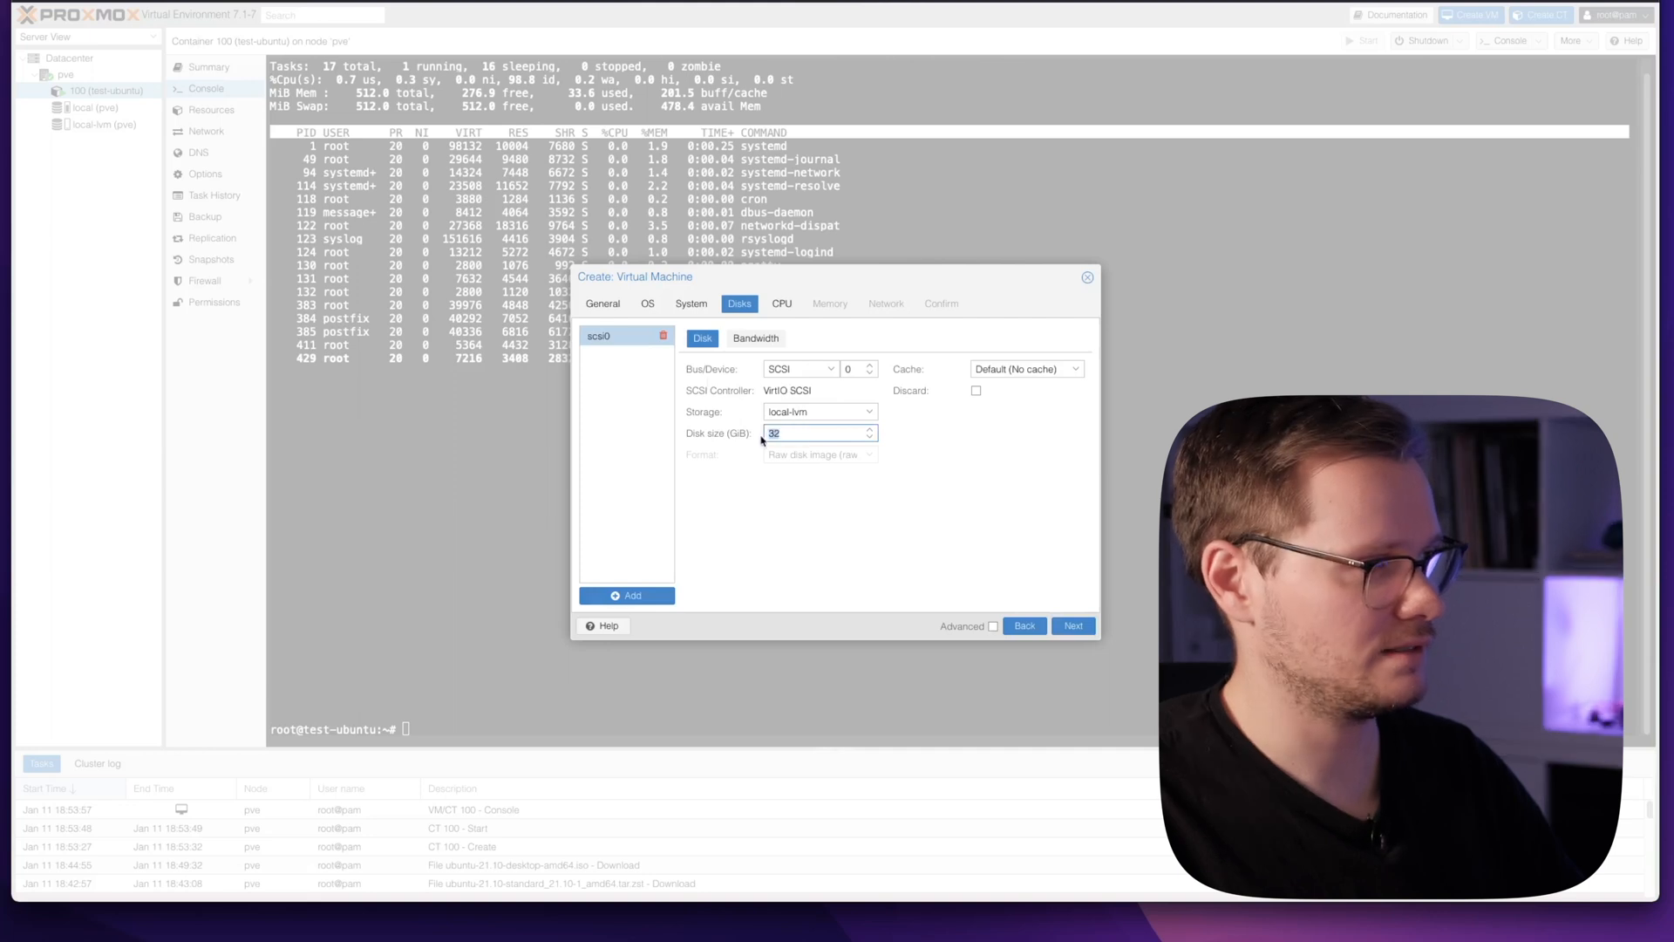
pyautogui.moveTo(820, 490)
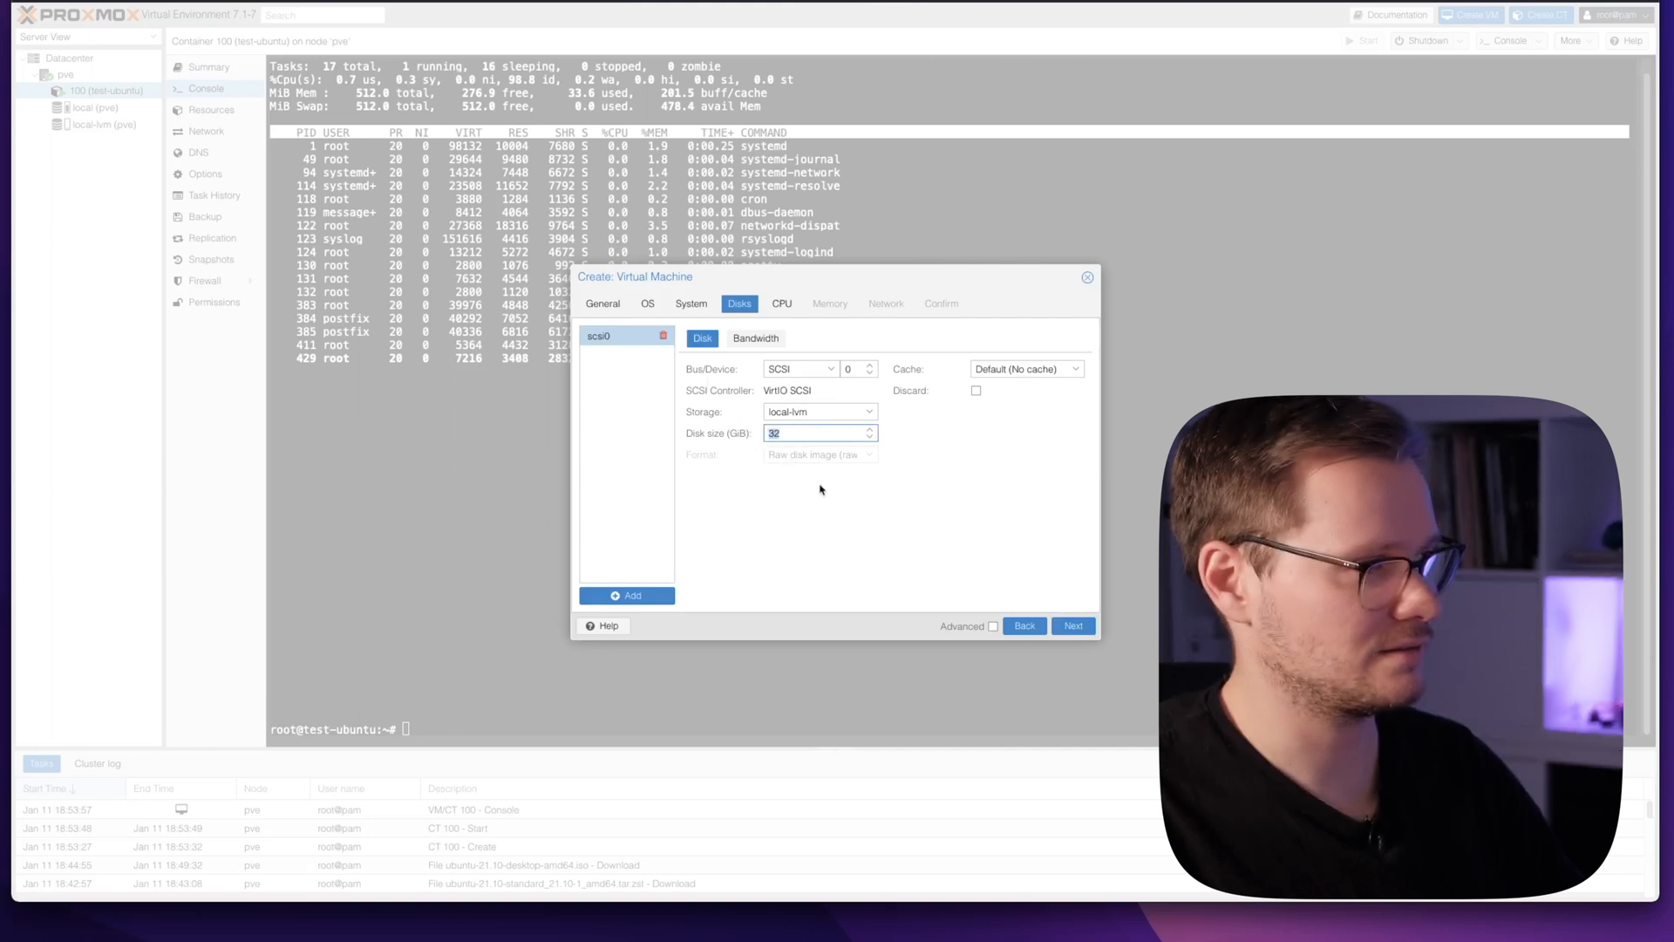
# - Accept default disk, CPU and memory, keep bridge vmbr0 with VirtIO, and reach the summary
pyautogui.click(780, 303)
pyautogui.write('2')
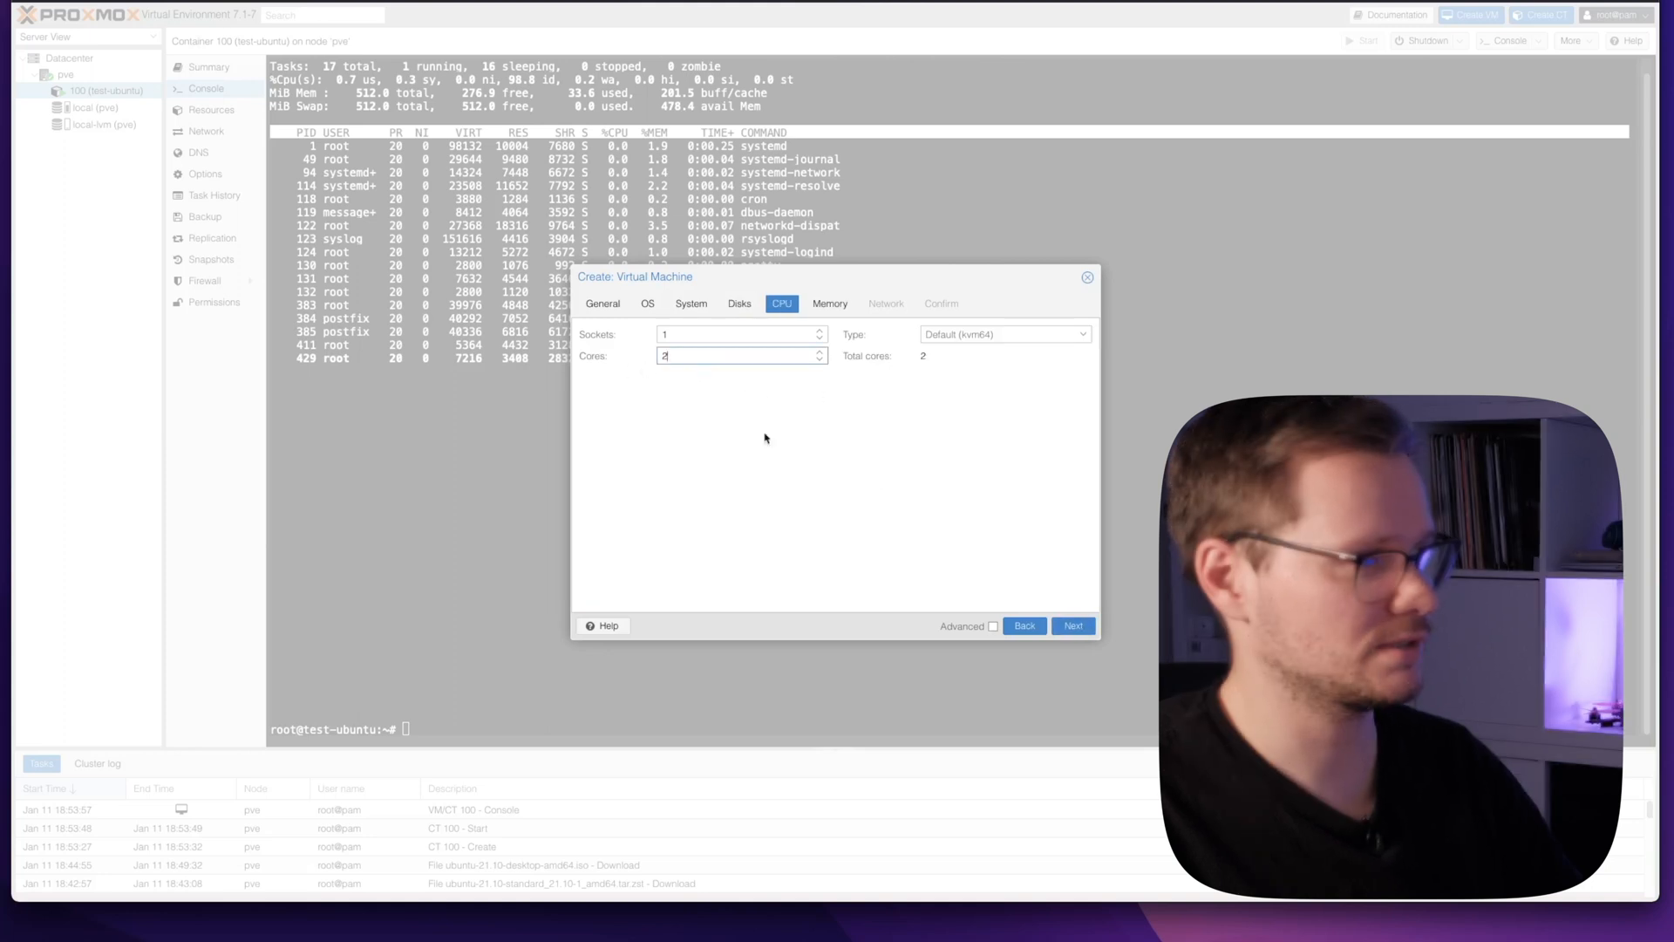
pyautogui.click(1072, 626)
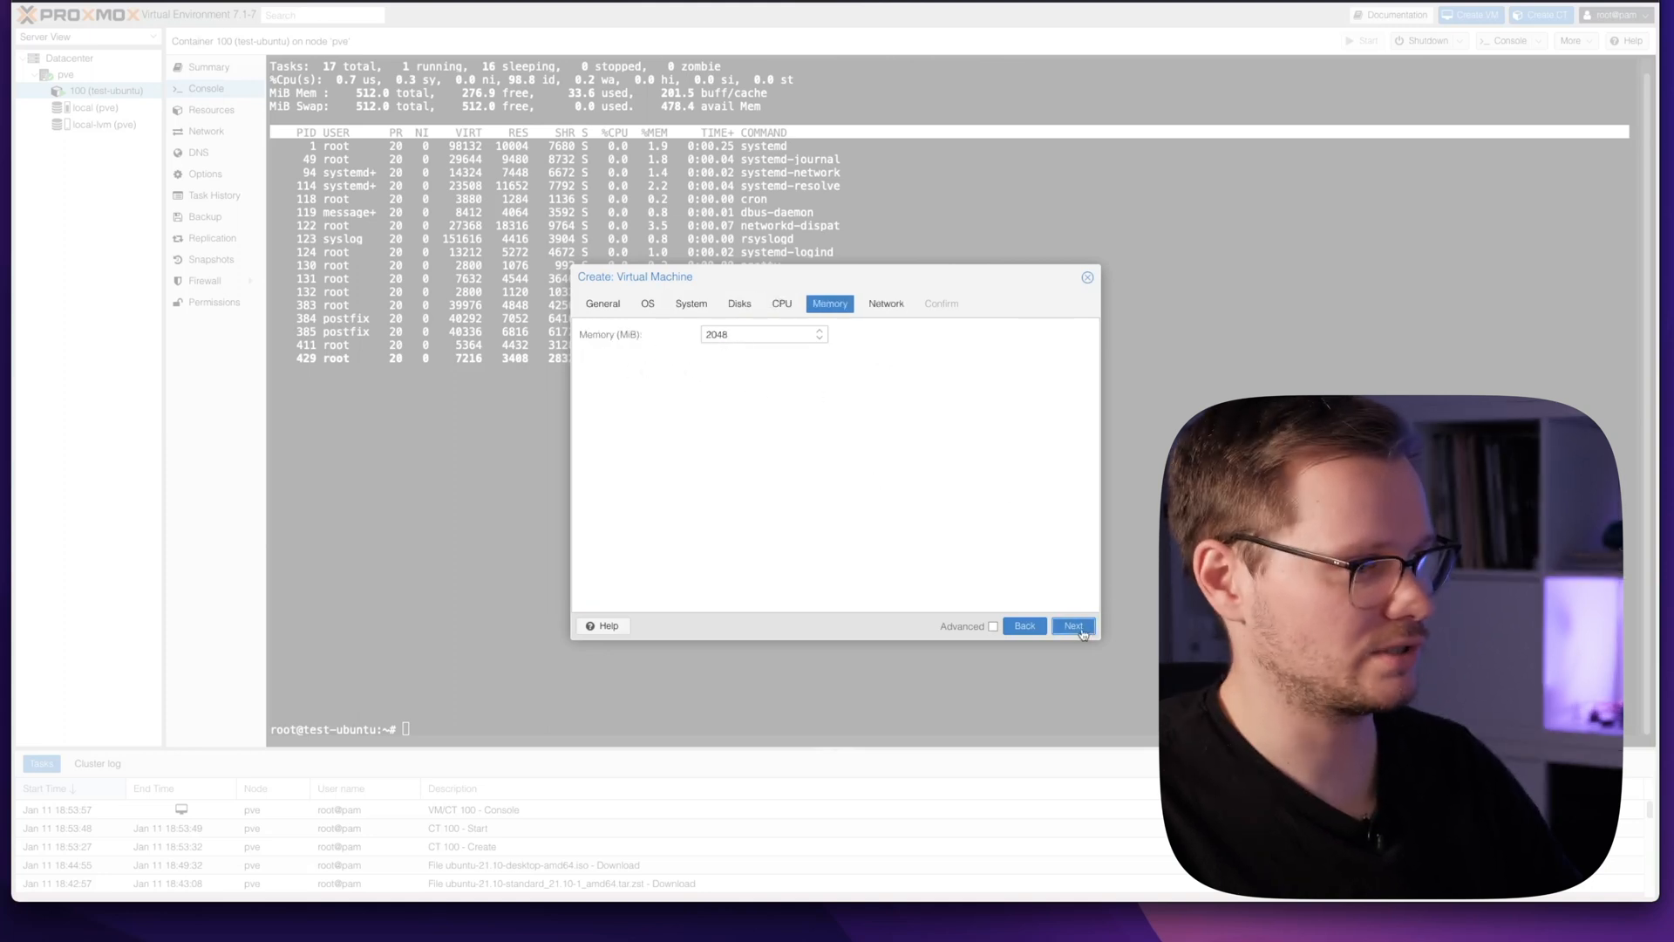
pyautogui.click(1071, 626)
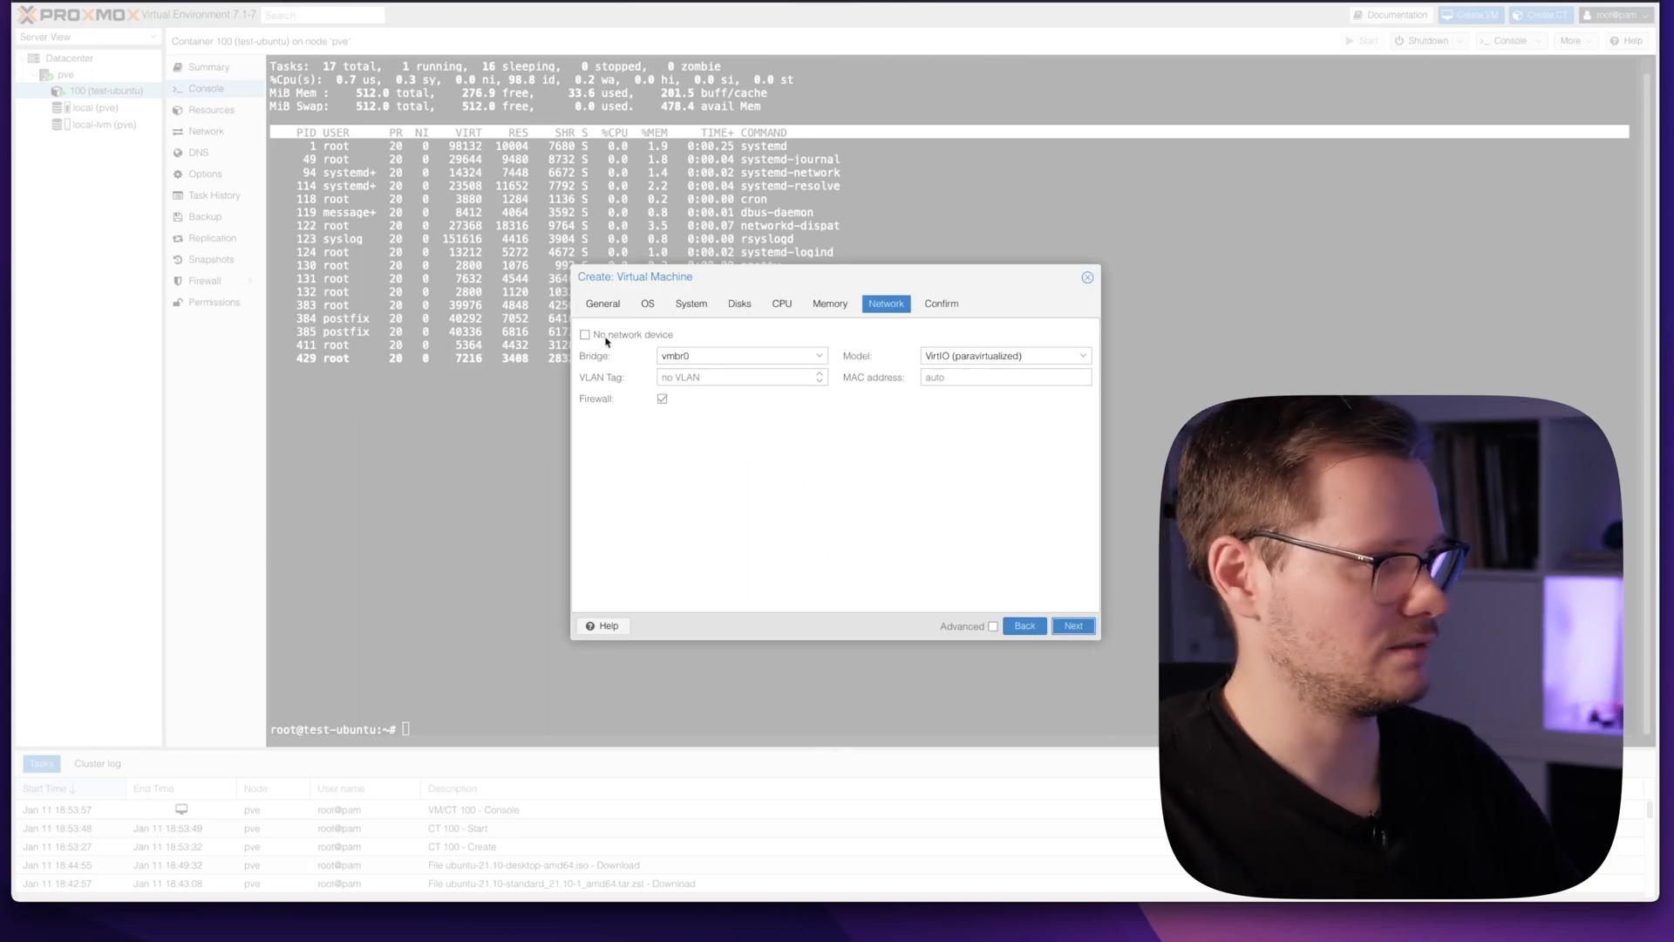
pyautogui.click(818, 356)
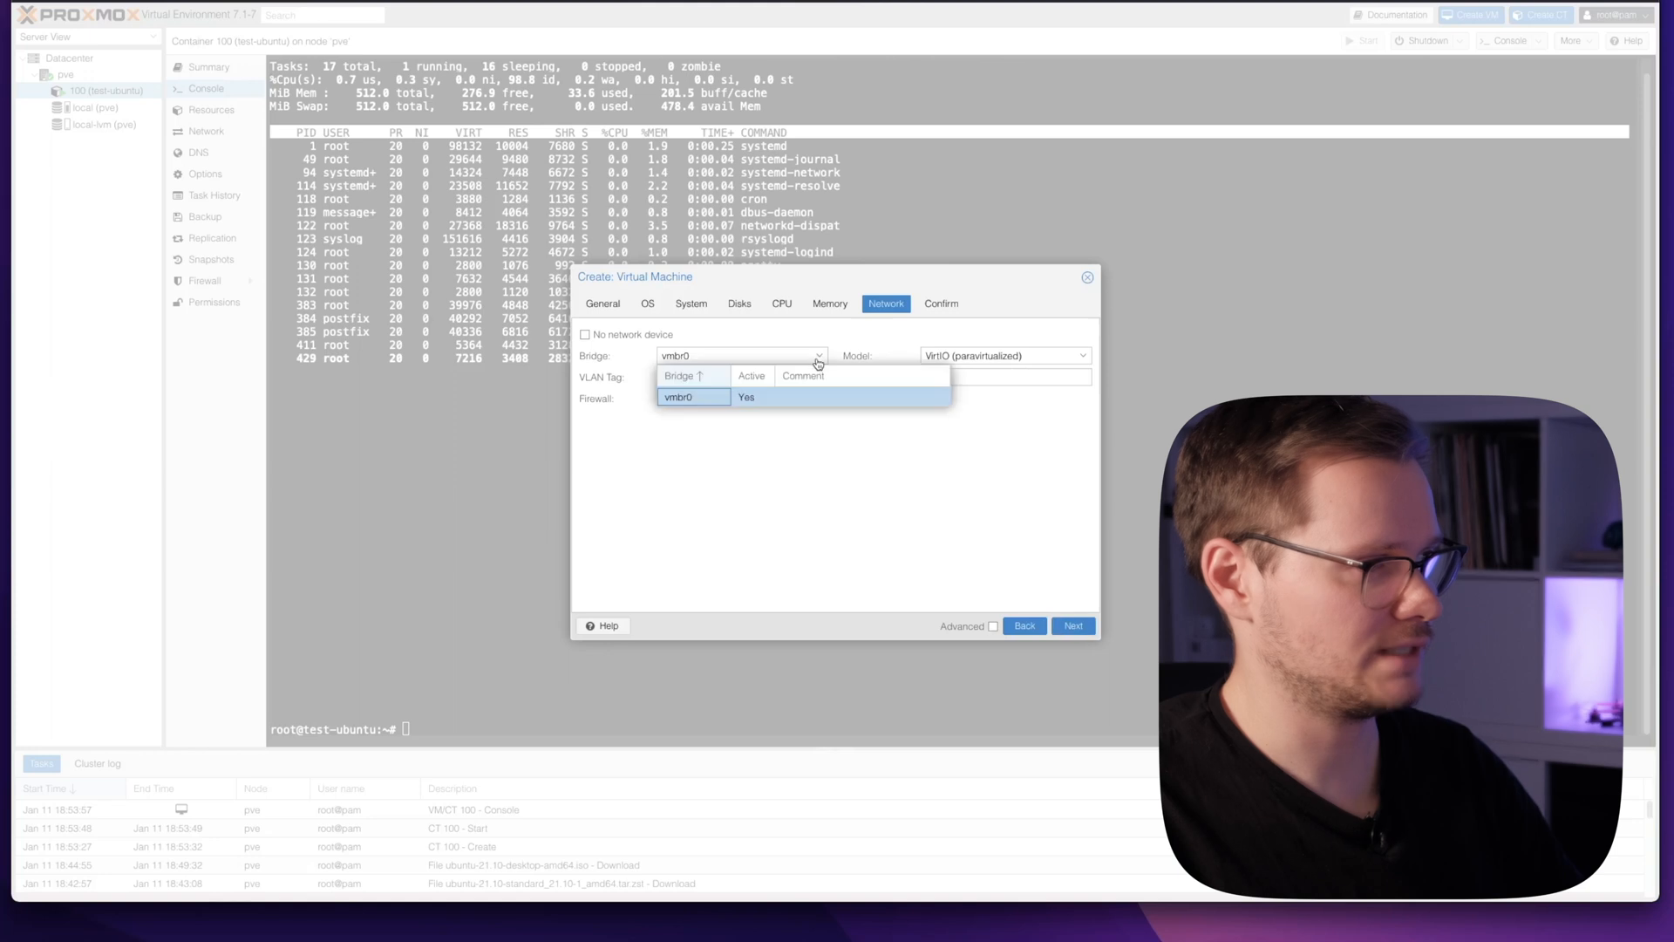
pyautogui.click(691, 396)
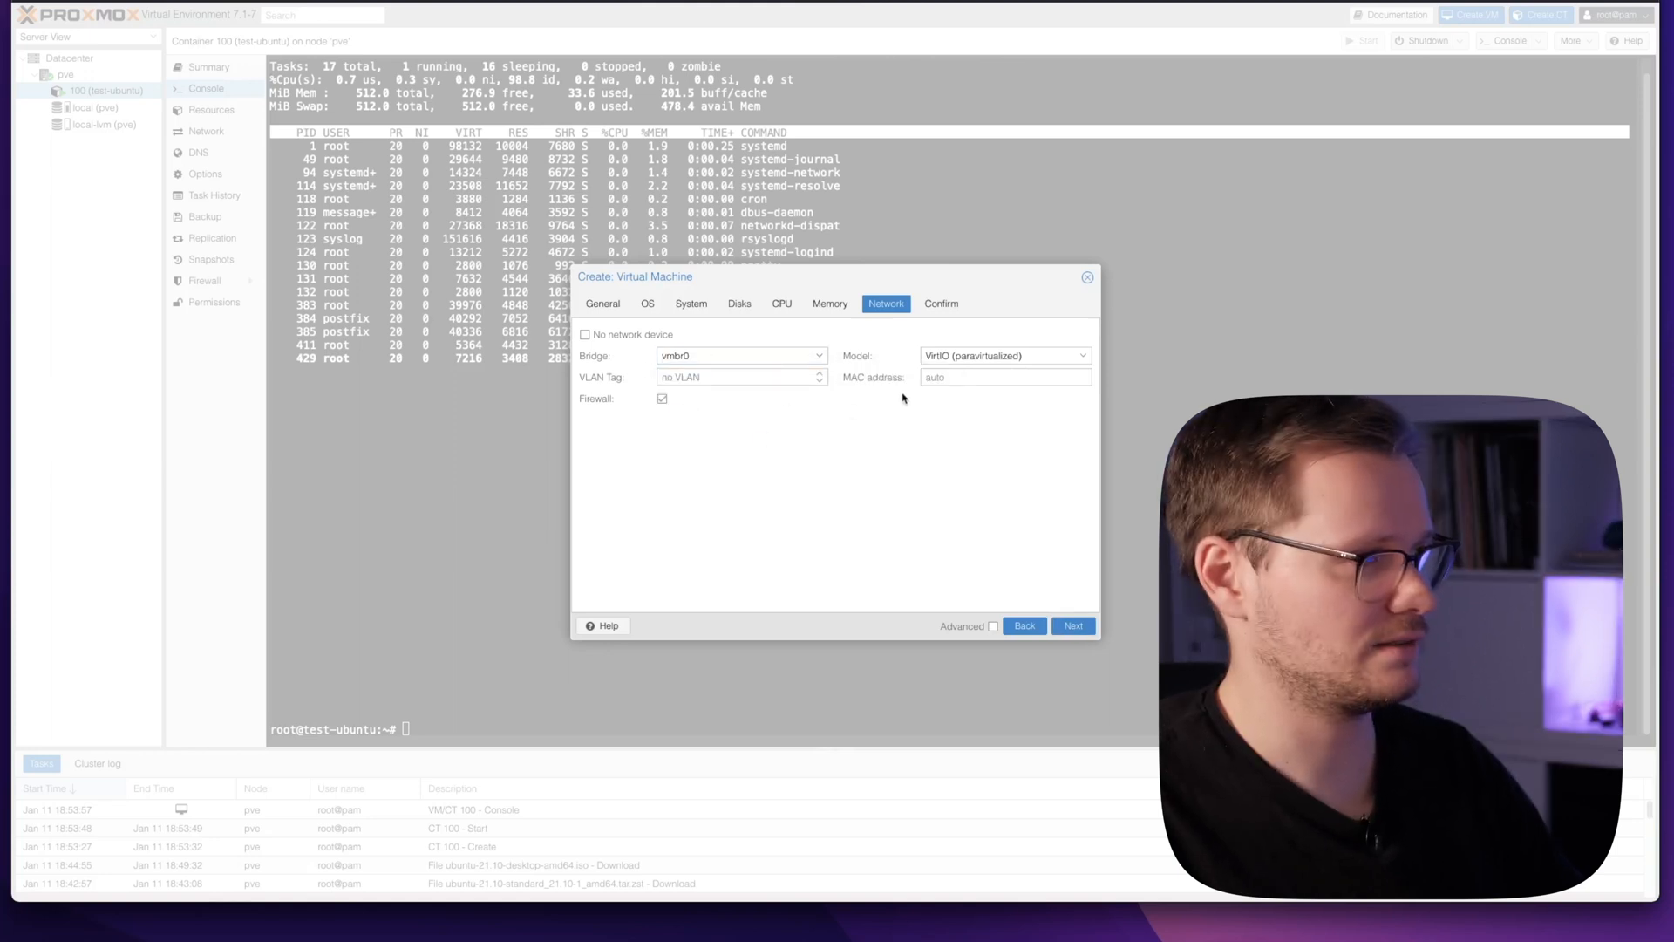
pyautogui.click(1071, 626)
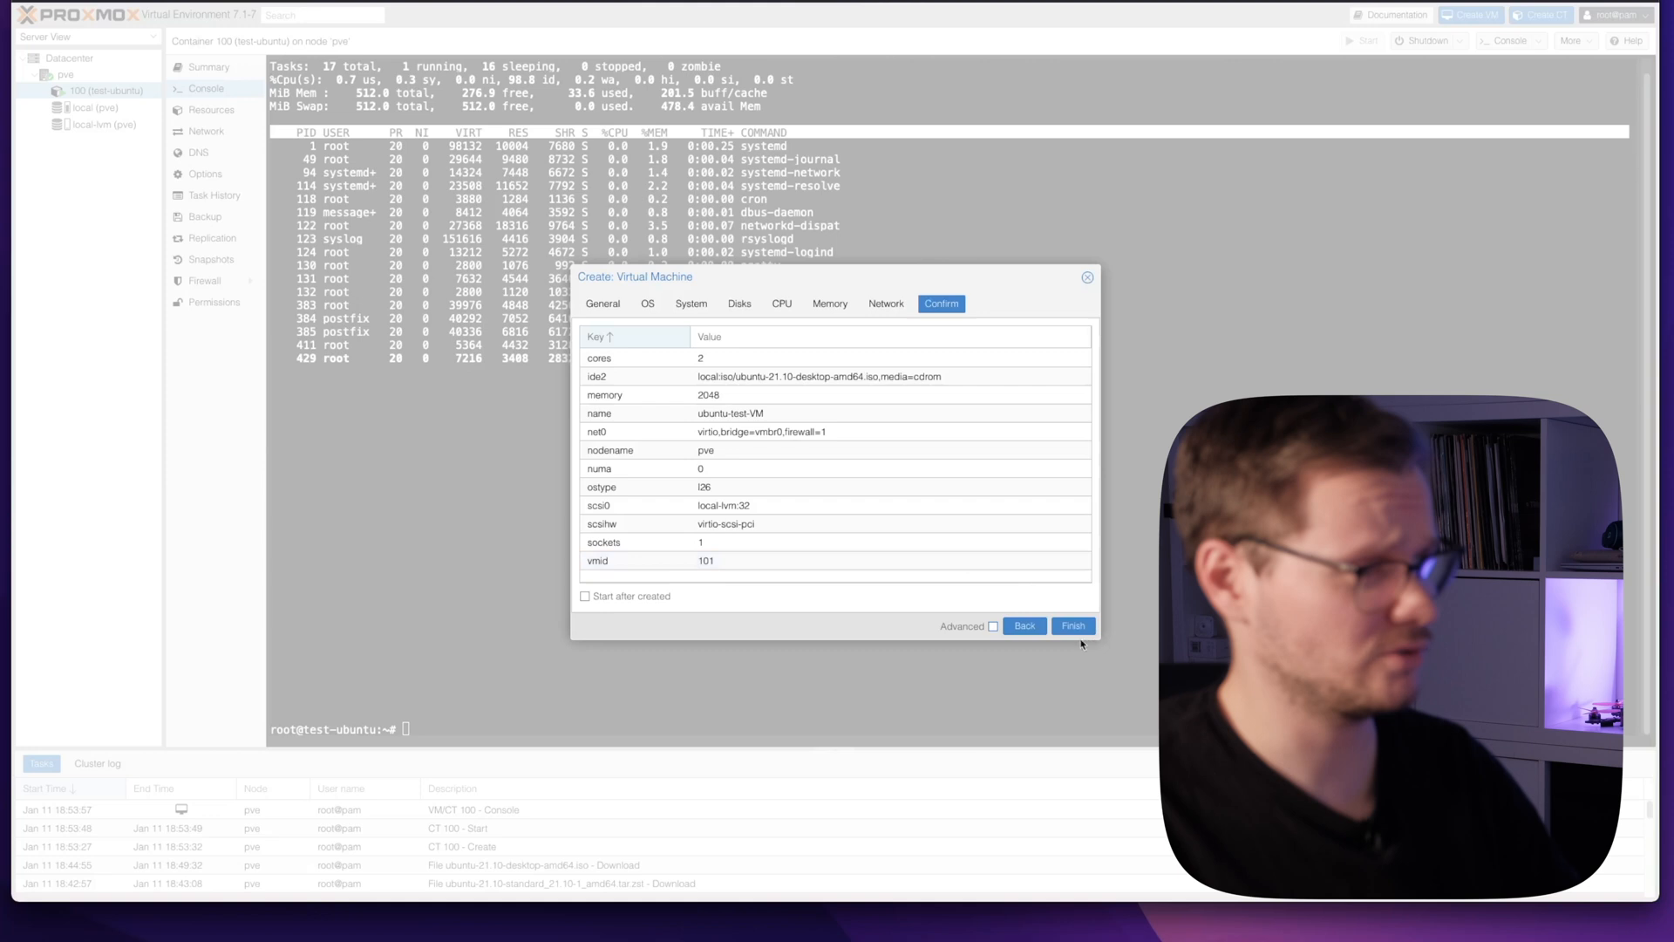
# - Finish creating stopped VM 101 'ubuntu-test-VM' and show container 100's Summary
pyautogui.click(1073, 626)
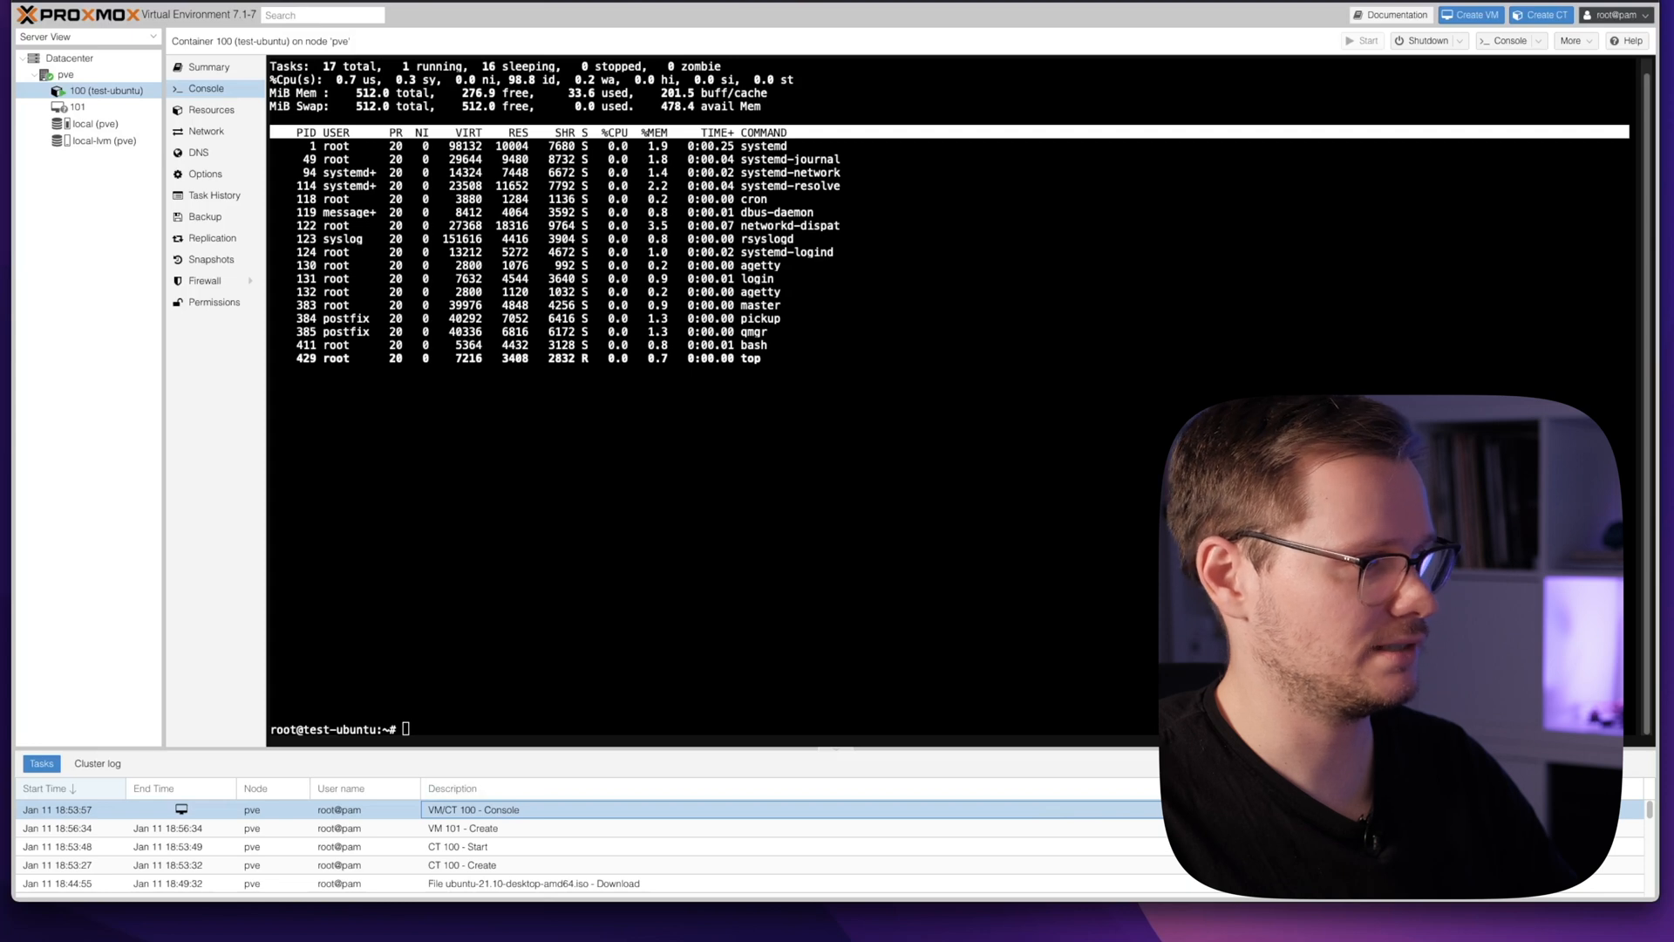
pyautogui.click(209, 67)
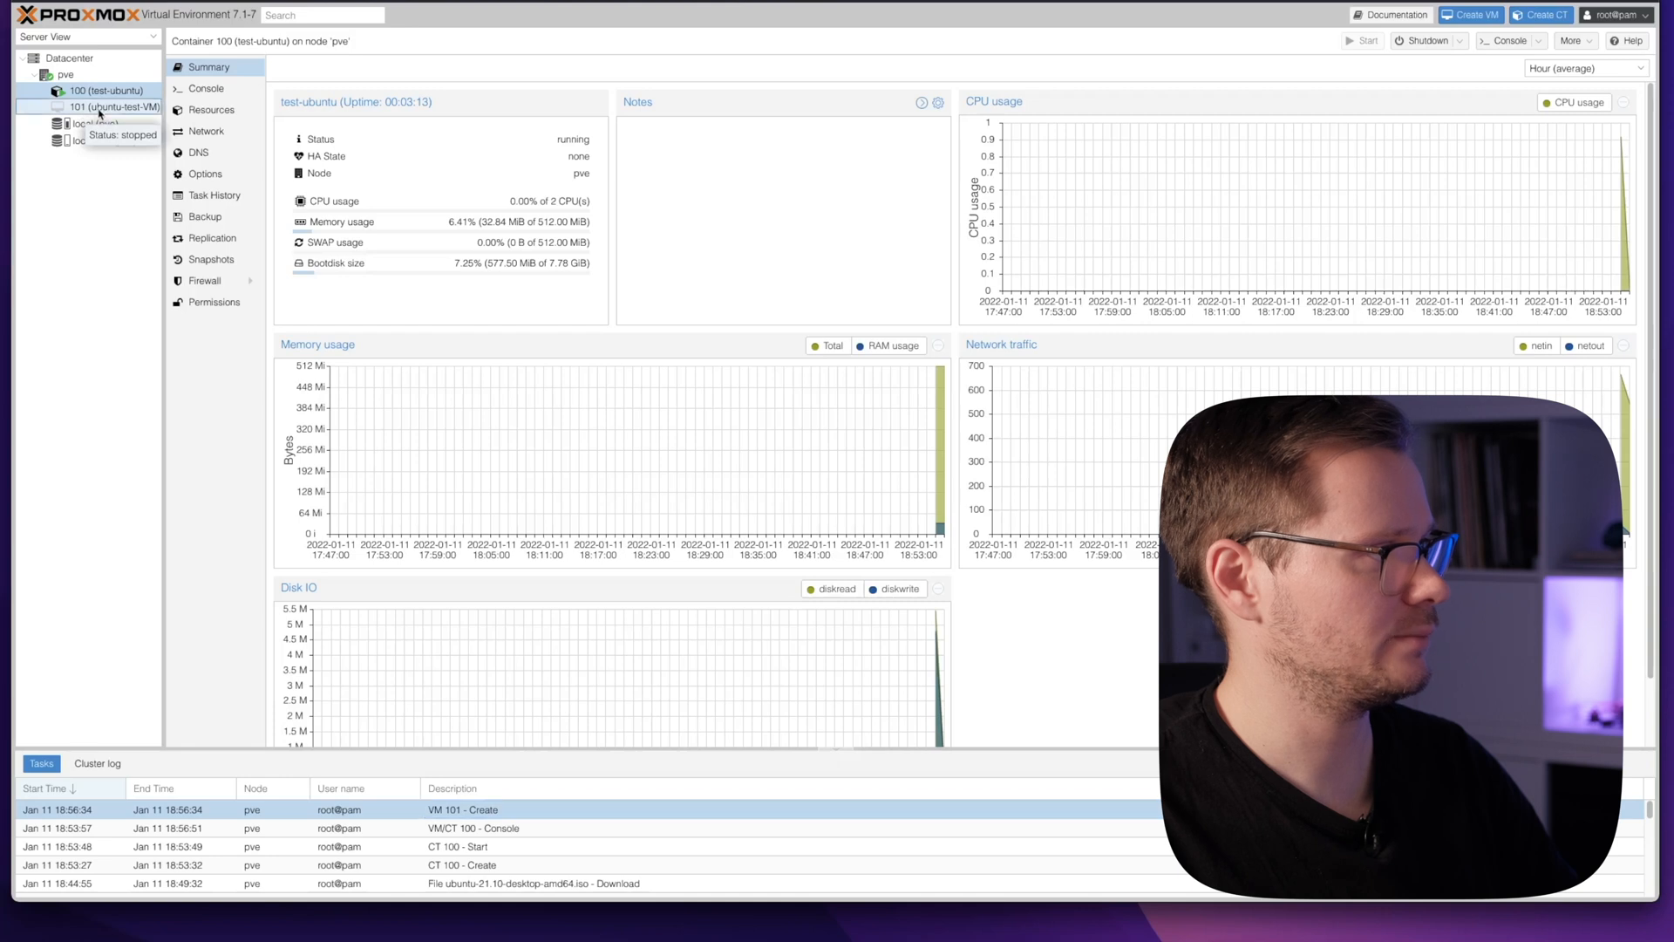
# - Start VM 101 and focus its console at Ubuntu's GRUB boot menu
pyautogui.click(114, 106)
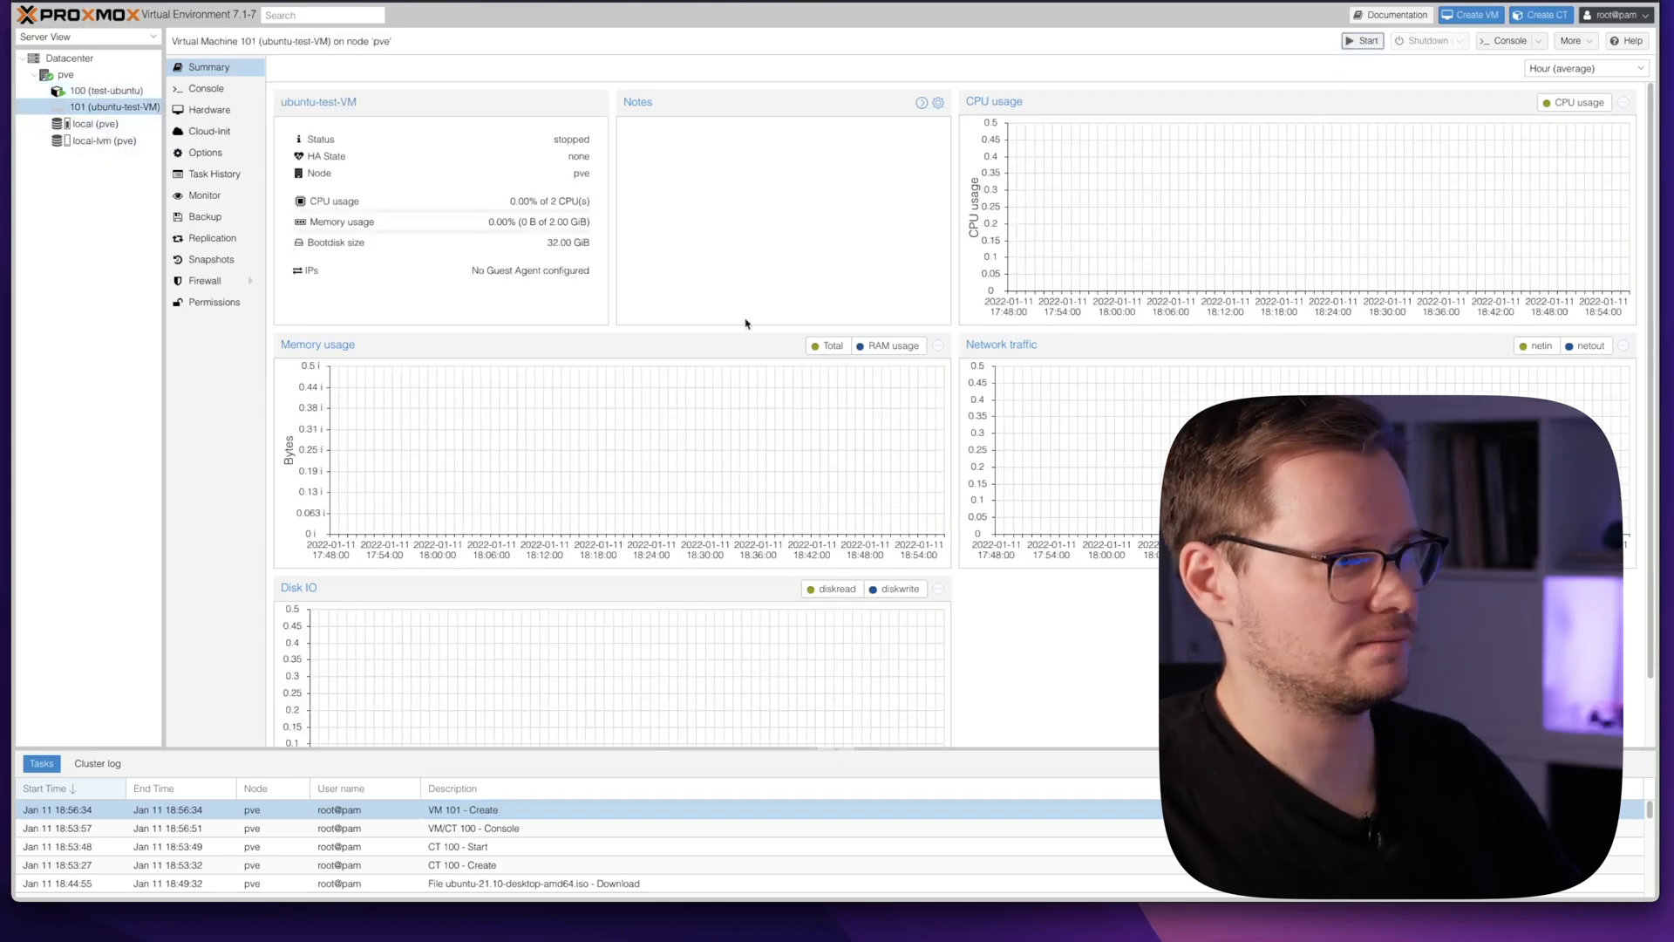
pyautogui.click(1361, 40)
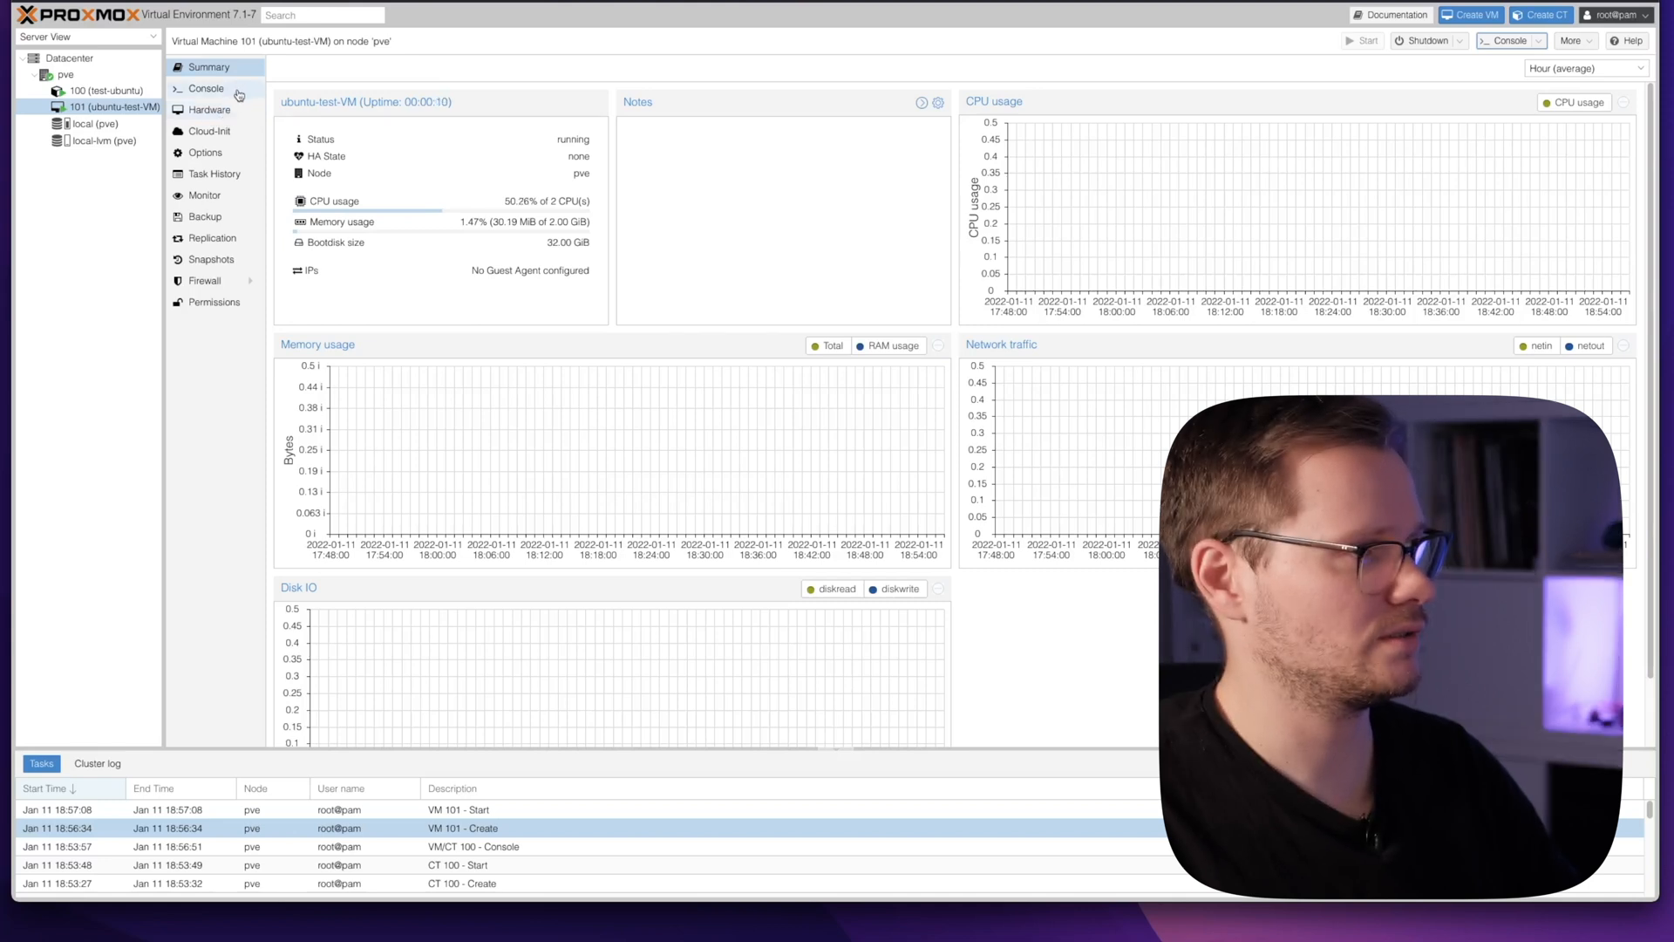
pyautogui.click(204, 89)
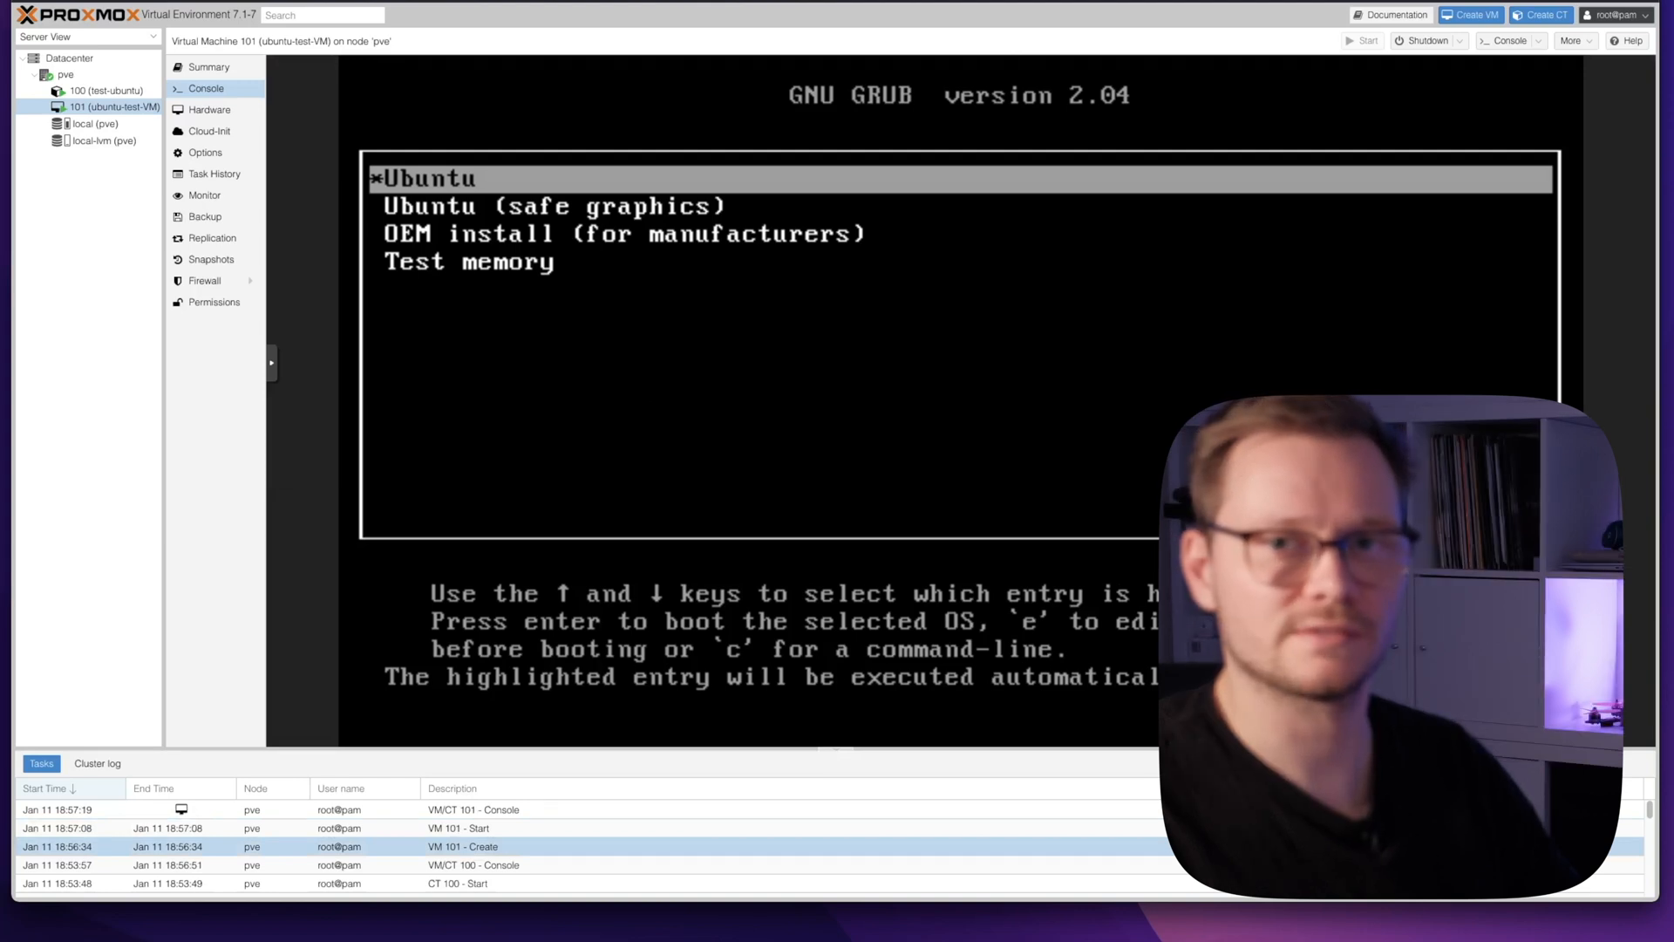
pyautogui.moveTo(524, 376)
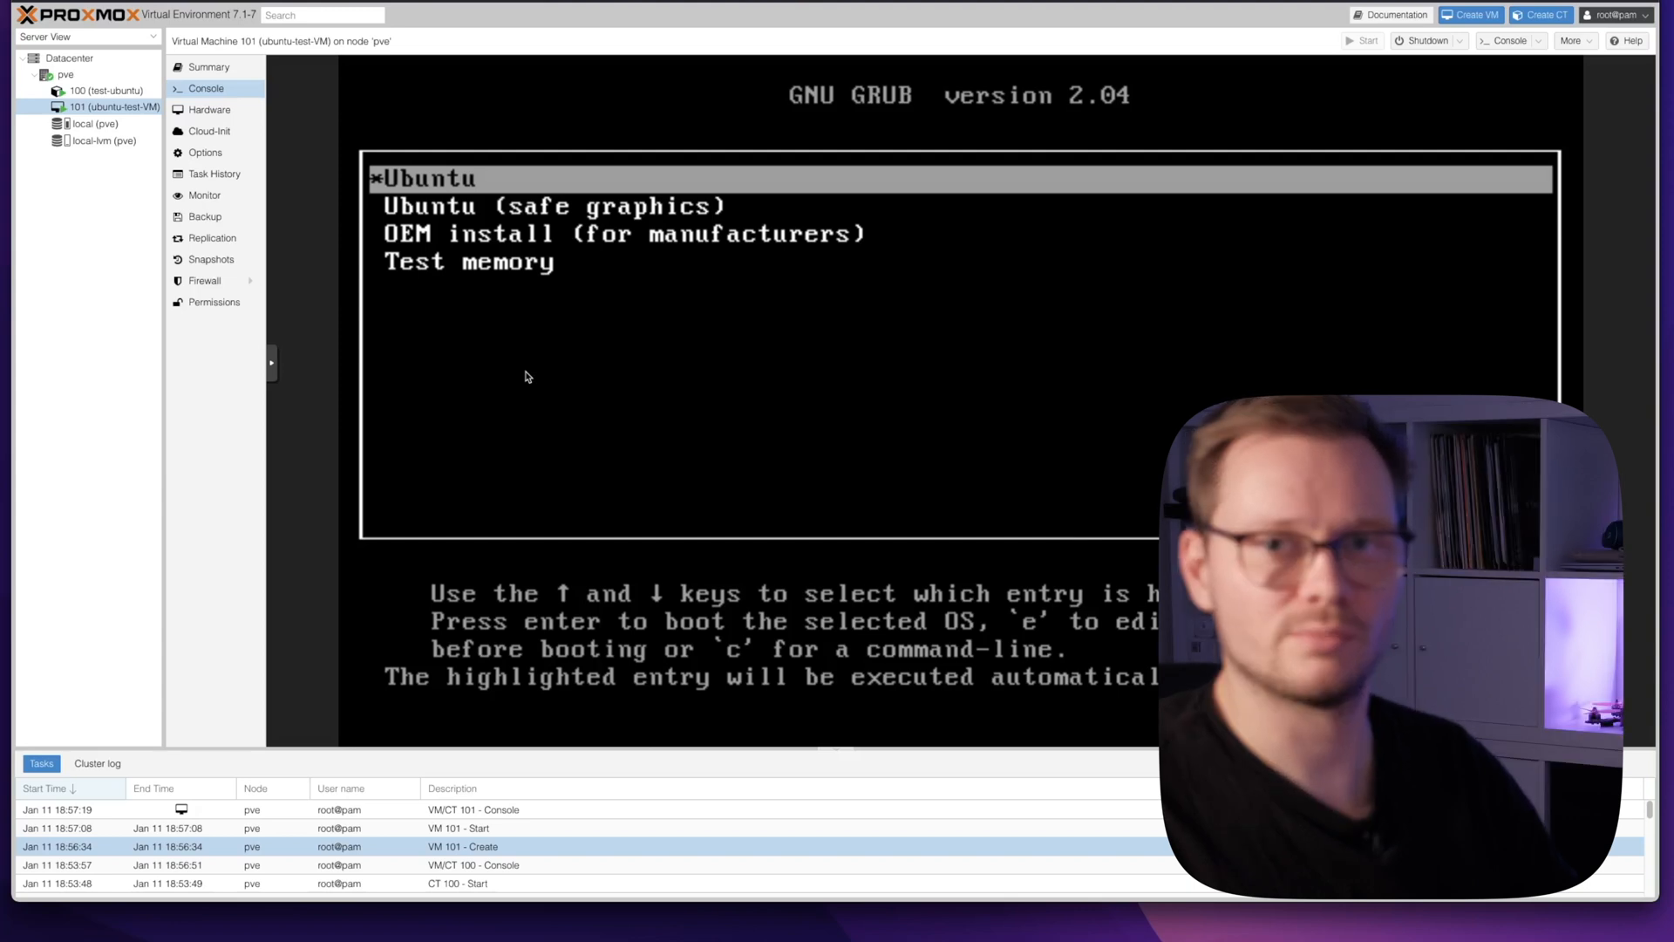
pyautogui.click(107, 91)
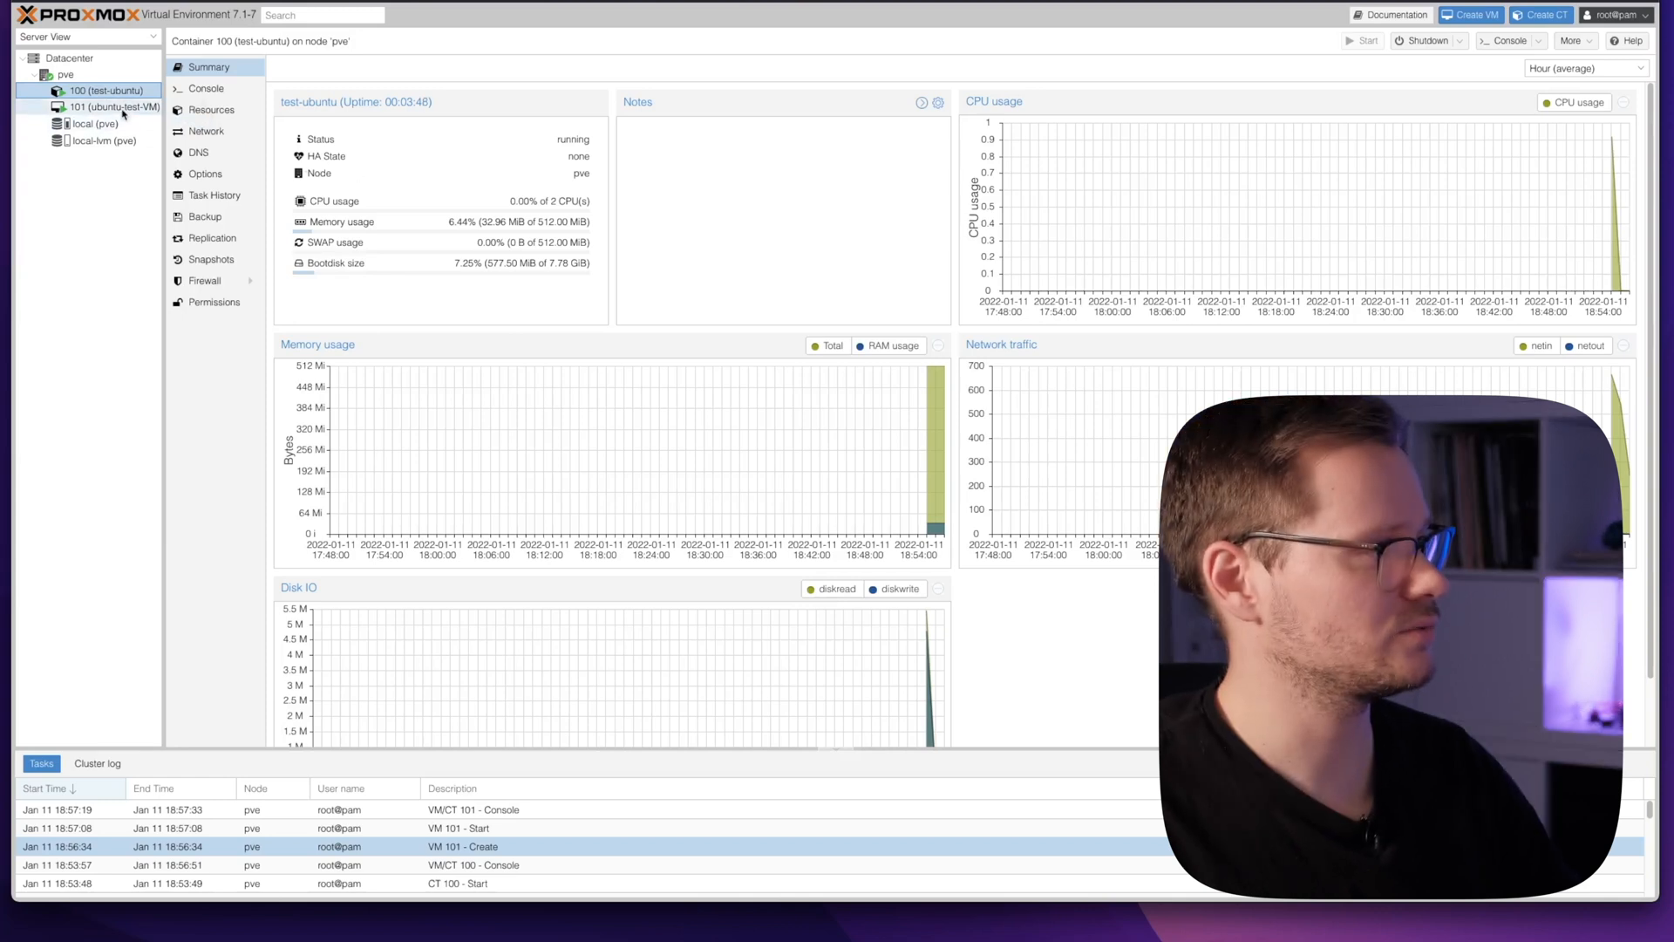
pyautogui.moveTo(106, 91)
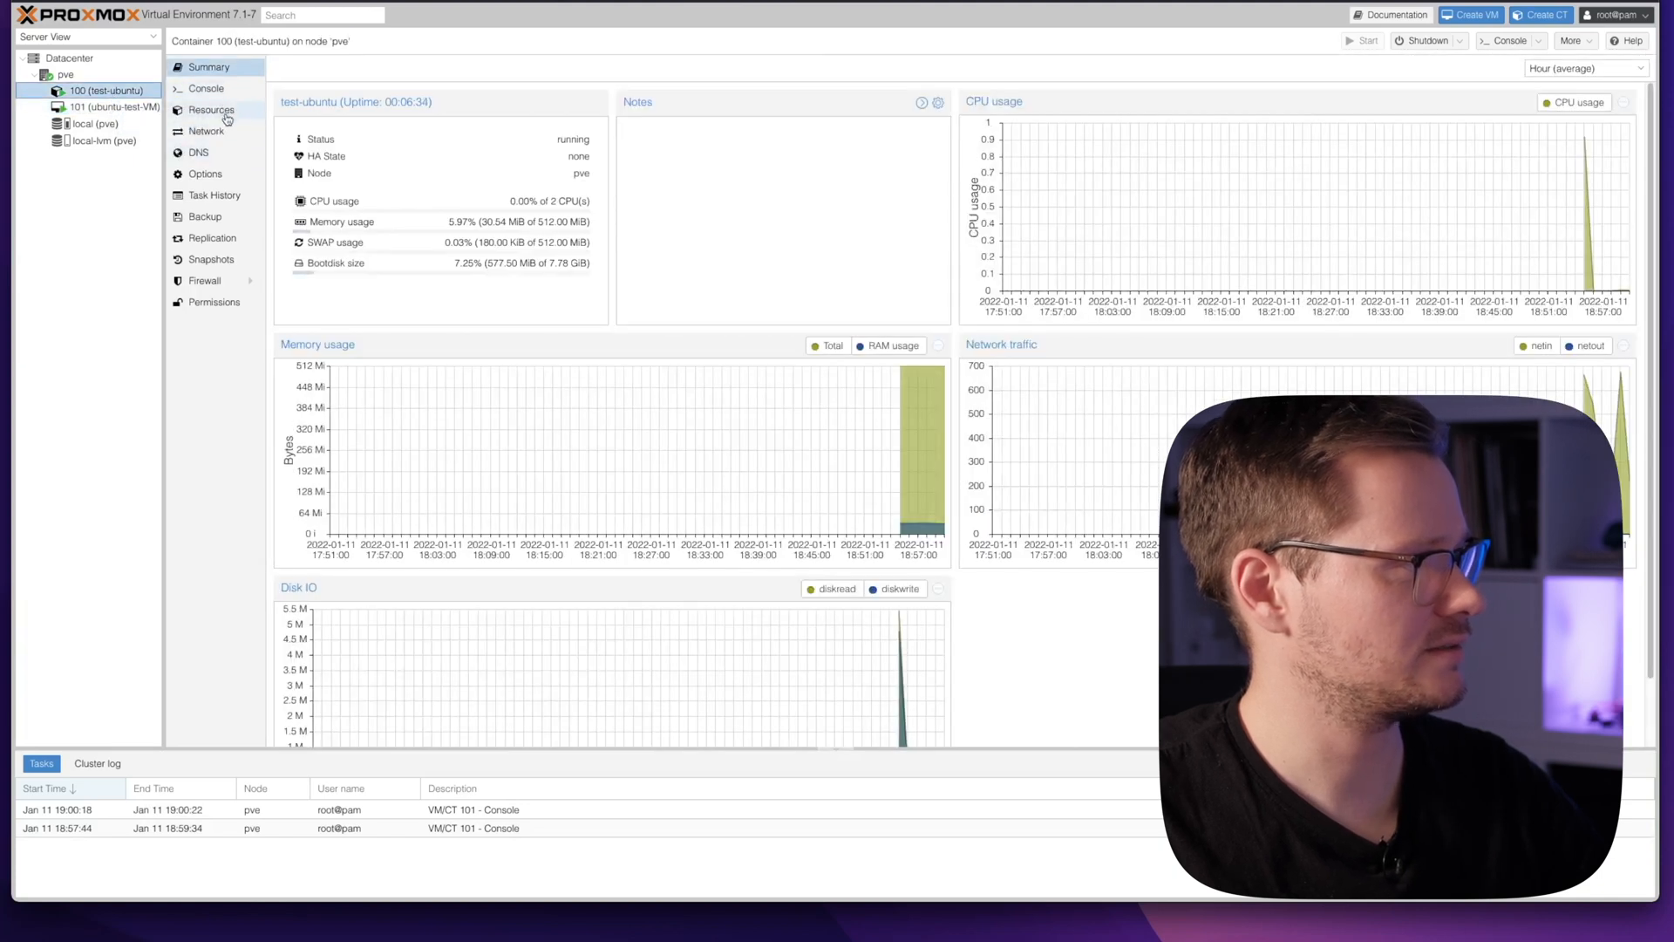
# - Review container 100's memory allocation in Resources, cancelling the edit unchanged
pyautogui.click(210, 110)
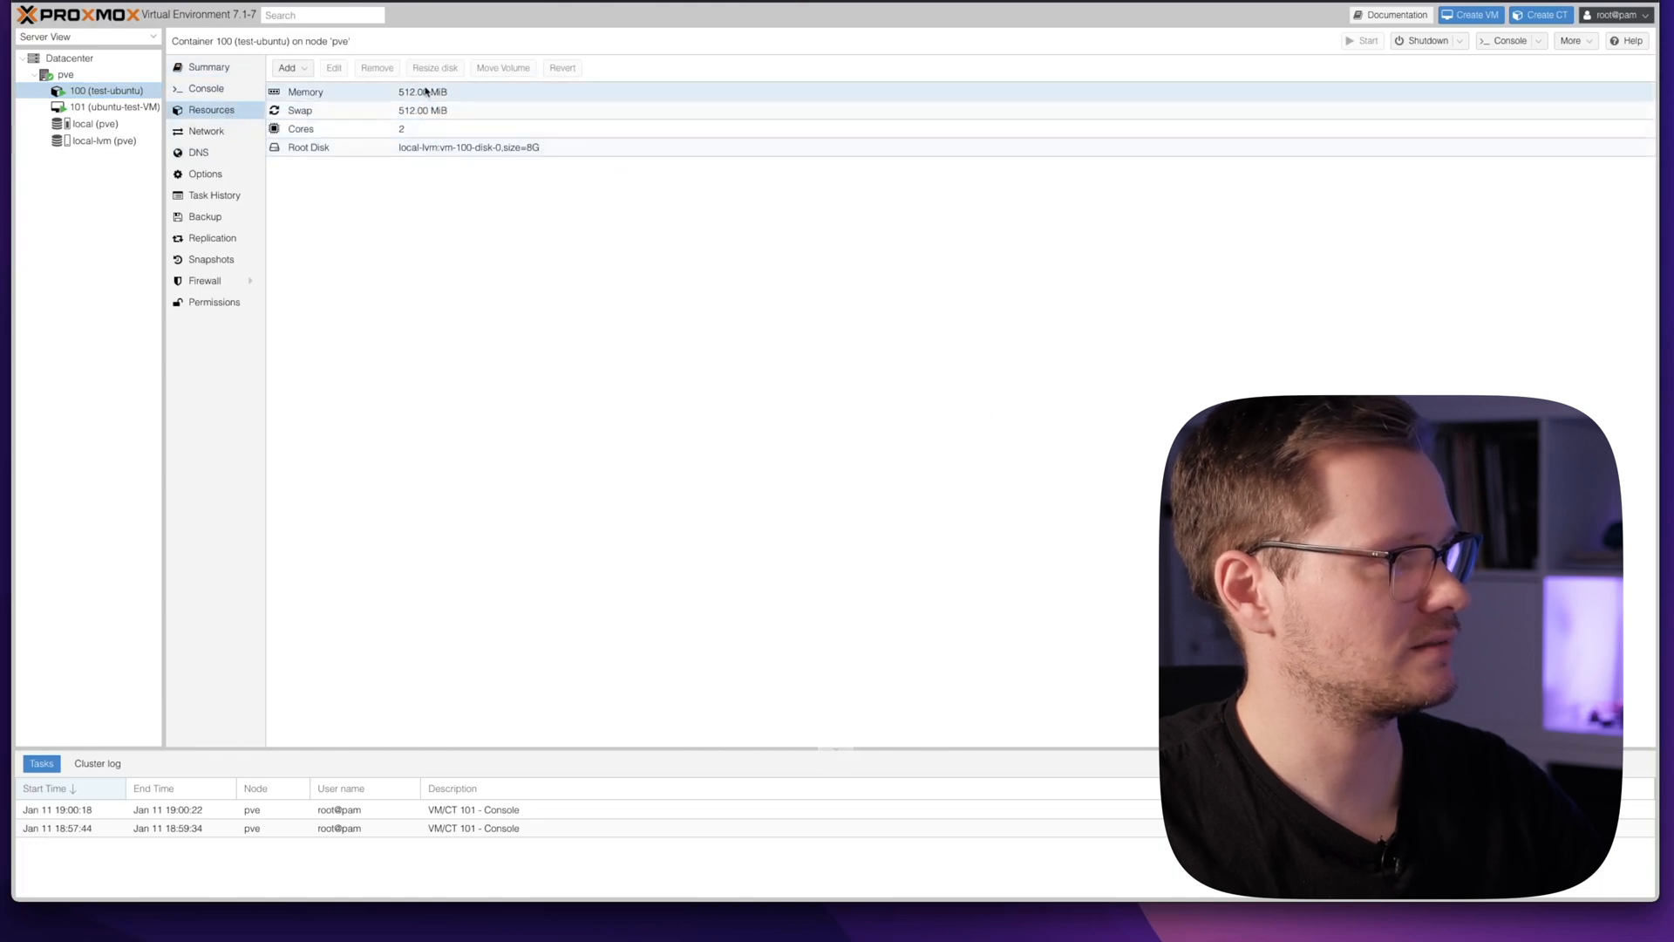
pyautogui.click(334, 67)
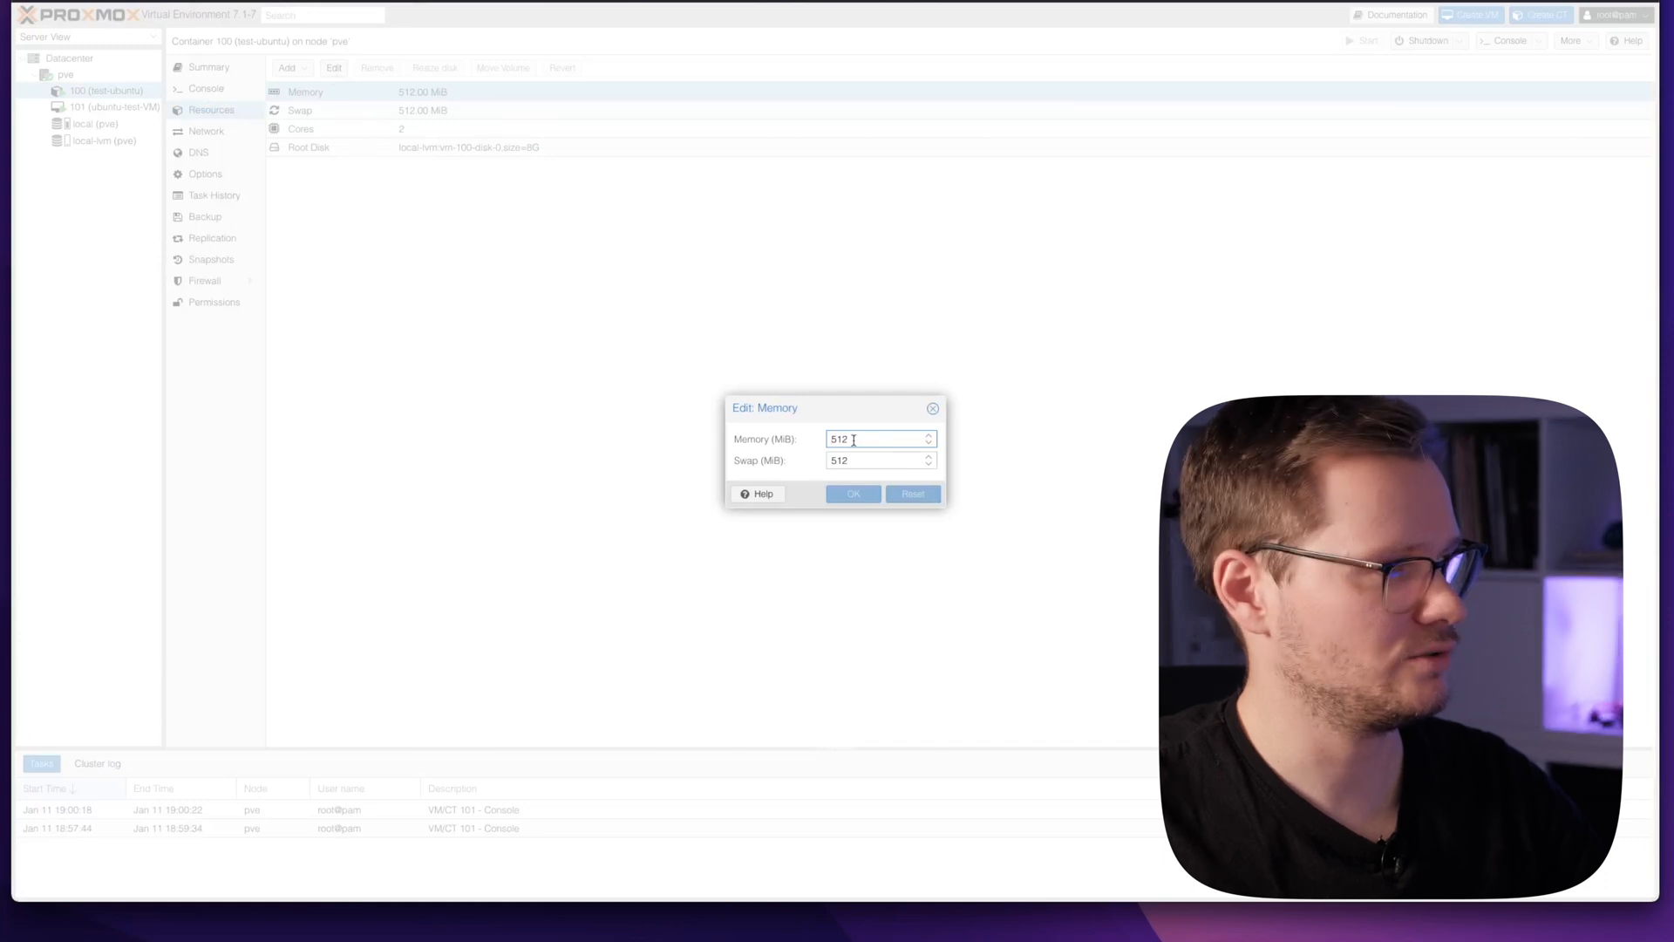
pyautogui.click(932, 408)
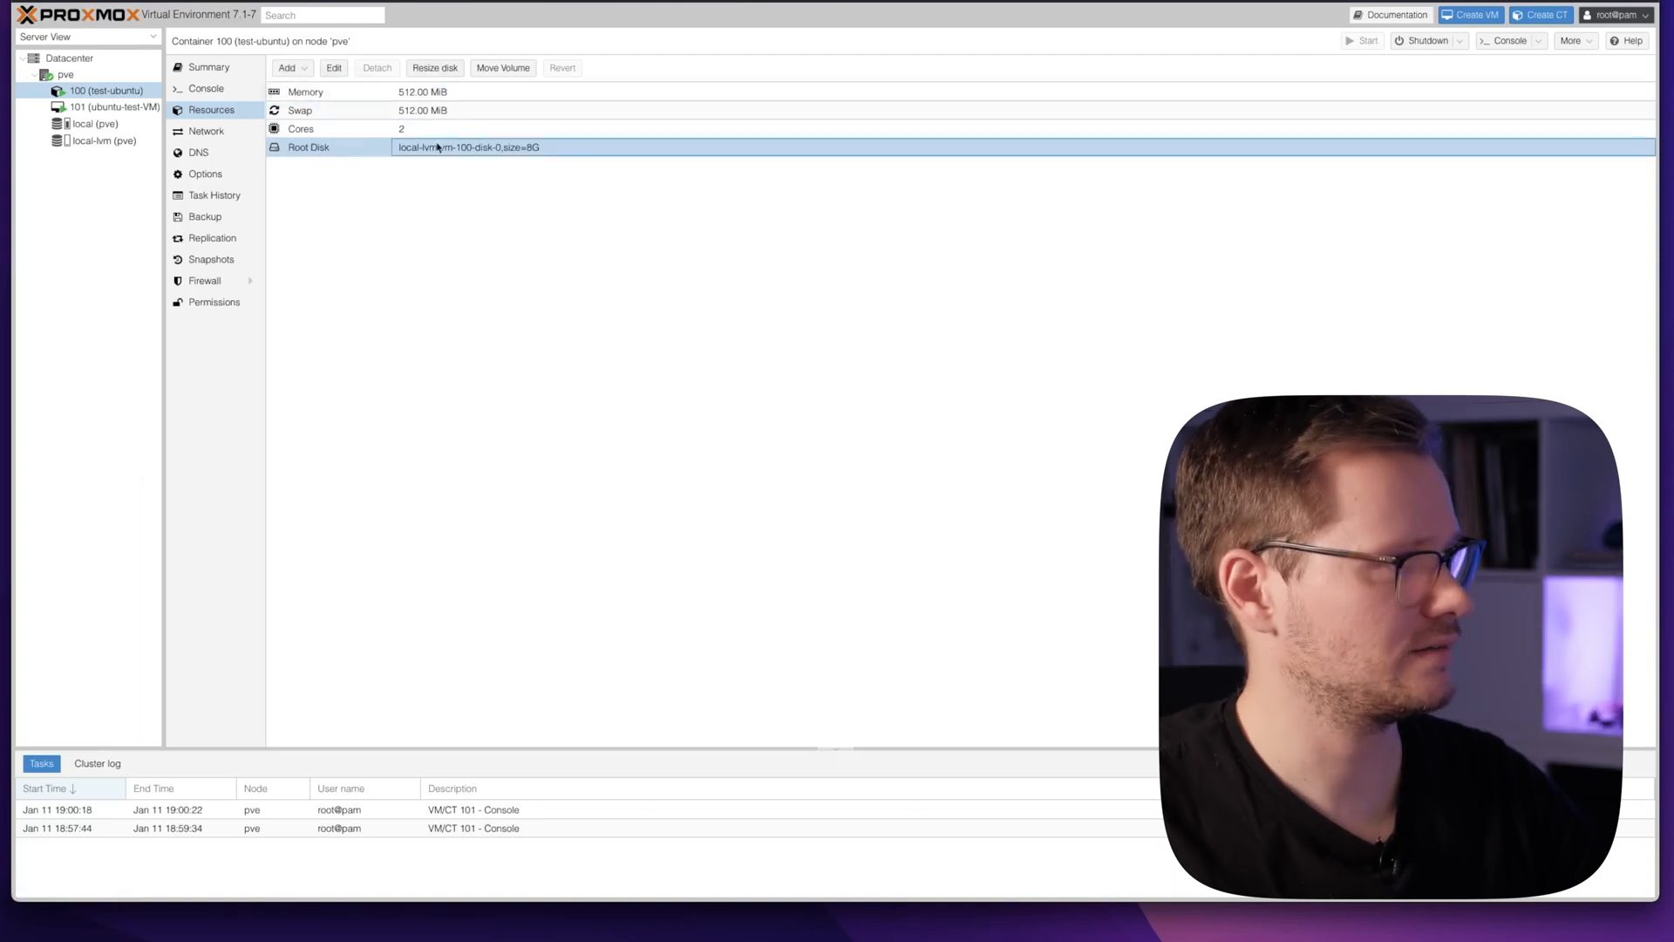
# - Review container 100's DHCP eth0 network device unchanged, then switch to VM 101
pyautogui.click(206, 130)
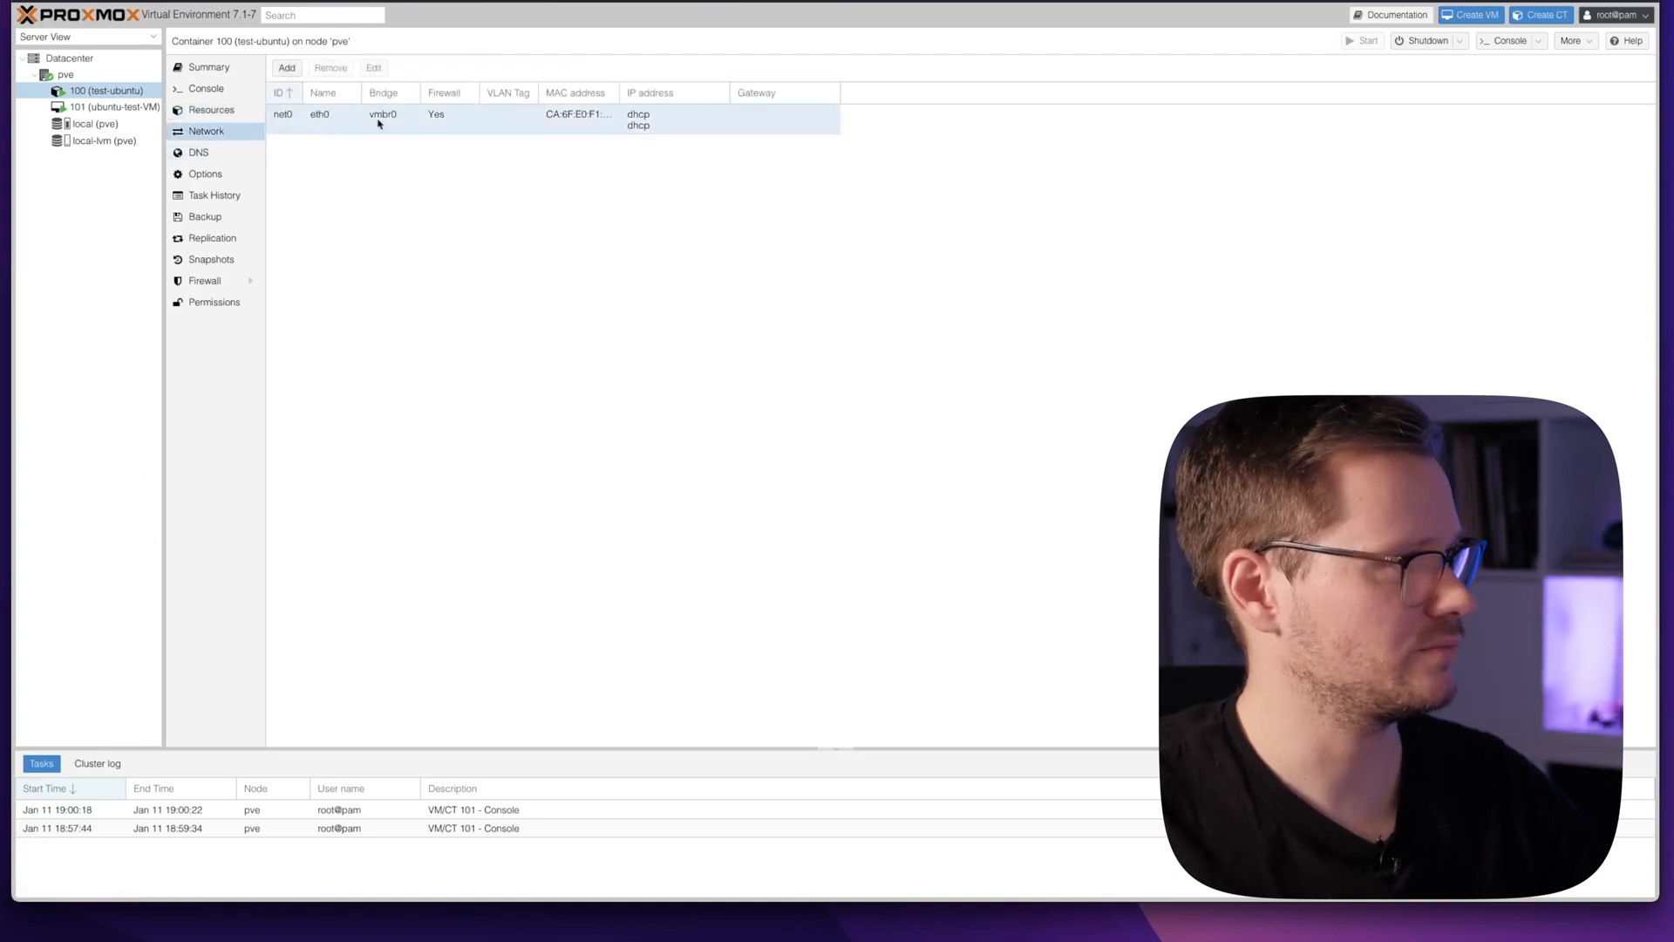
pyautogui.click(372, 67)
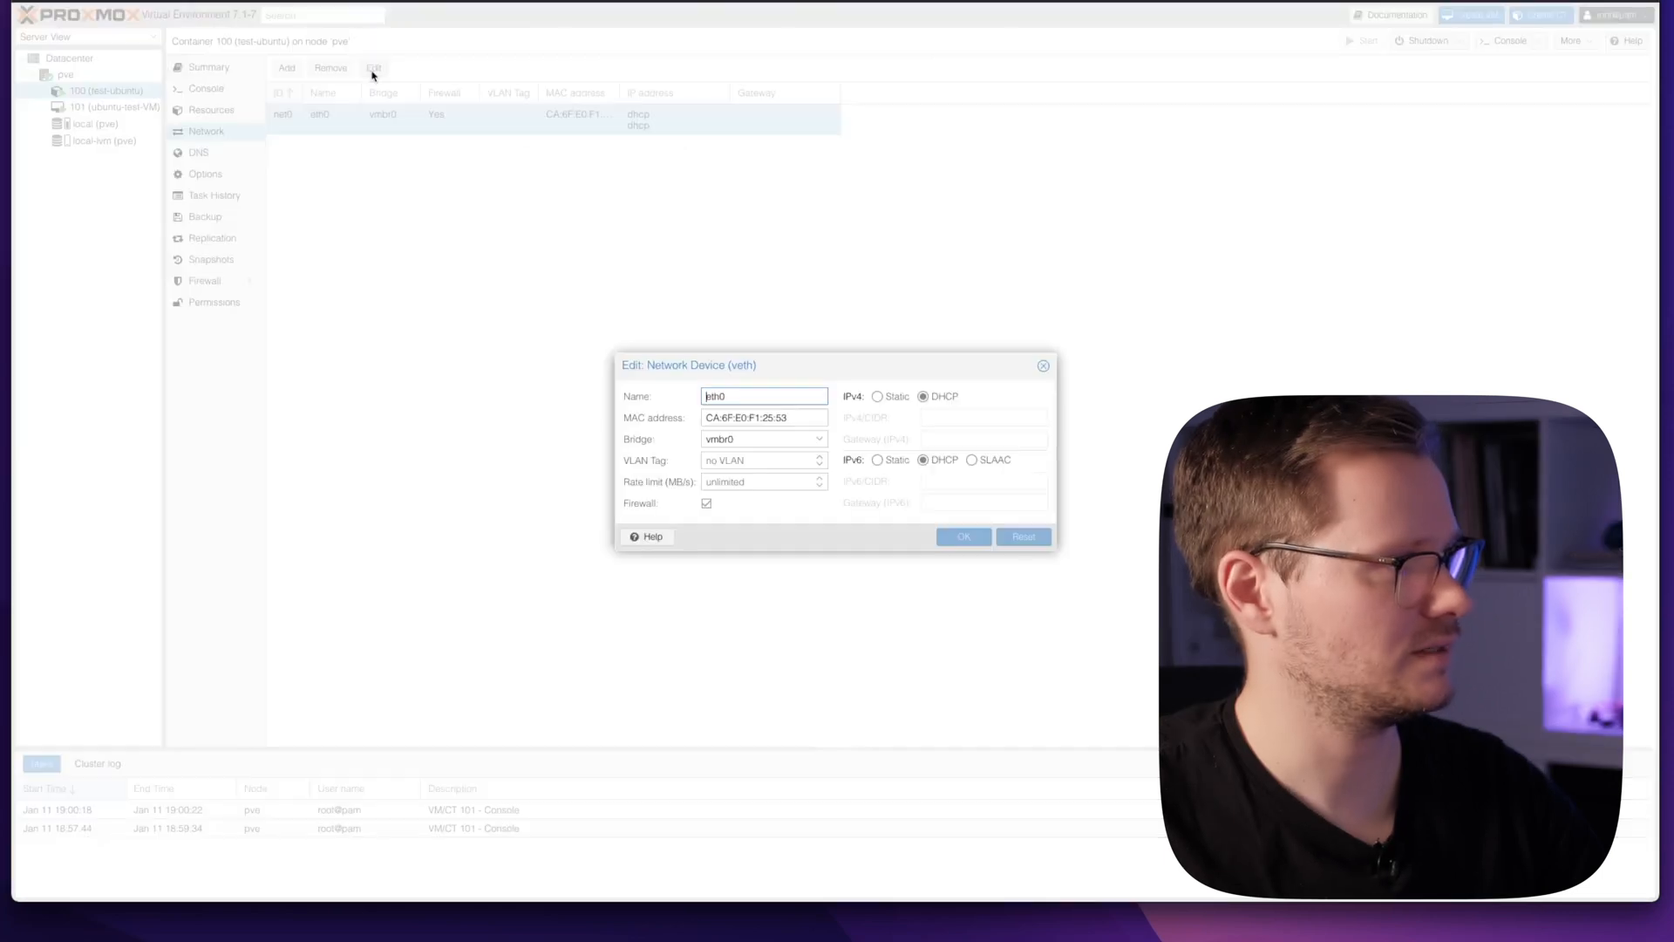
pyautogui.moveTo(1008, 394)
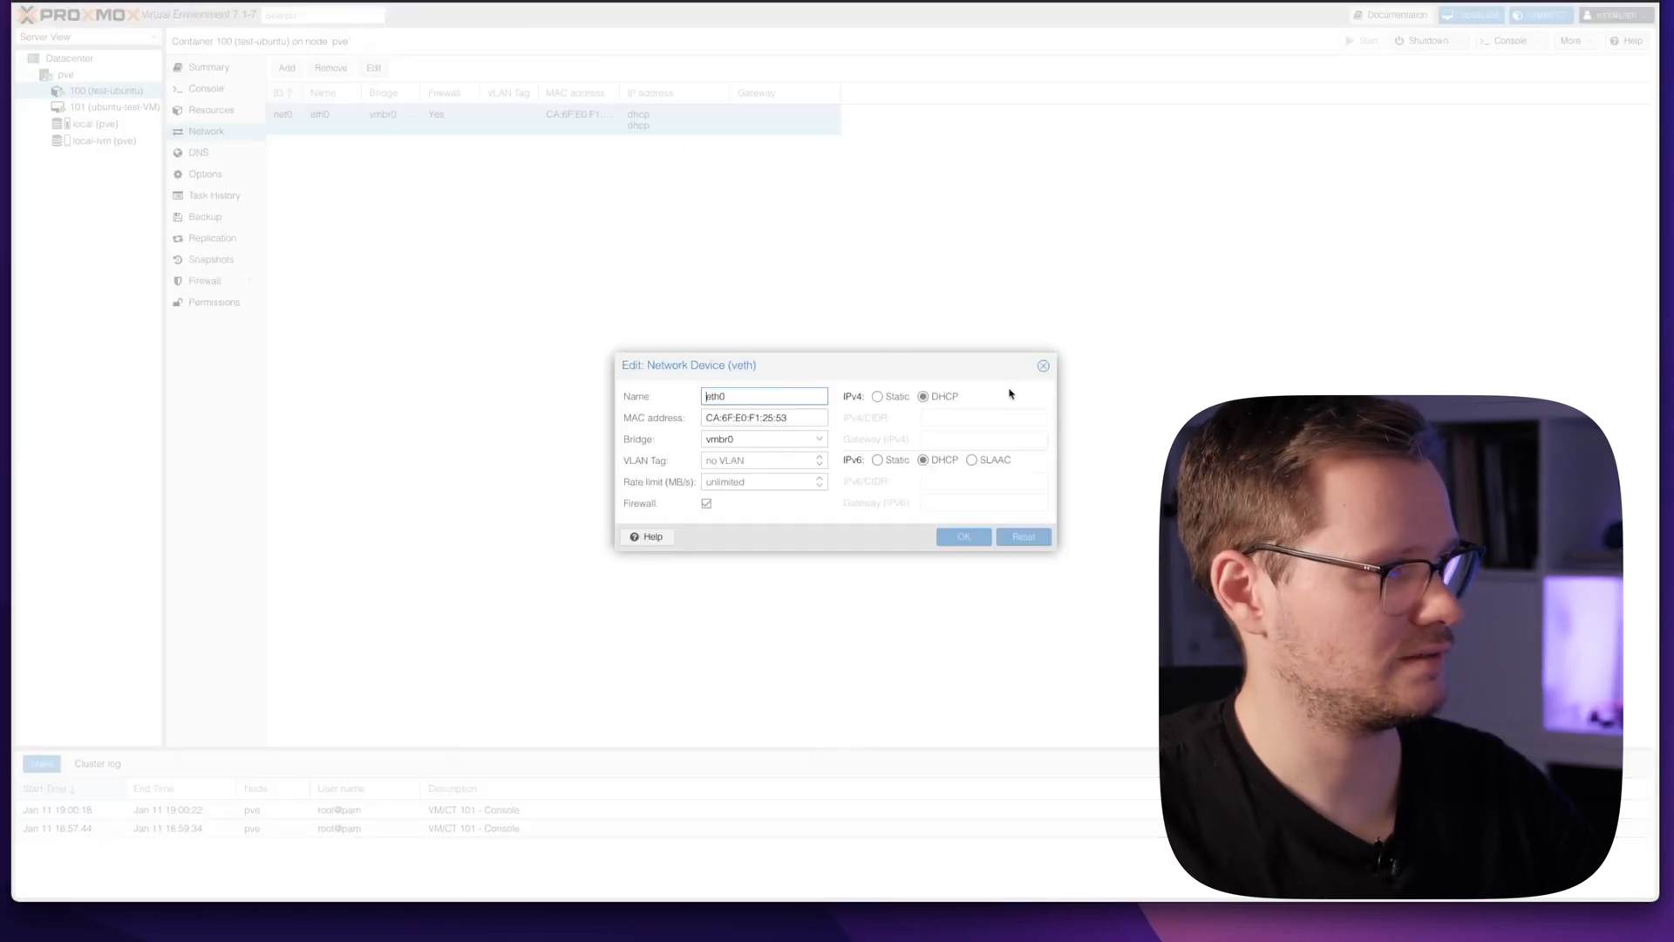
pyautogui.click(1042, 366)
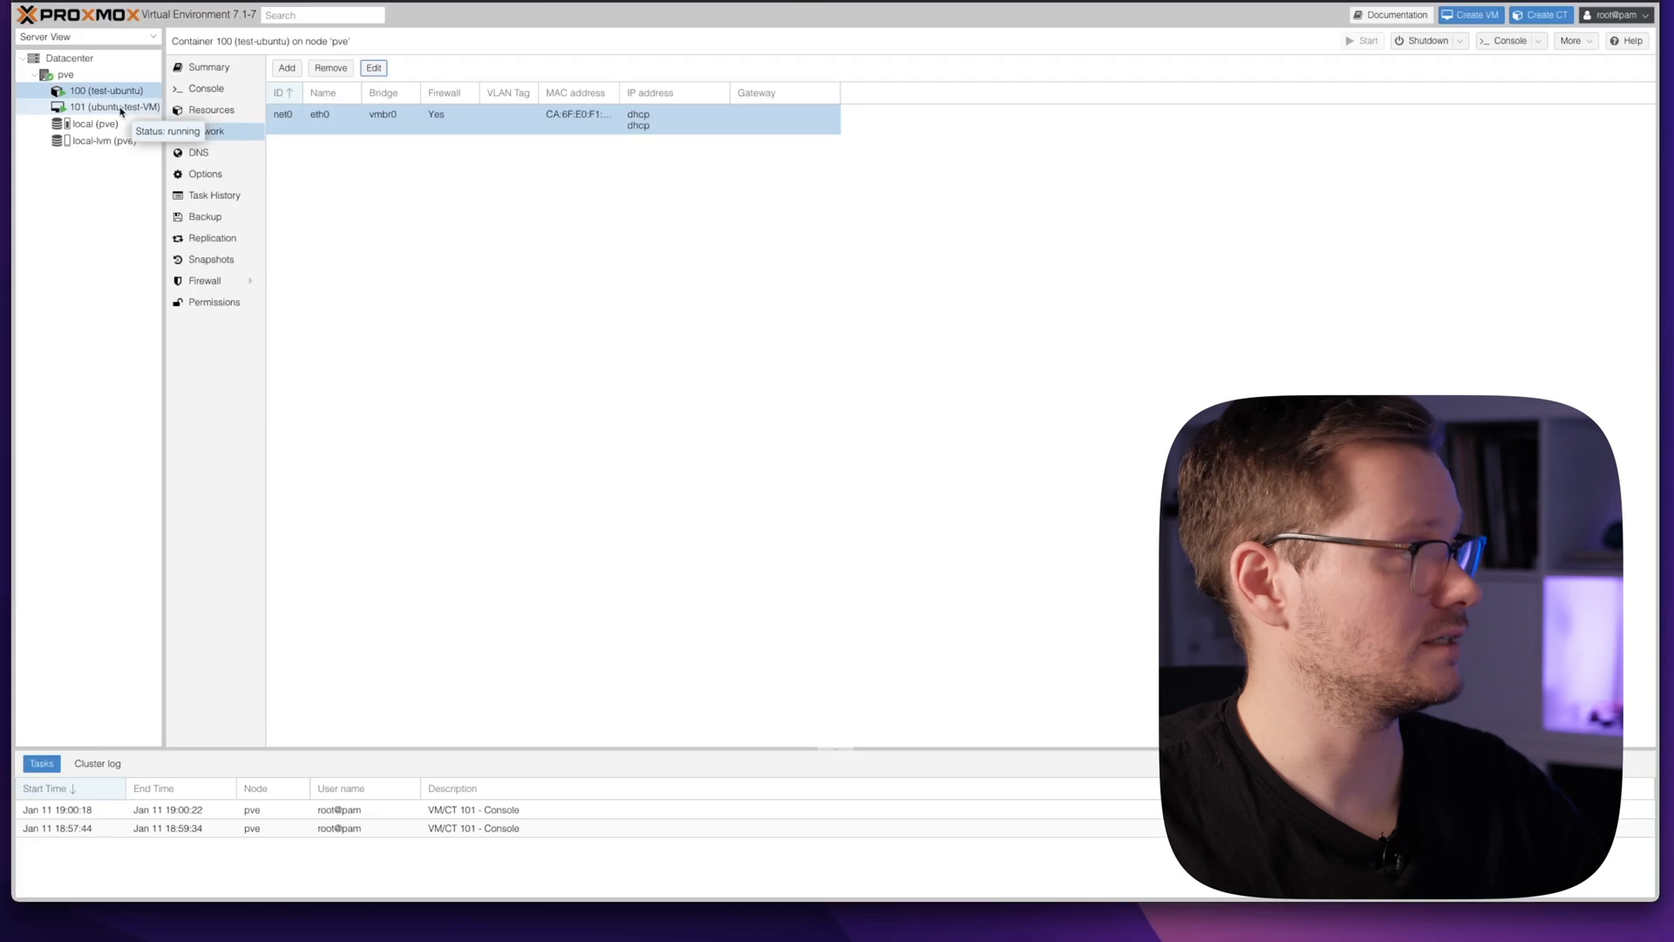
pyautogui.click(113, 107)
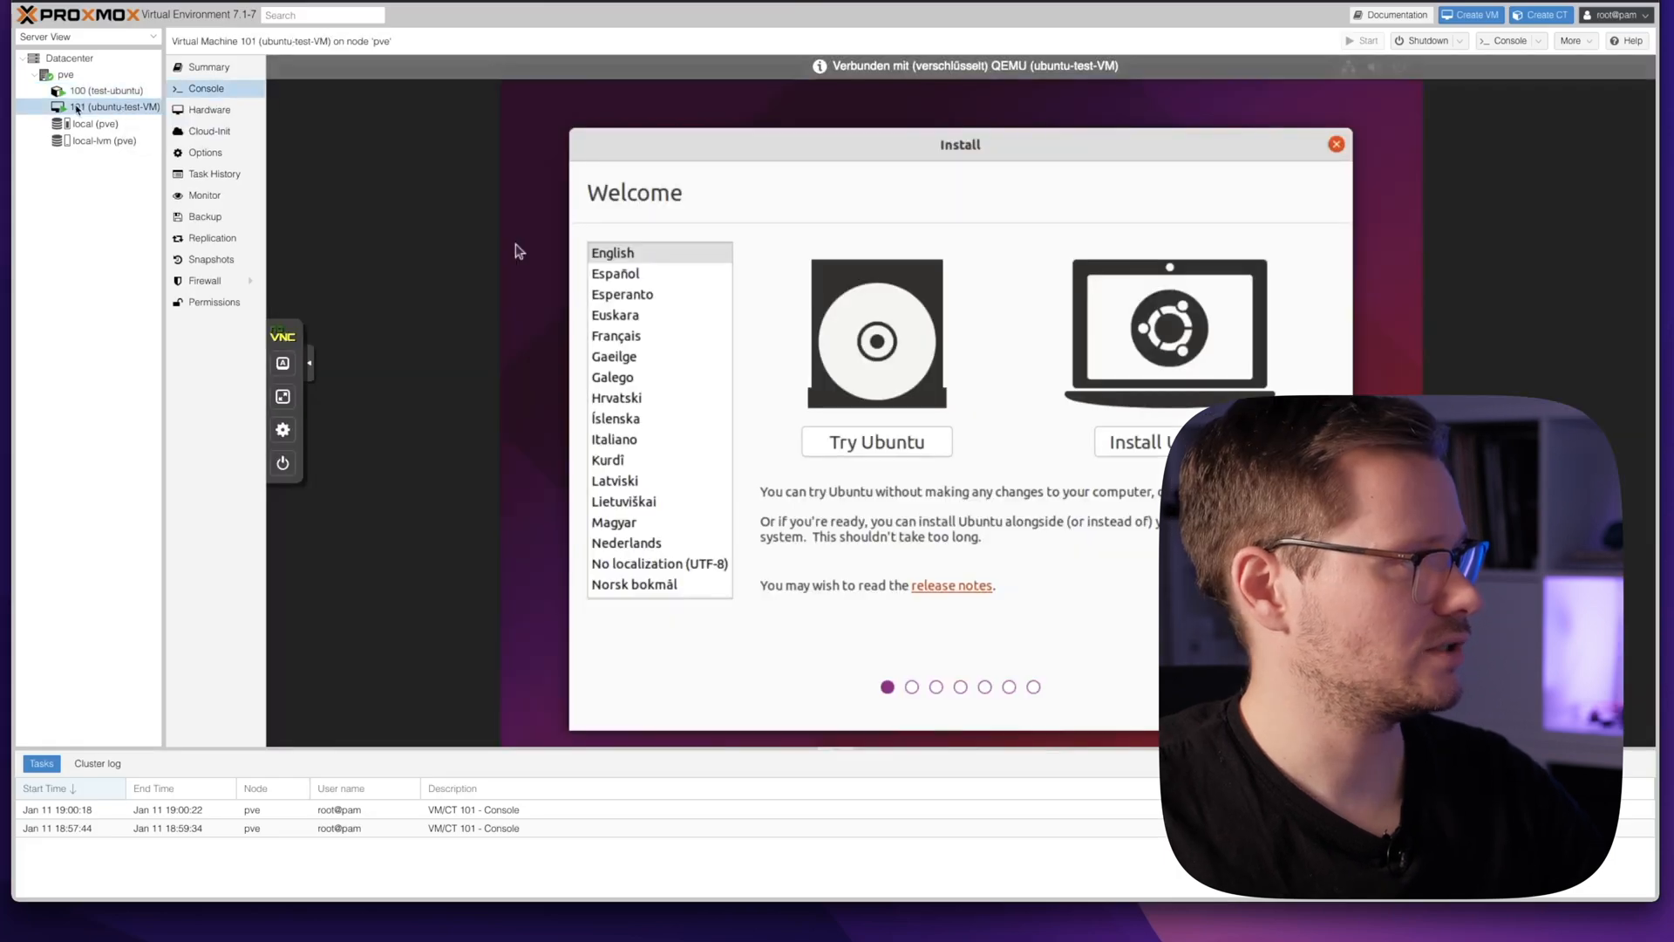
# - Browse VM 101's hardware list and addable device types, then view its Options and boot order
pyautogui.click(209, 109)
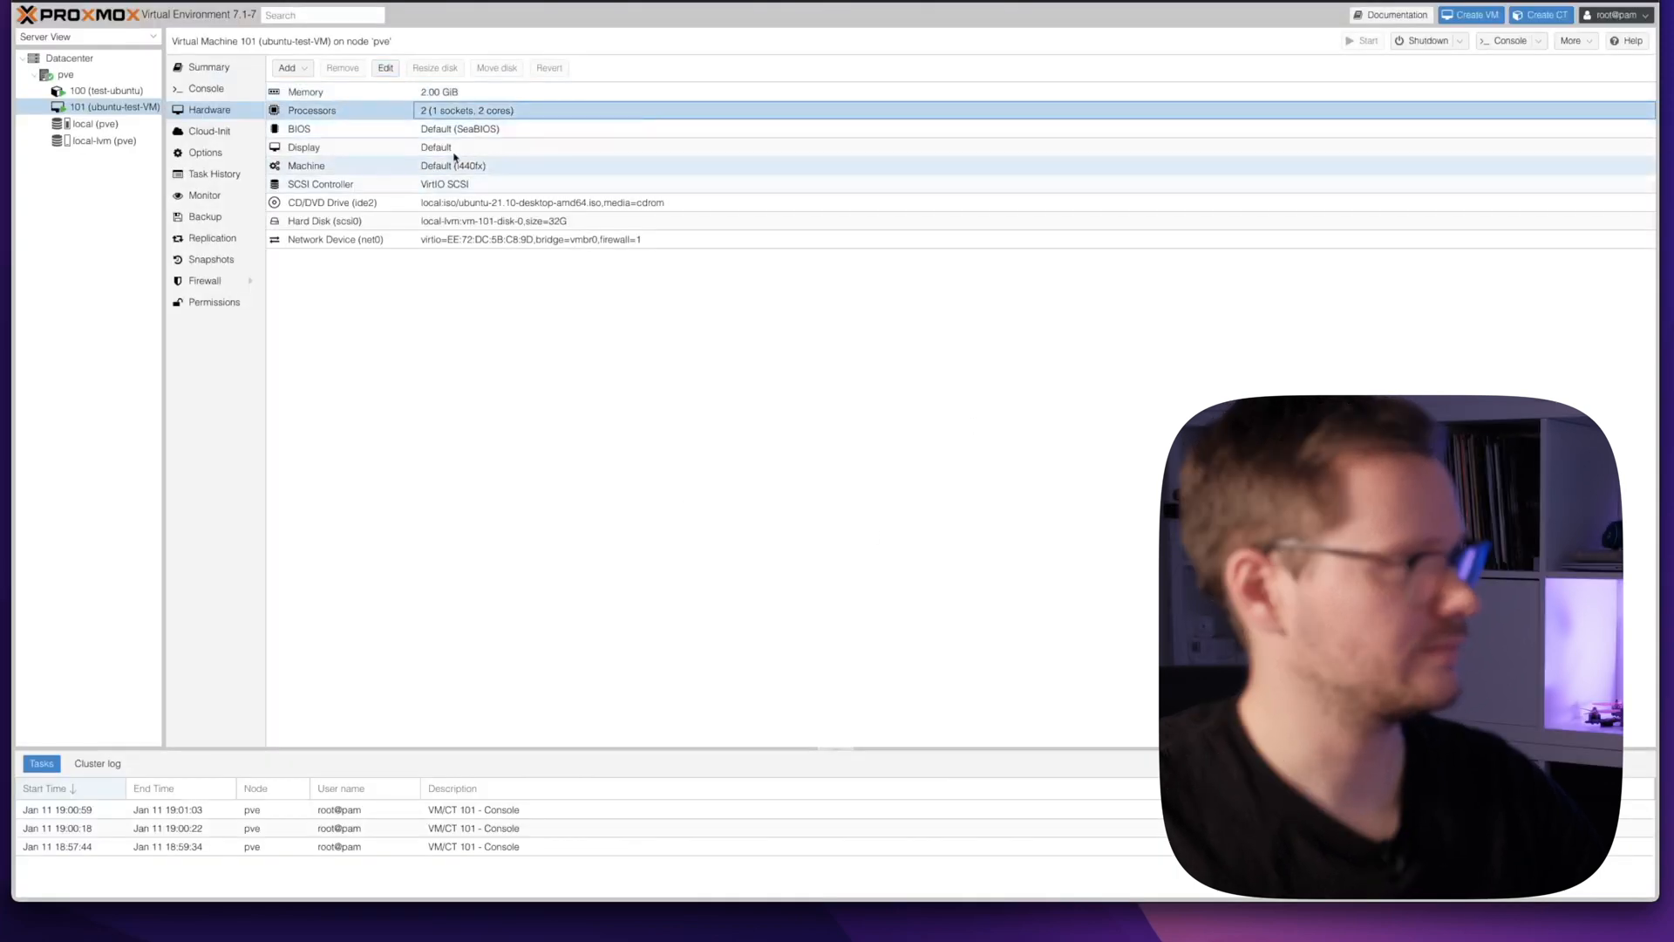
pyautogui.click(286, 67)
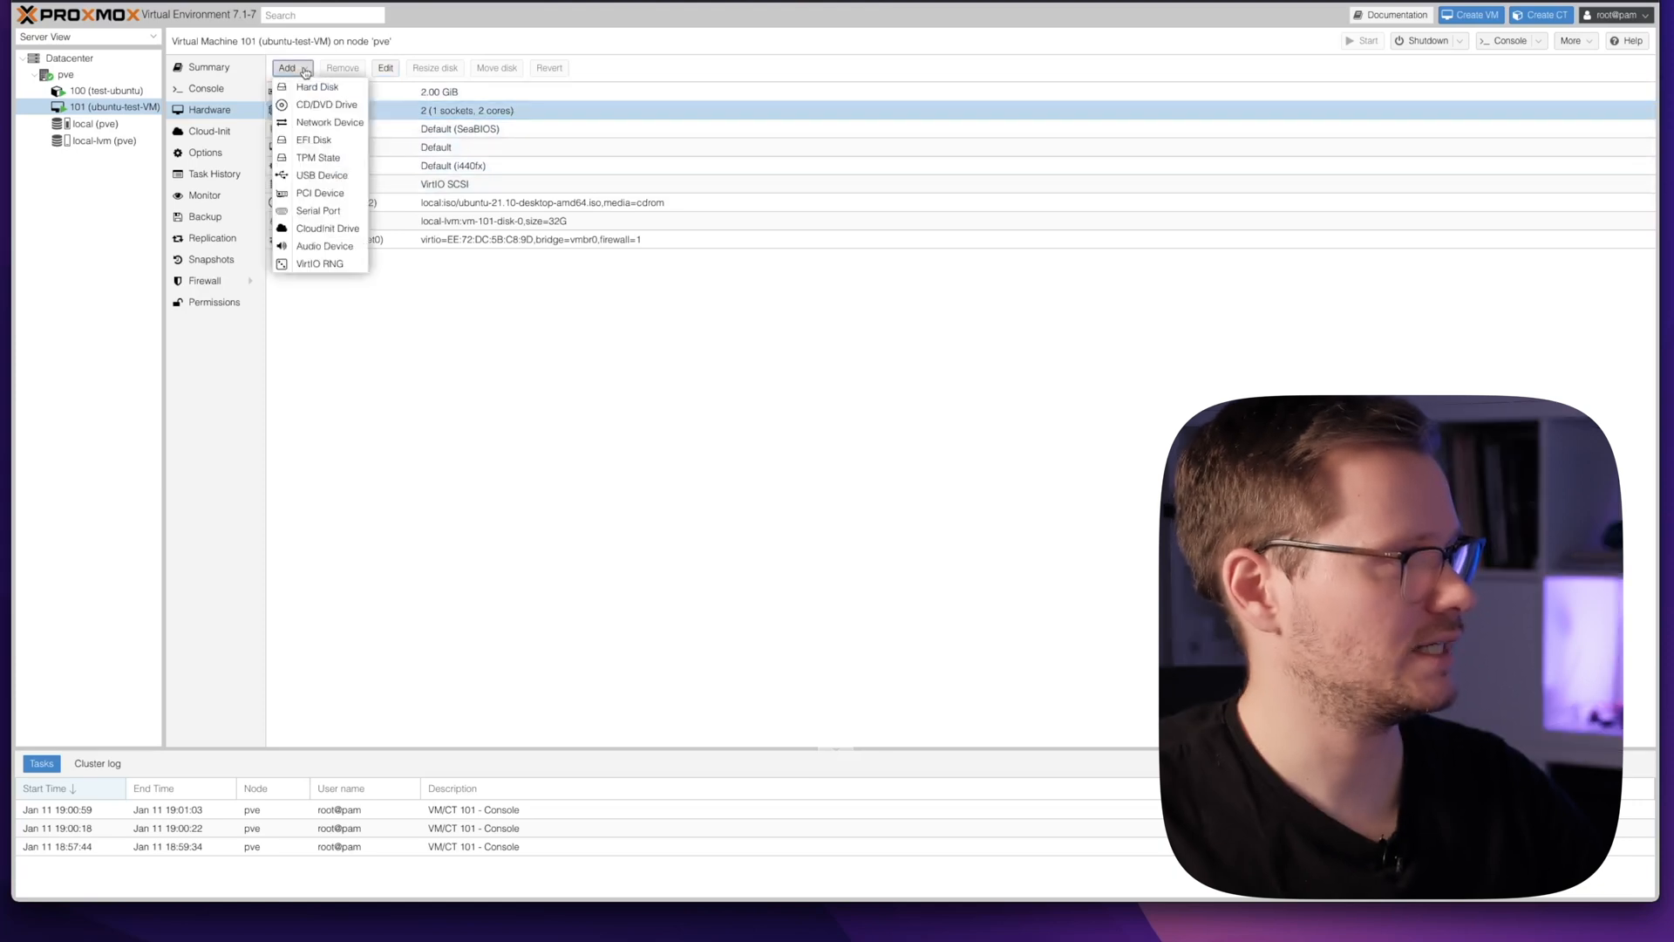
pyautogui.moveTo(317, 157)
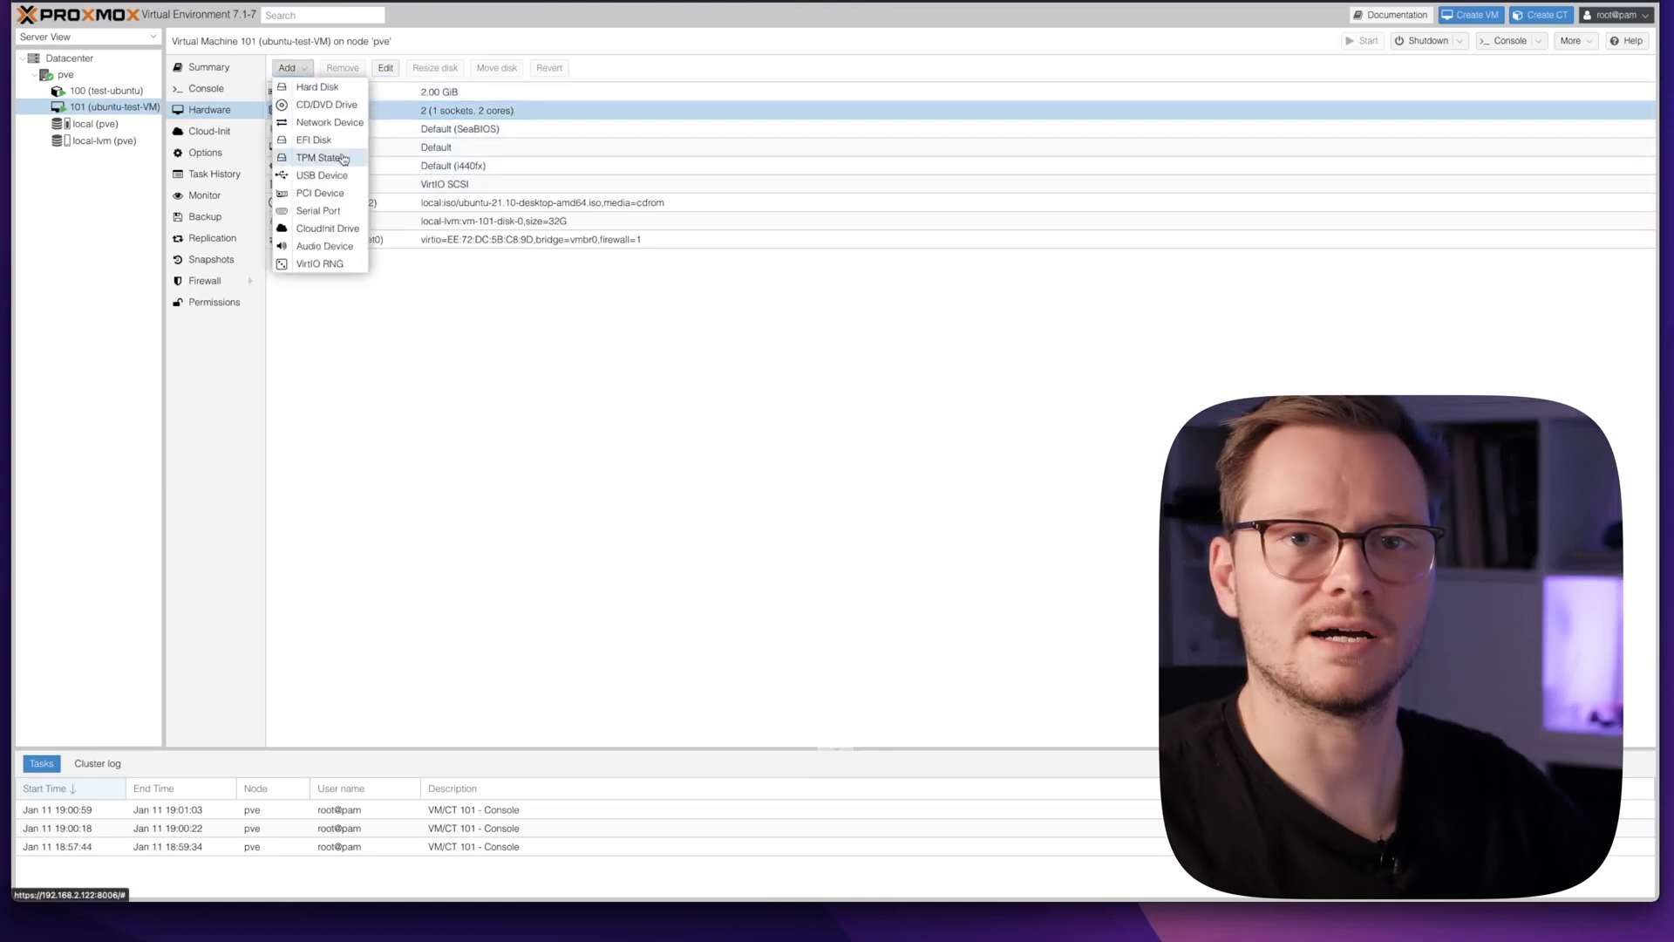
pyautogui.moveTo(320, 174)
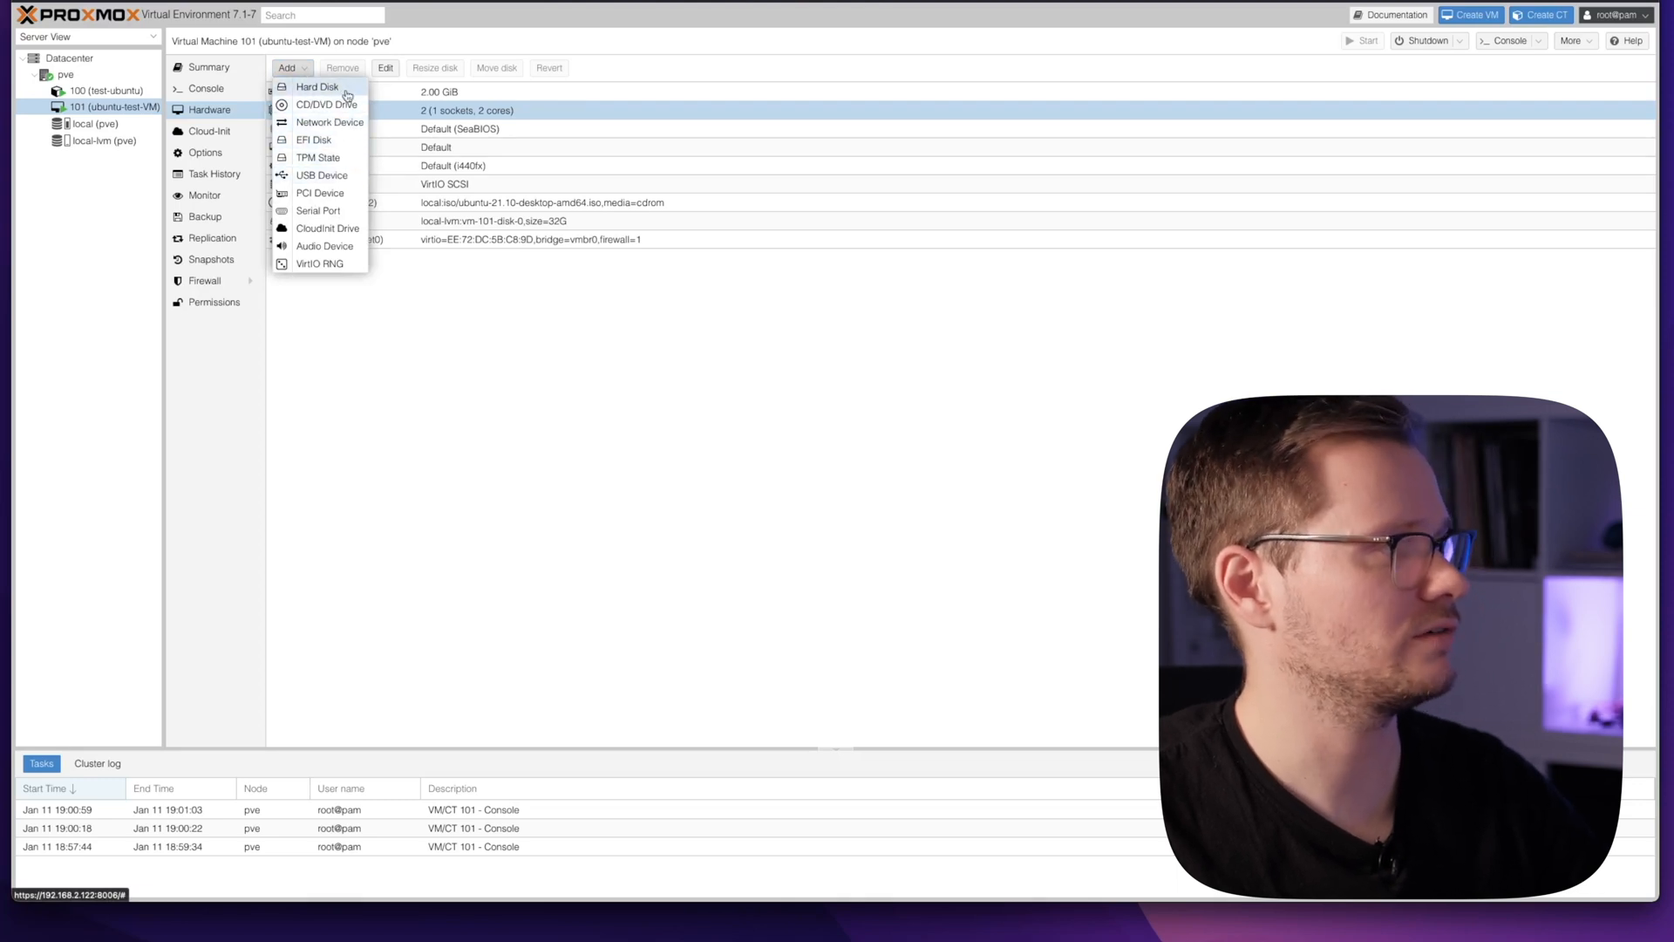
pyautogui.moveTo(329, 122)
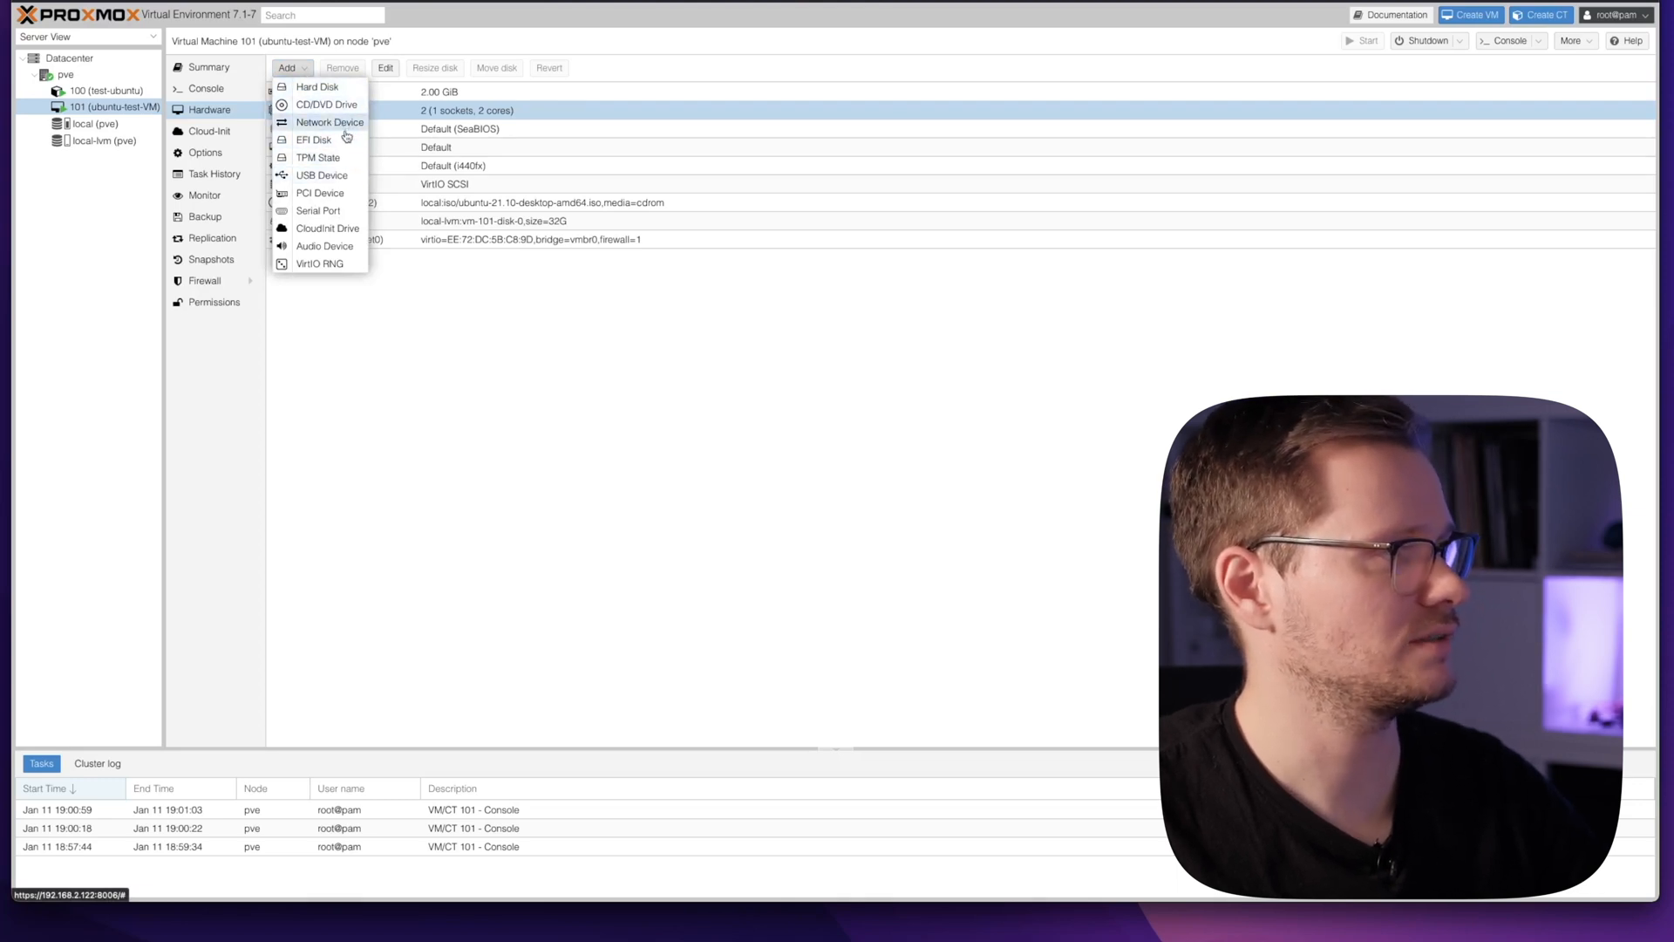
pyautogui.moveTo(314, 140)
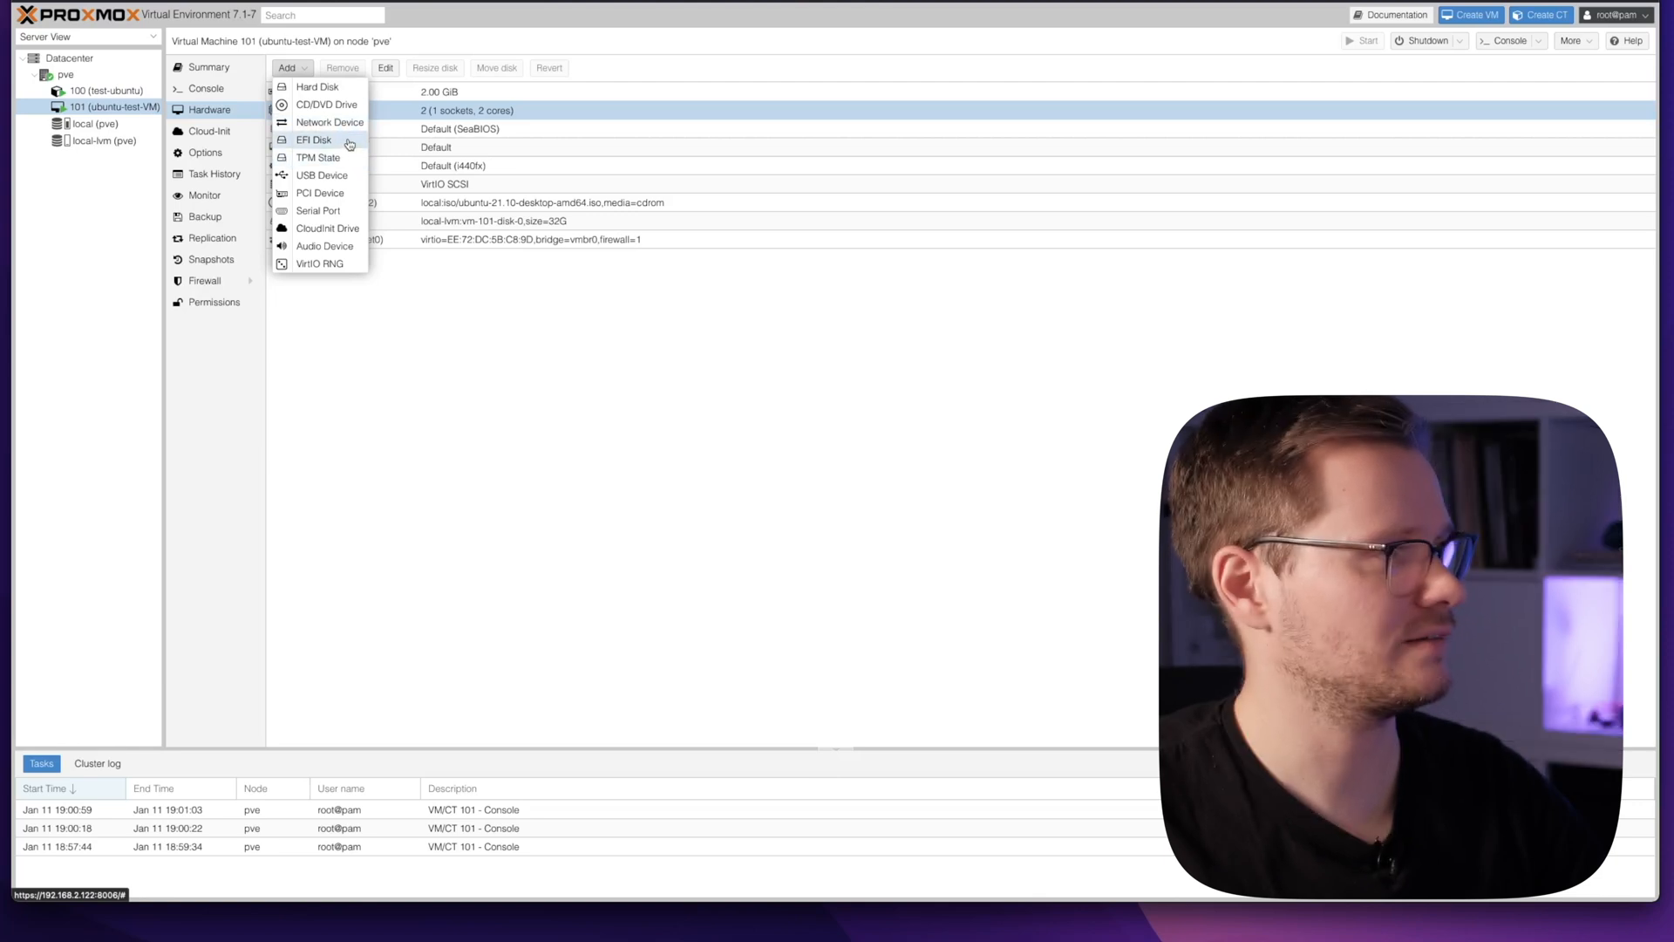
pyautogui.moveTo(317, 87)
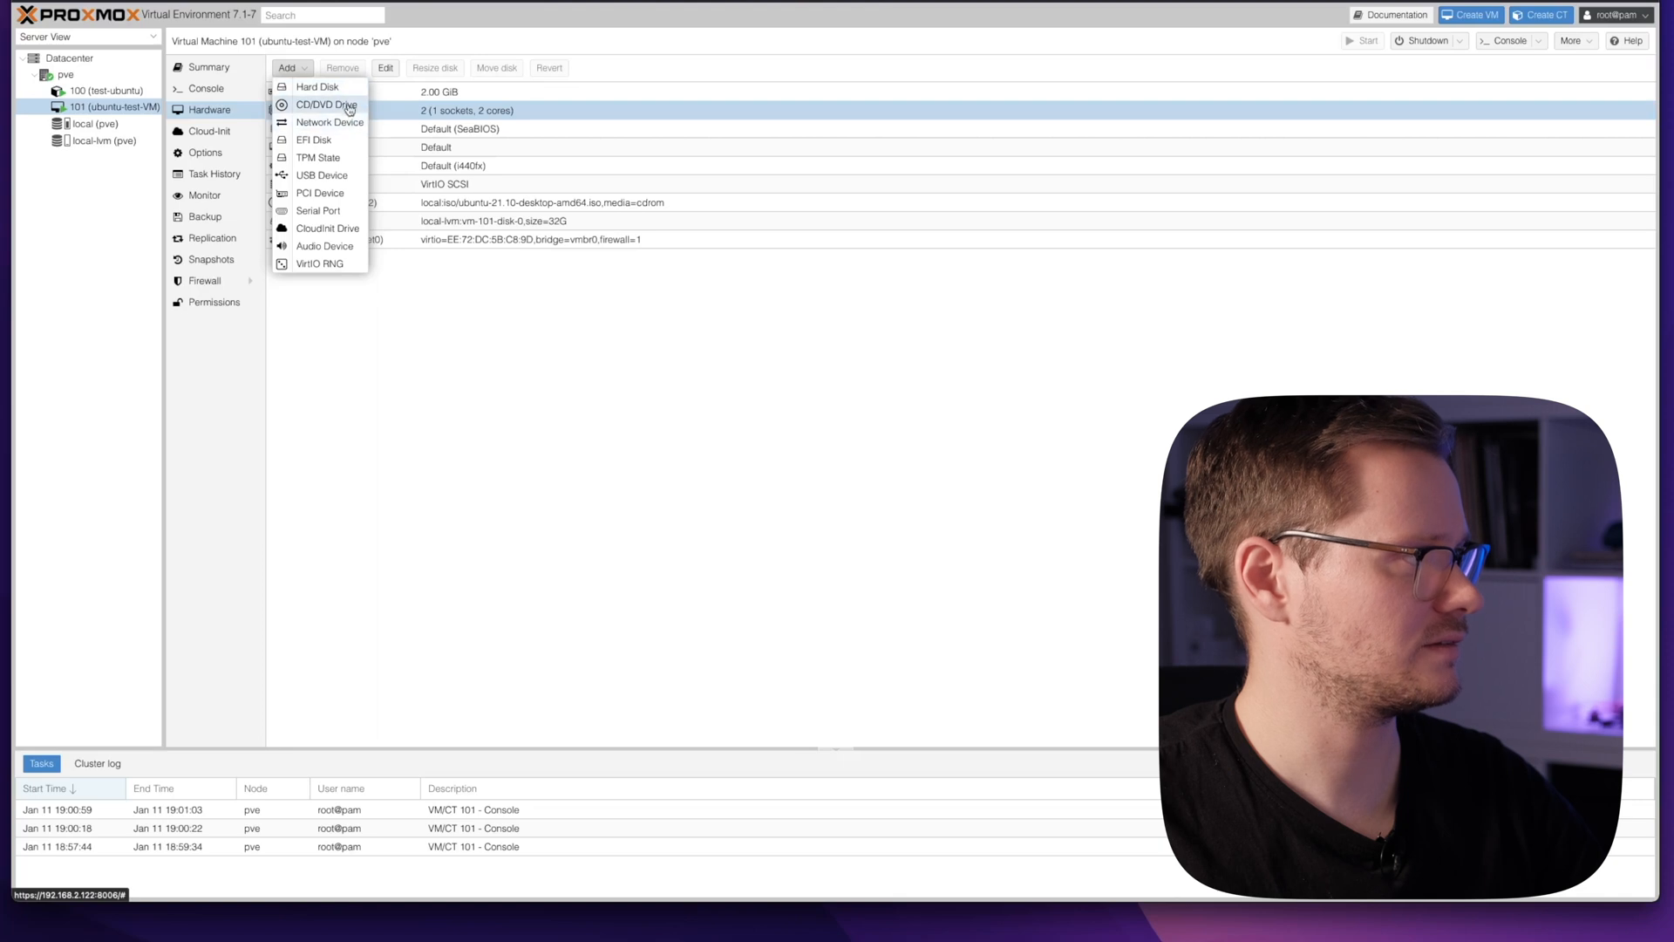
pyautogui.moveTo(314, 140)
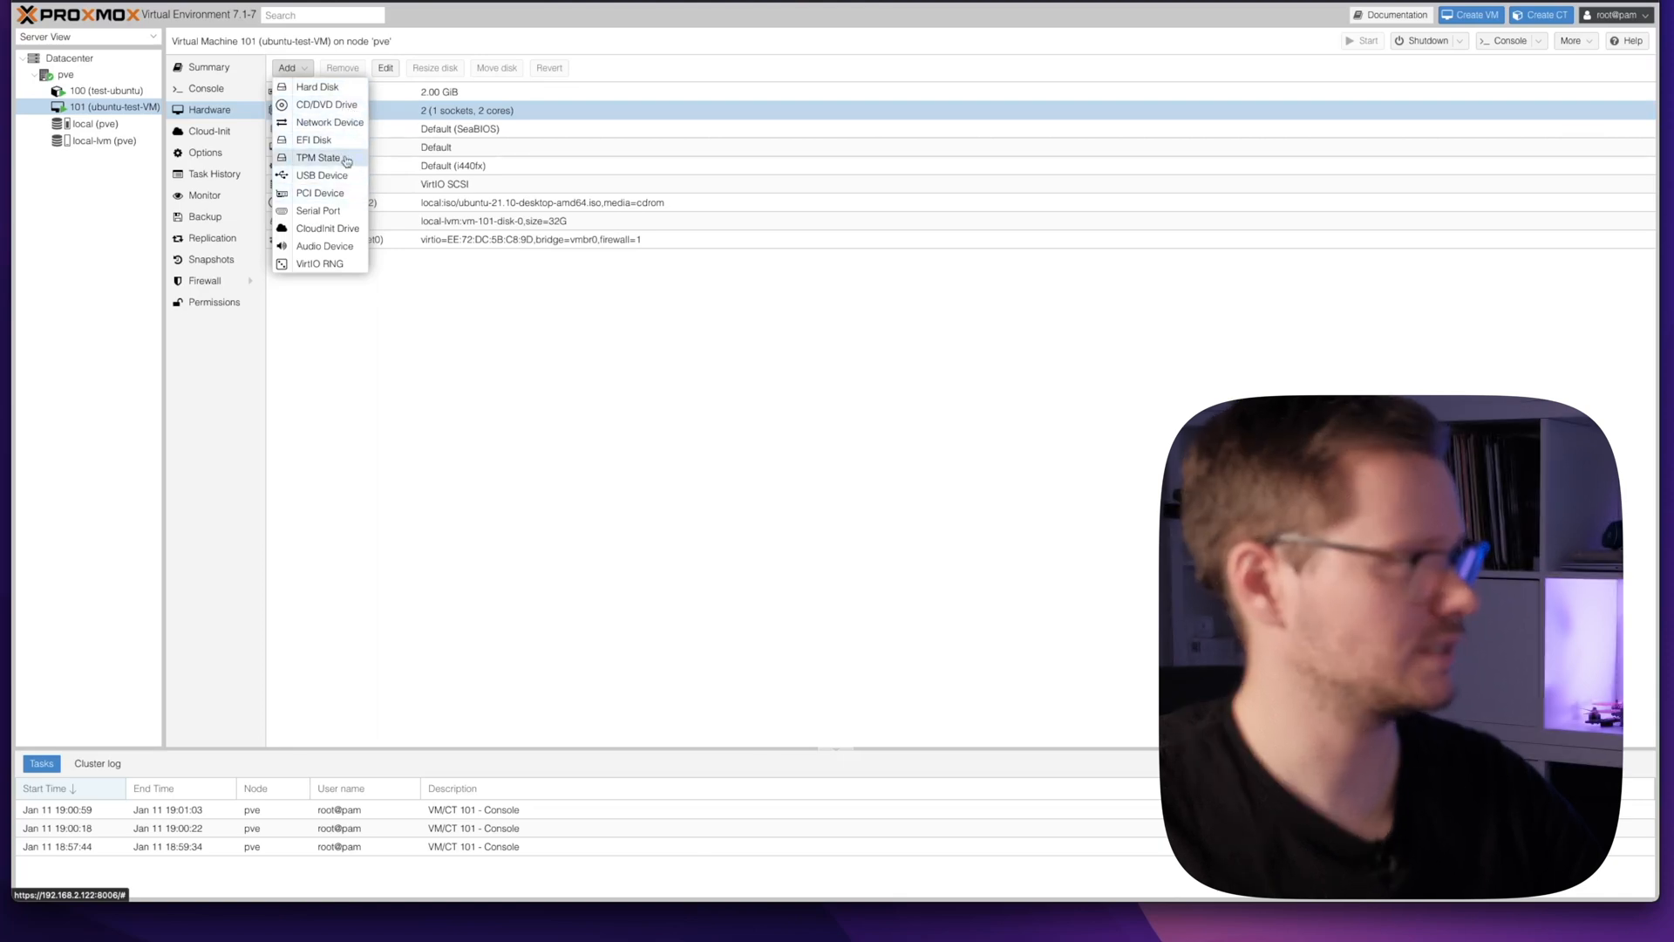
pyautogui.moveTo(323, 175)
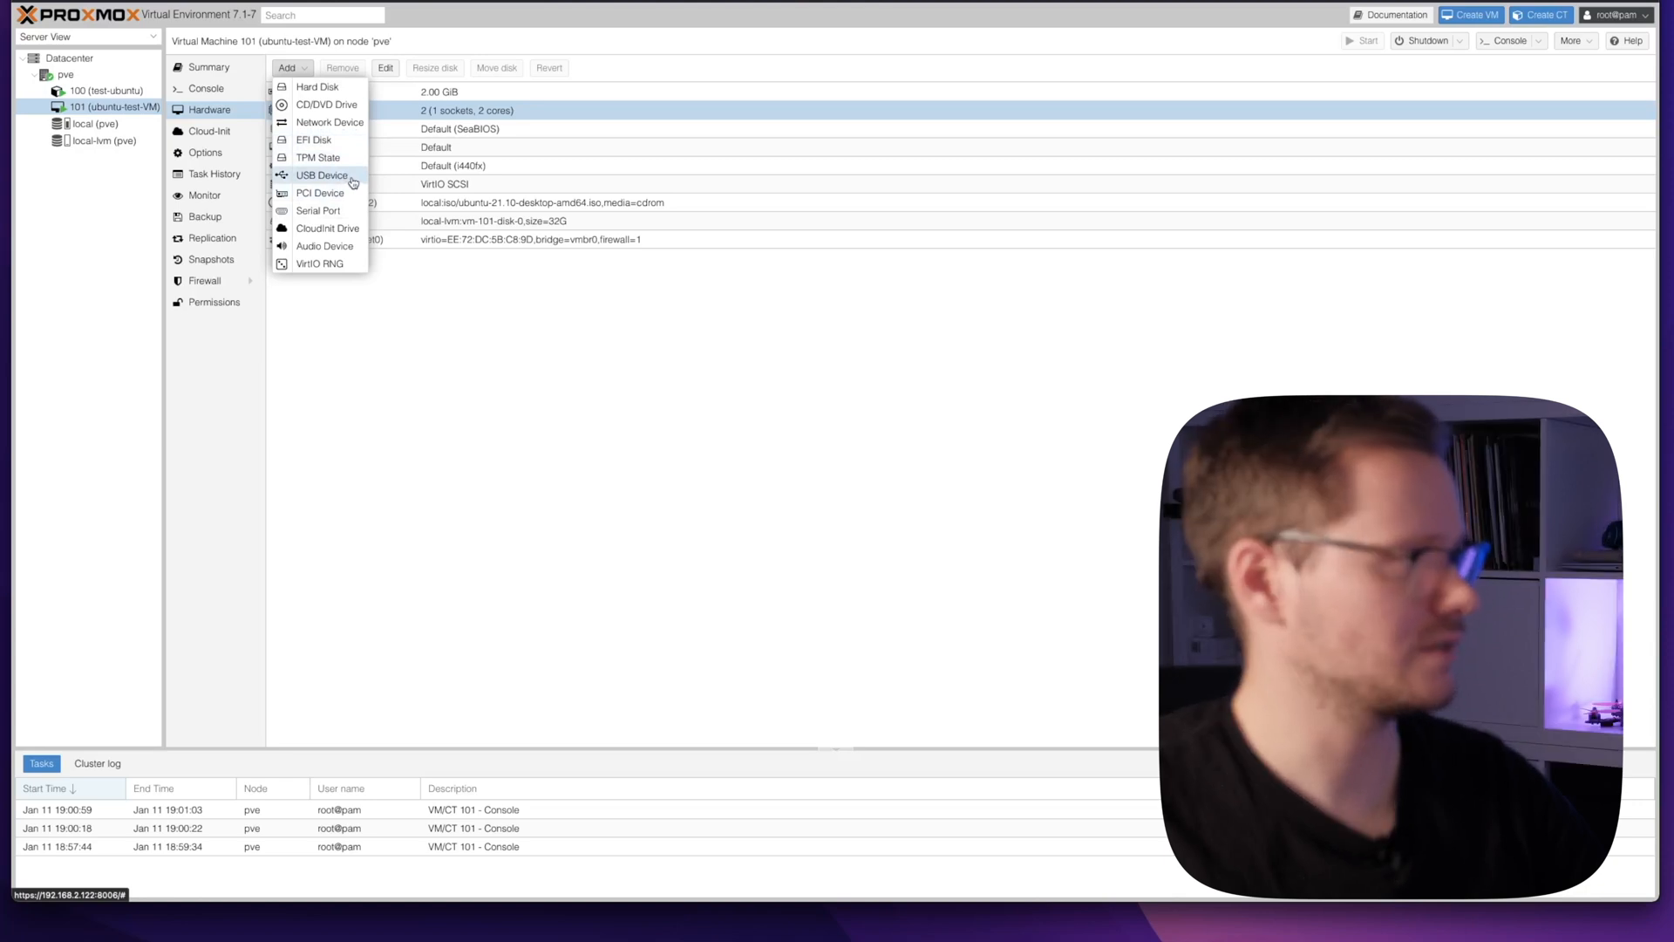
pyautogui.click(467, 305)
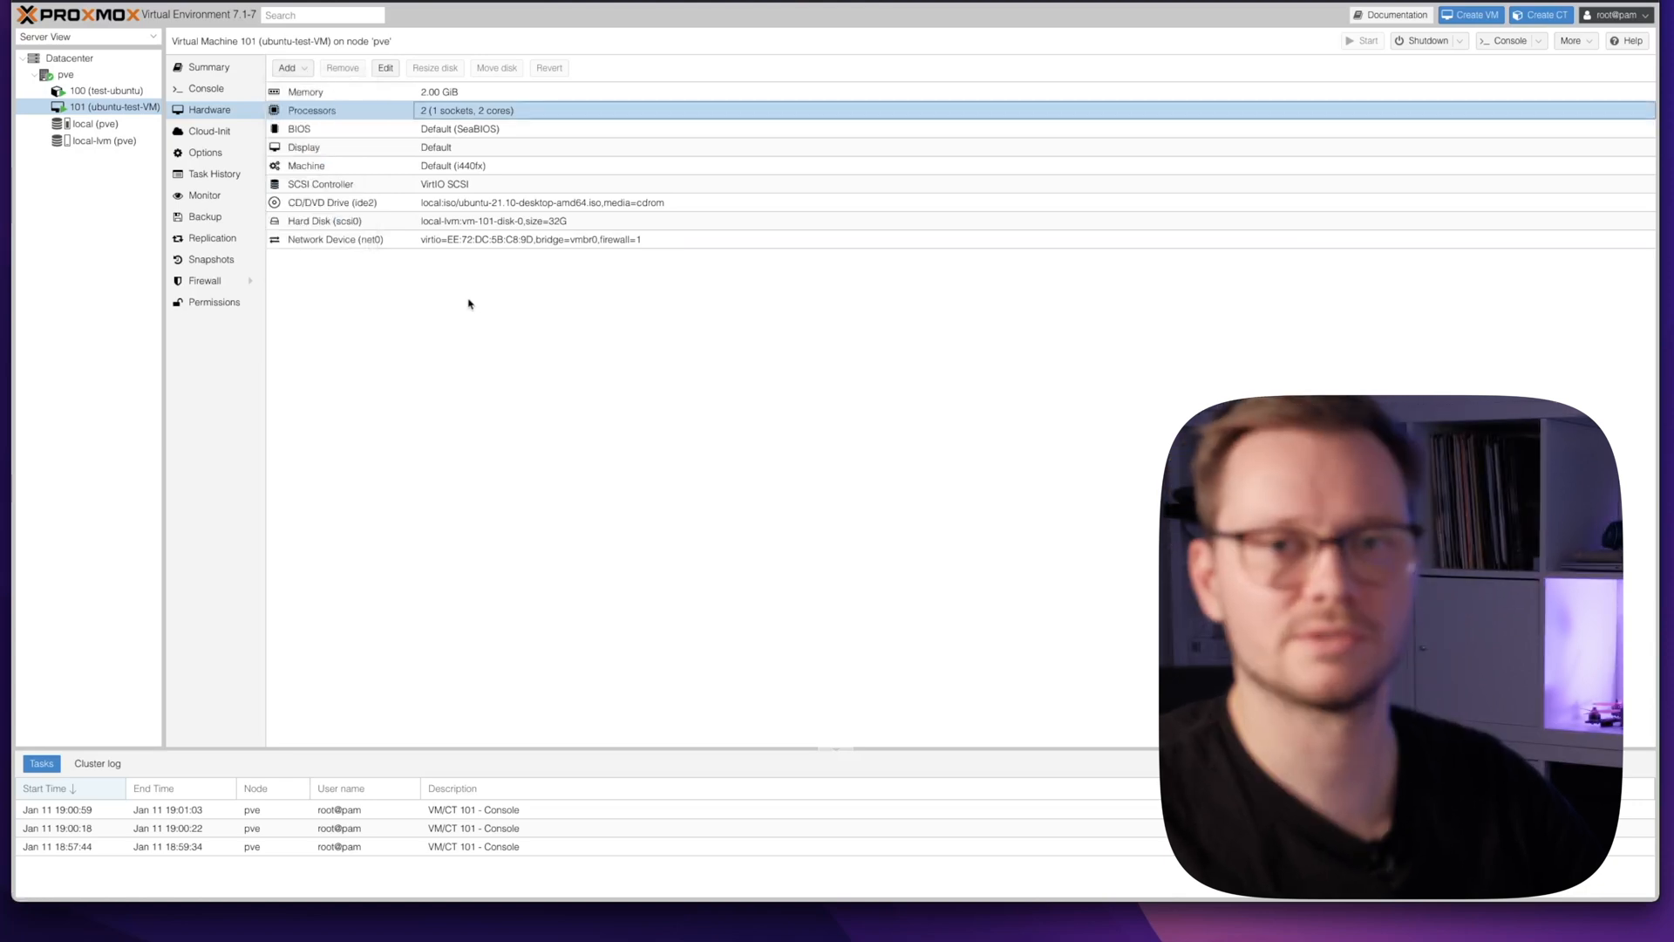
pyautogui.click(204, 152)
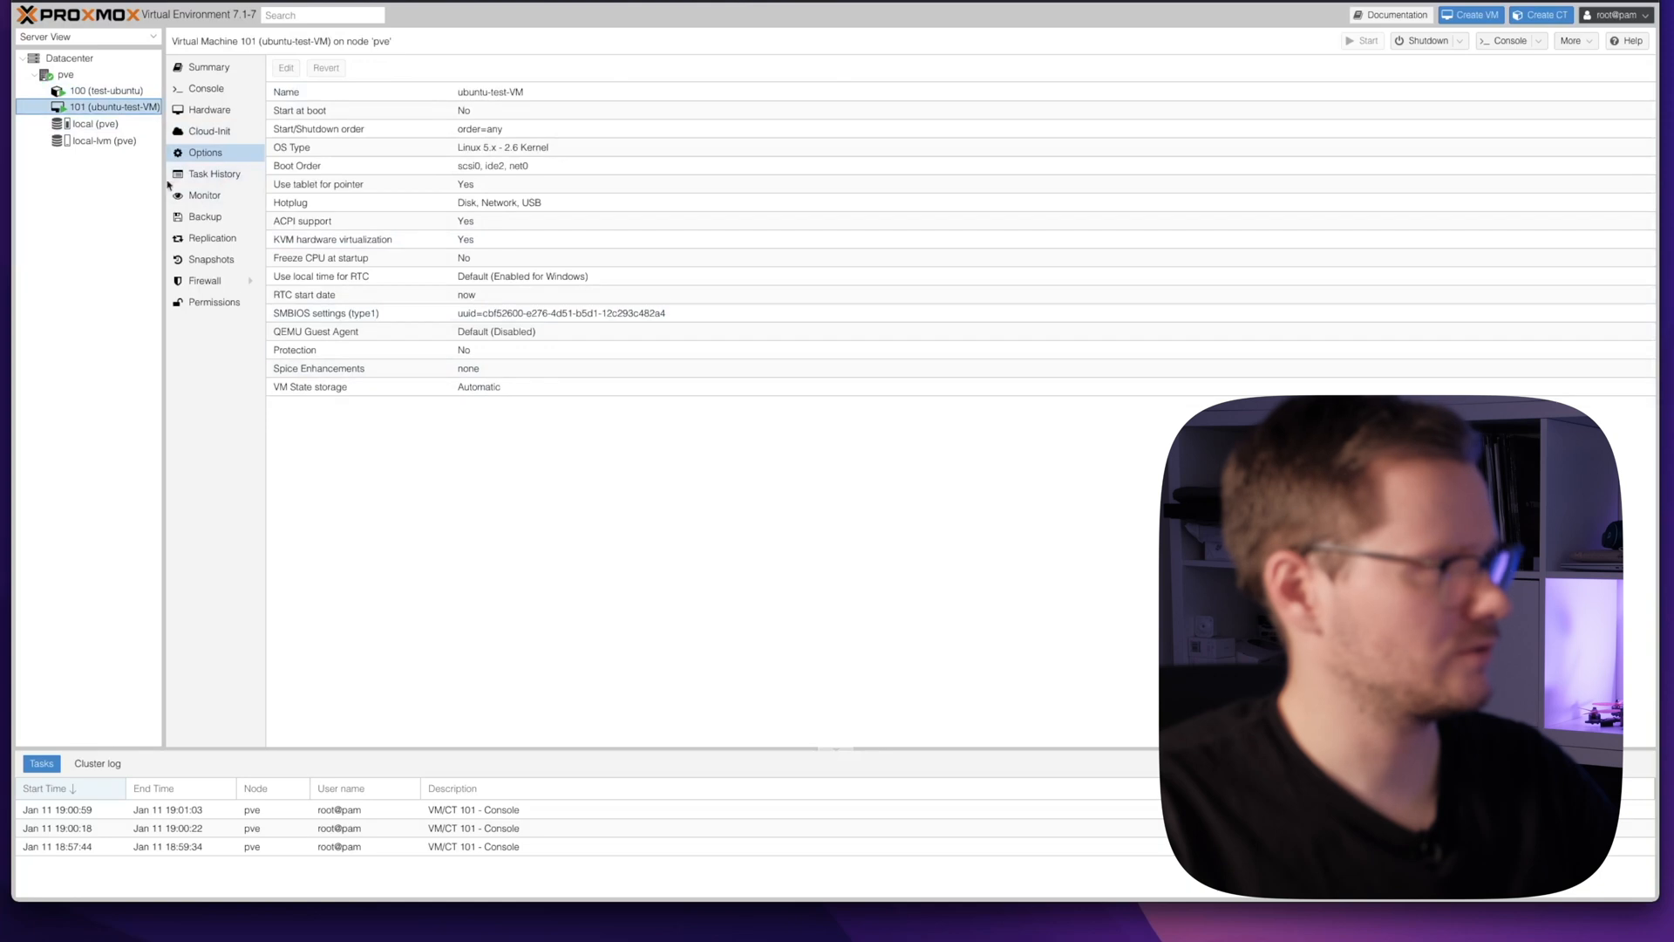